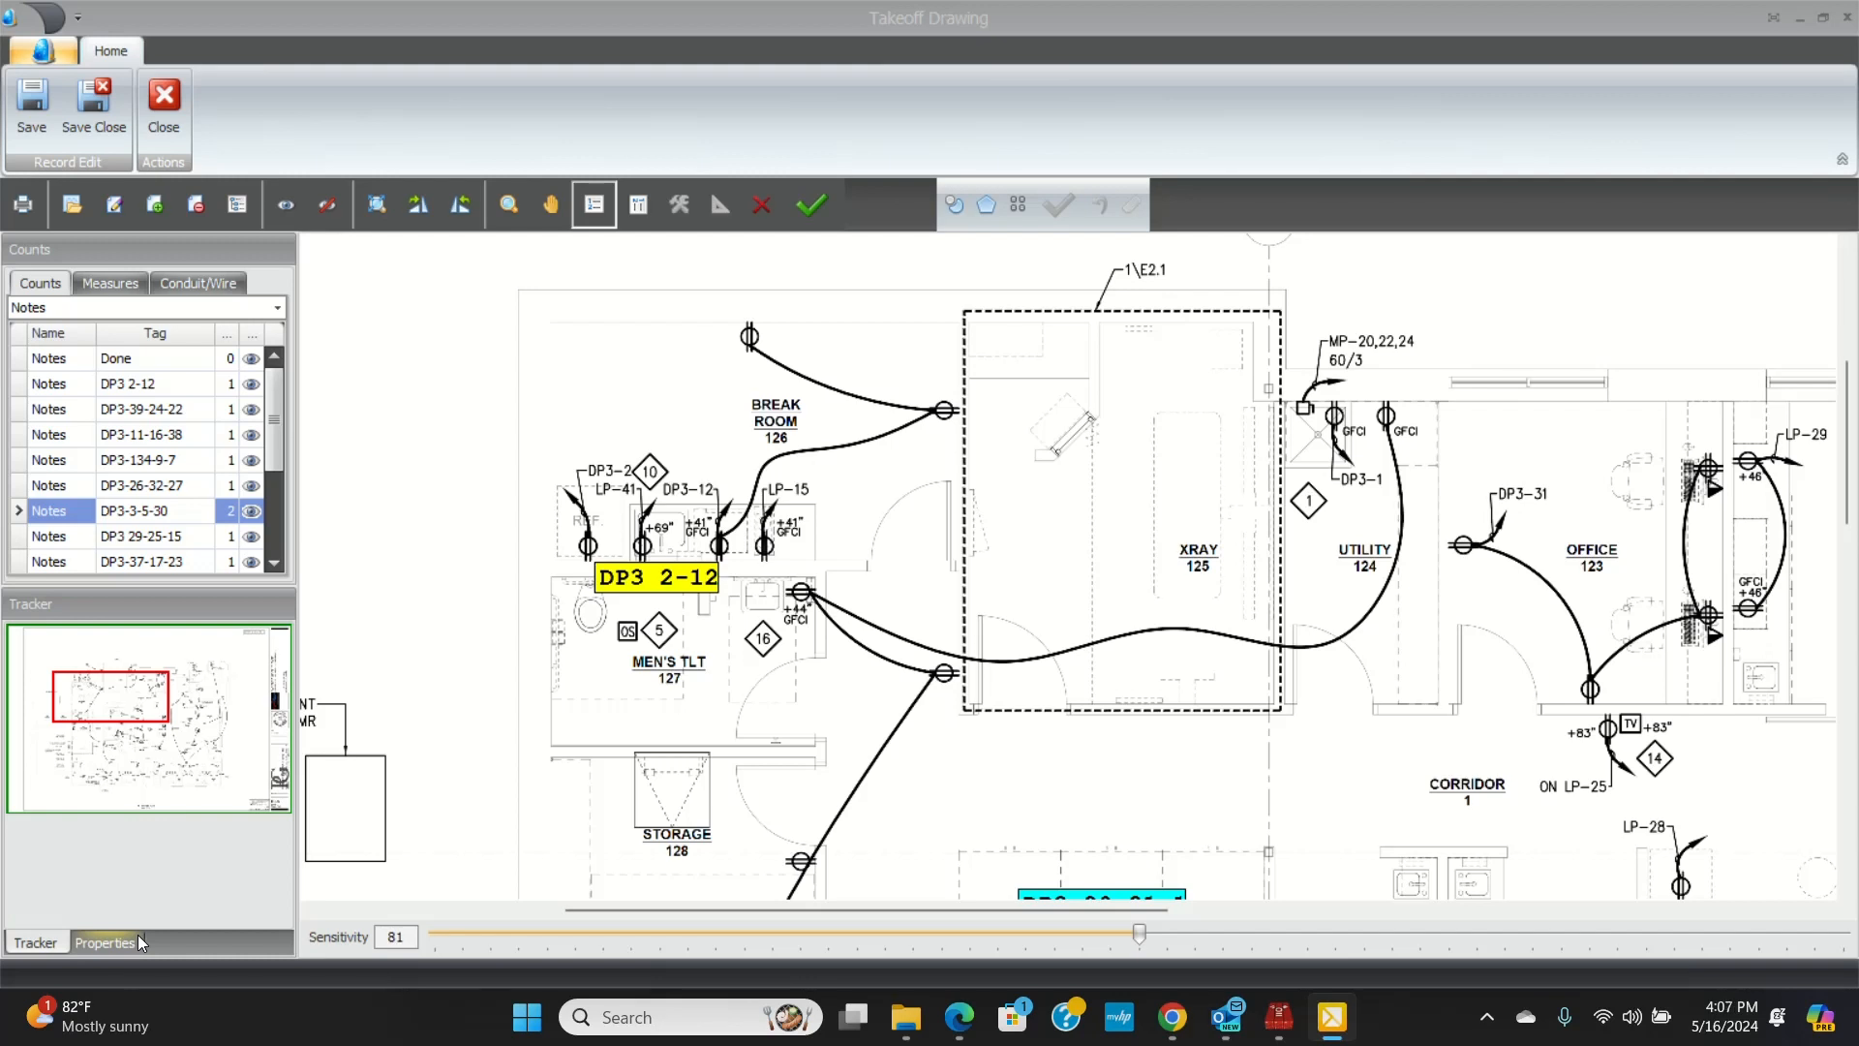
mouse_move(706, 859)
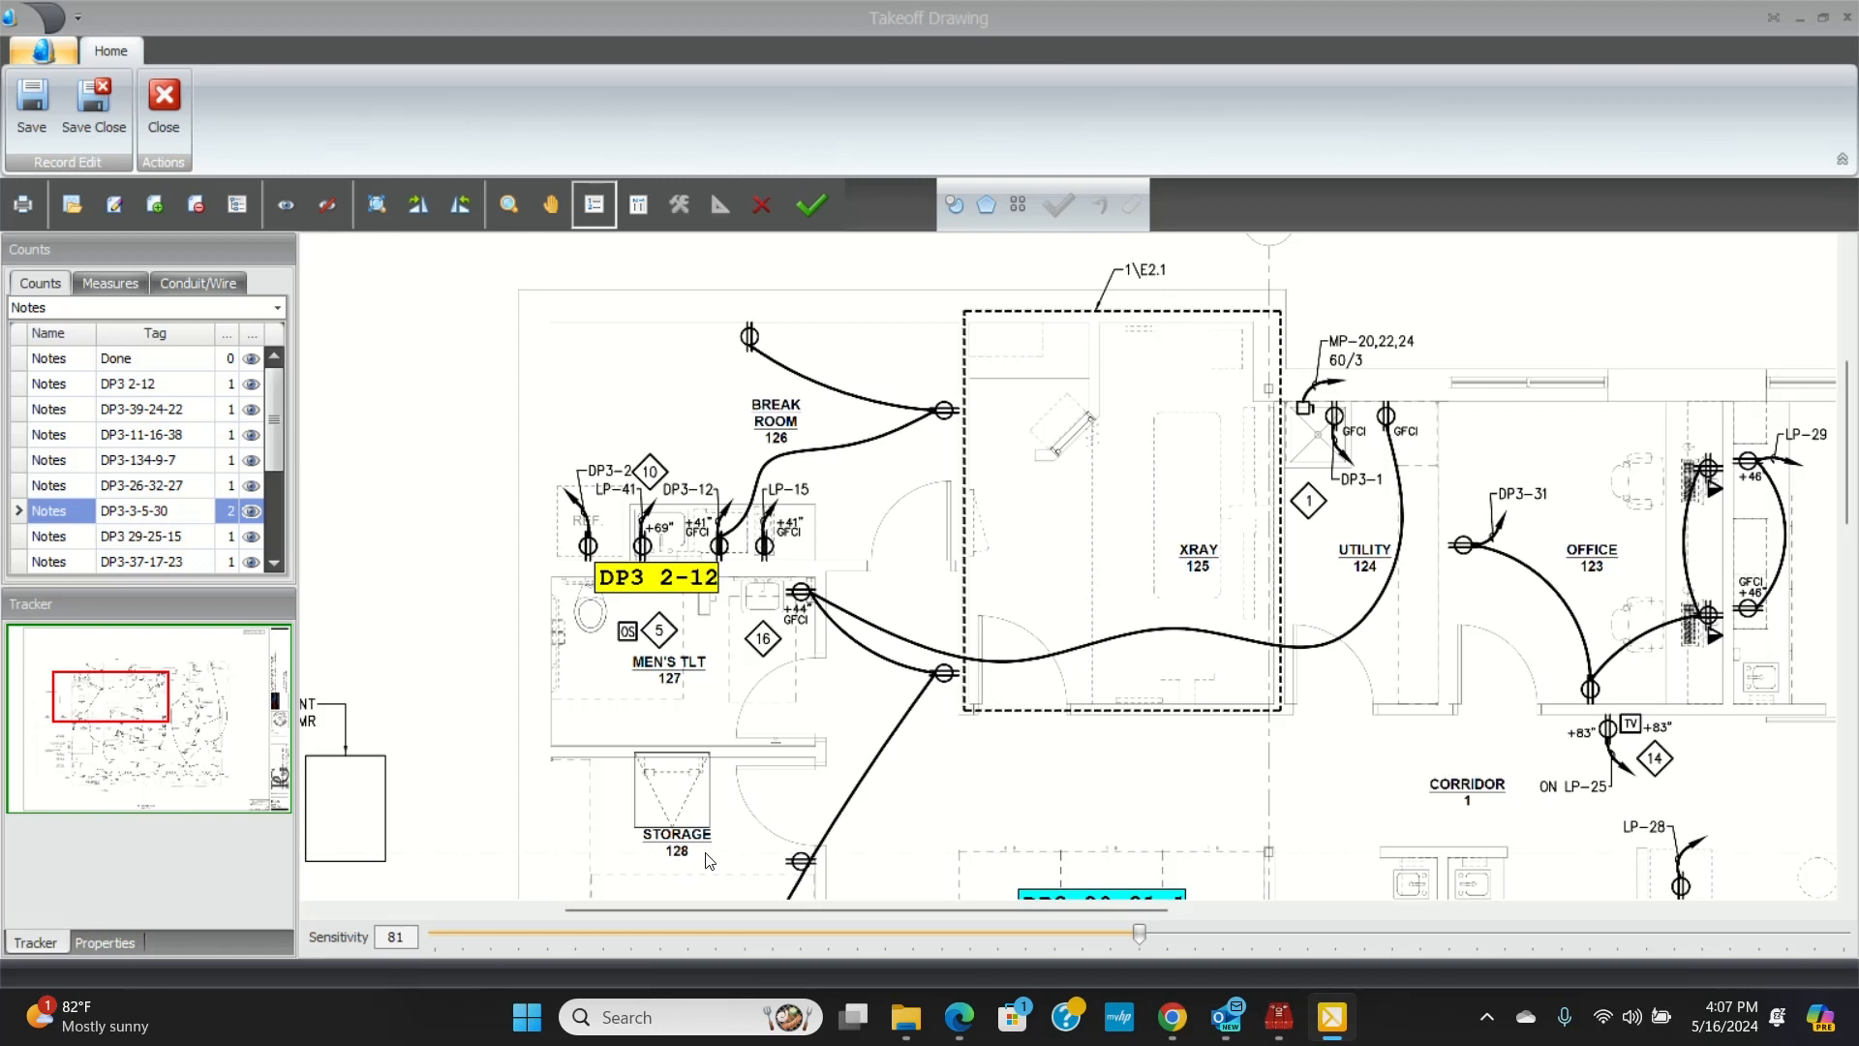
mouse_move(437, 46)
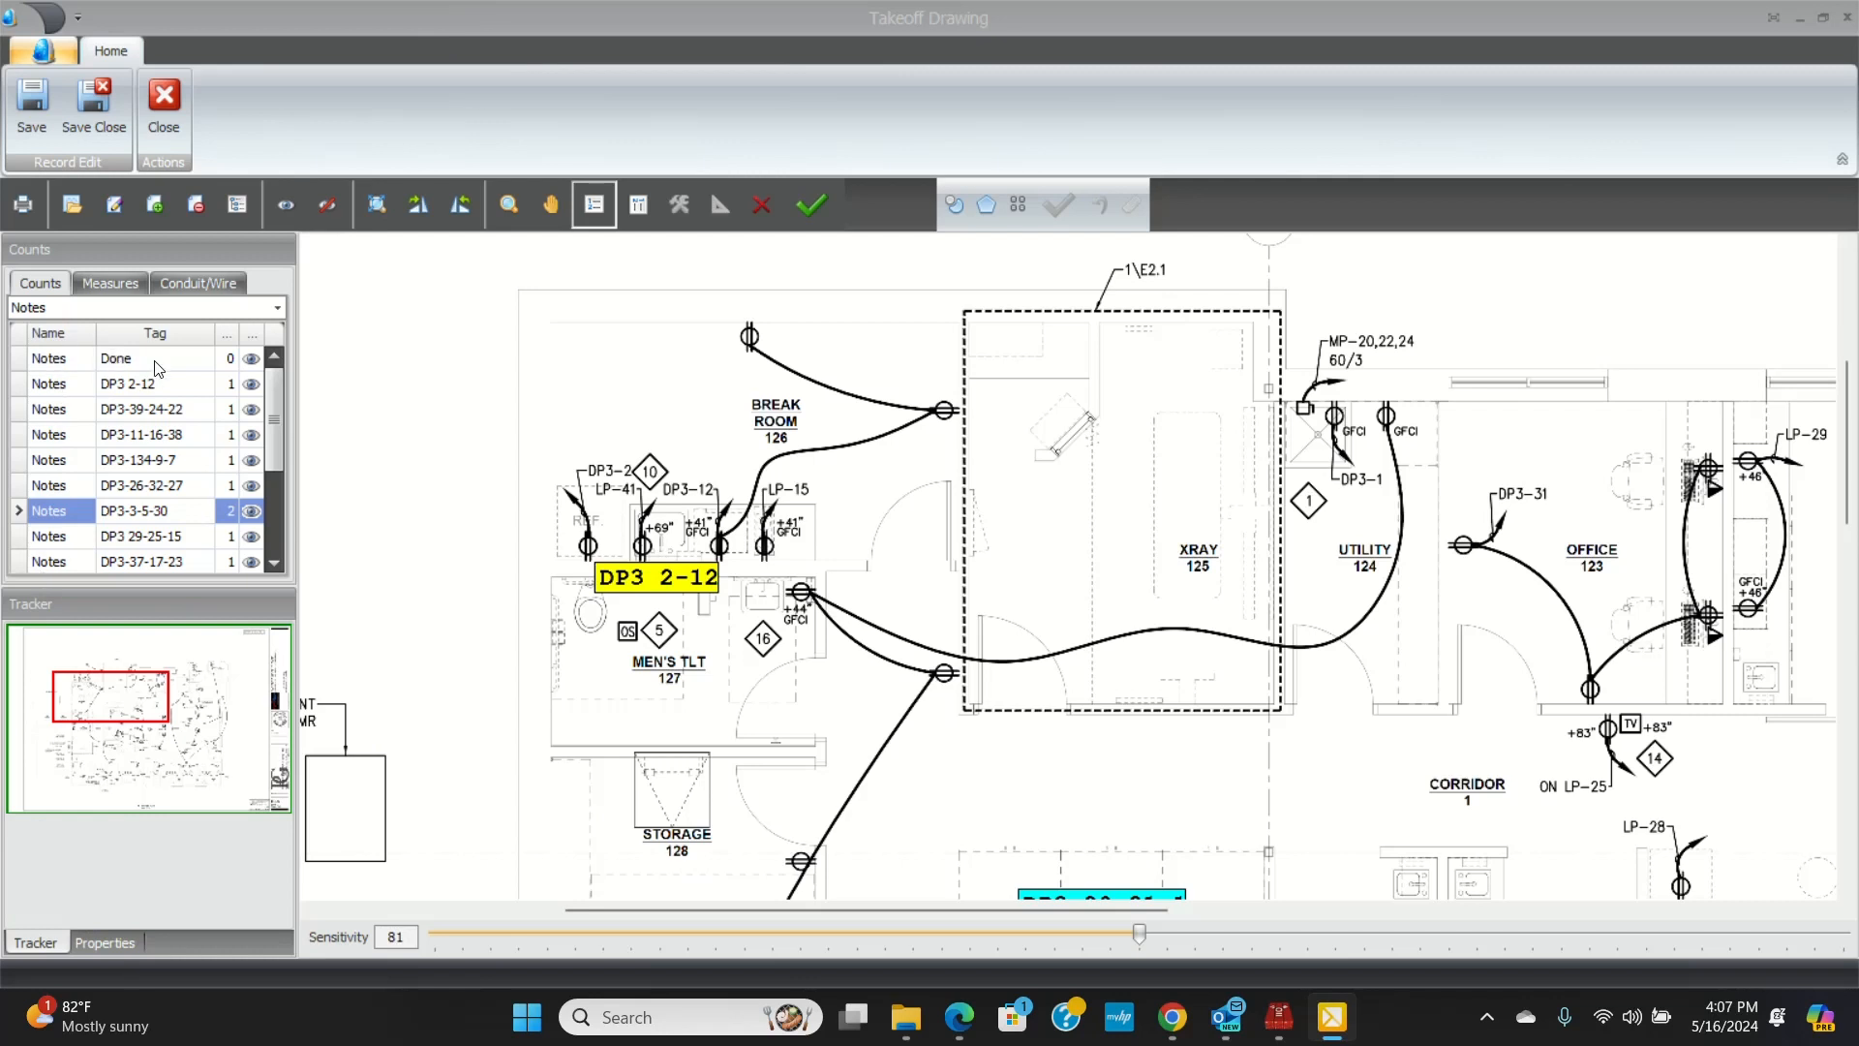
mouse_move(119, 359)
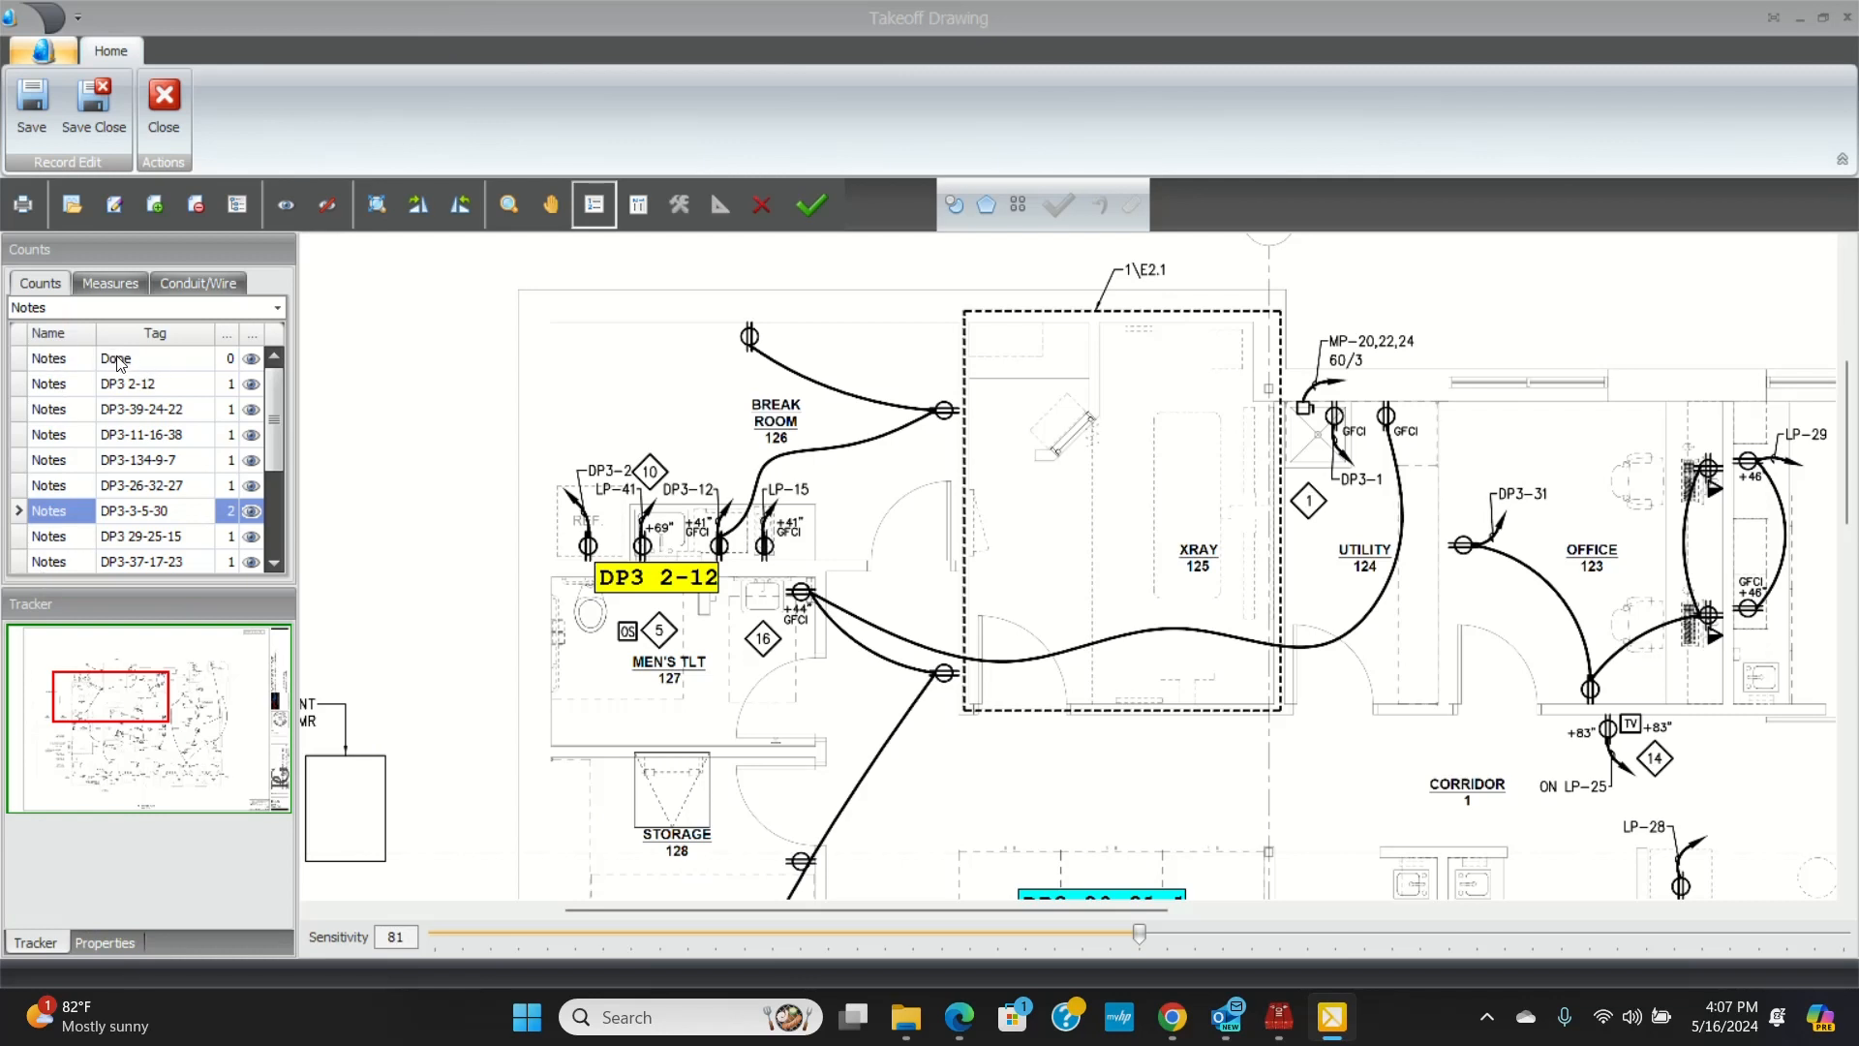
mouse_move(142, 368)
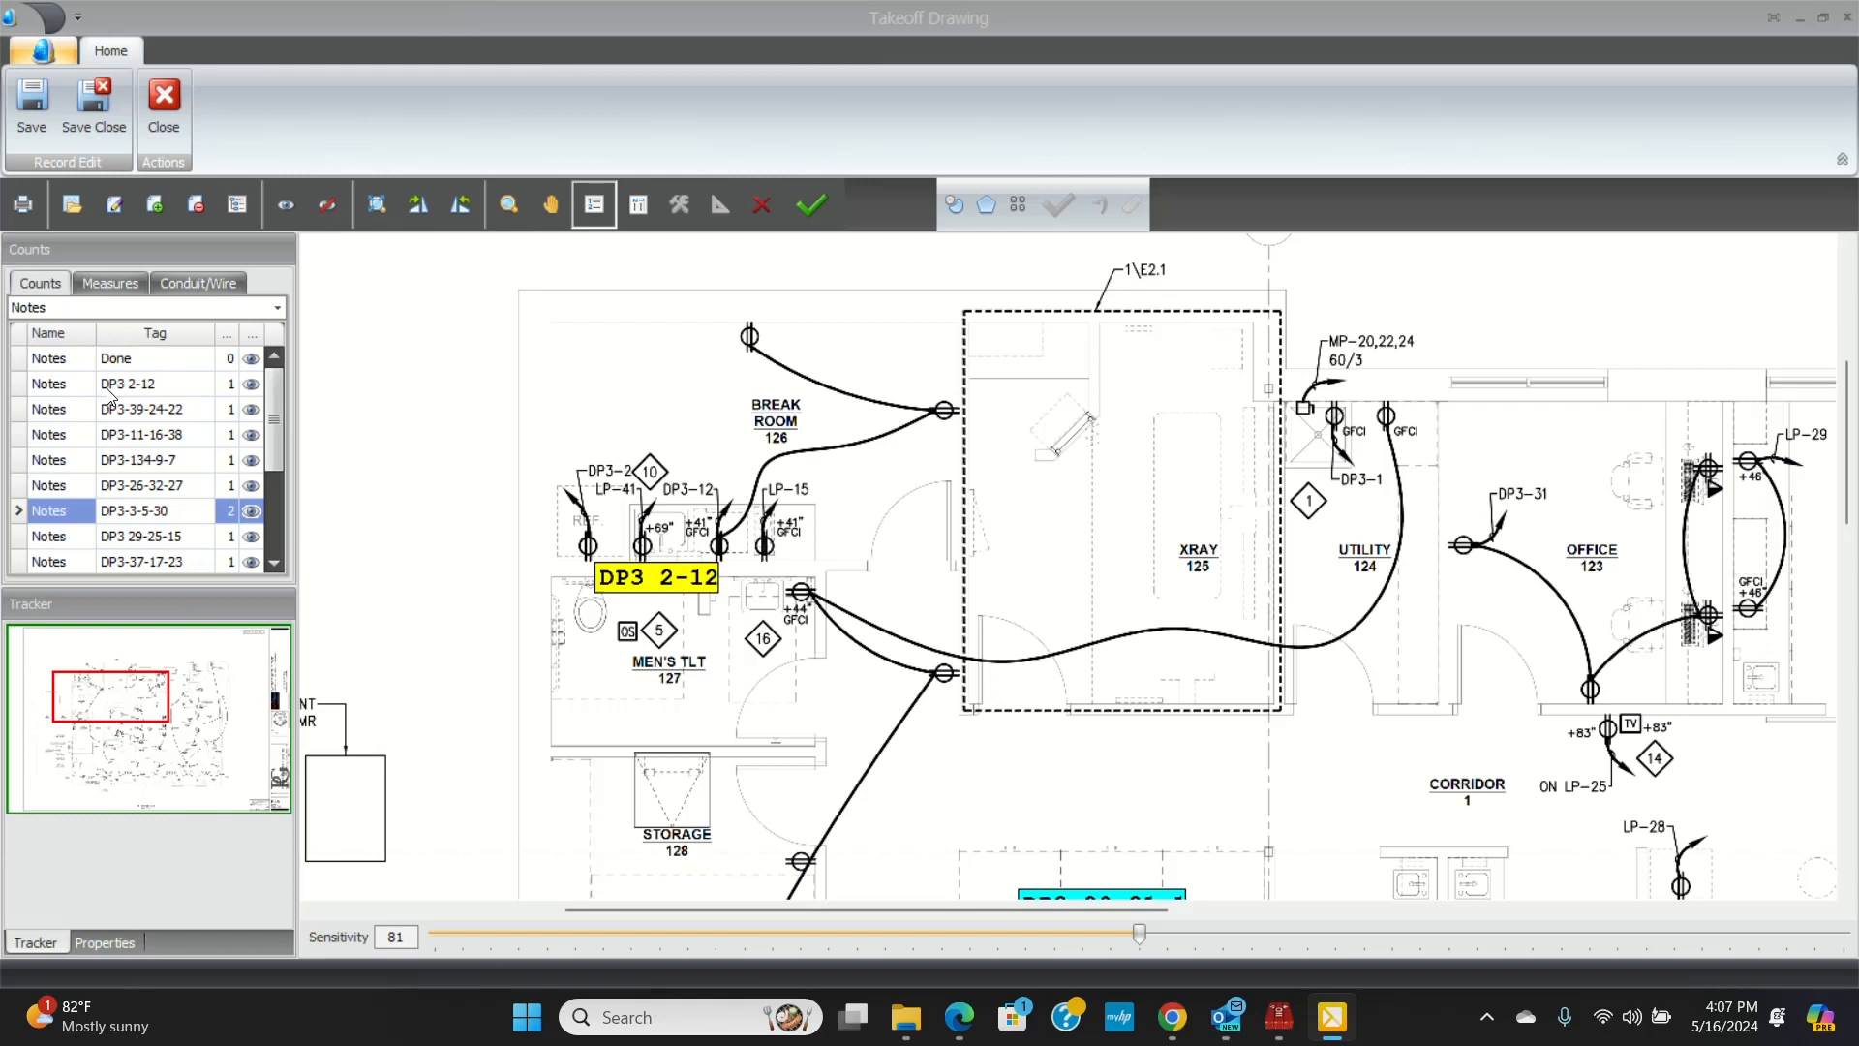
mouse_move(535, 548)
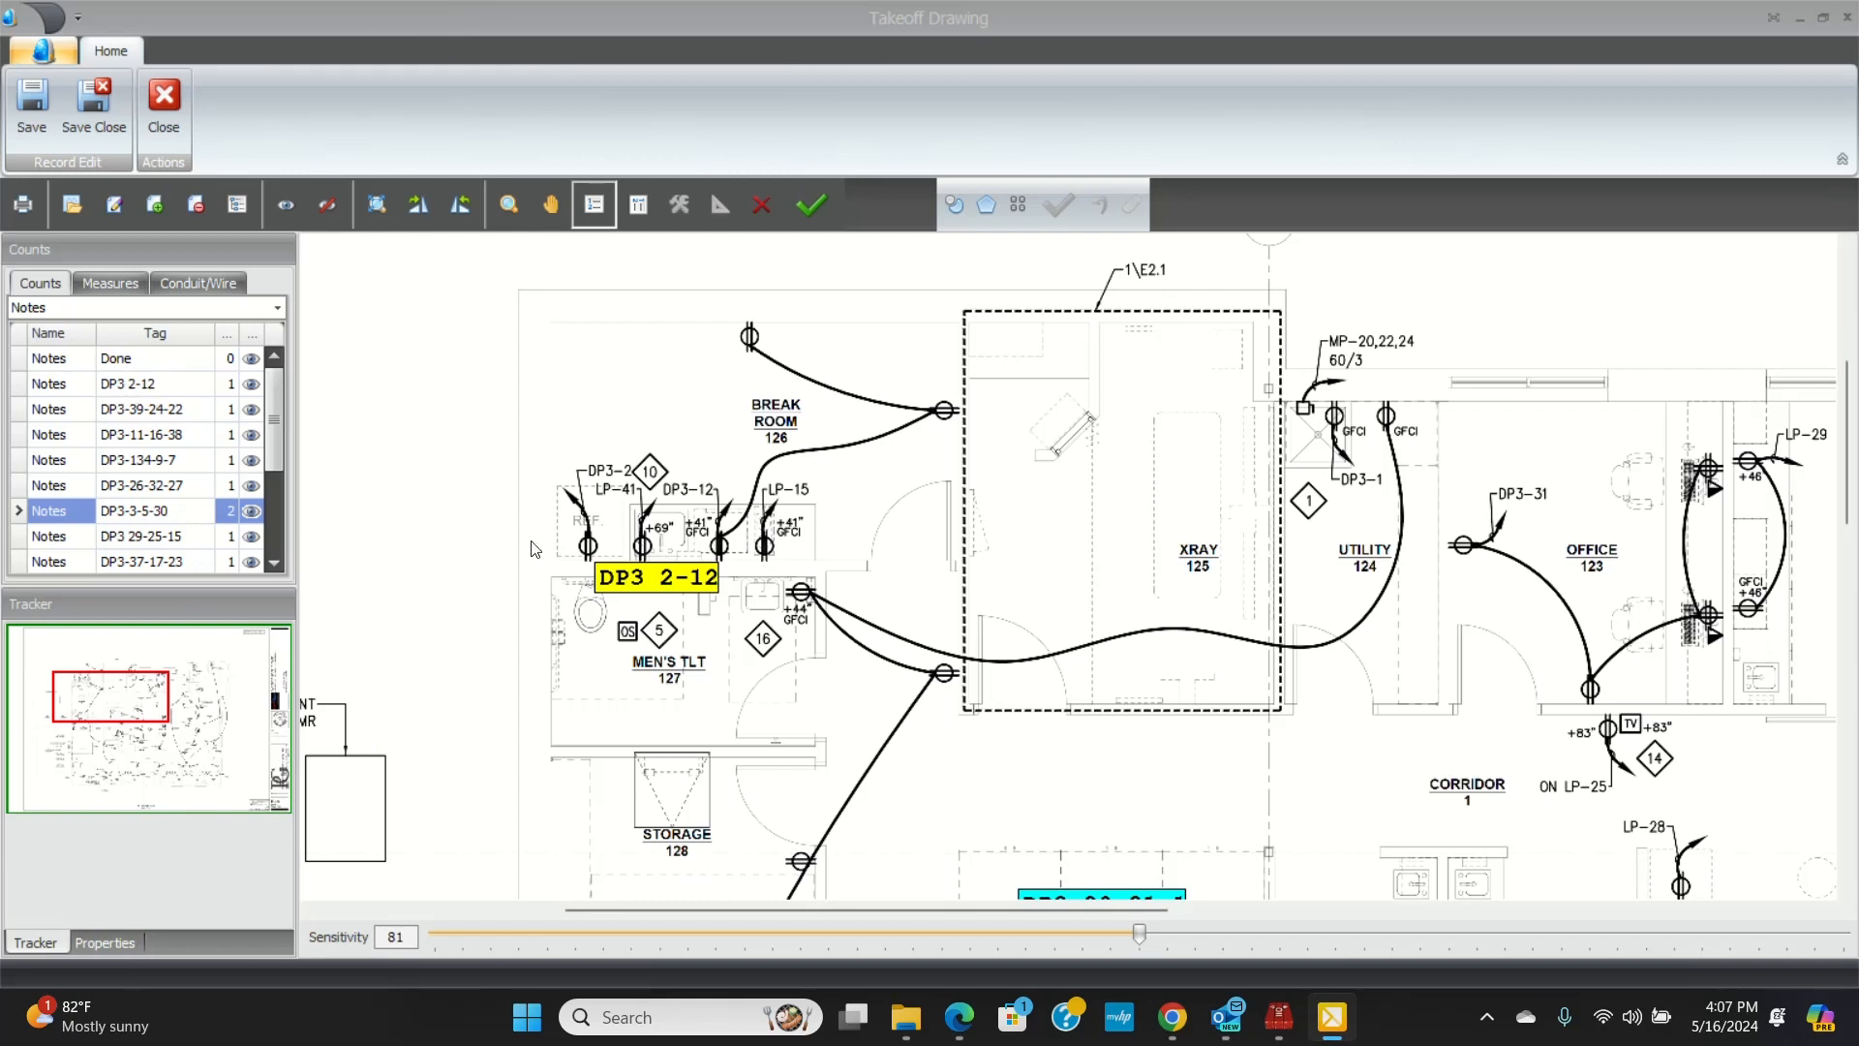
mouse_move(1188, 494)
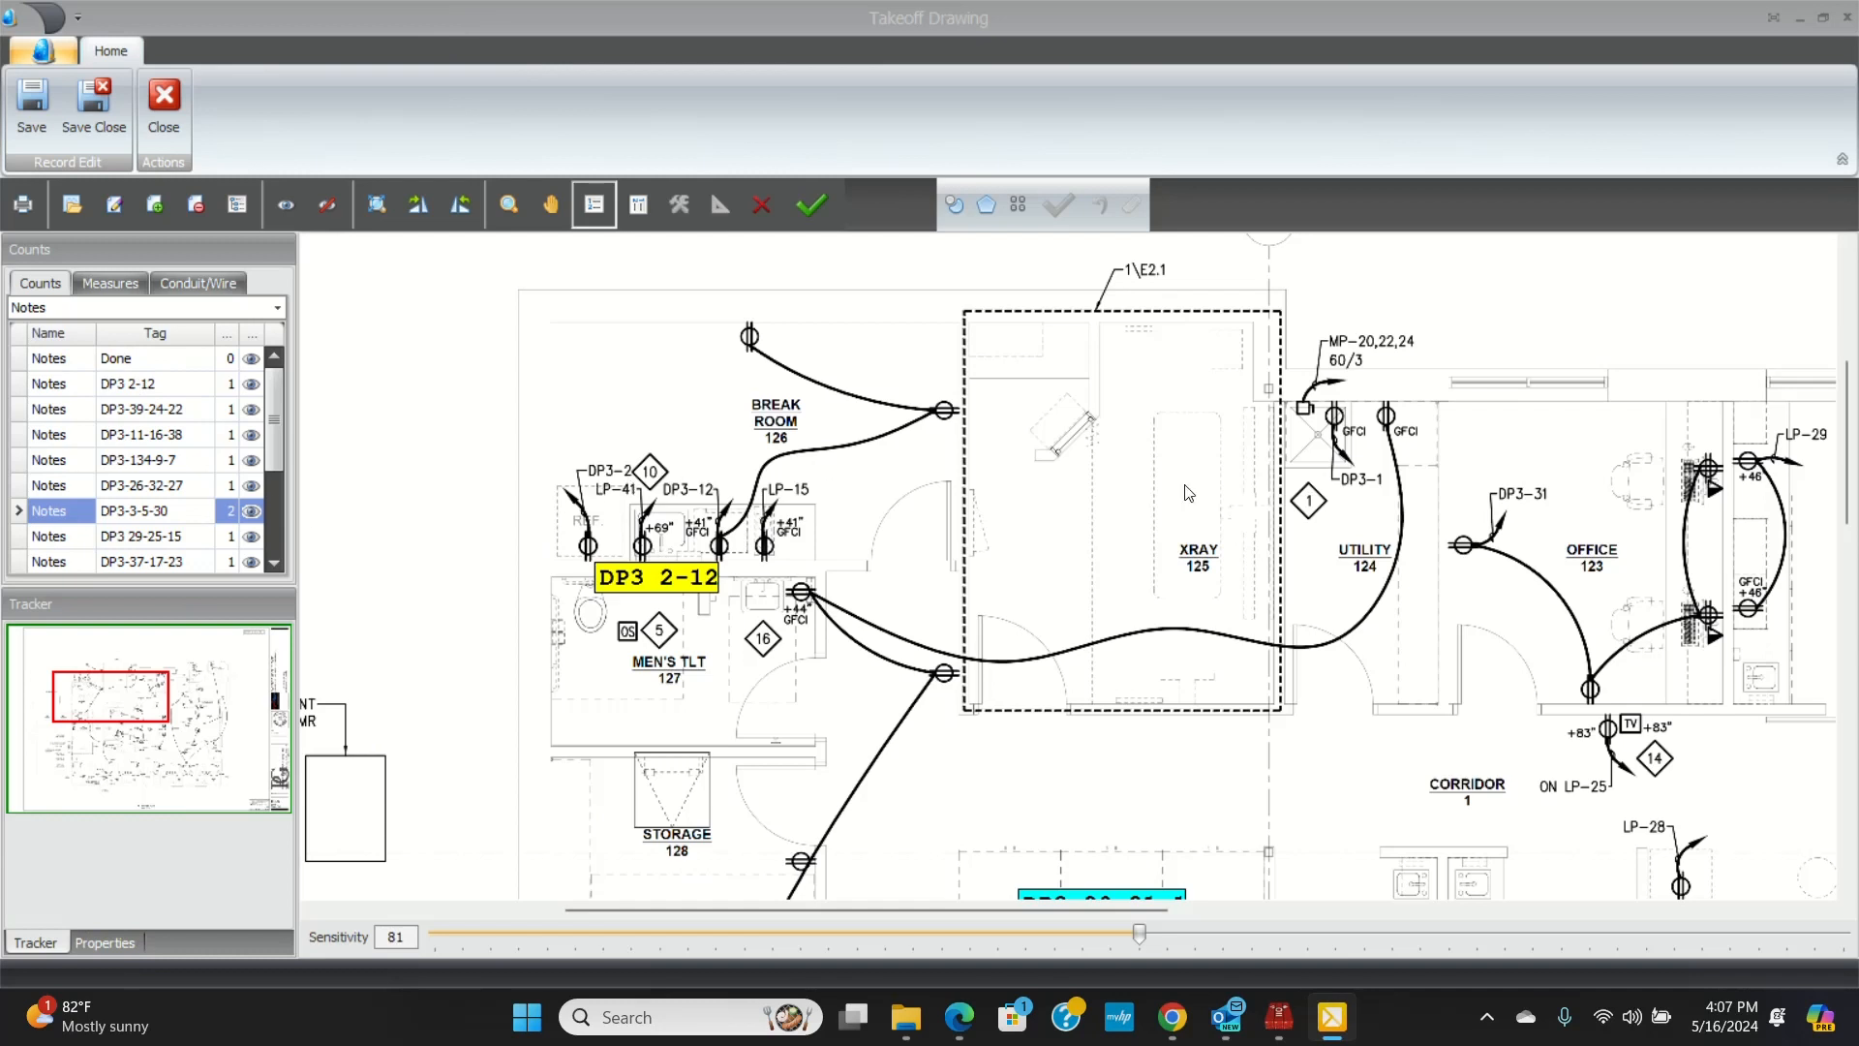
mouse_move(1522, 509)
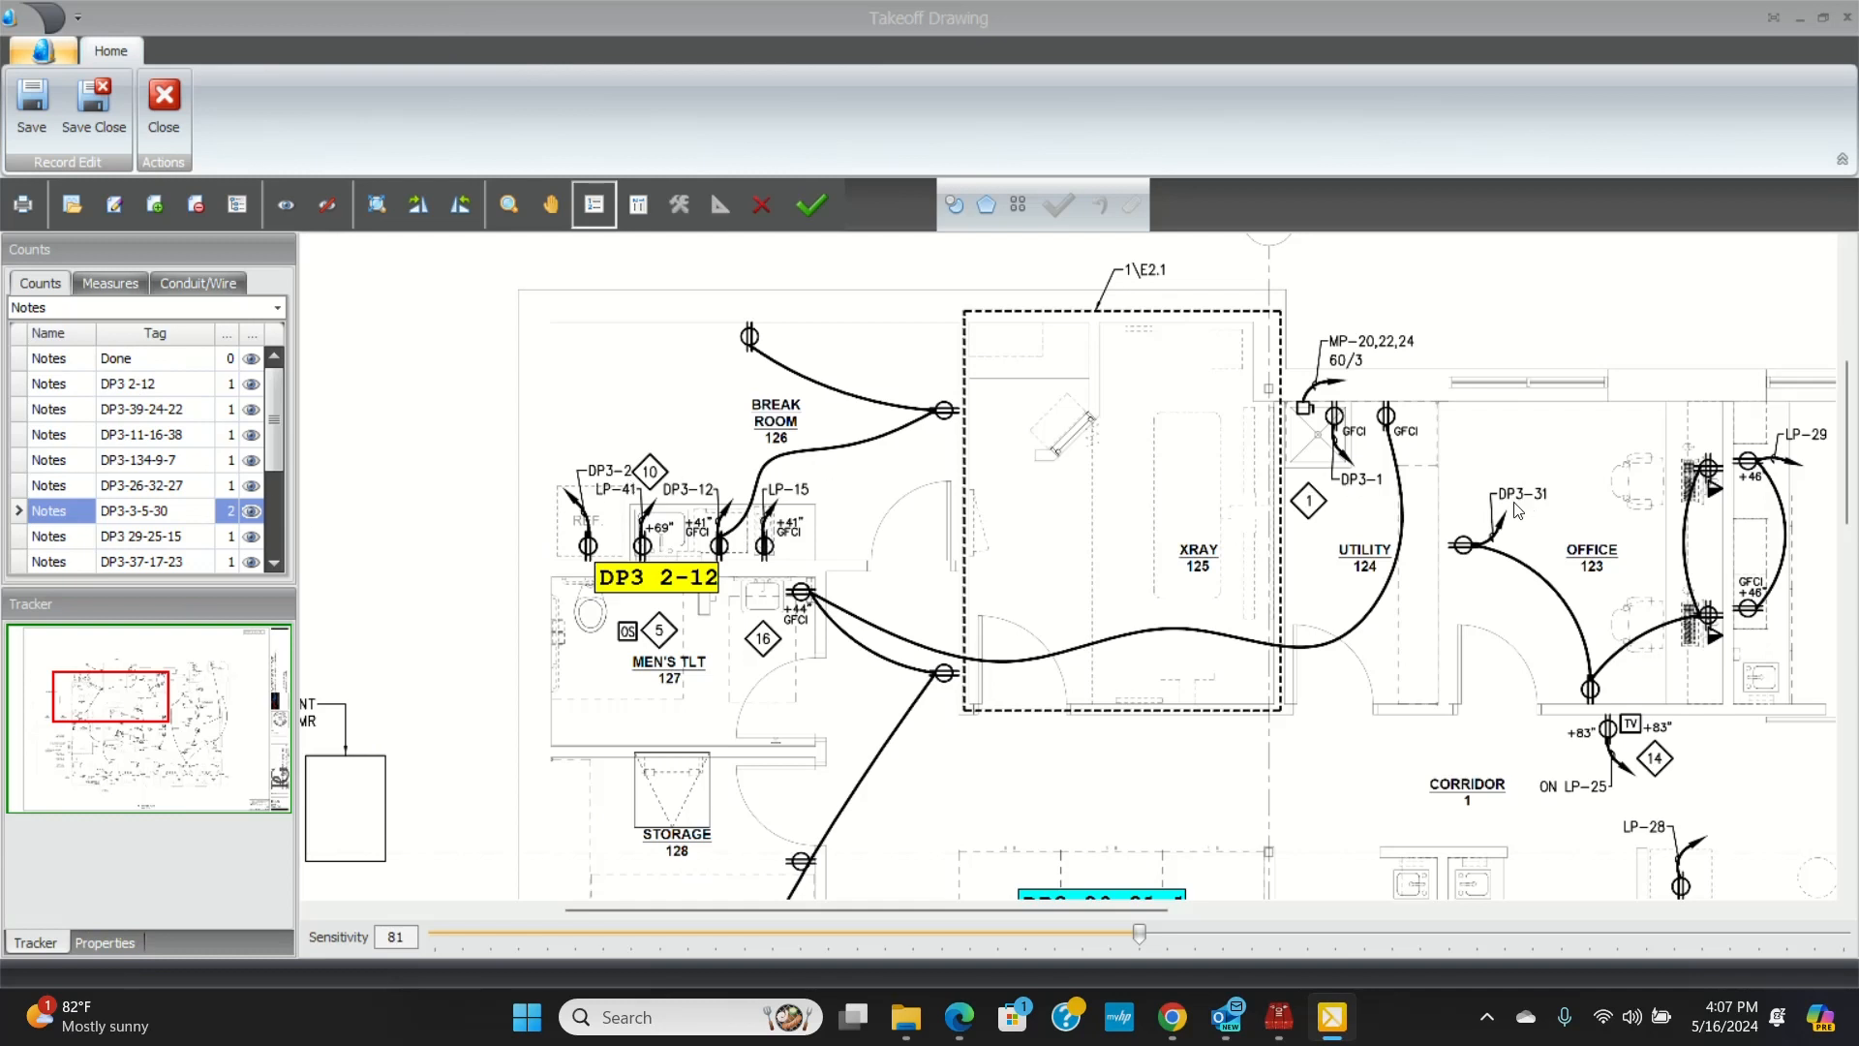
- Scroll through the coloured home-run notes and back to the ELEC/DATA room panels
scroll(down, 3)
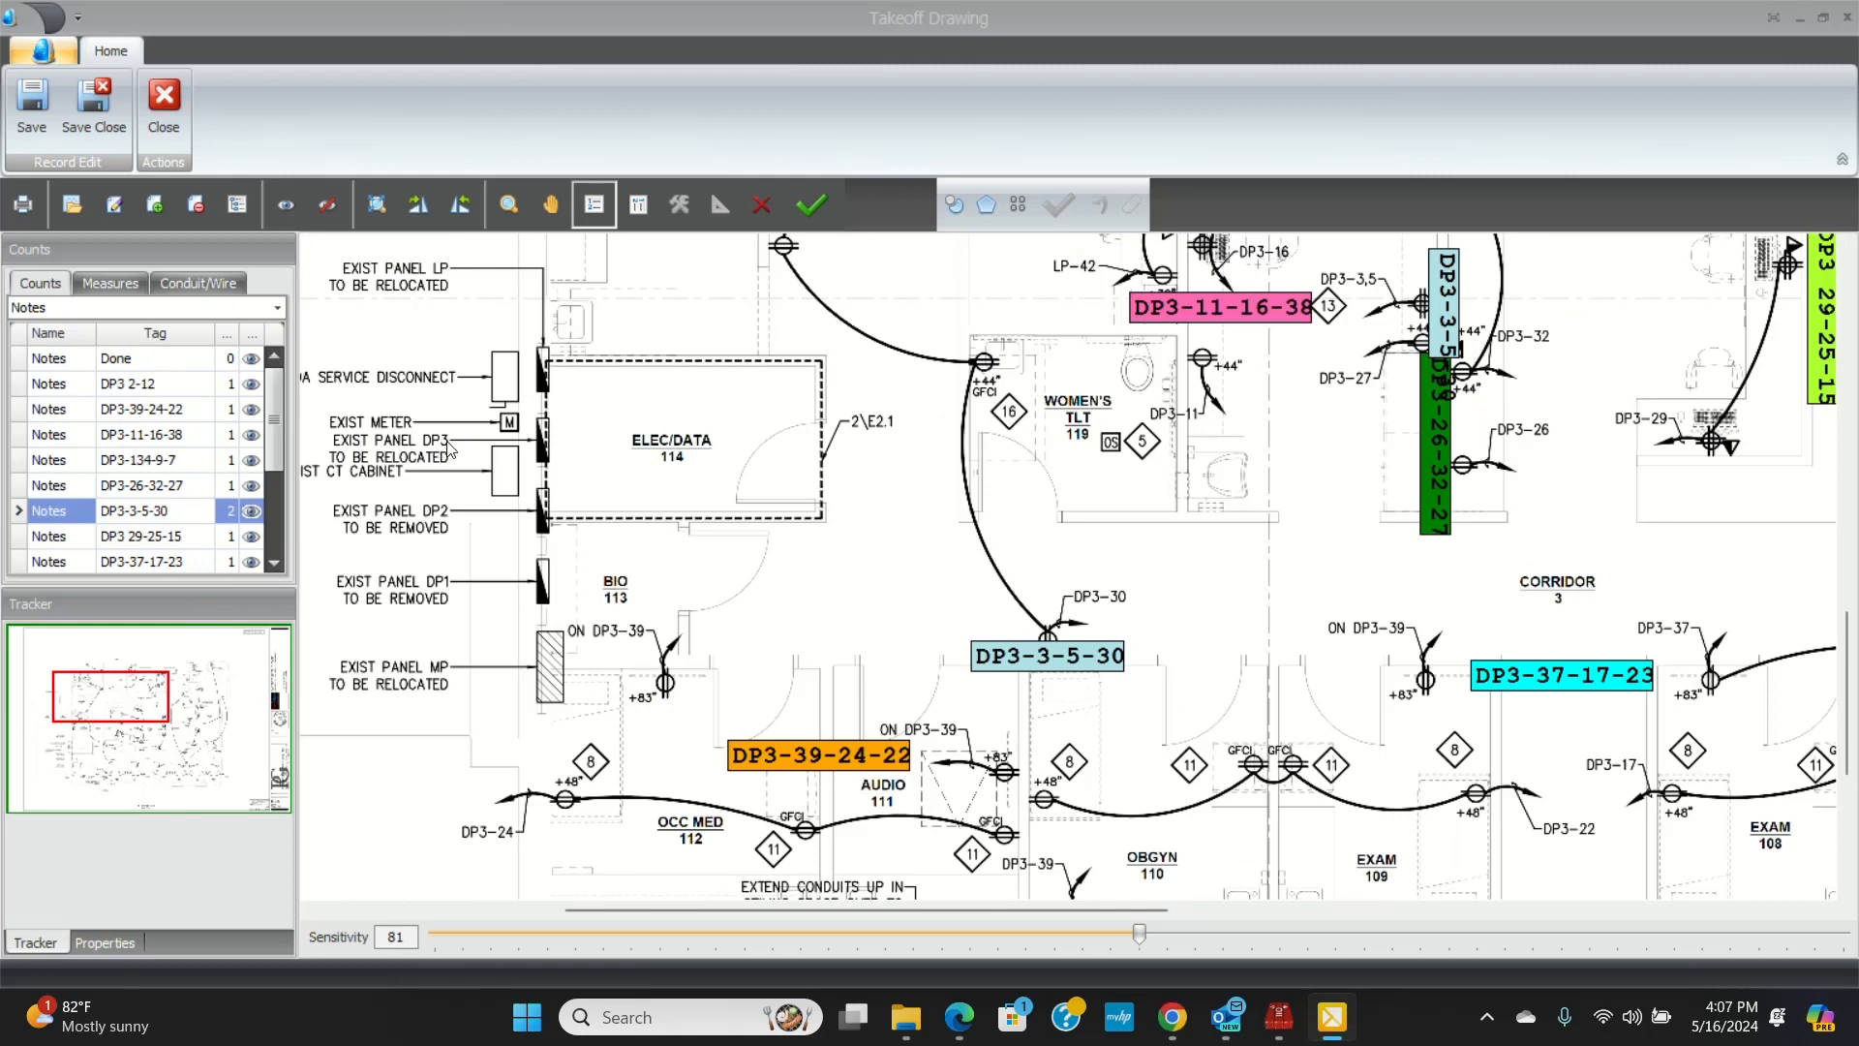
mouse_move(757, 799)
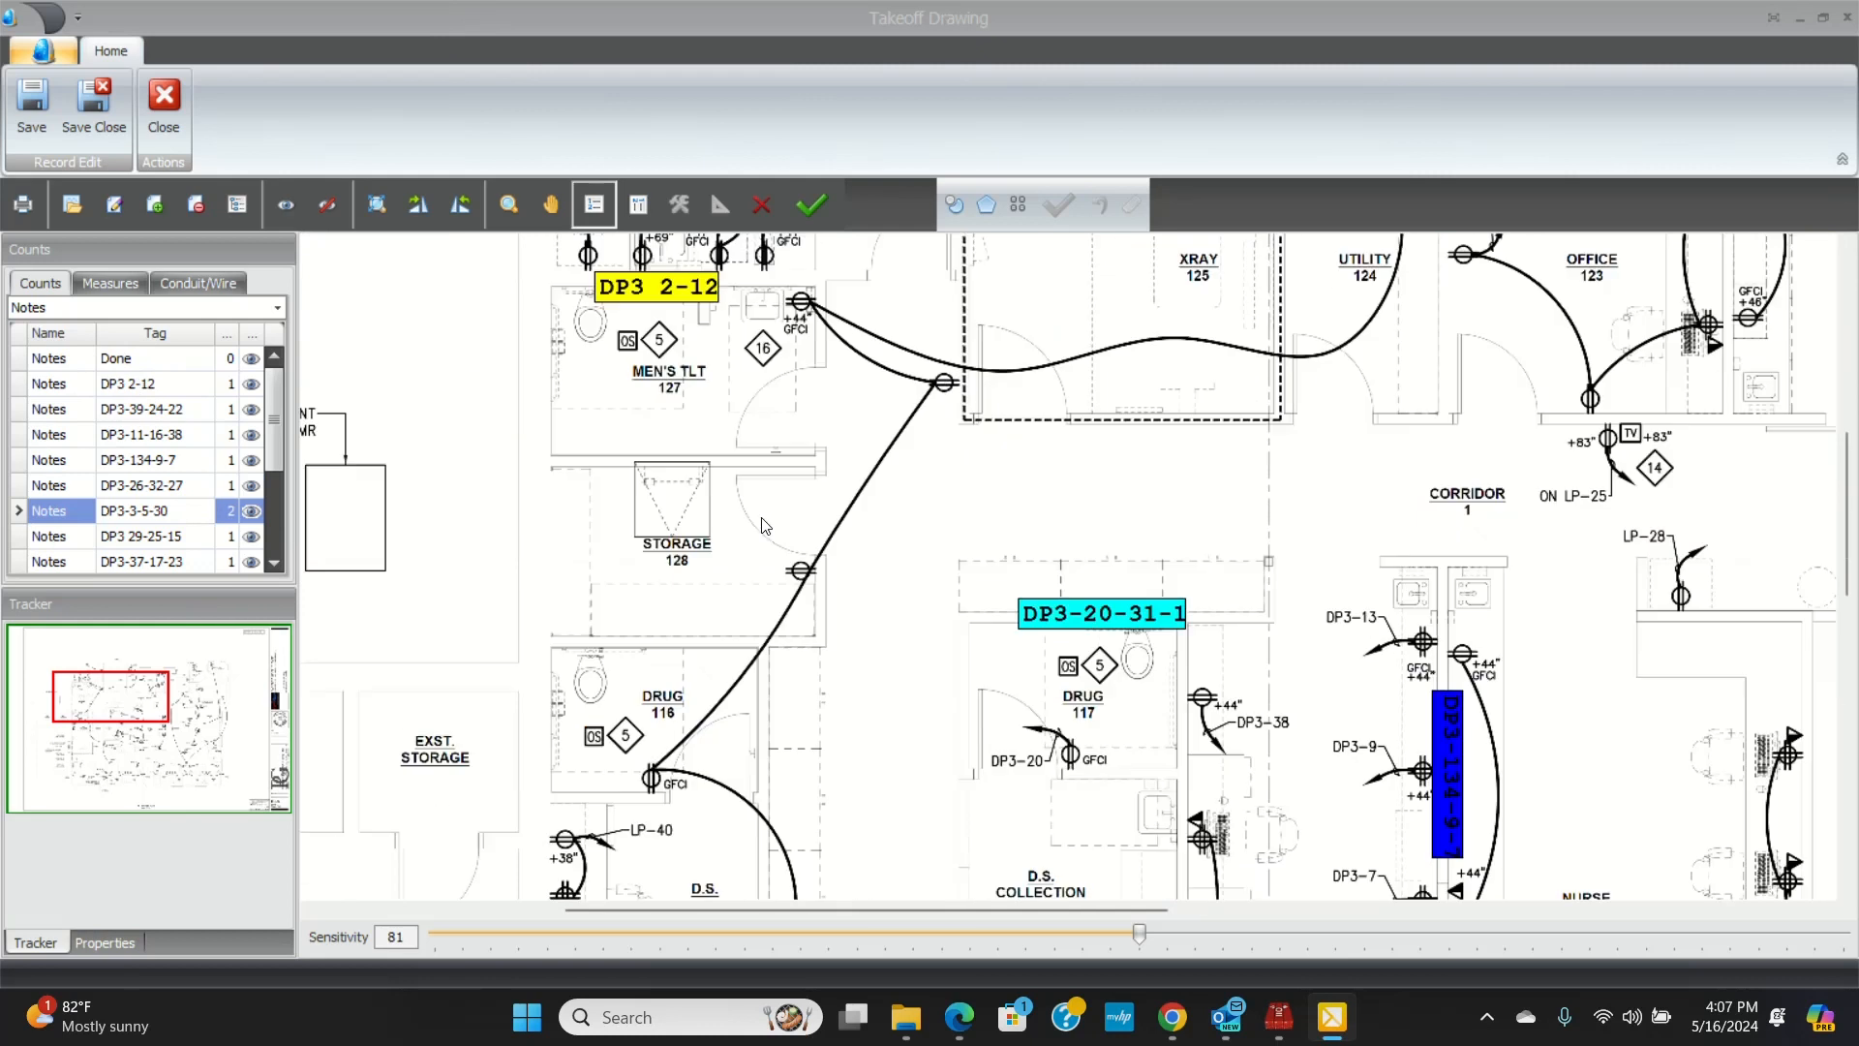
scroll(up, 3)
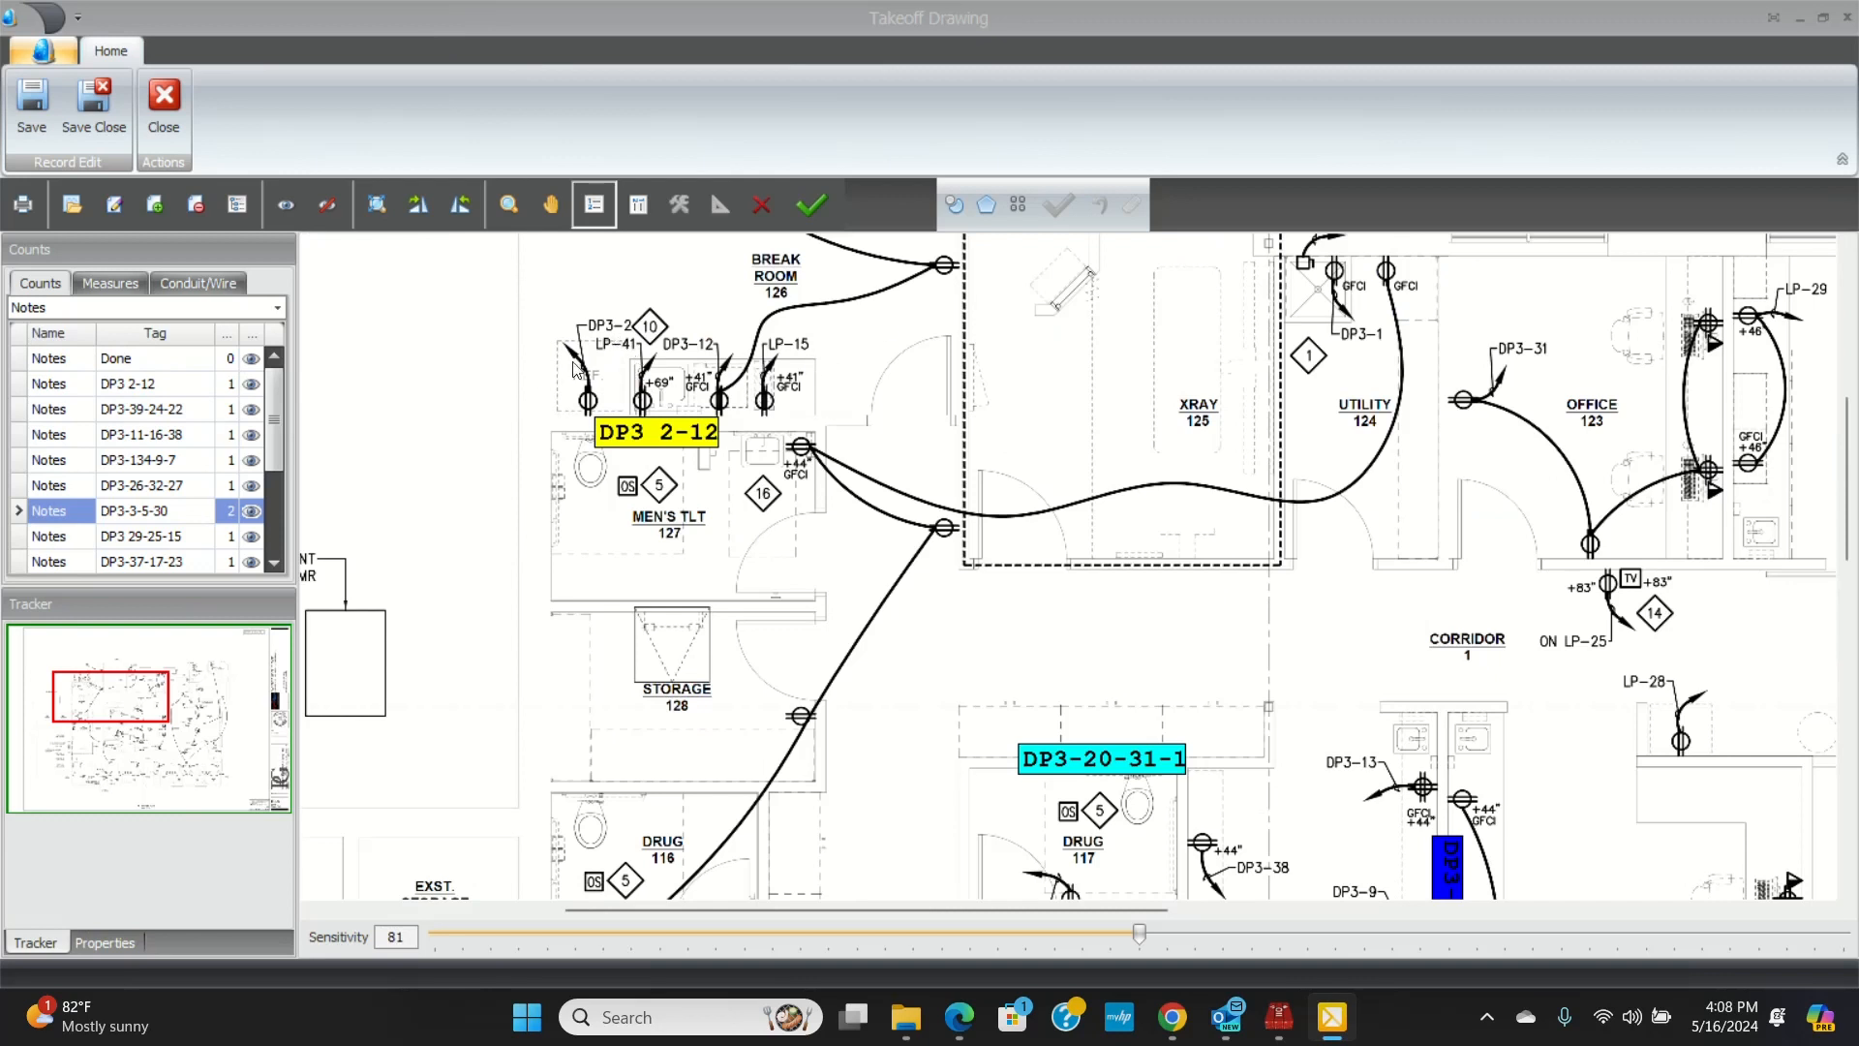
scroll(down, 3)
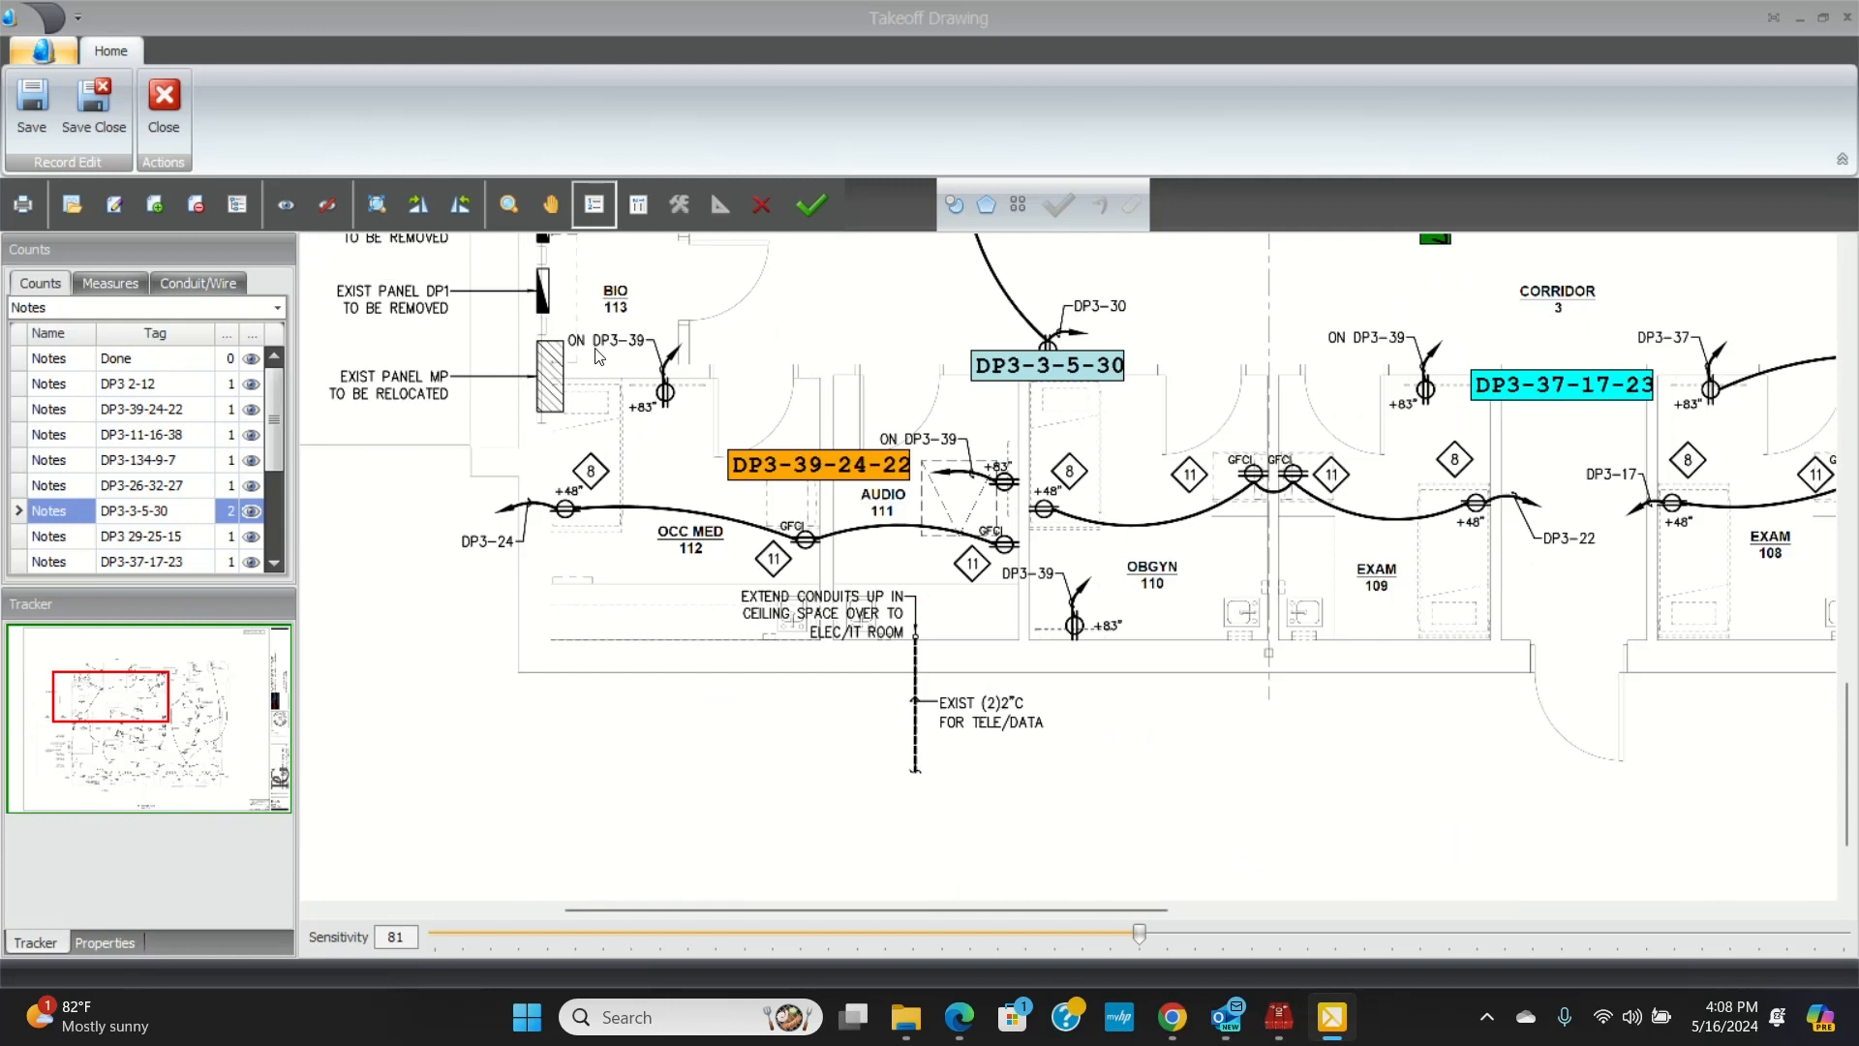
mouse_move(1001, 490)
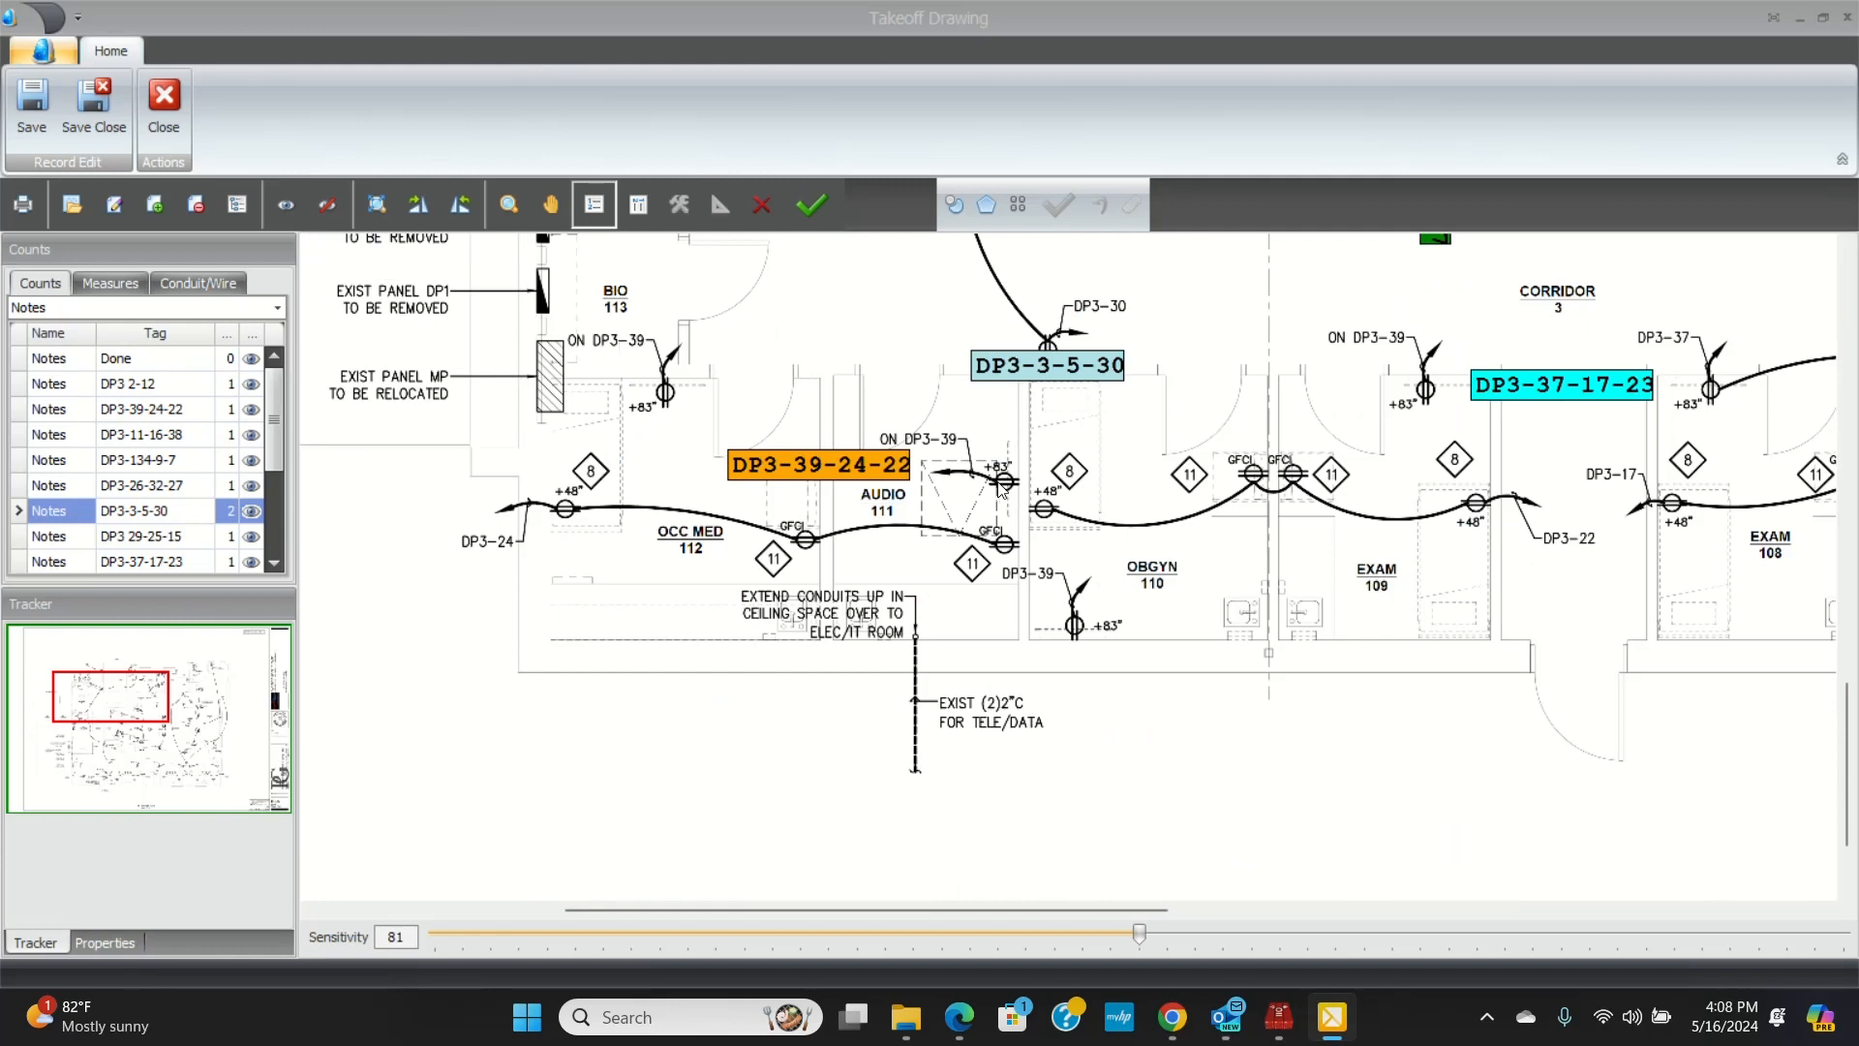
mouse_move(1431, 397)
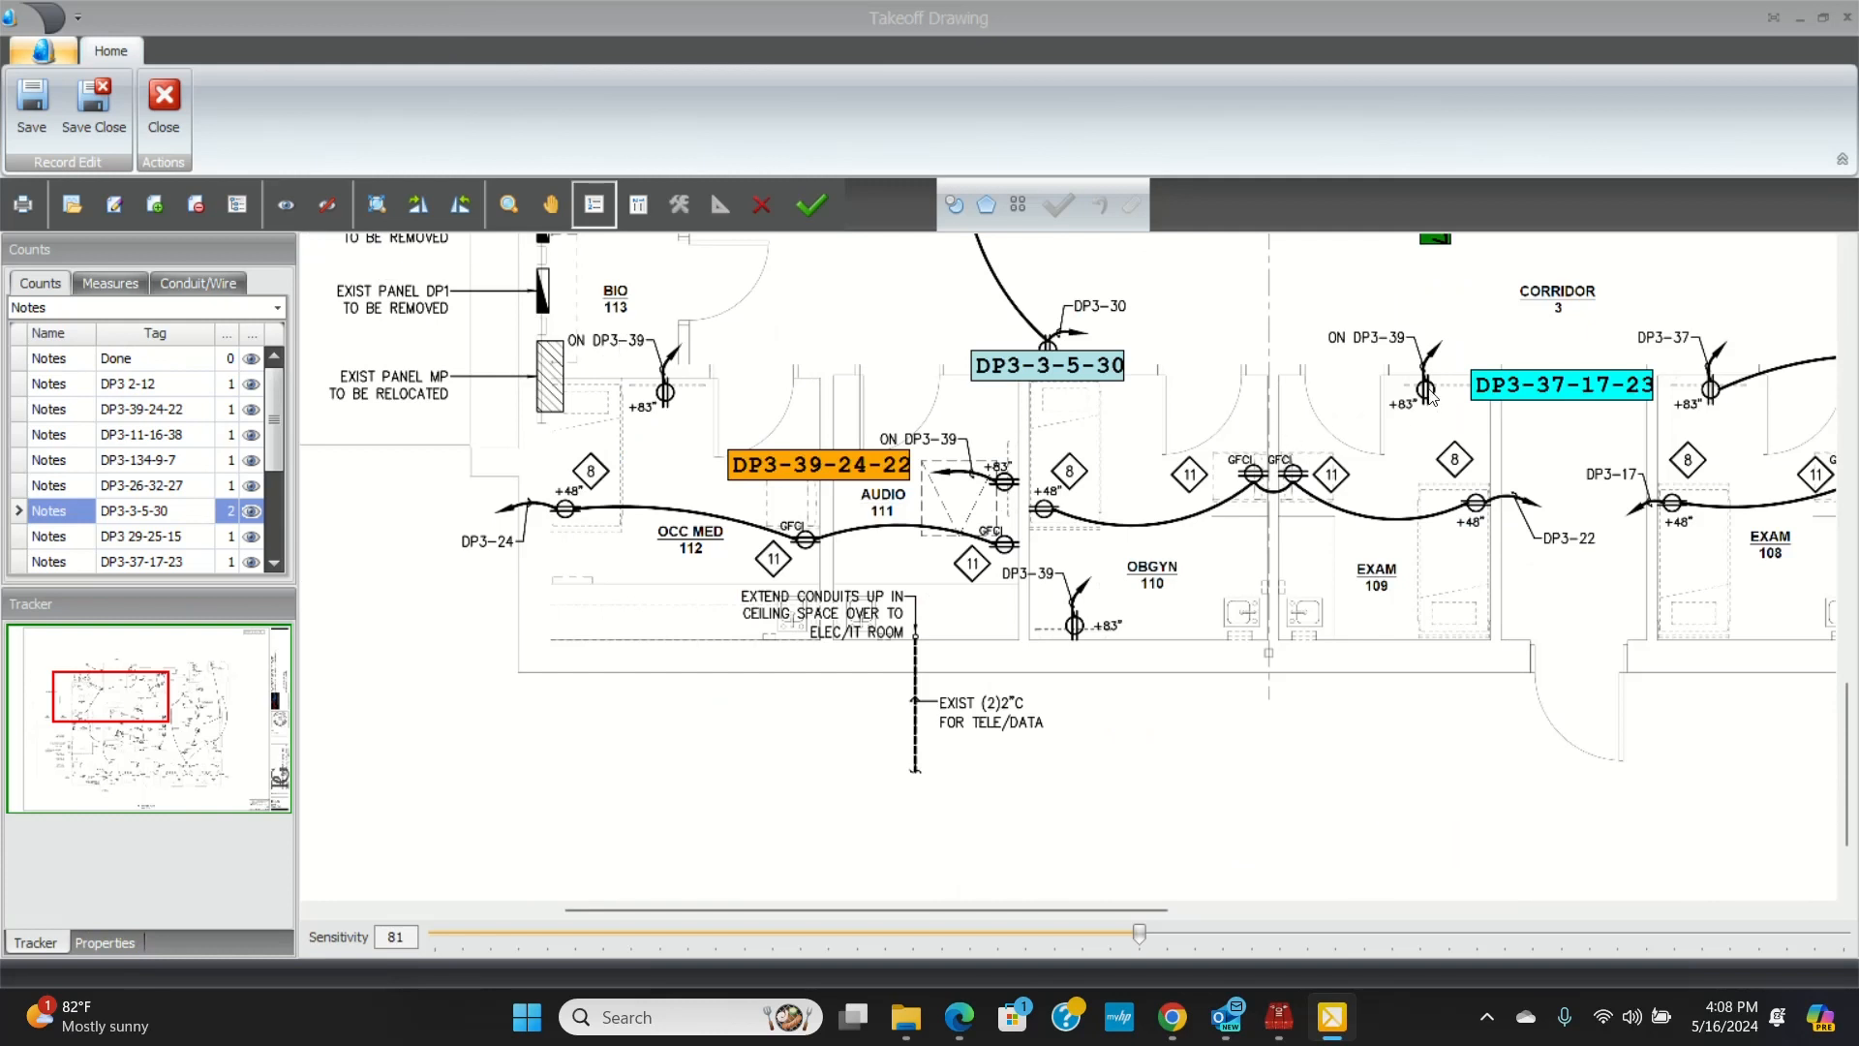
mouse_move(492, 554)
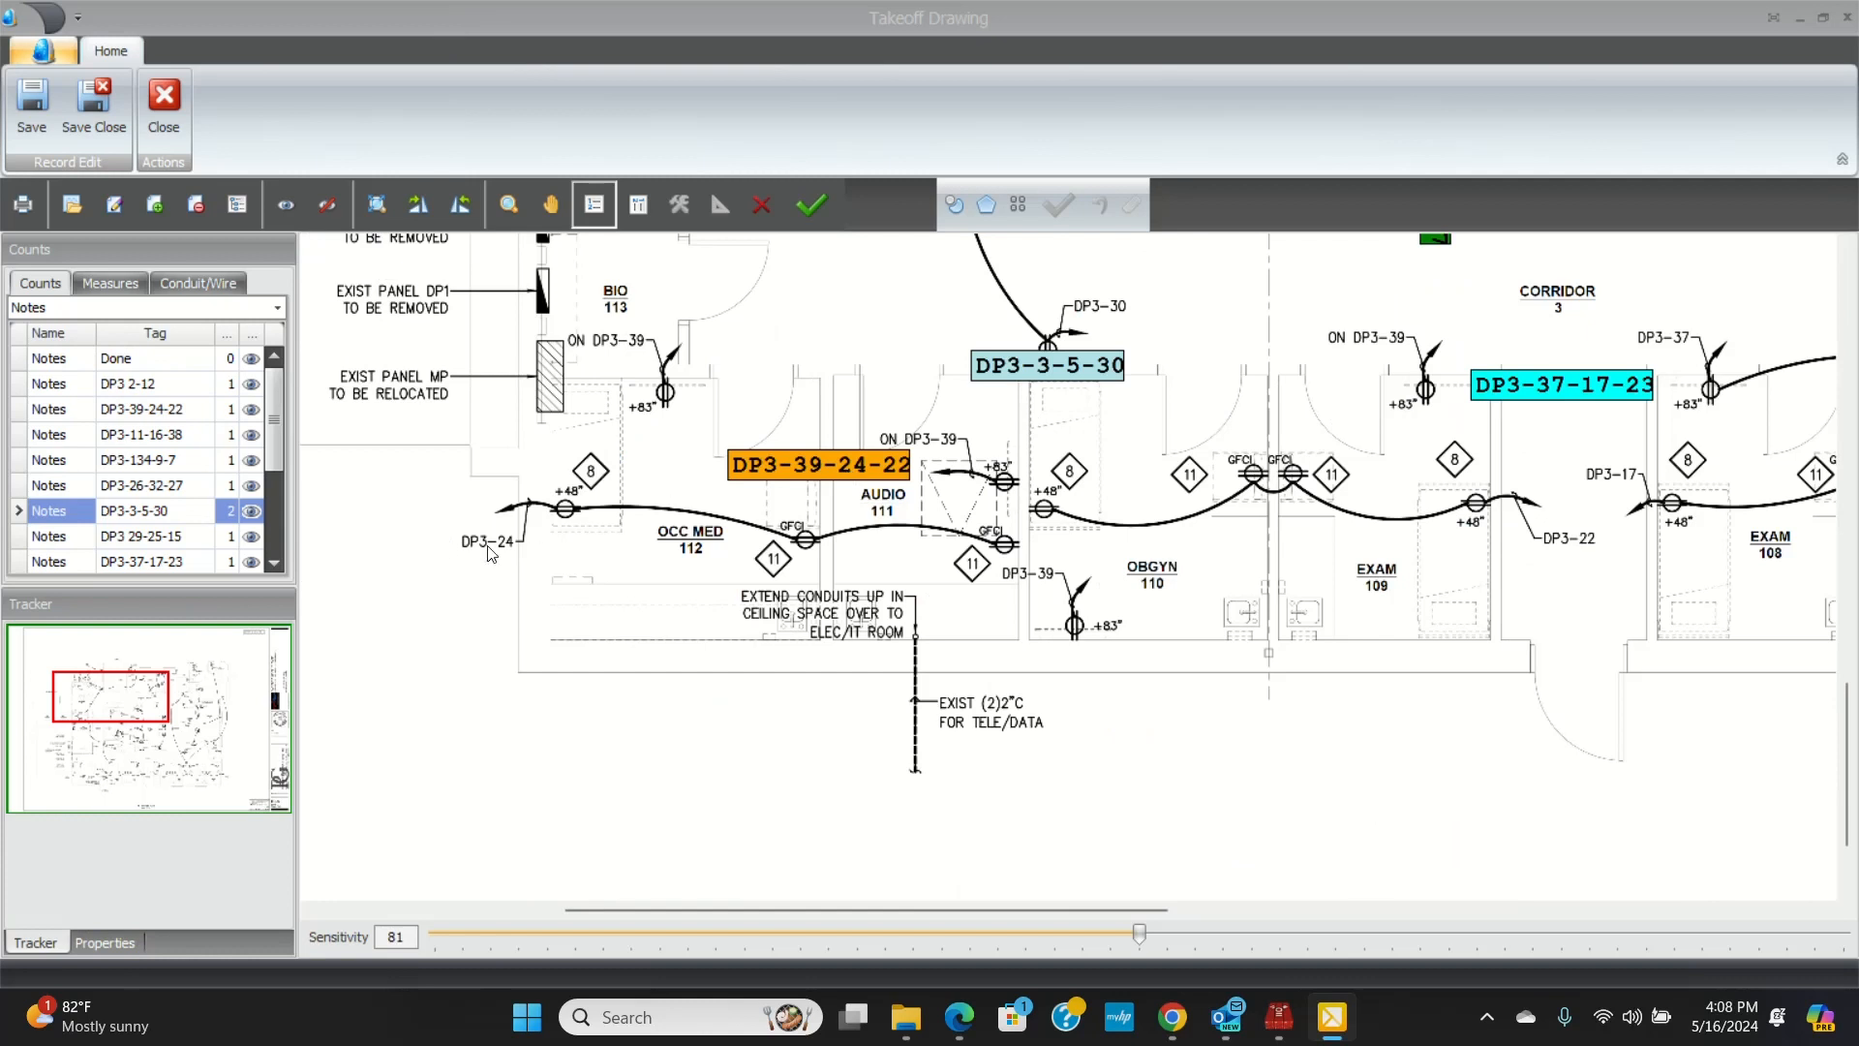
mouse_move(1077, 515)
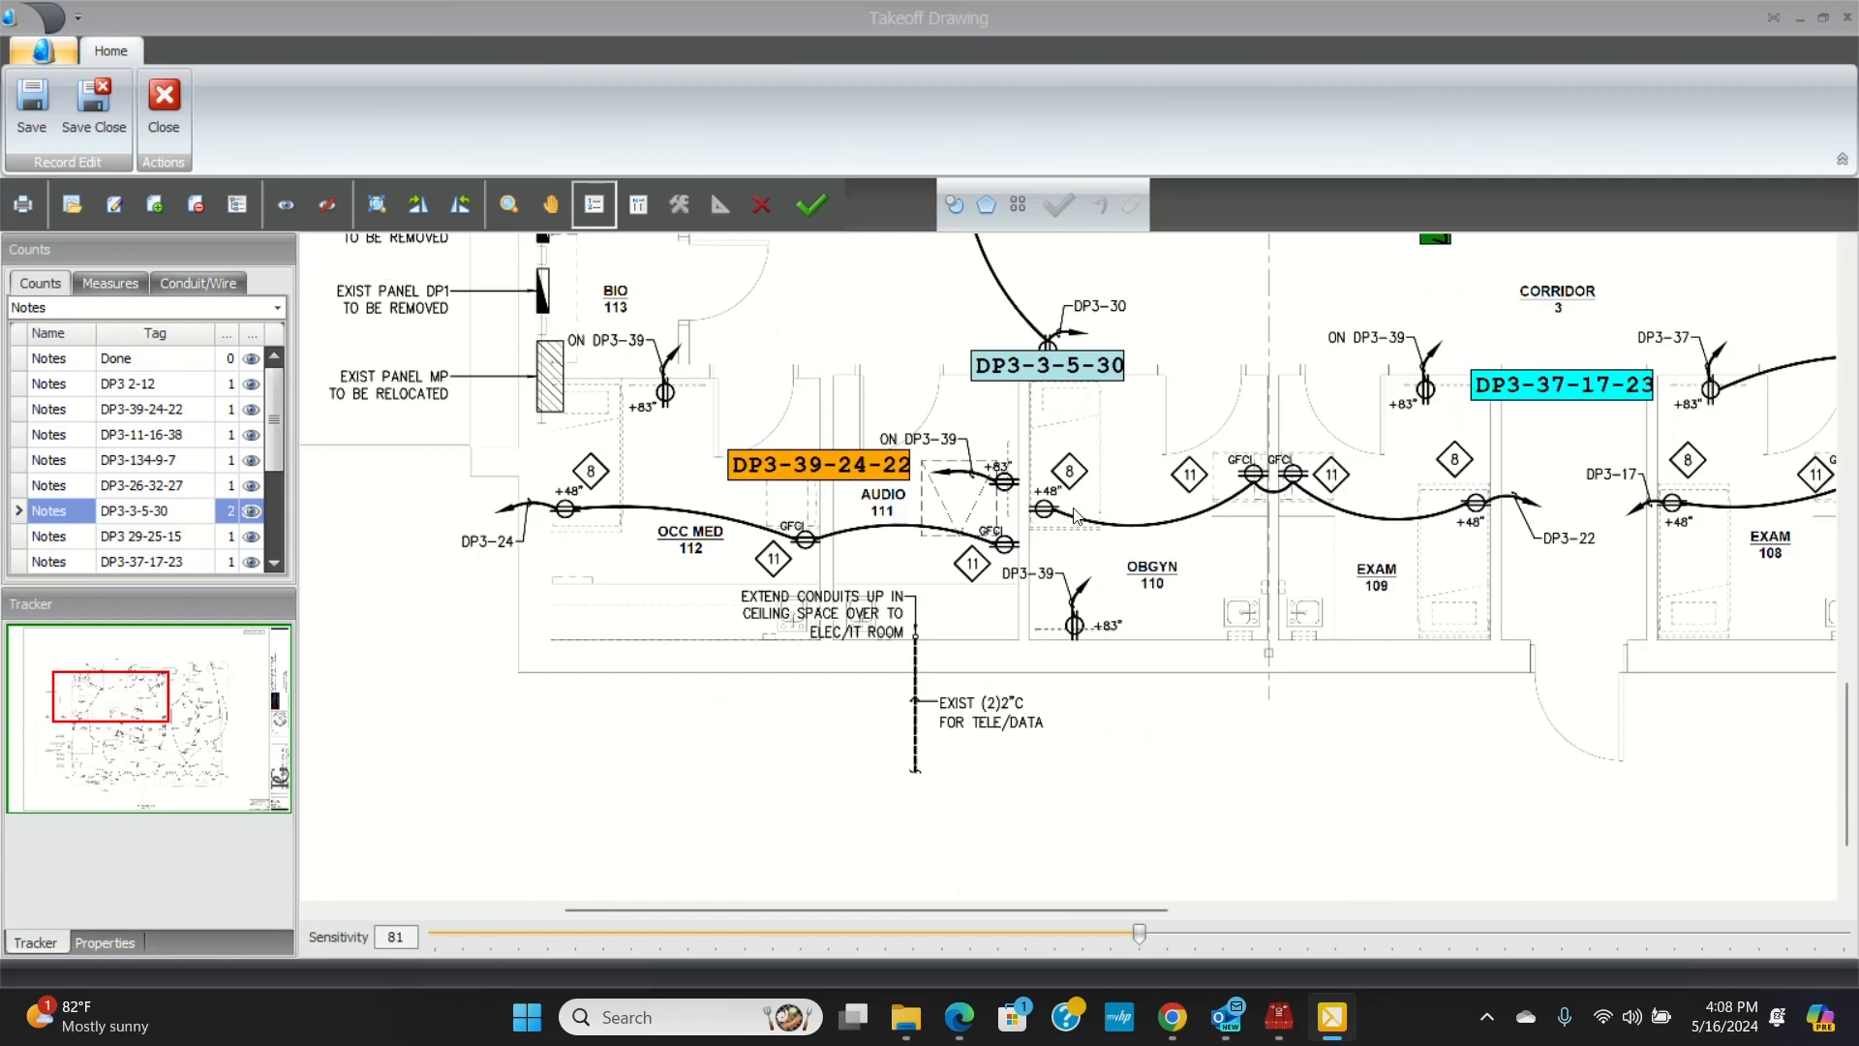
mouse_move(1481, 509)
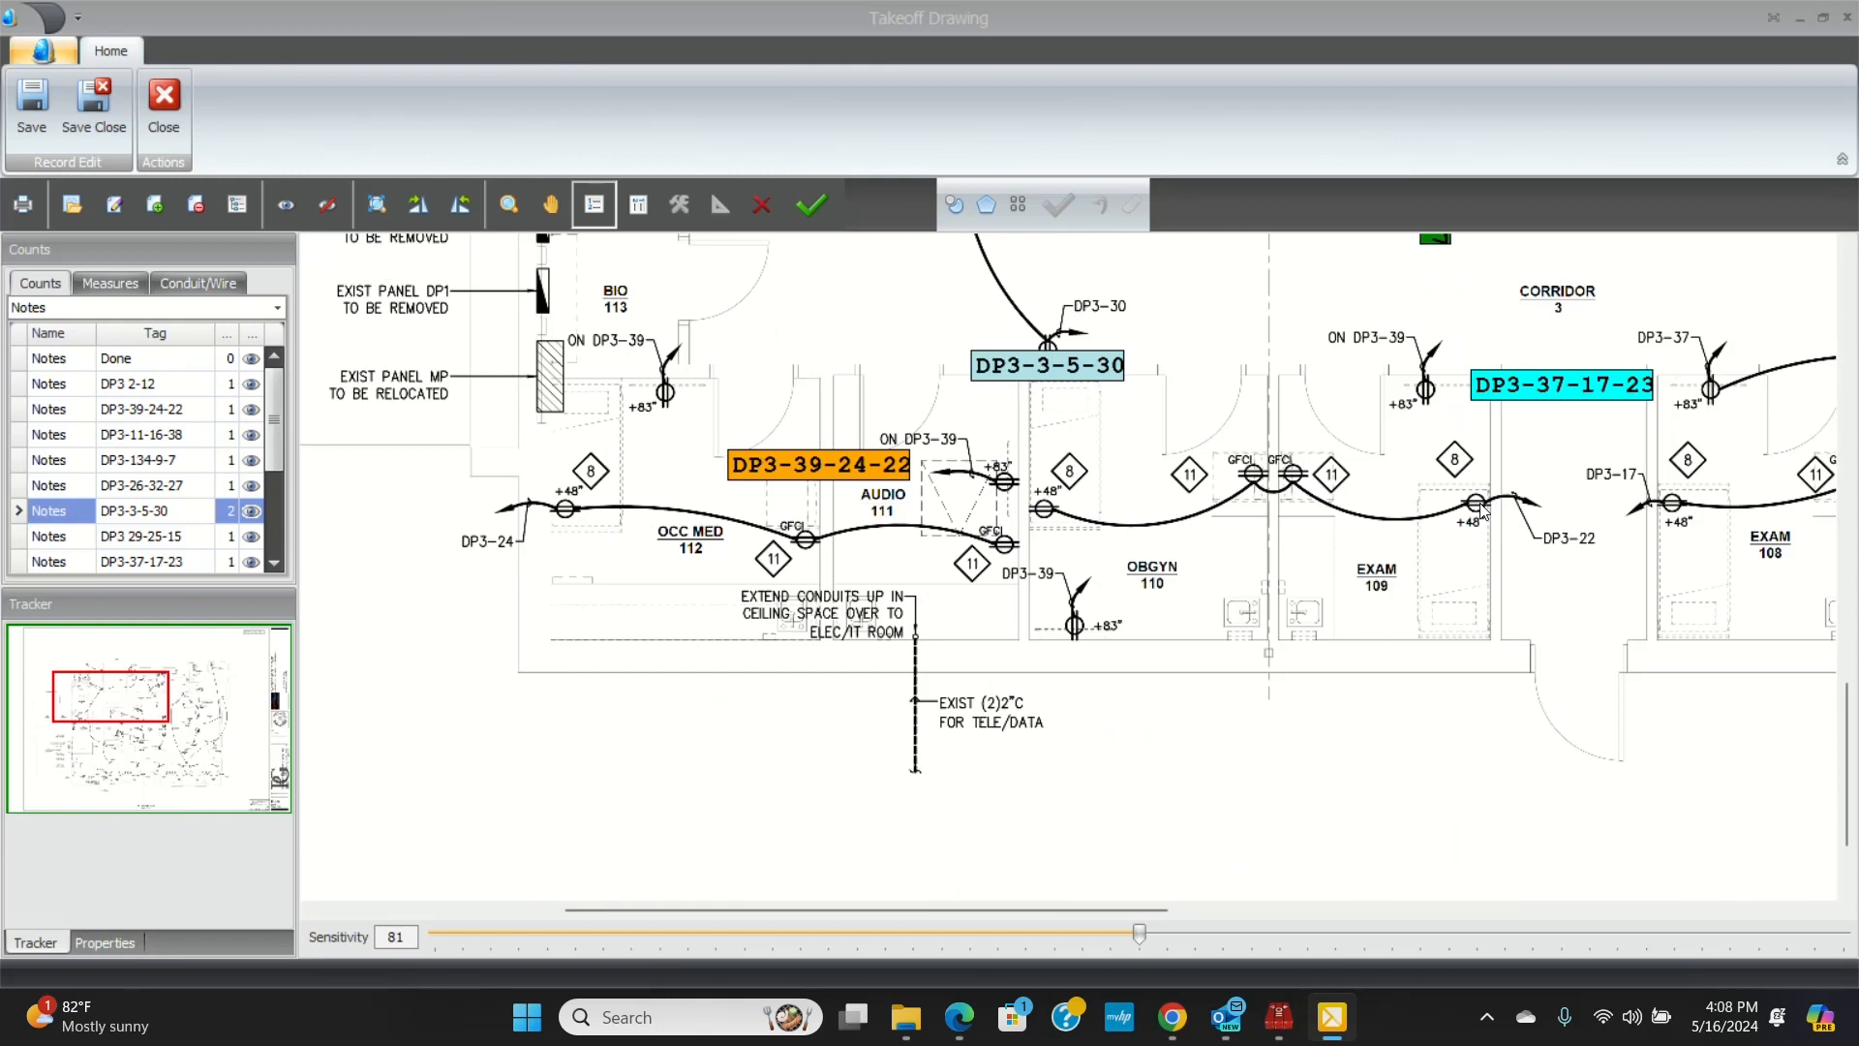
mouse_move(1101, 448)
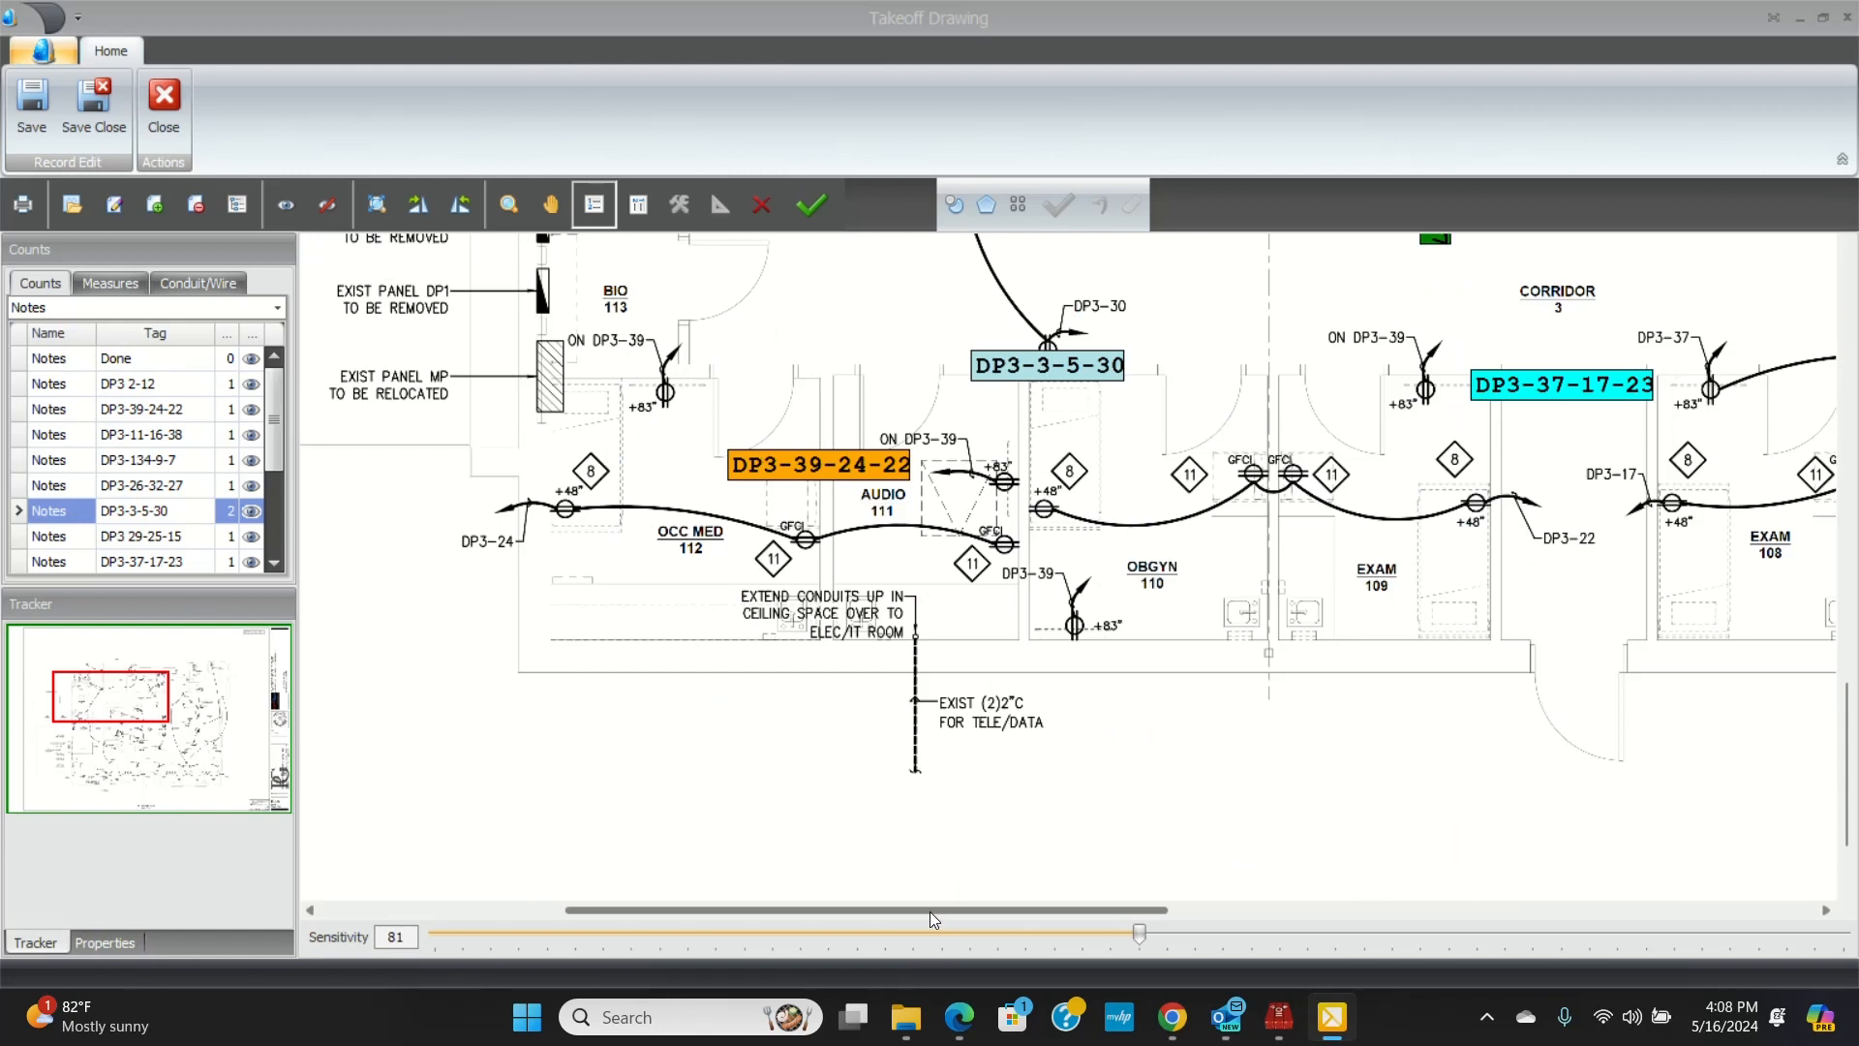
scroll(right, 3)
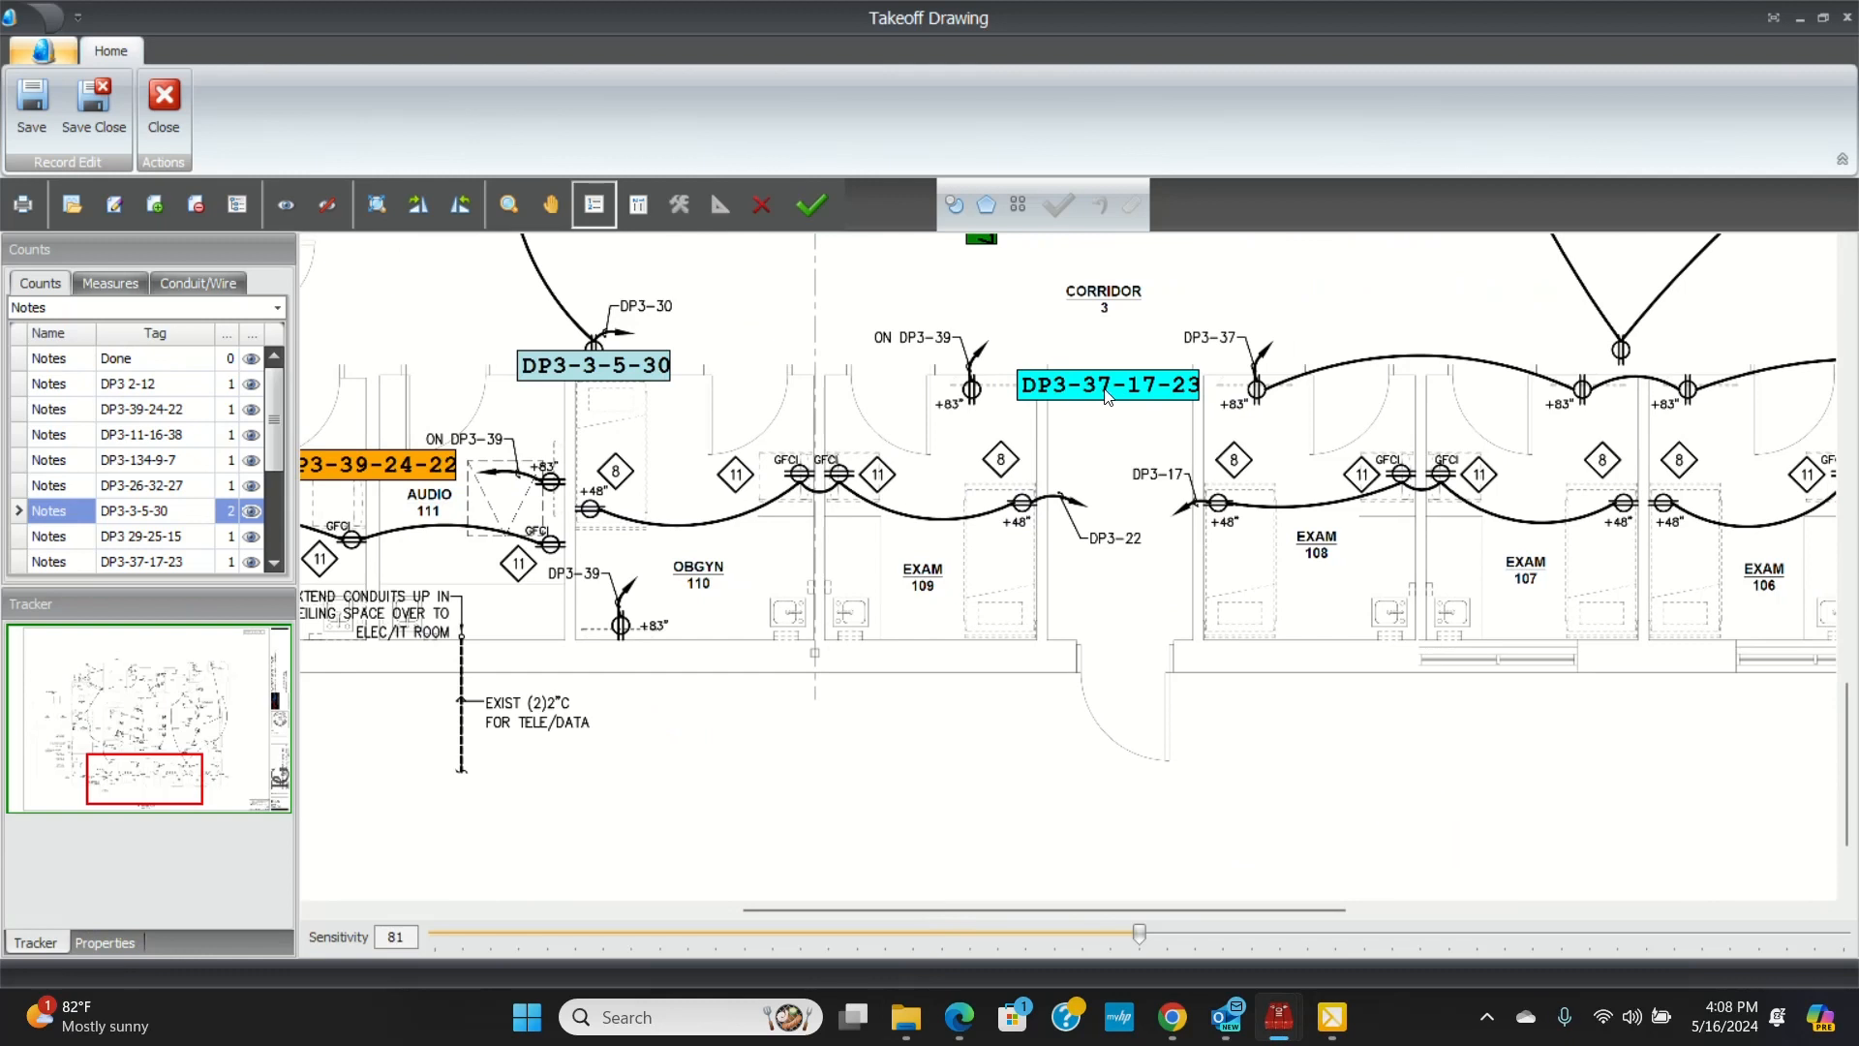
mouse_move(1196, 395)
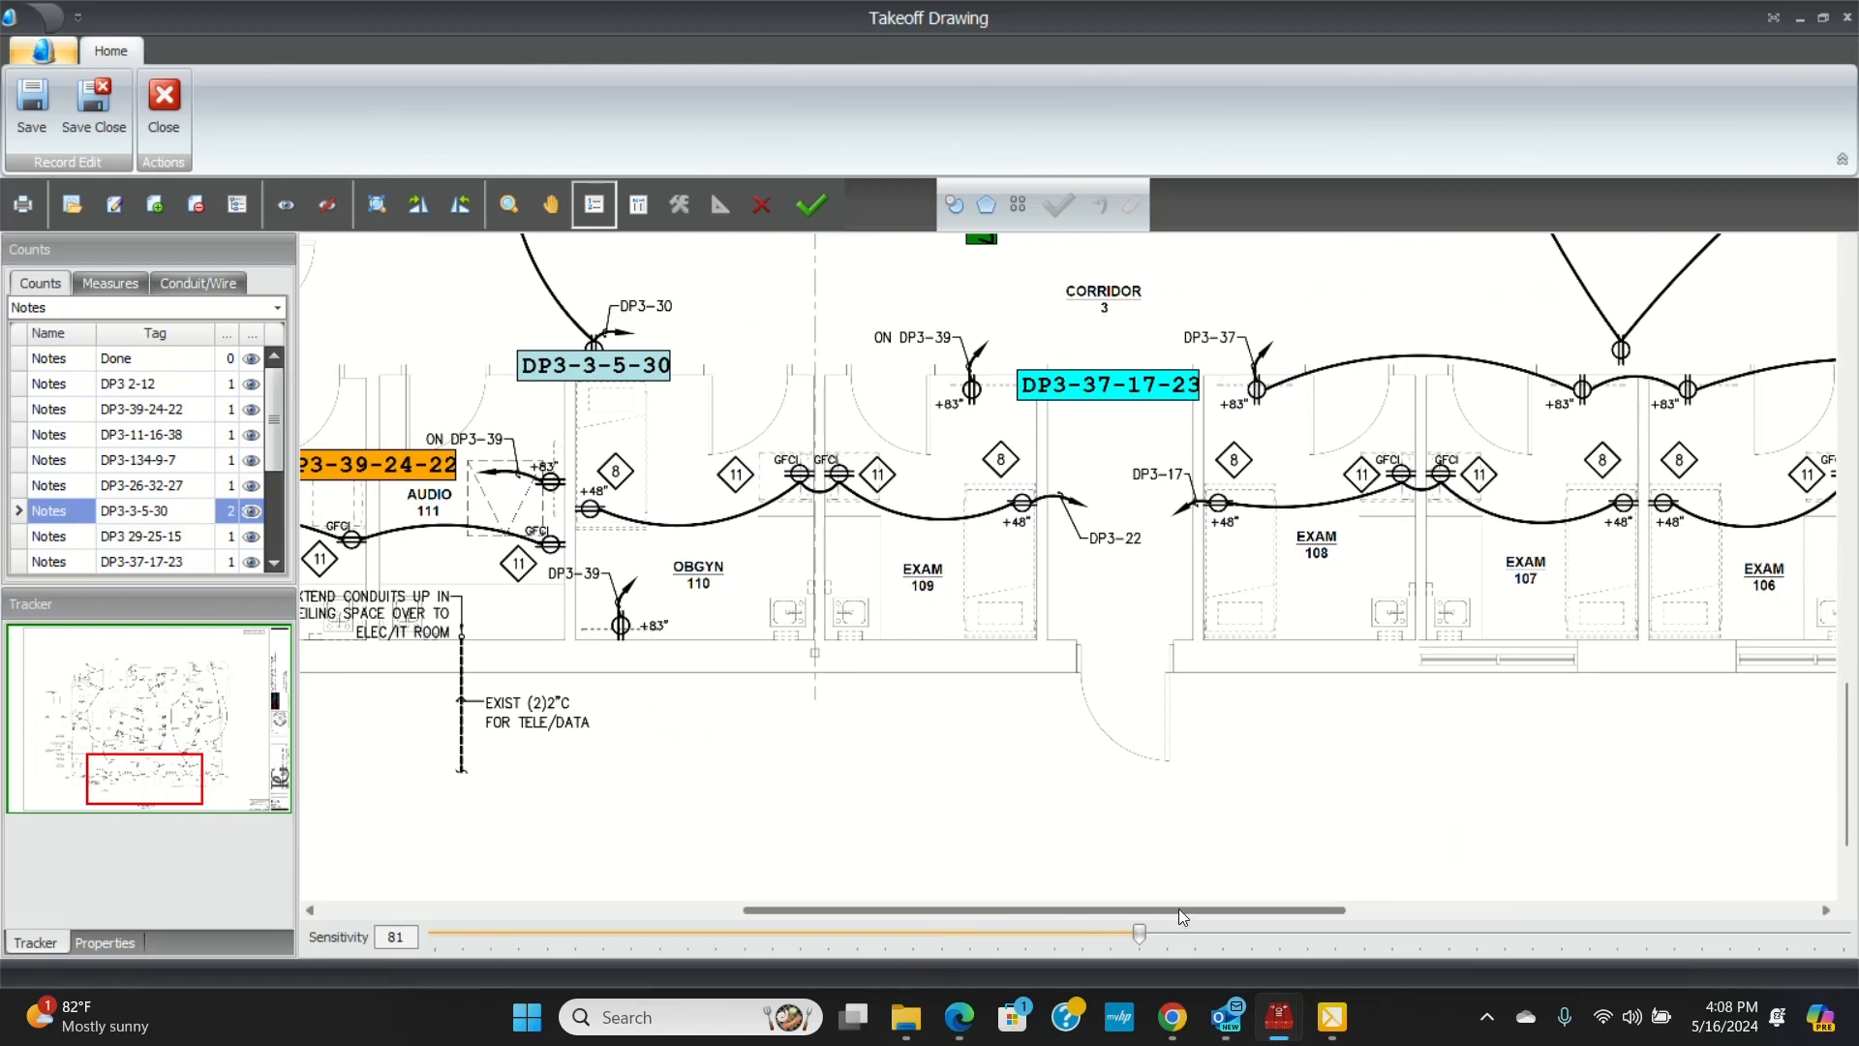
scroll(right, 3)
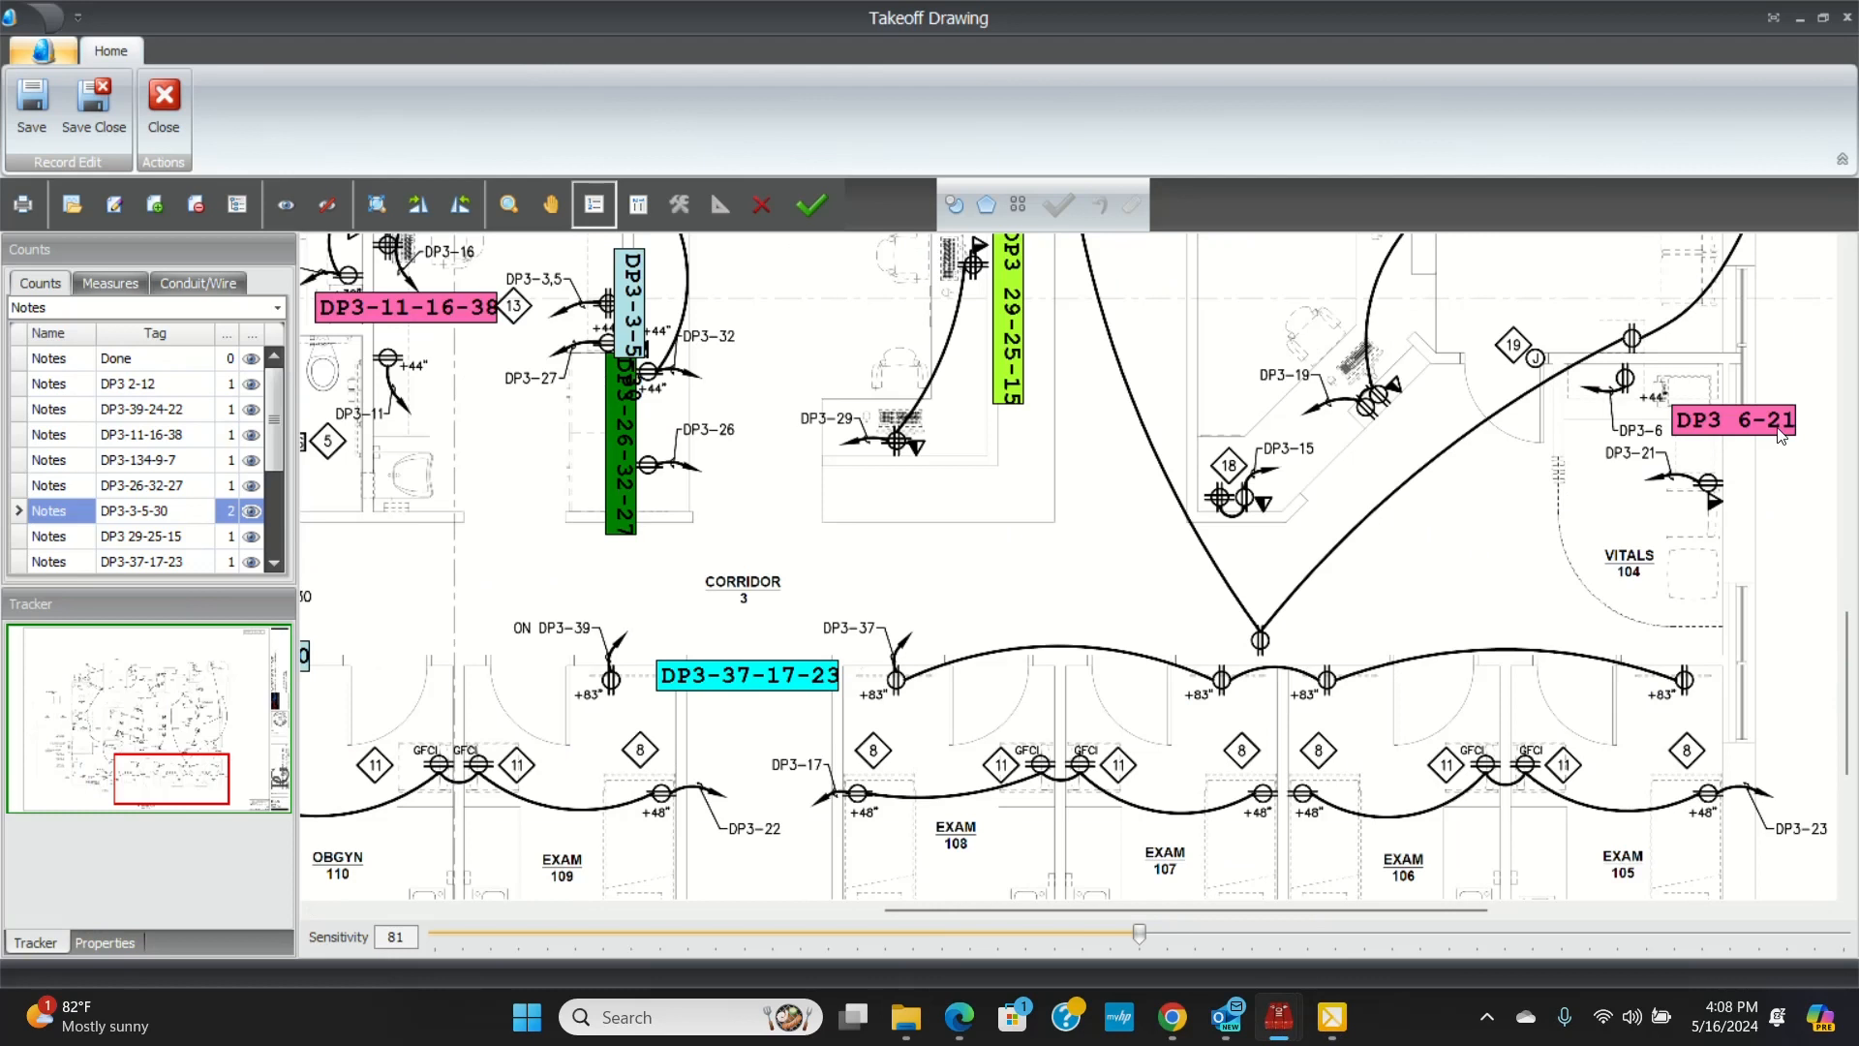
mouse_move(1718, 488)
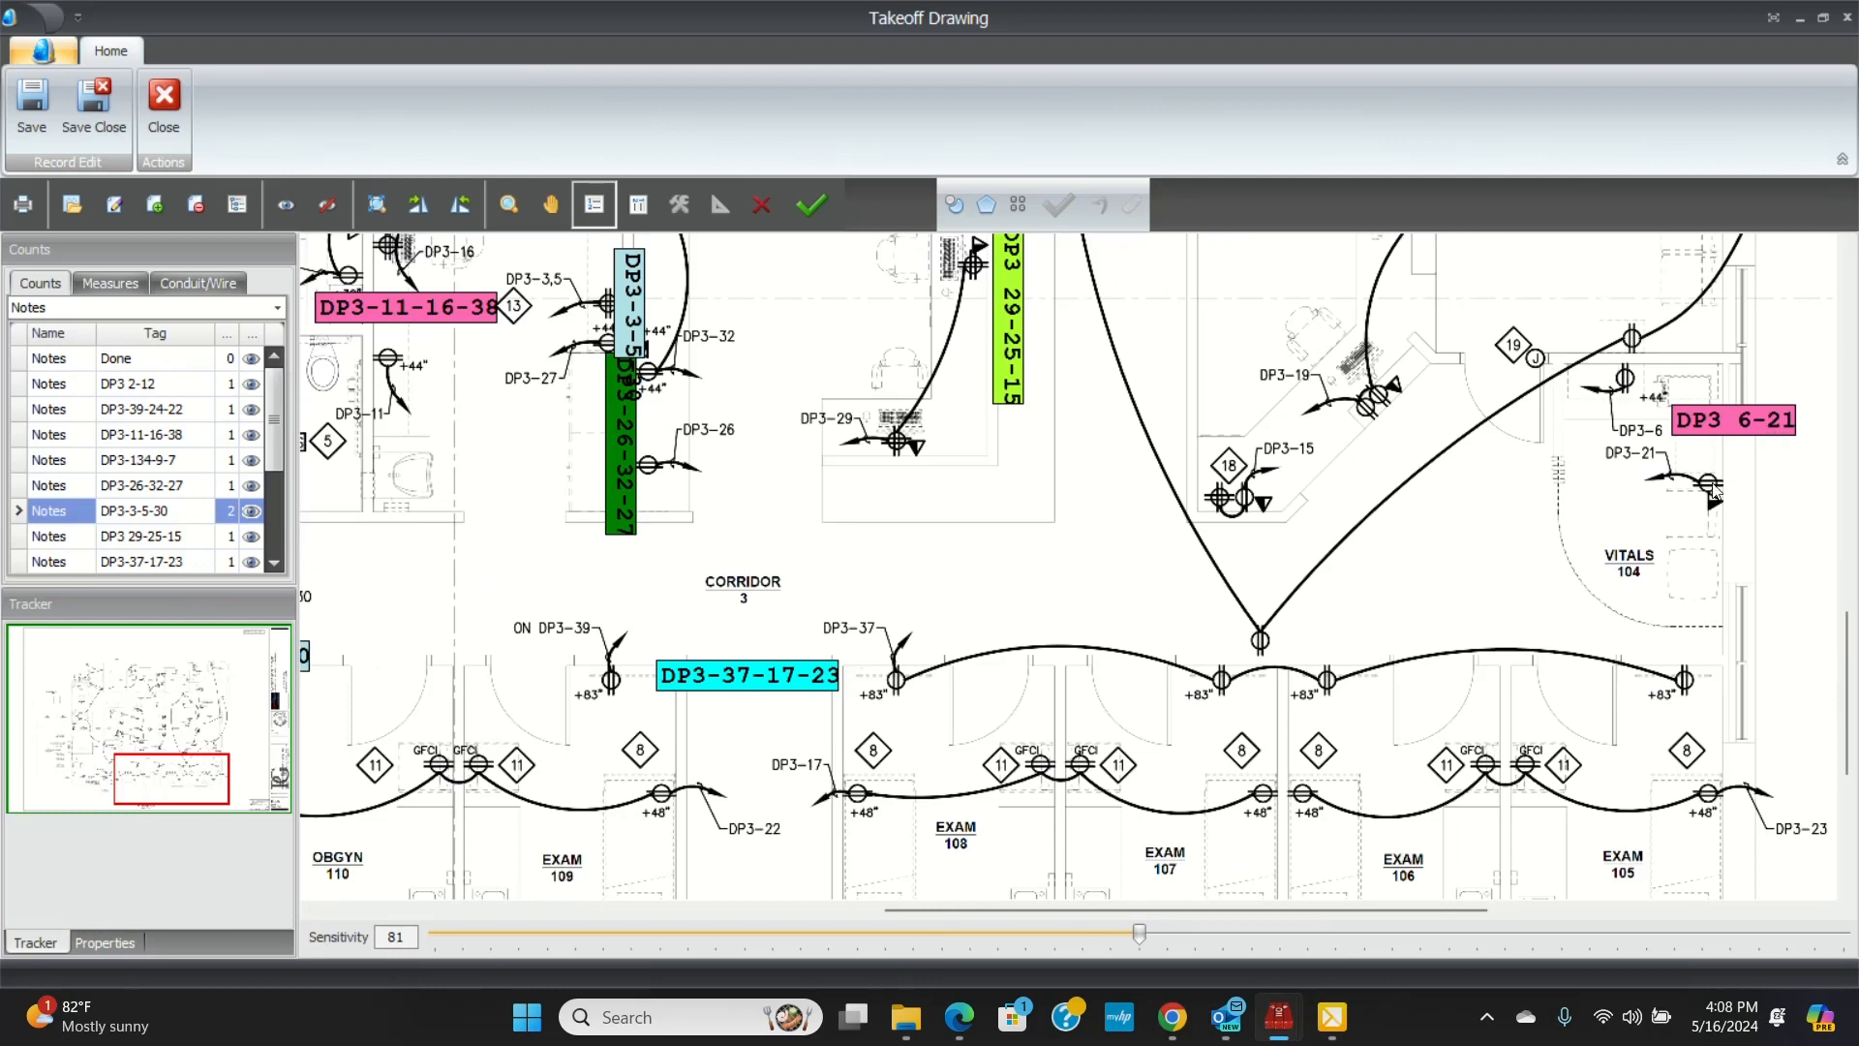
mouse_move(1187, 564)
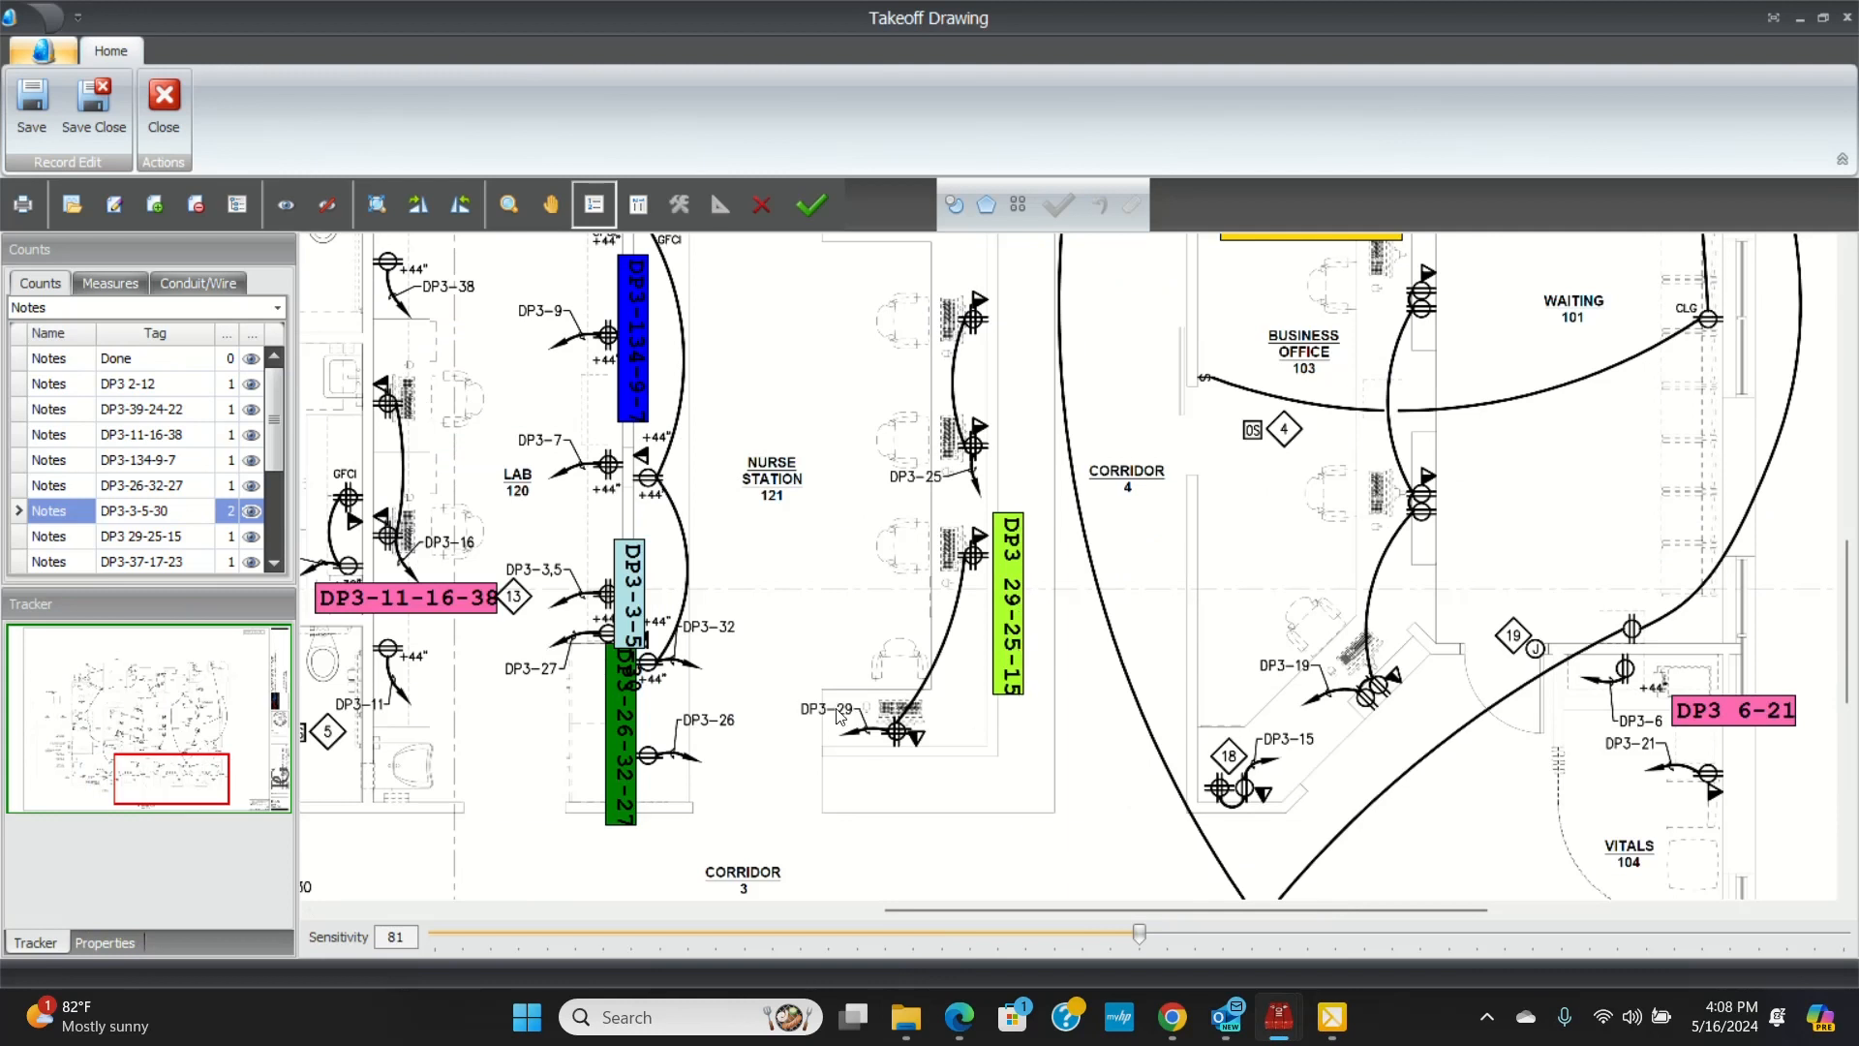
mouse_move(976, 452)
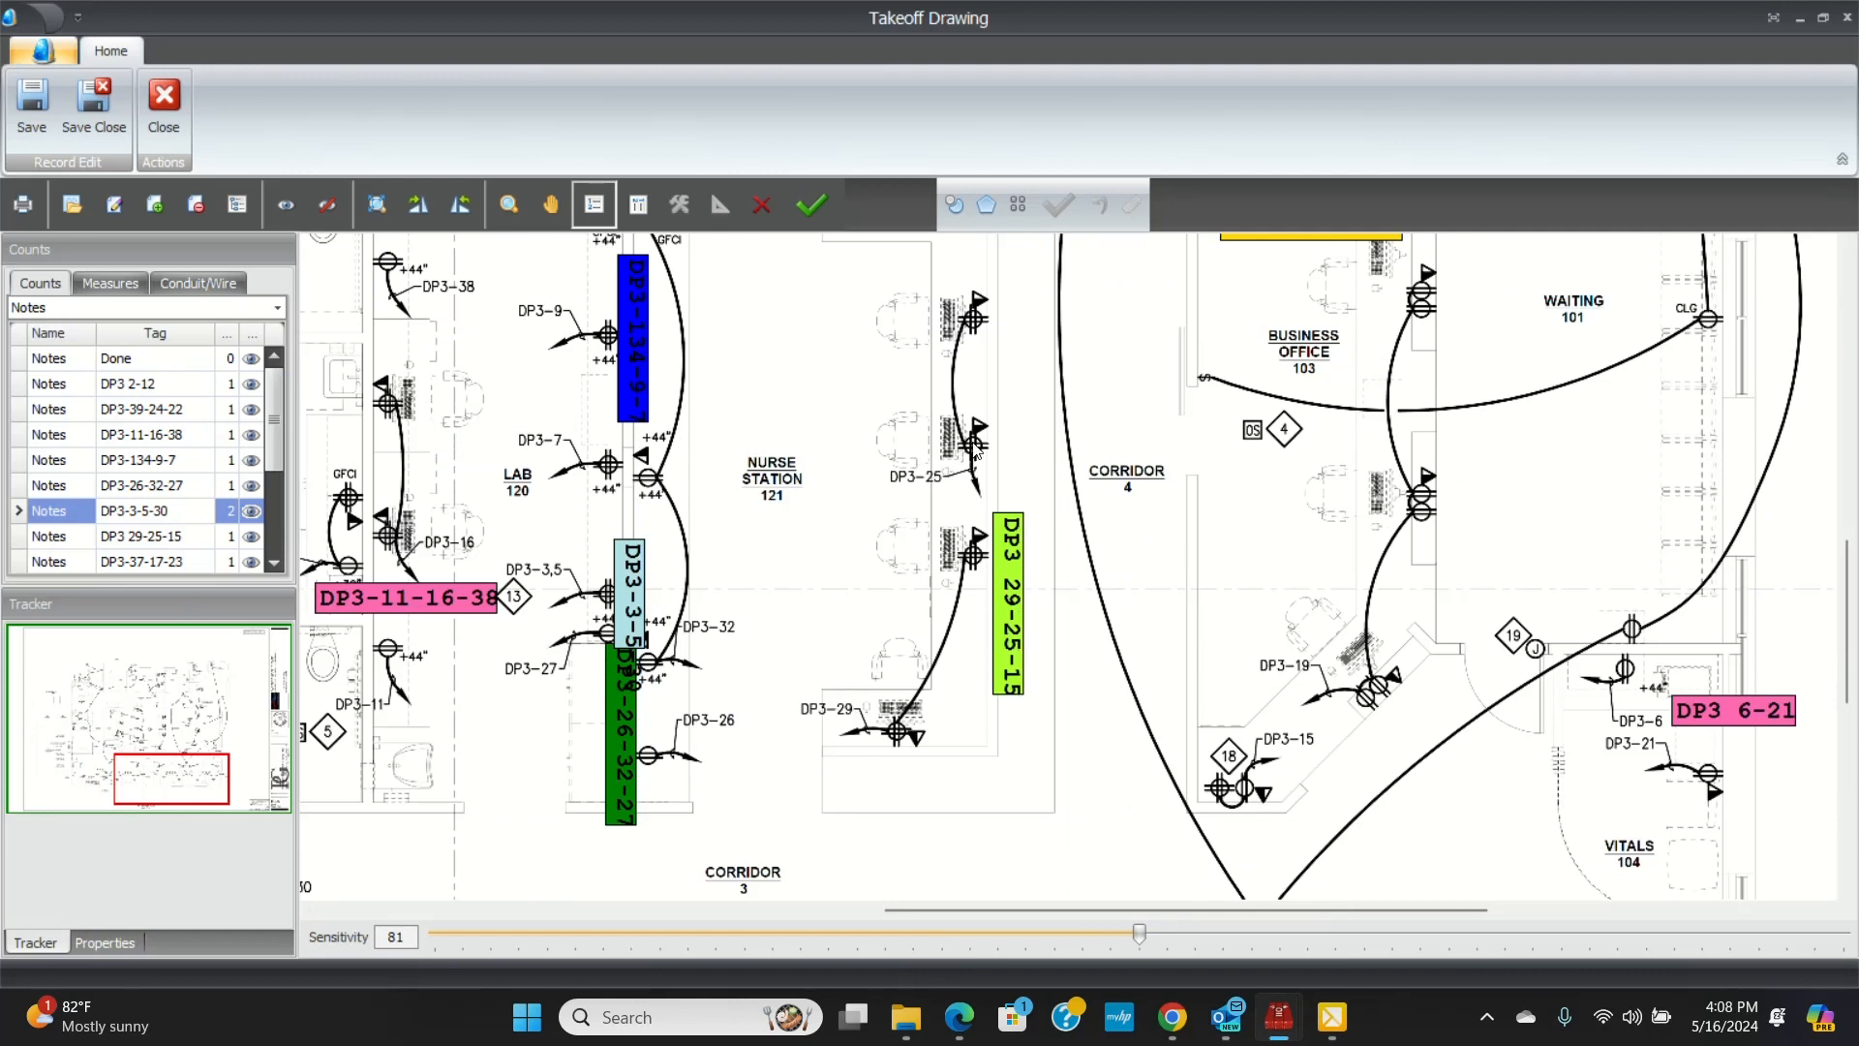
mouse_move(1243, 791)
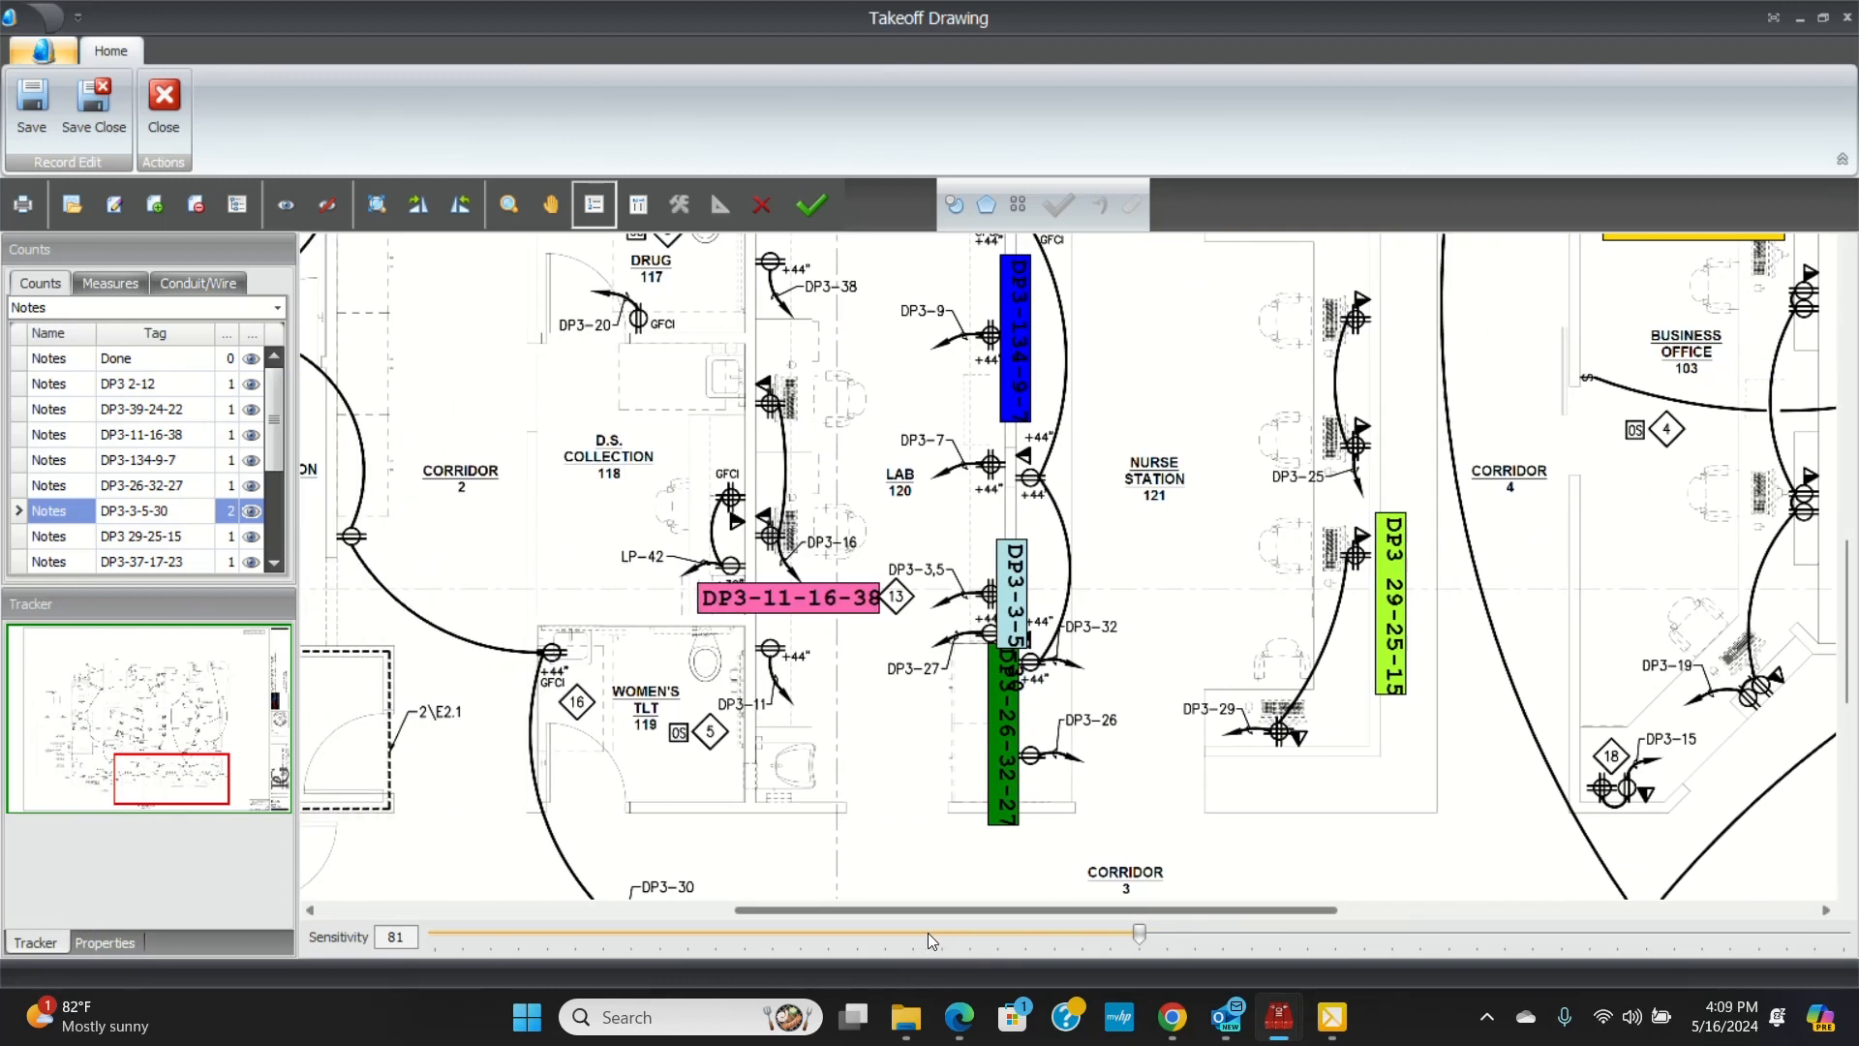
scroll(left, 3)
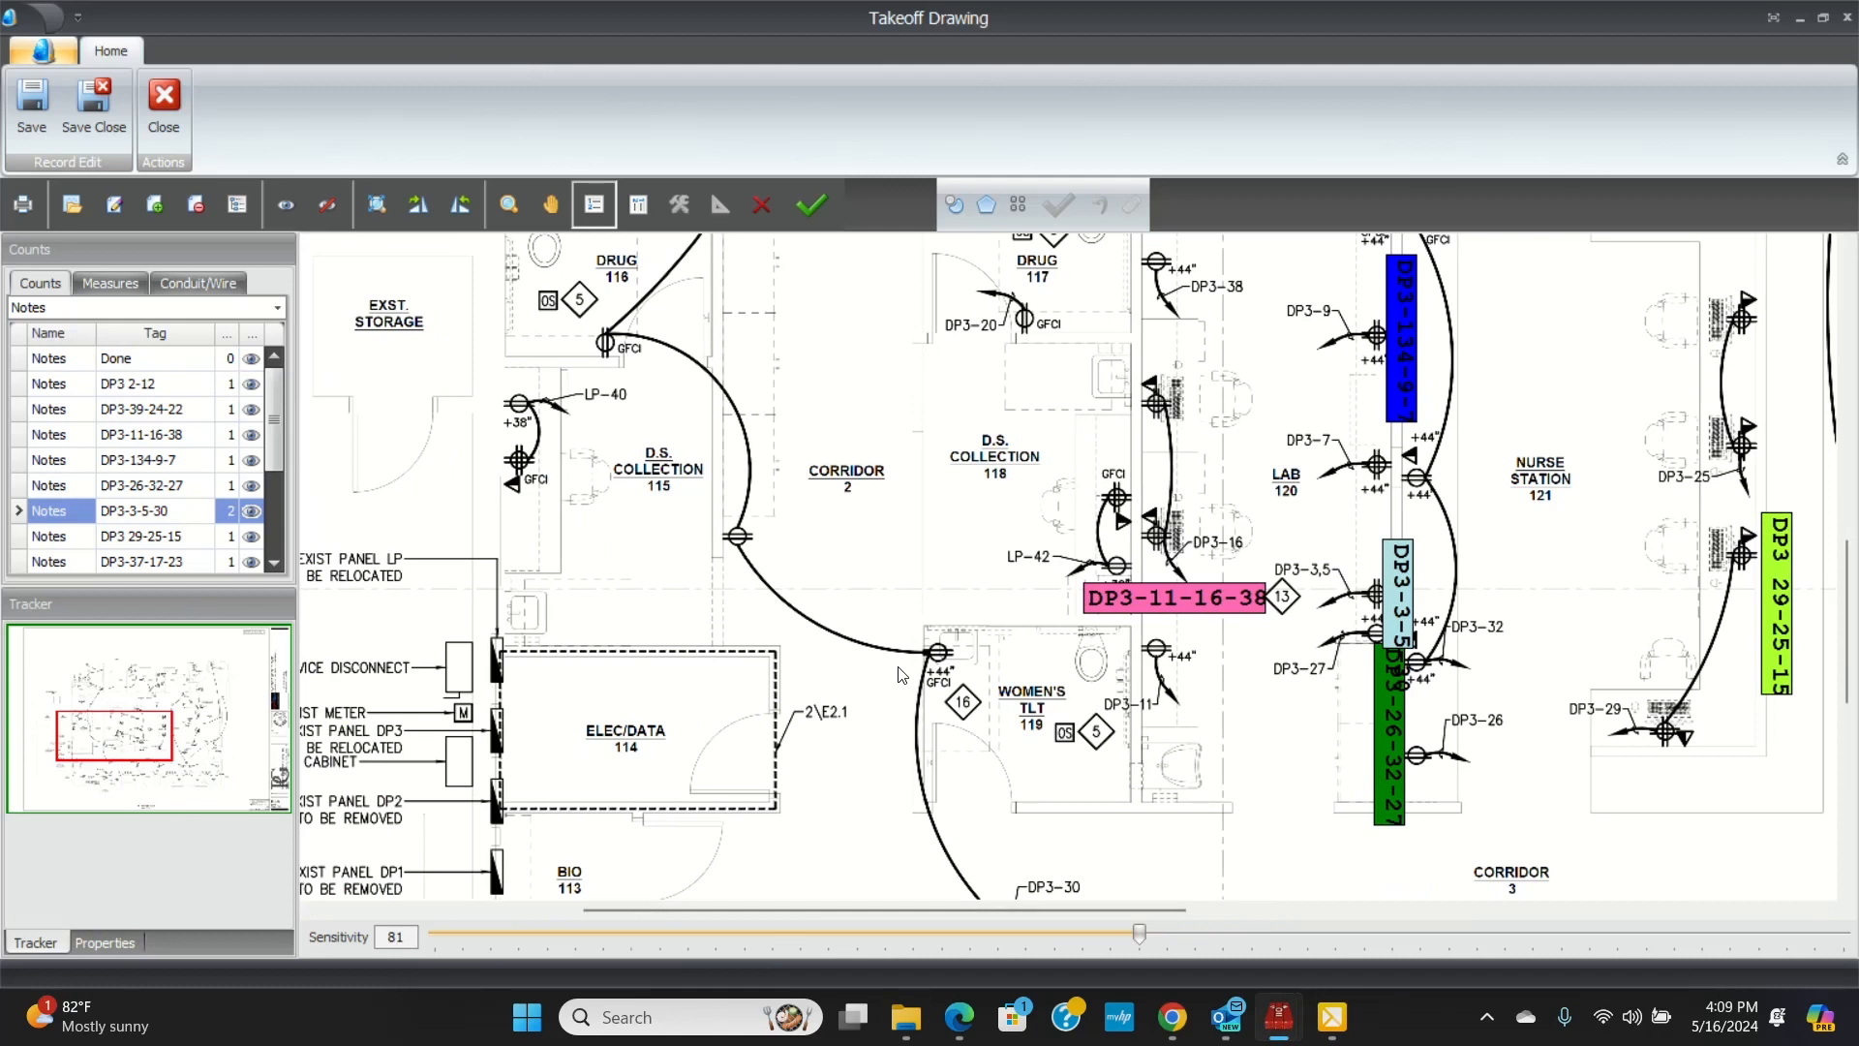
- Add a measure row '1/2 EMT 3 # 12 THHN' in the Measures list
scroll(down, 3)
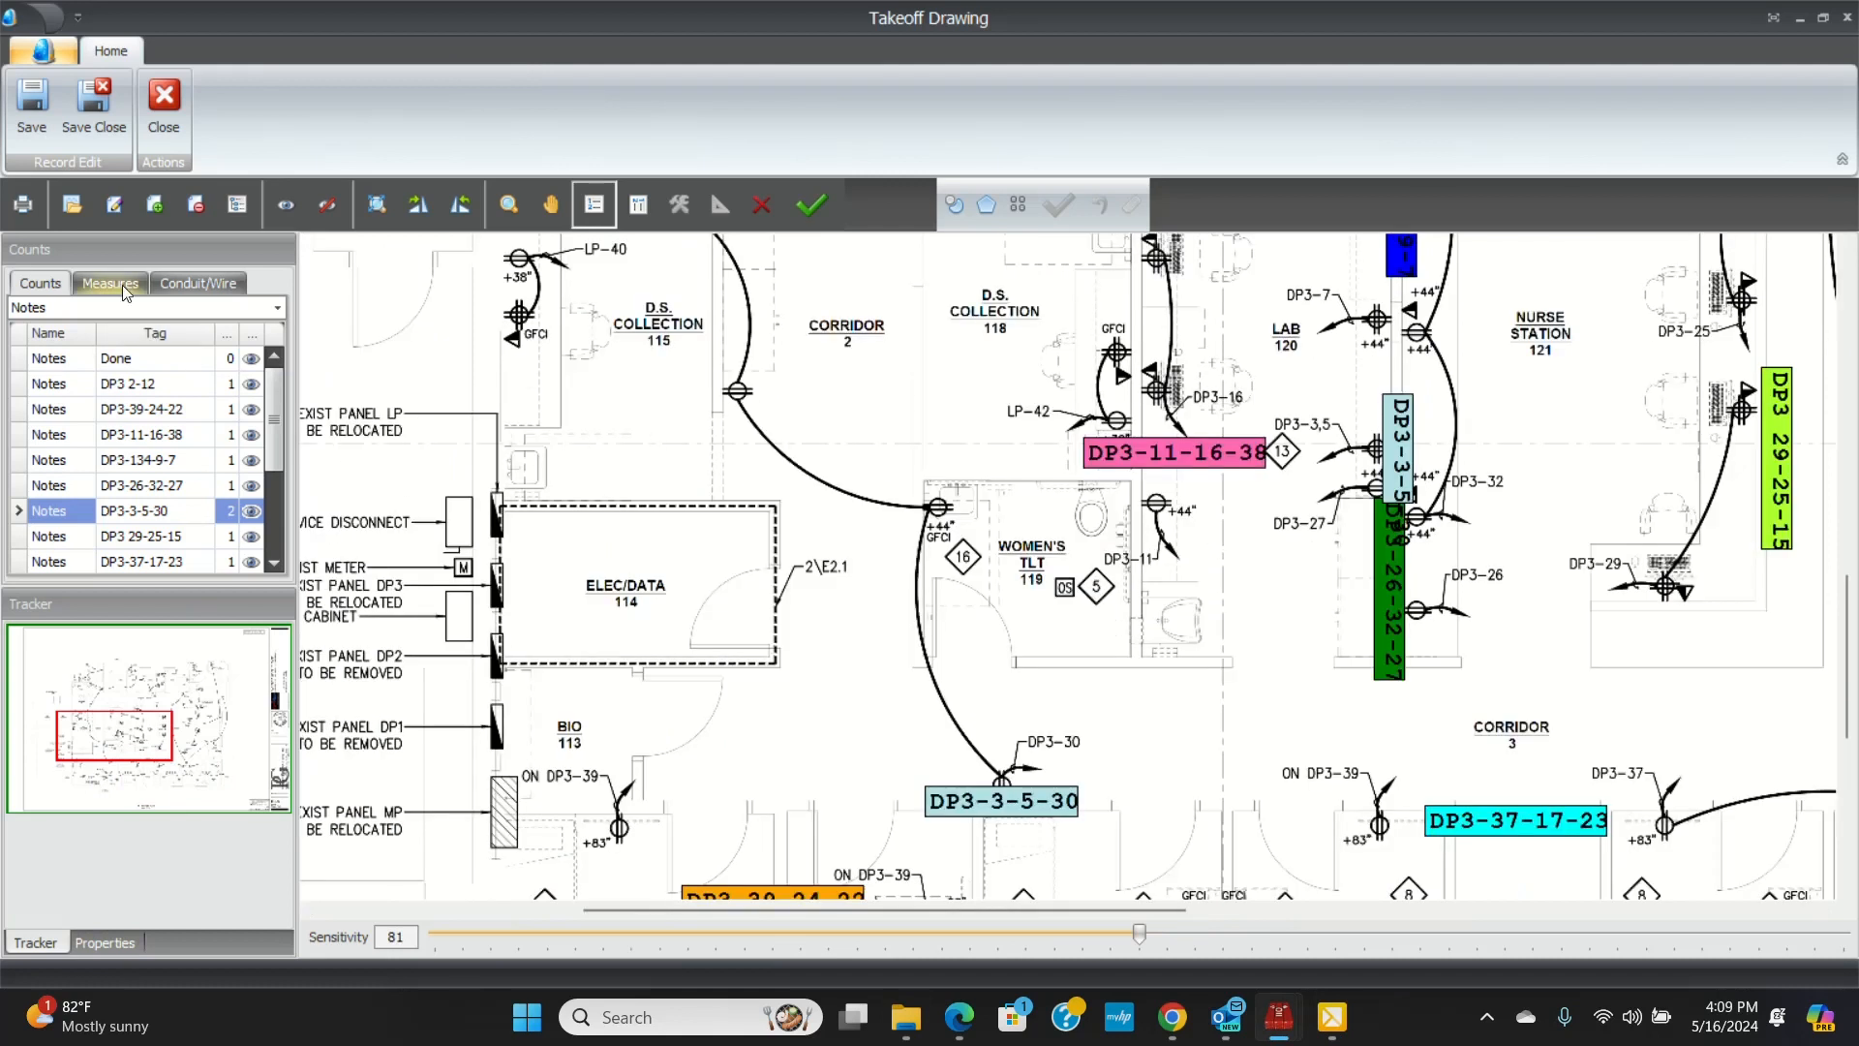
click(108, 283)
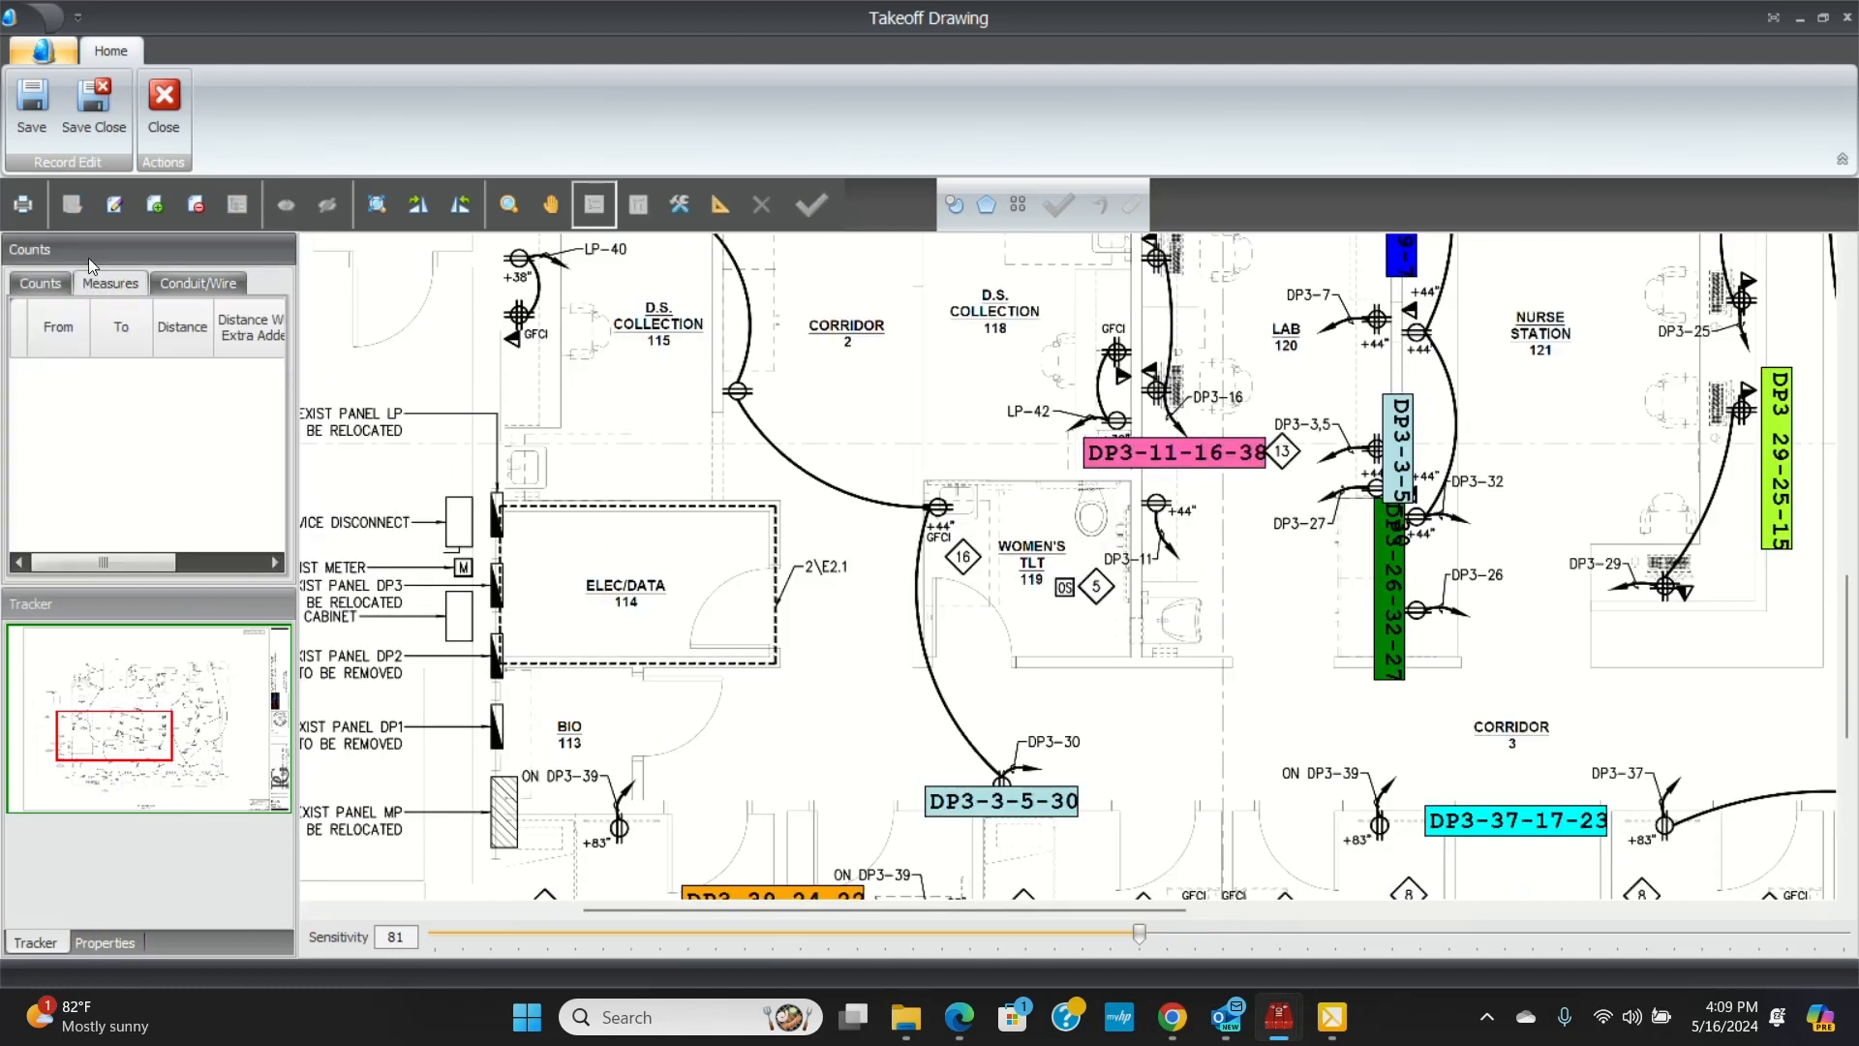
click(153, 203)
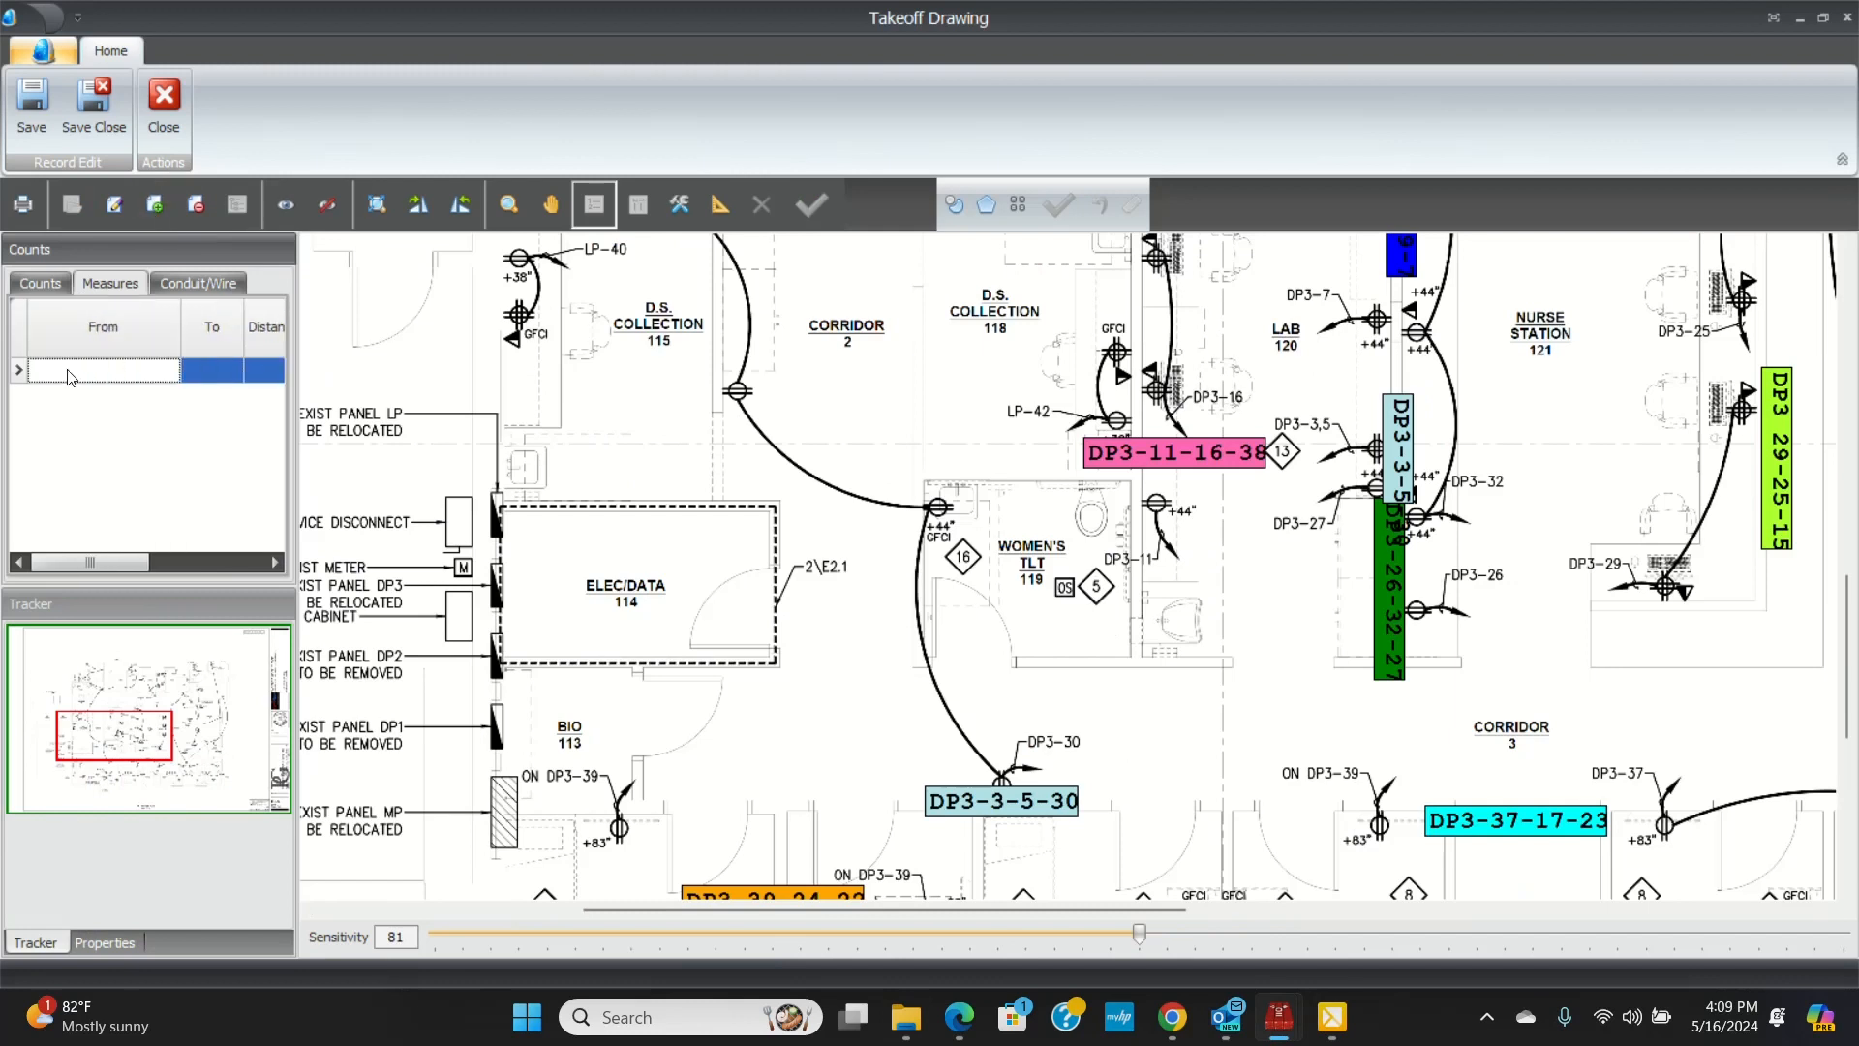
click(94, 370)
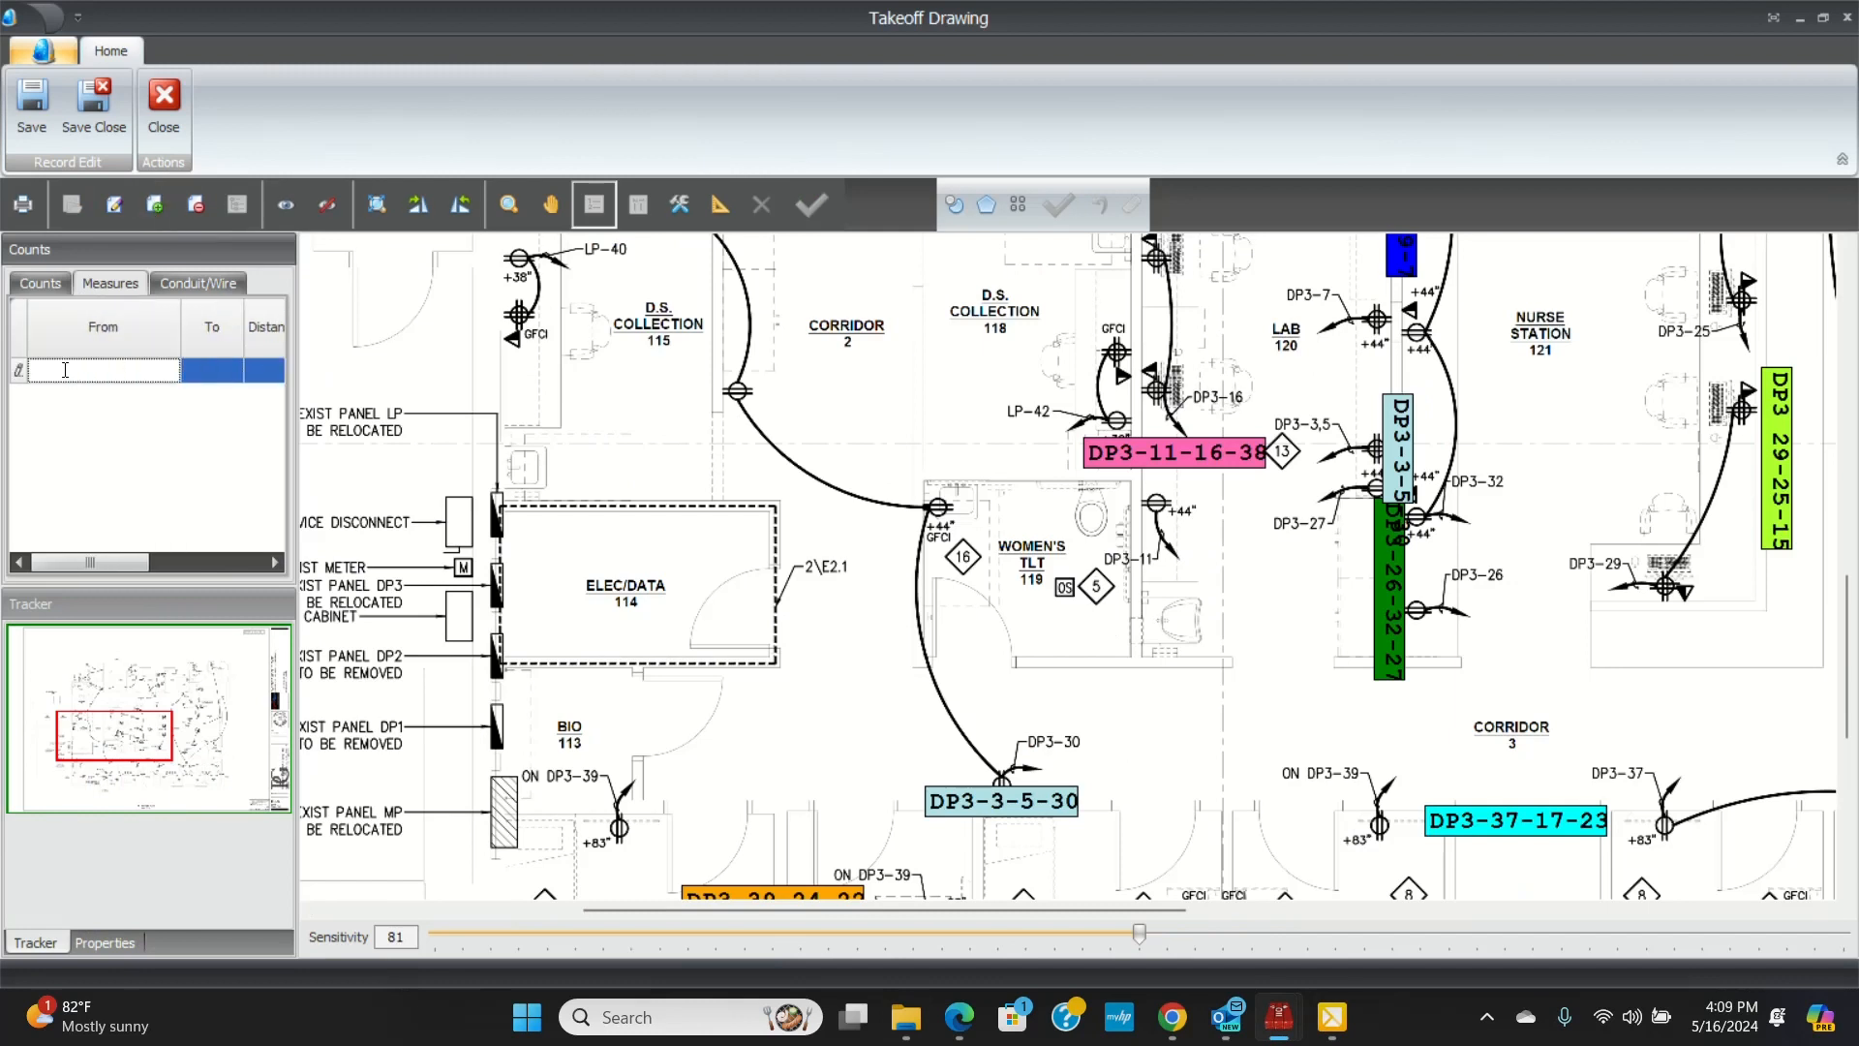
text(1/2 EM)
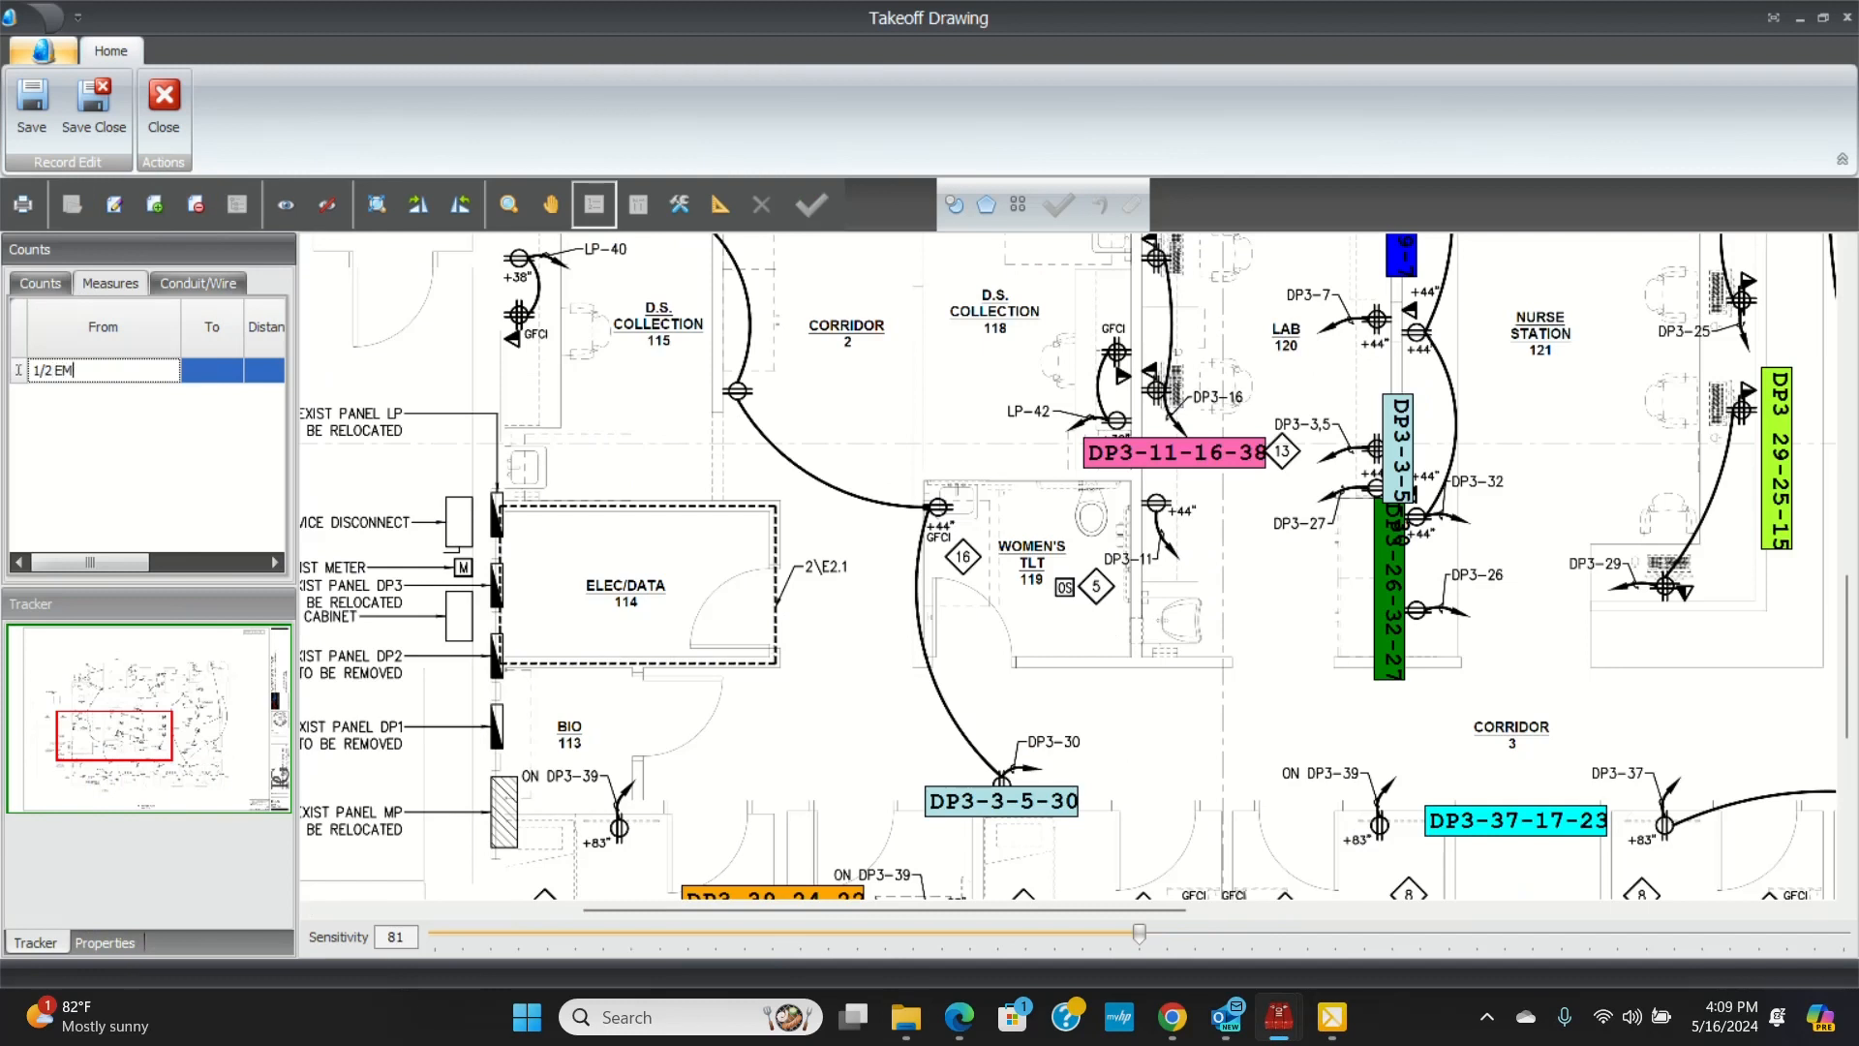
text(T 3)
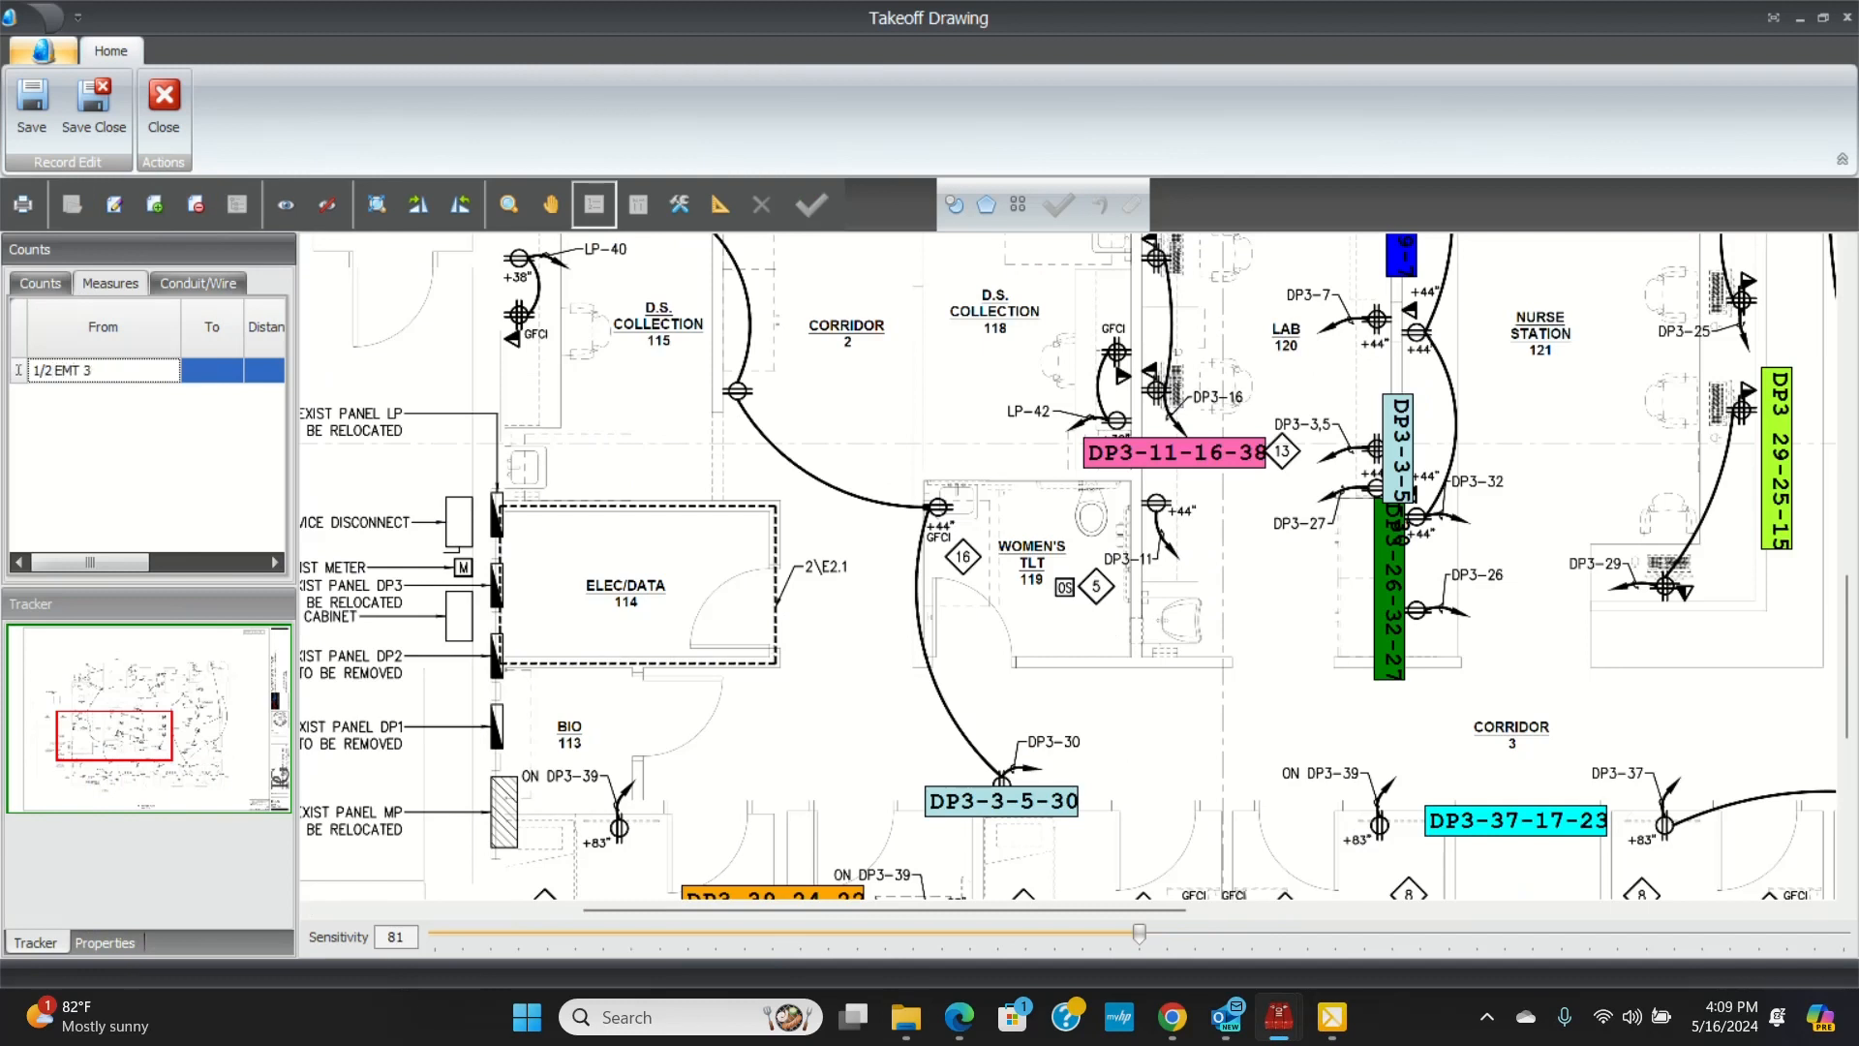
text(# 12 THHN)
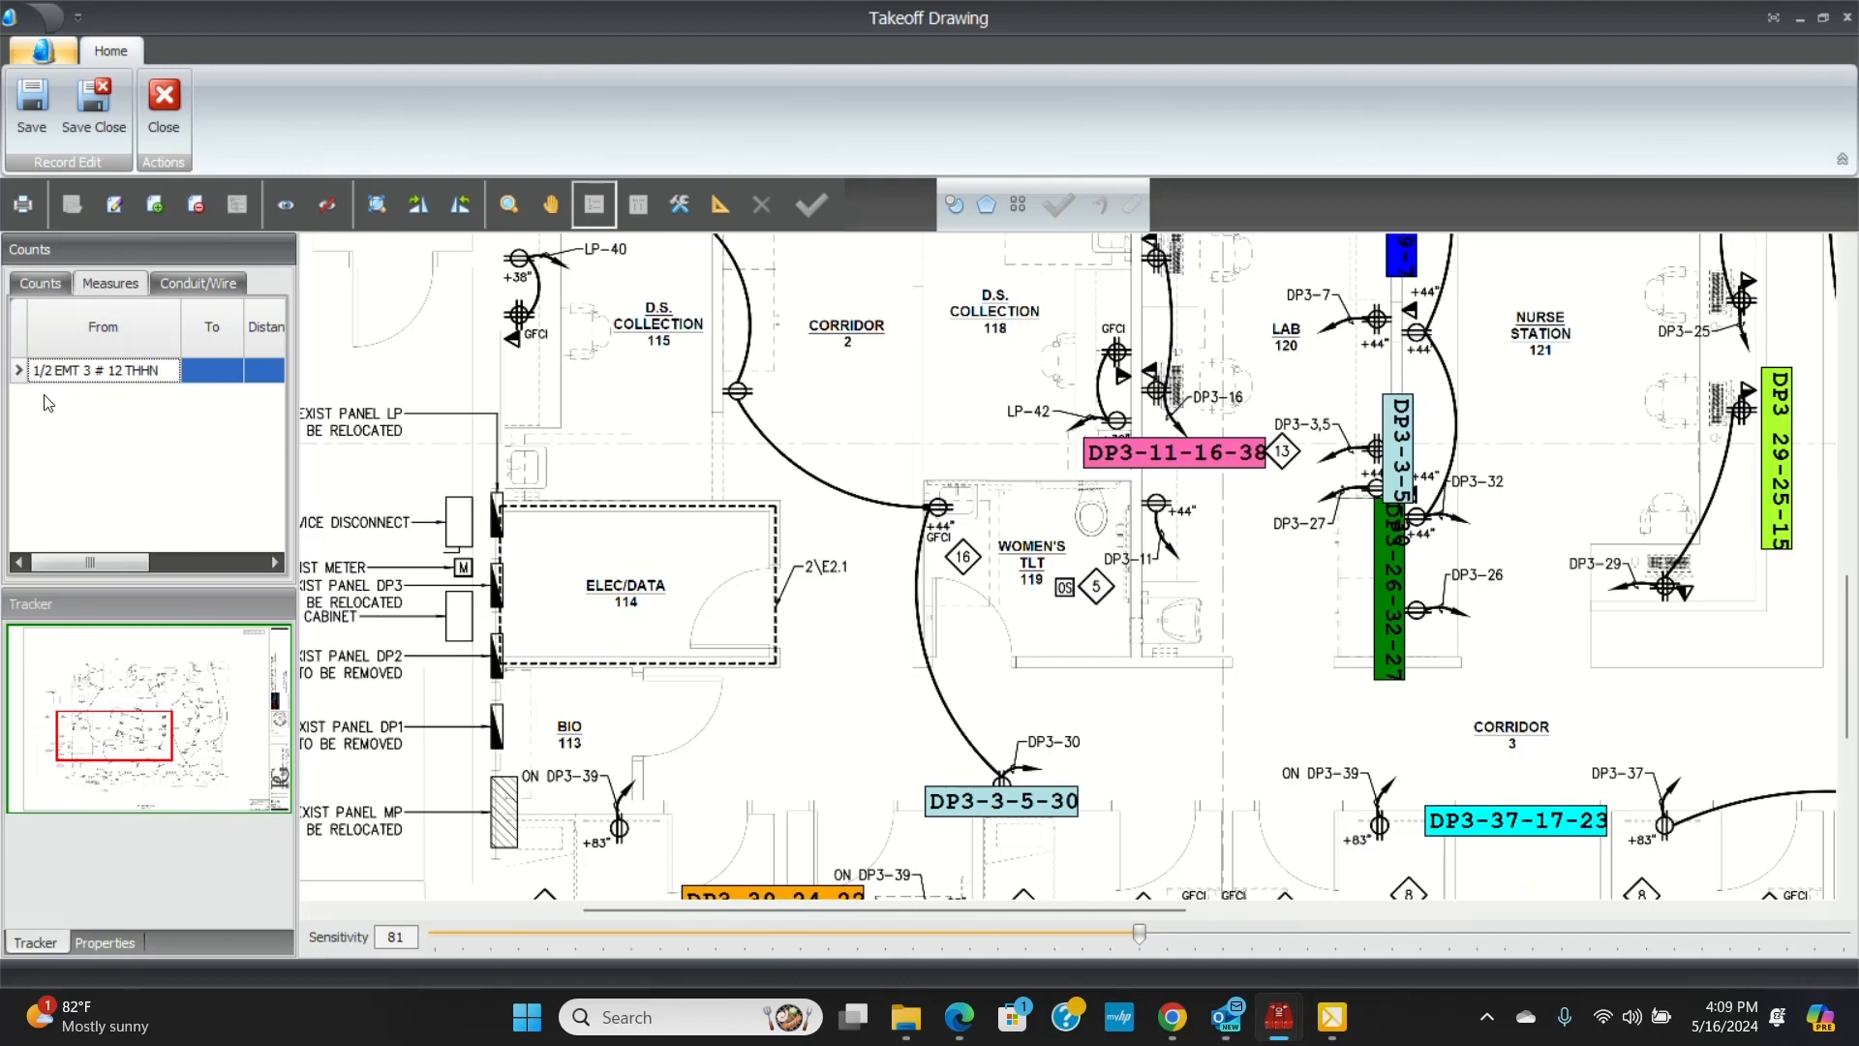
- Add measure rows '1/2 EMT 5 # 12 THHN' and '3/4 EMT 7 # 12 THHN'
click(153, 203)
text(1/2 EMT)
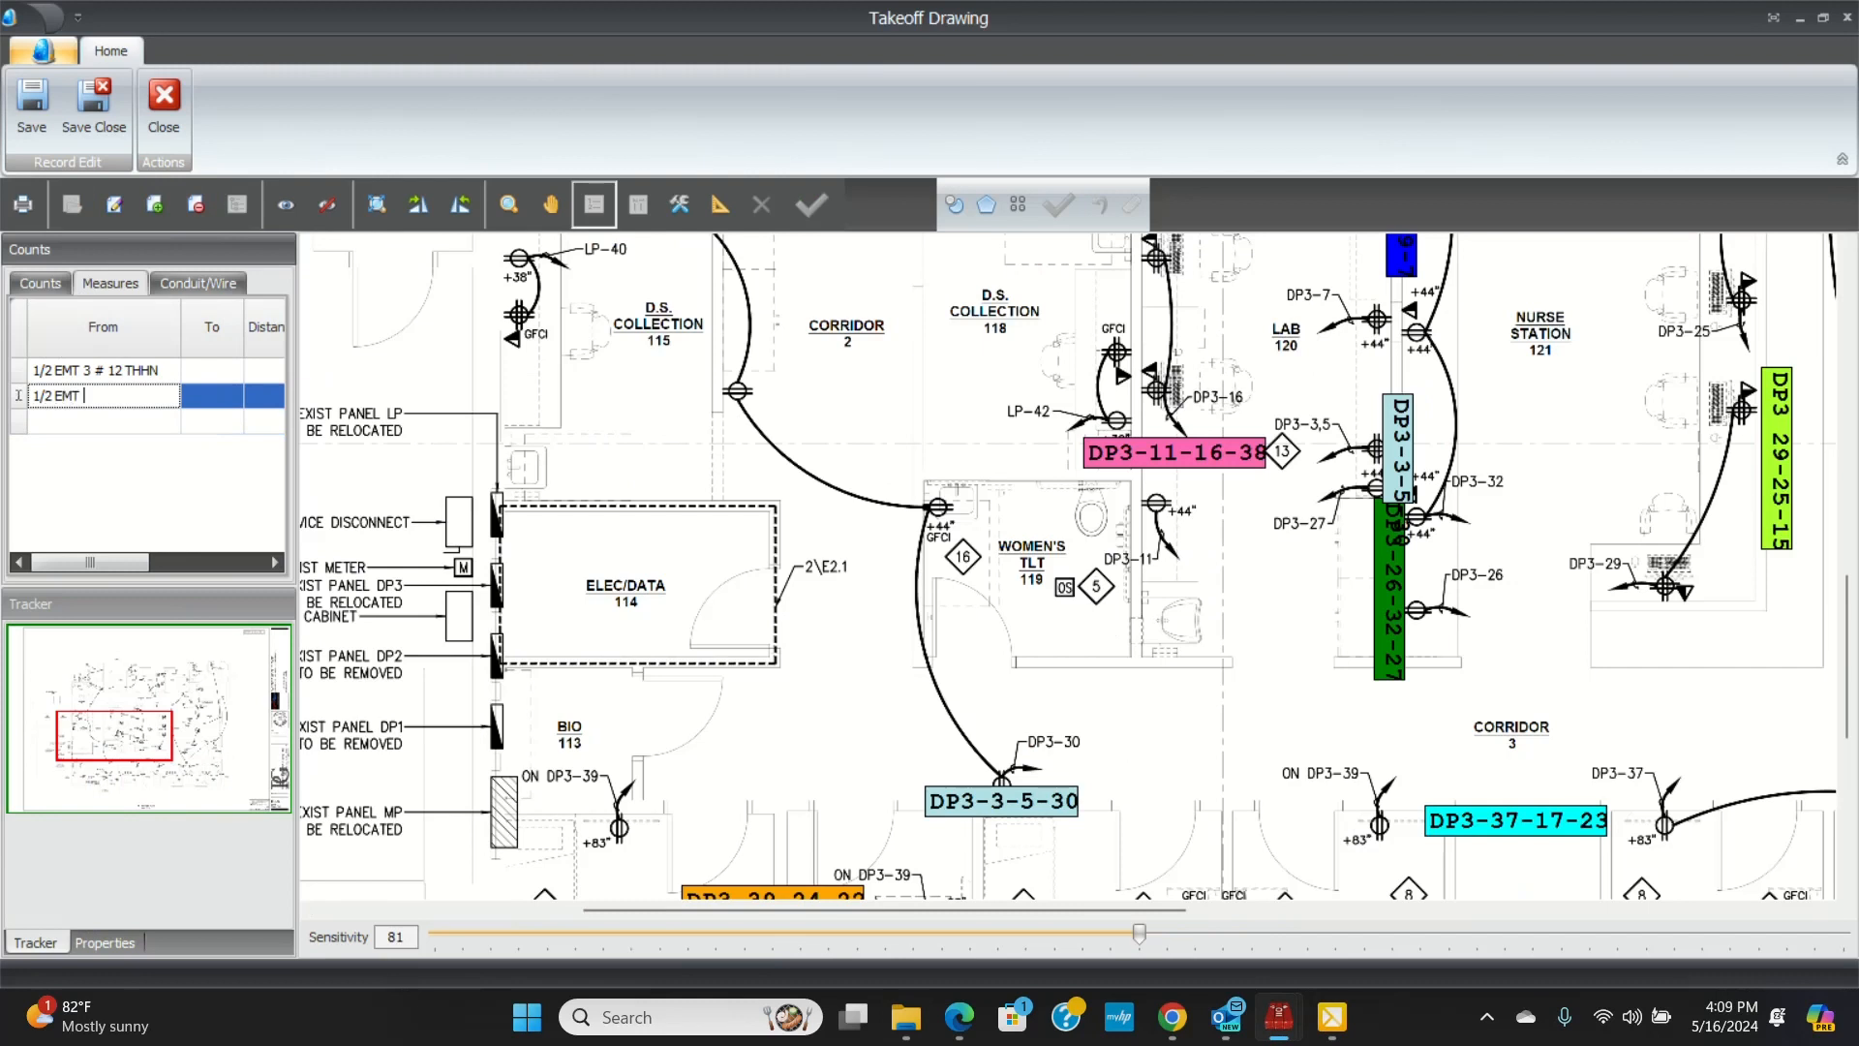
text(5 #)
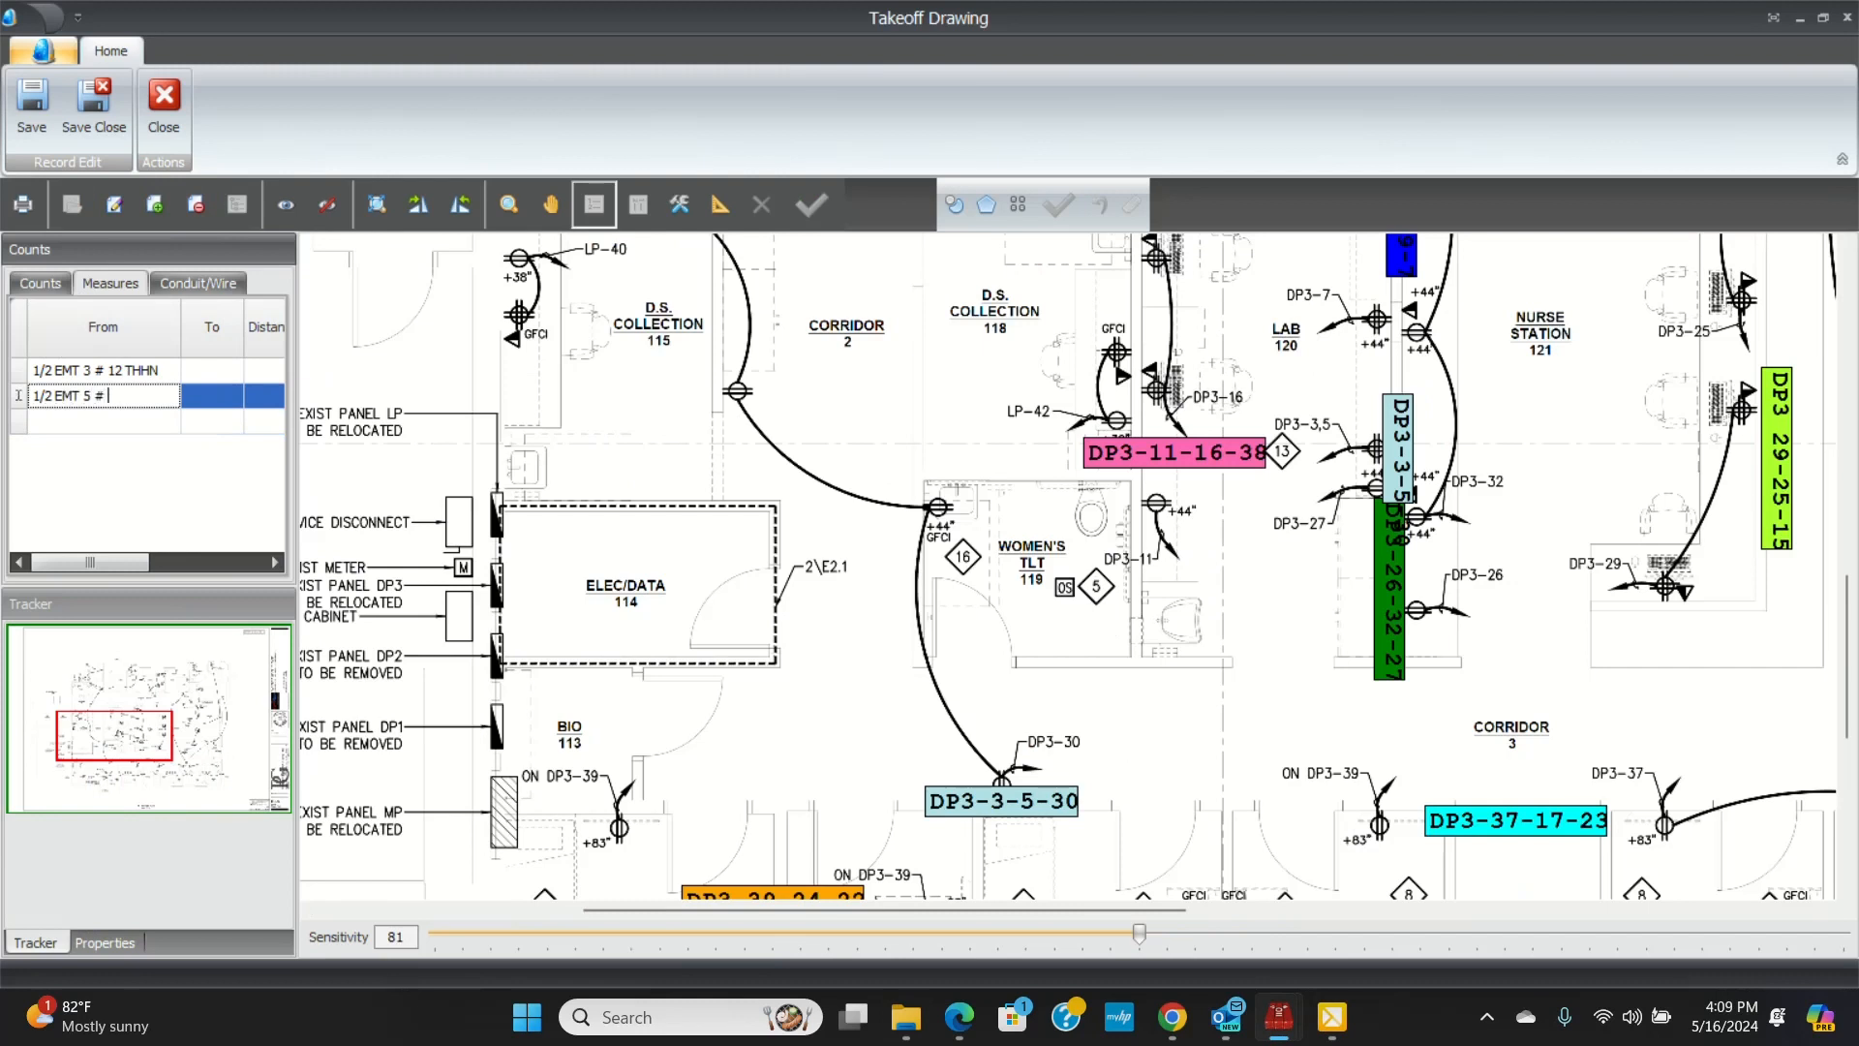
text(12 THHN)
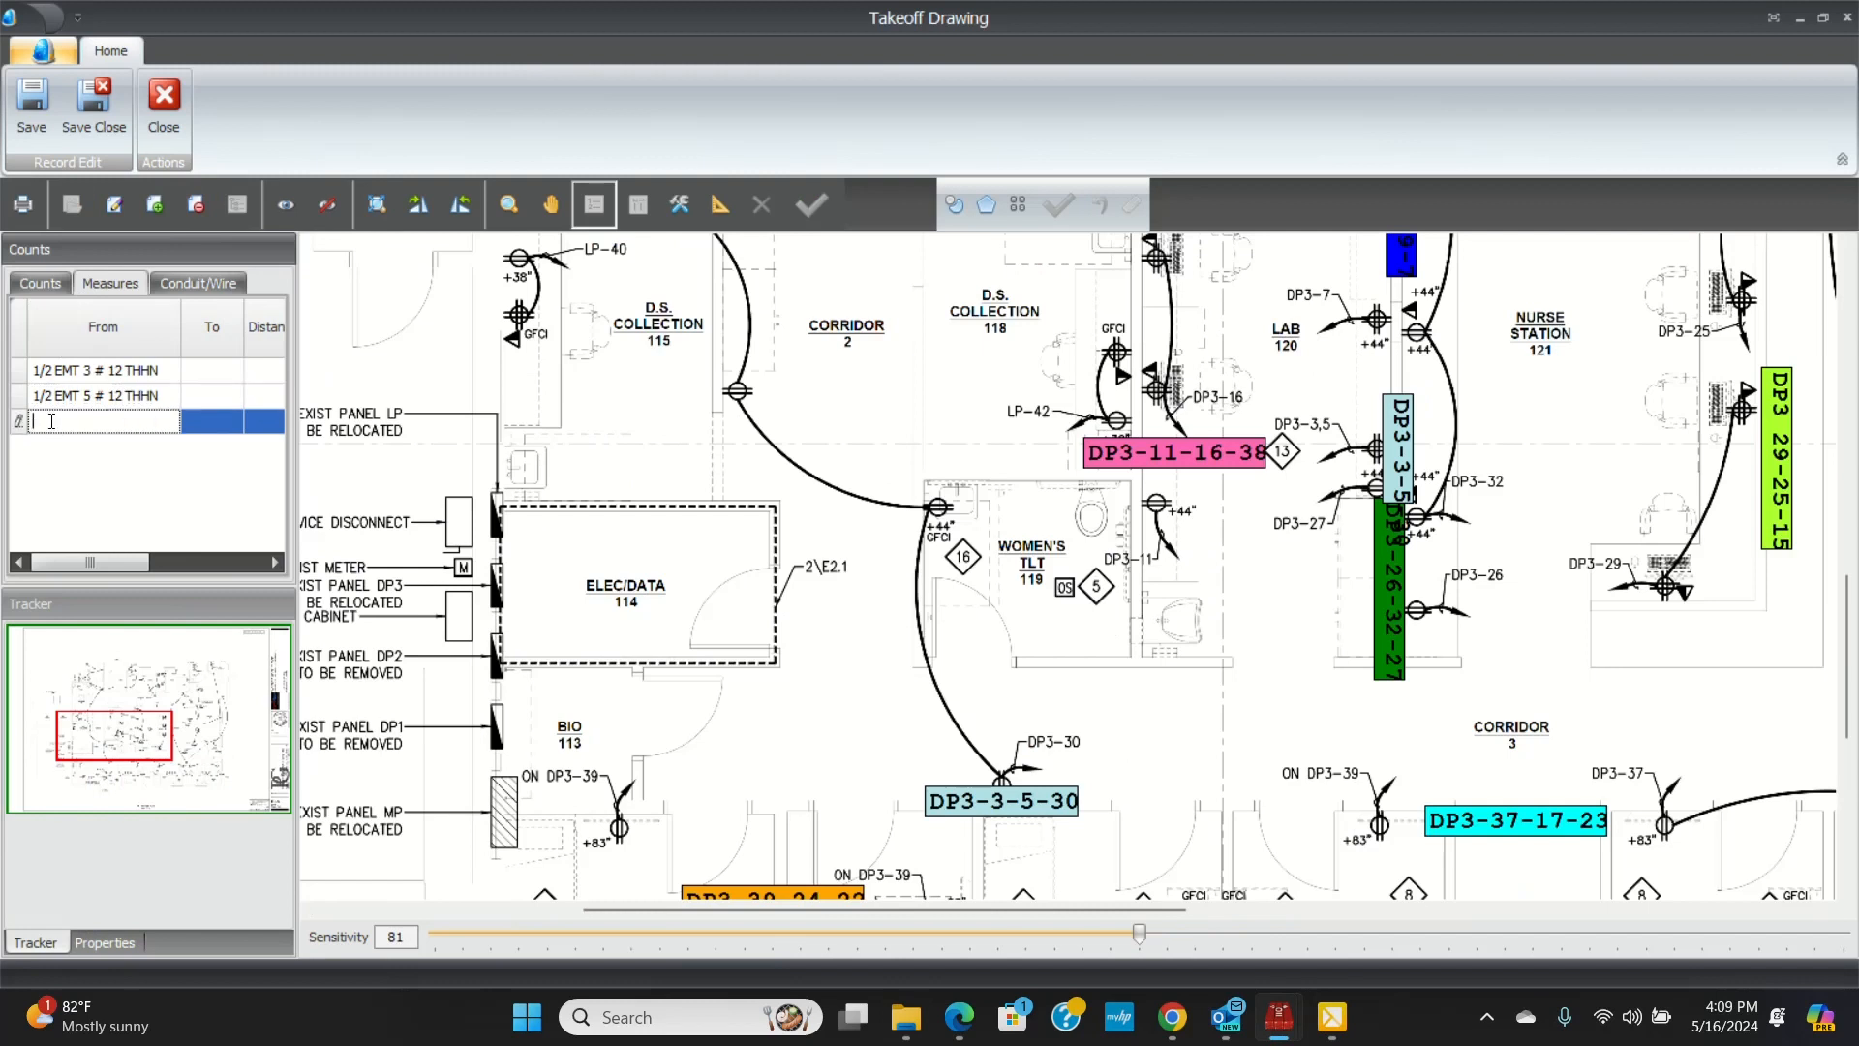
text(3/4)
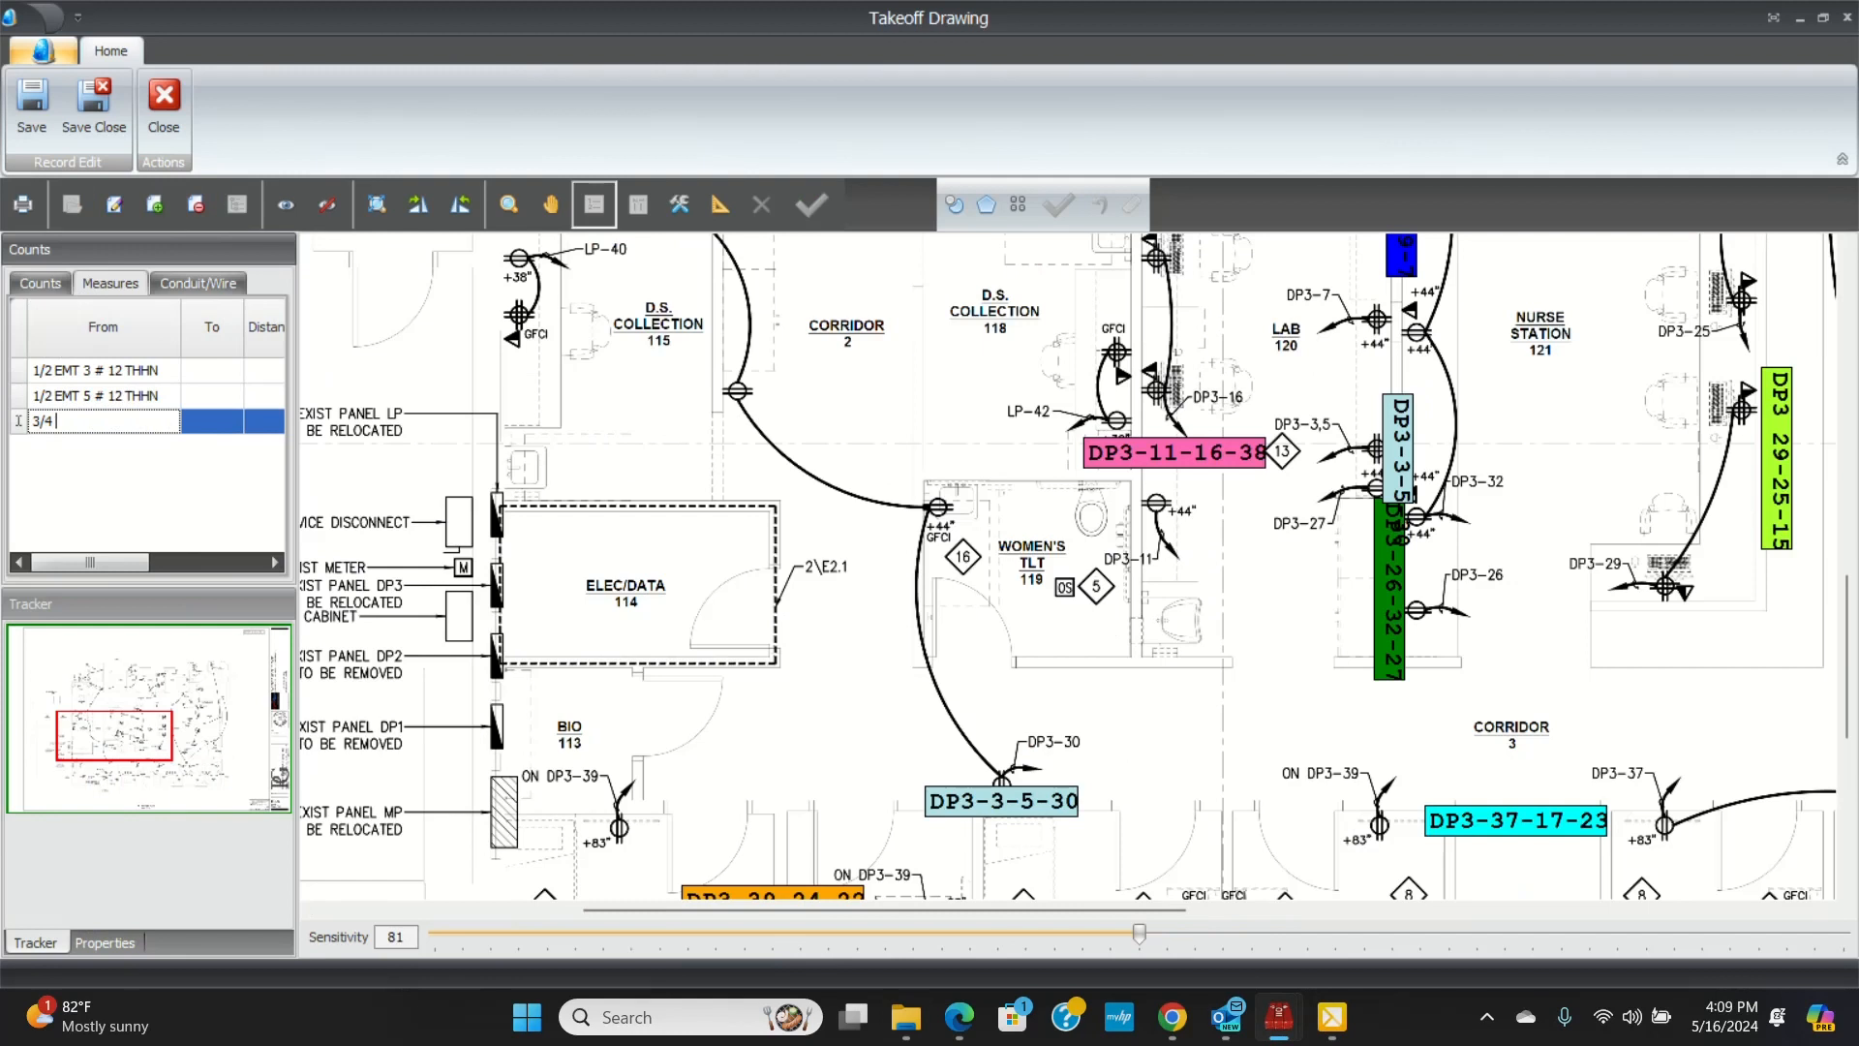
text(EMT 7)
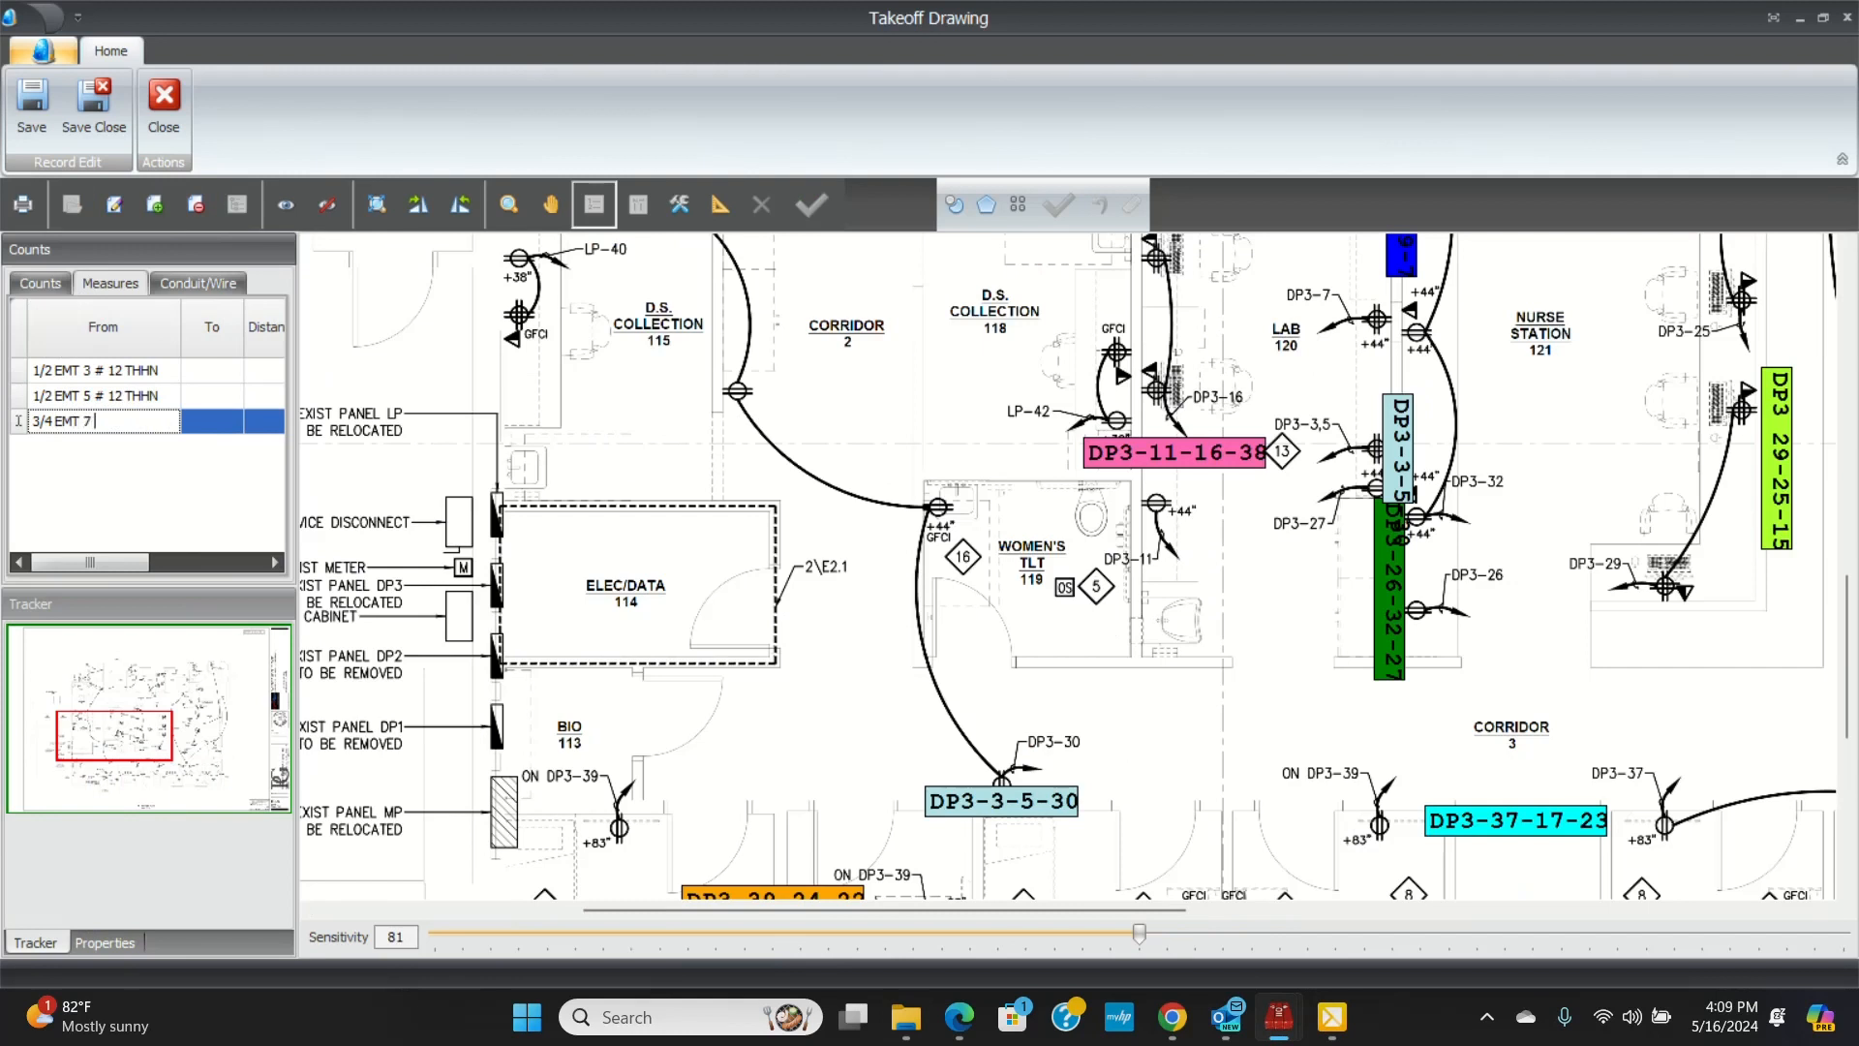
text(# 12 THHN)
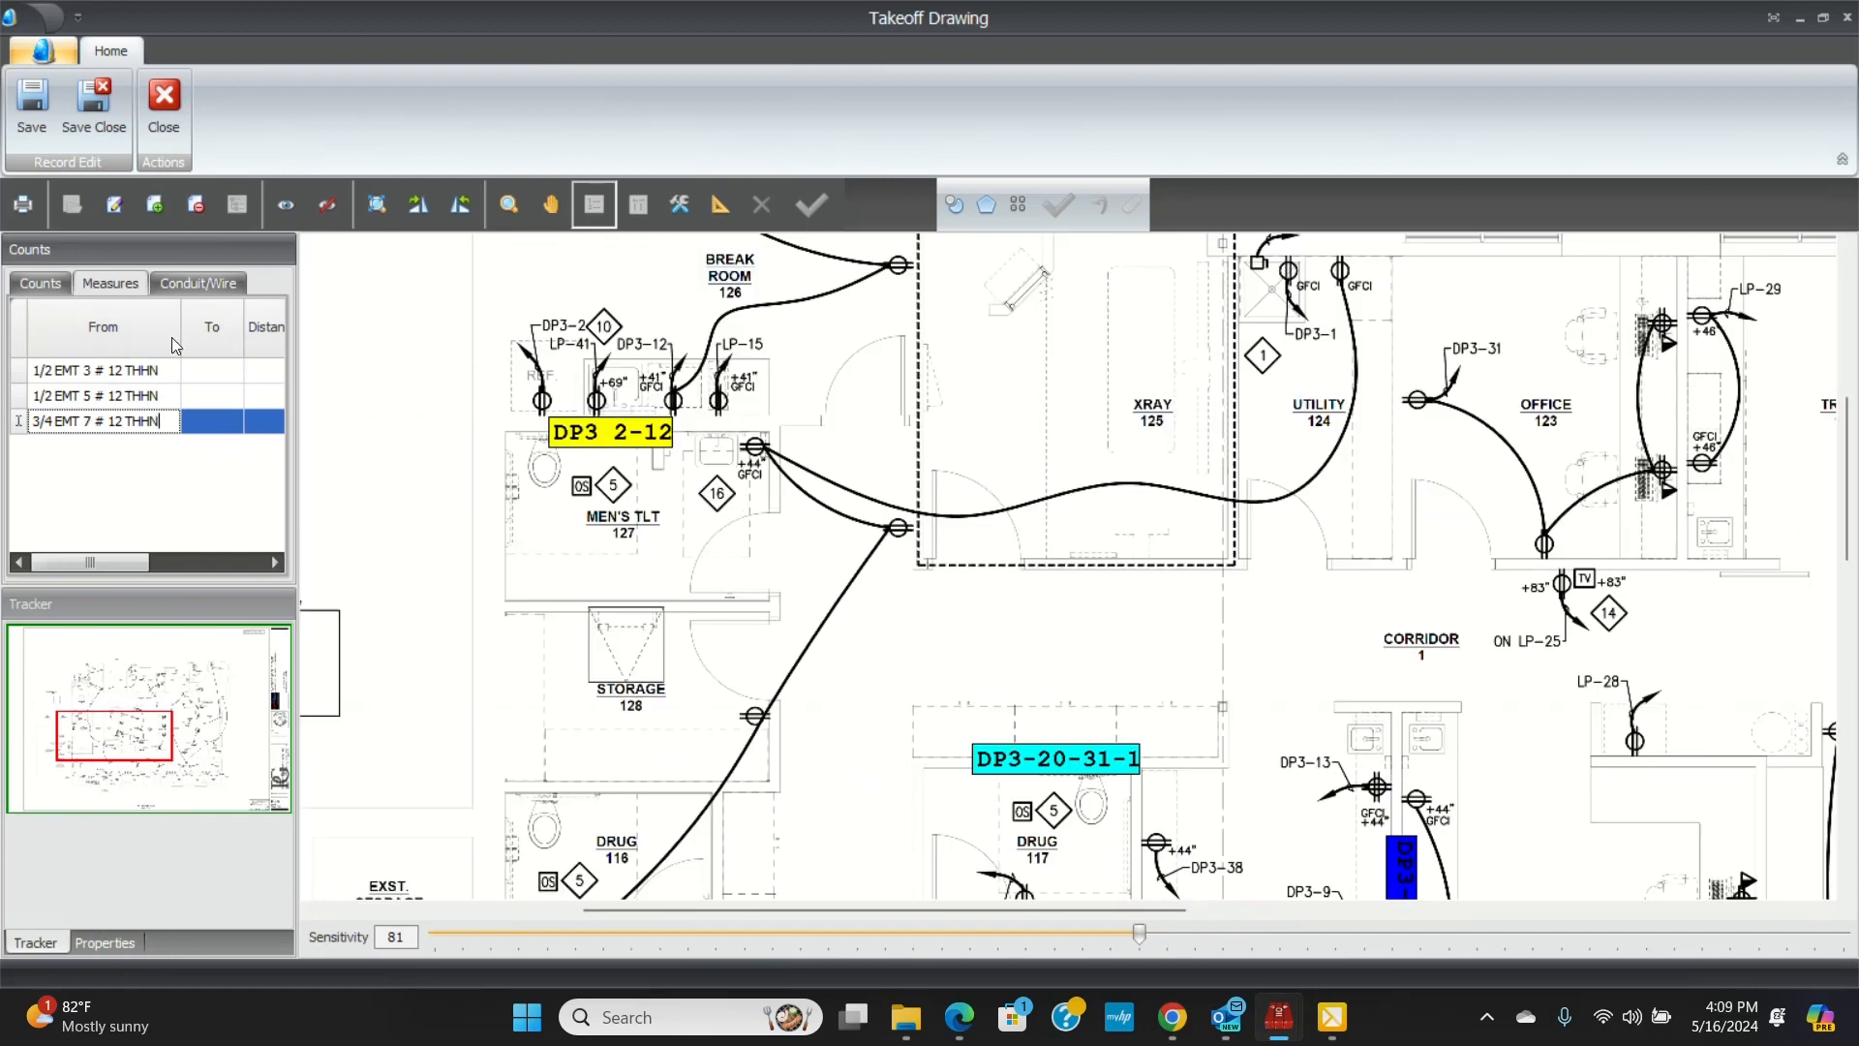
- Check the 1/2 EMT 3 settings, then choose a new line colour for 1/2 EMT 5
click(101, 395)
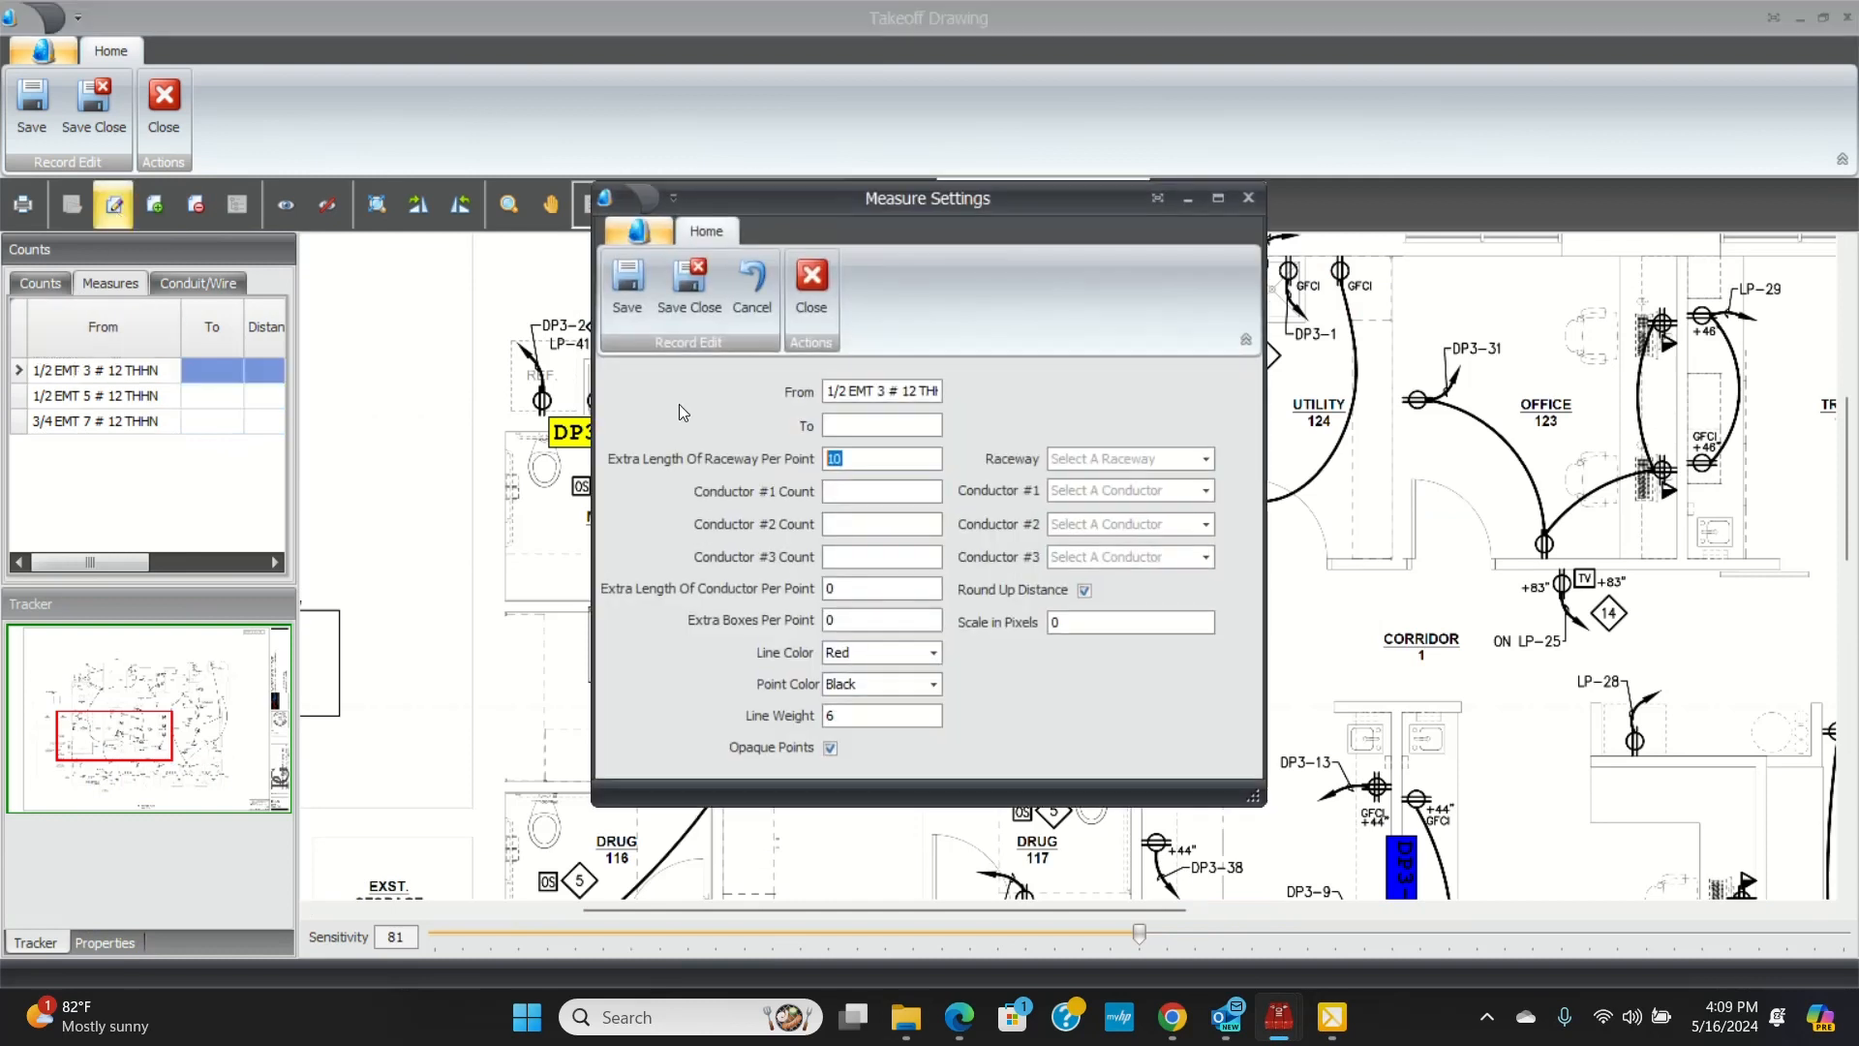
click(933, 653)
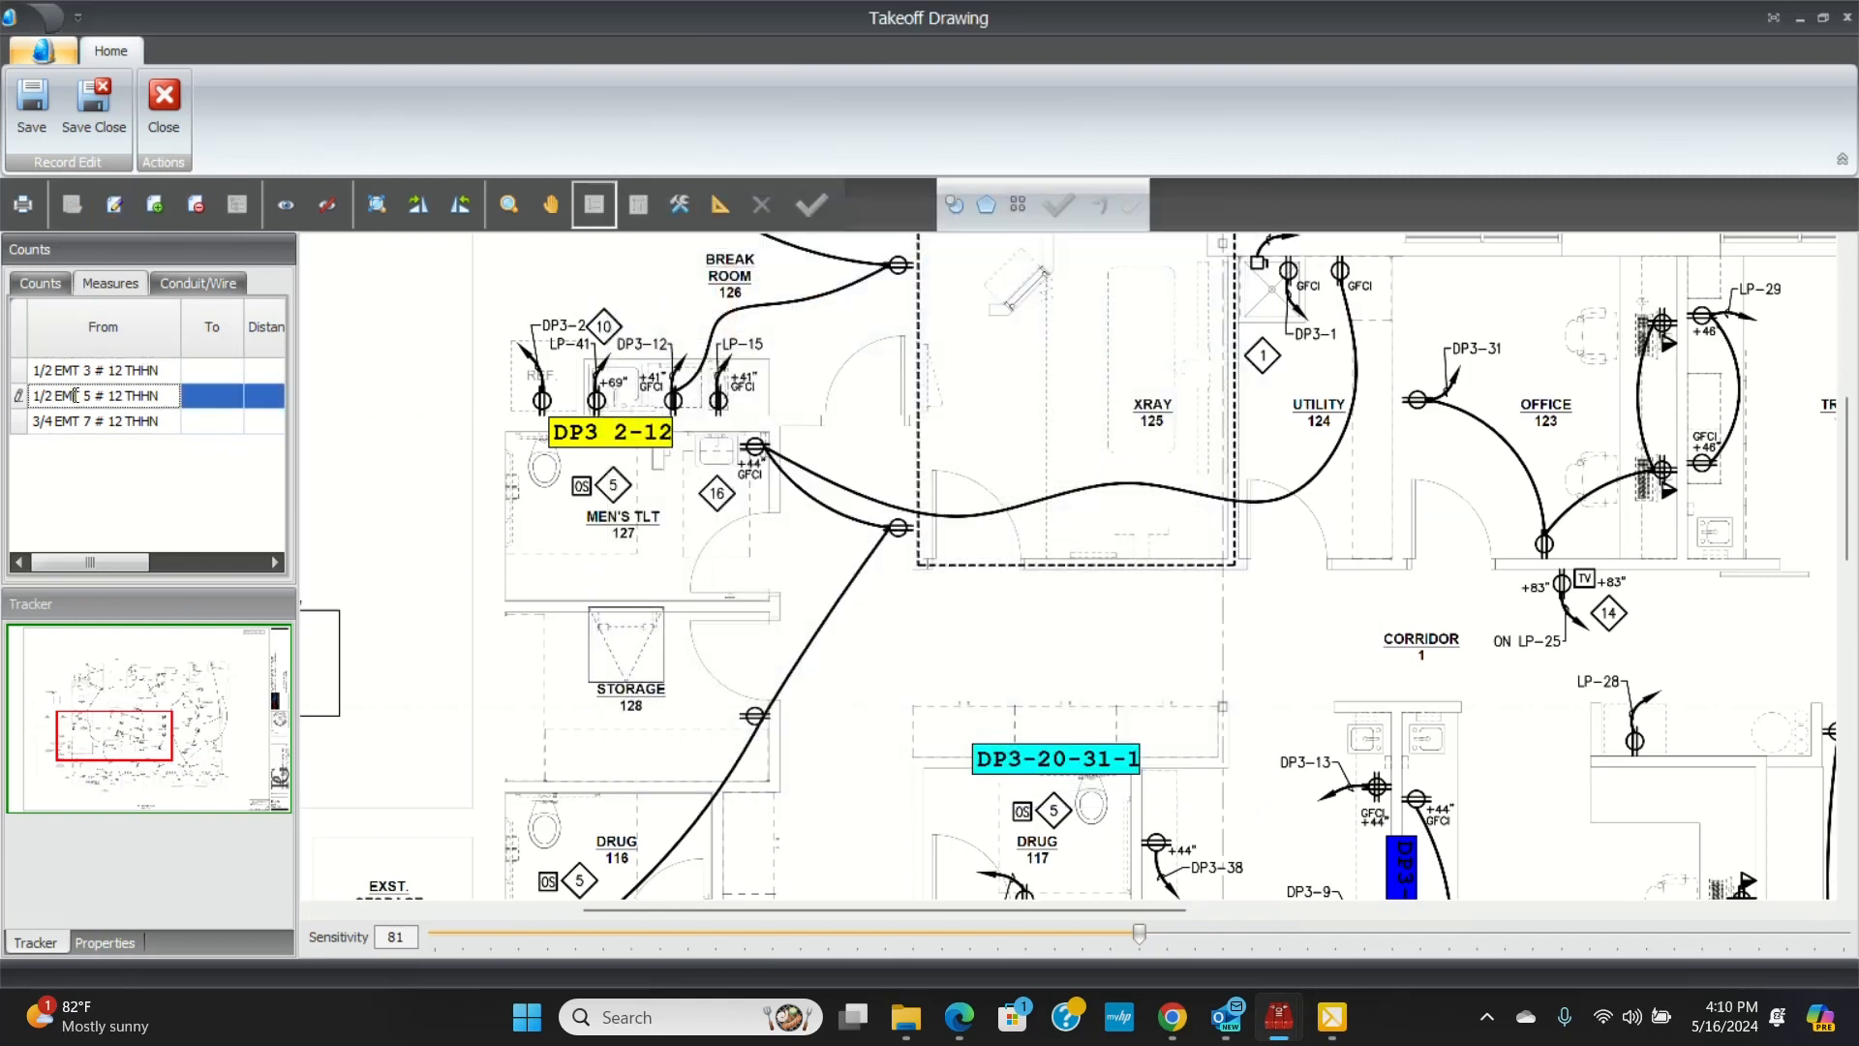
double_click(95, 395)
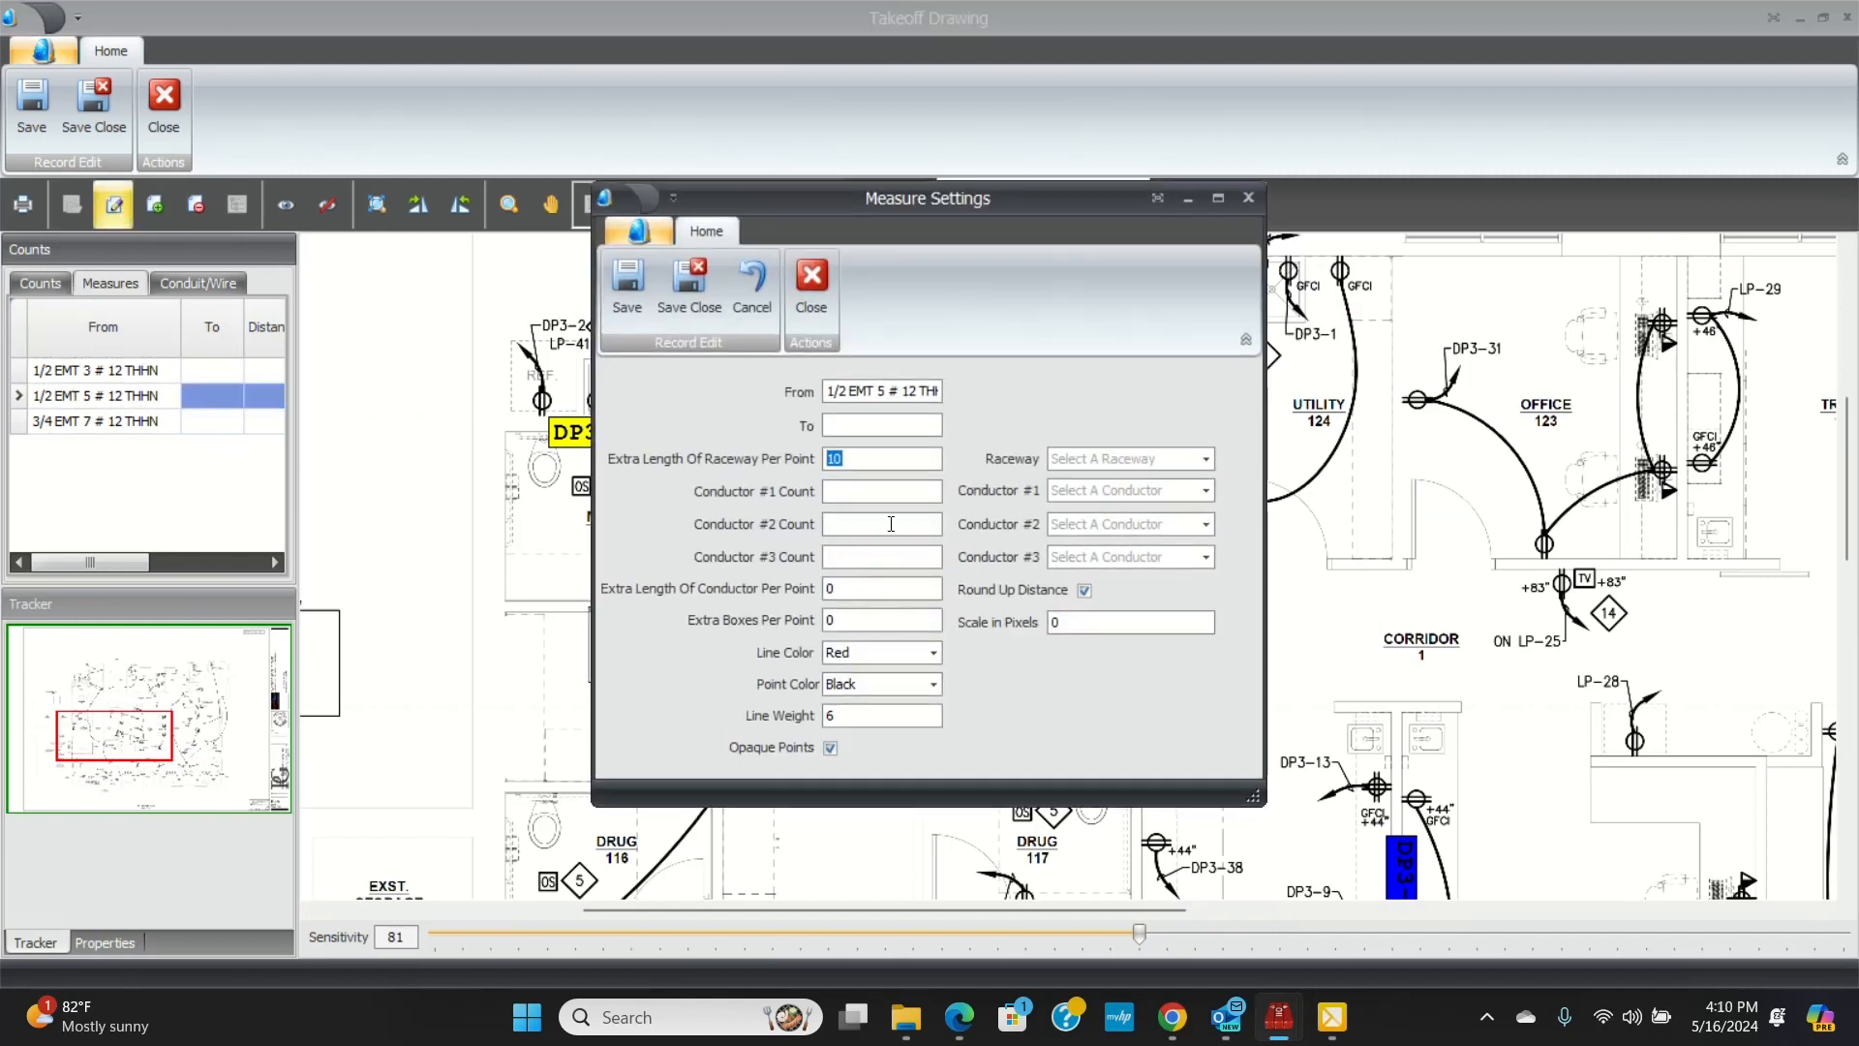
mouse_move(943, 658)
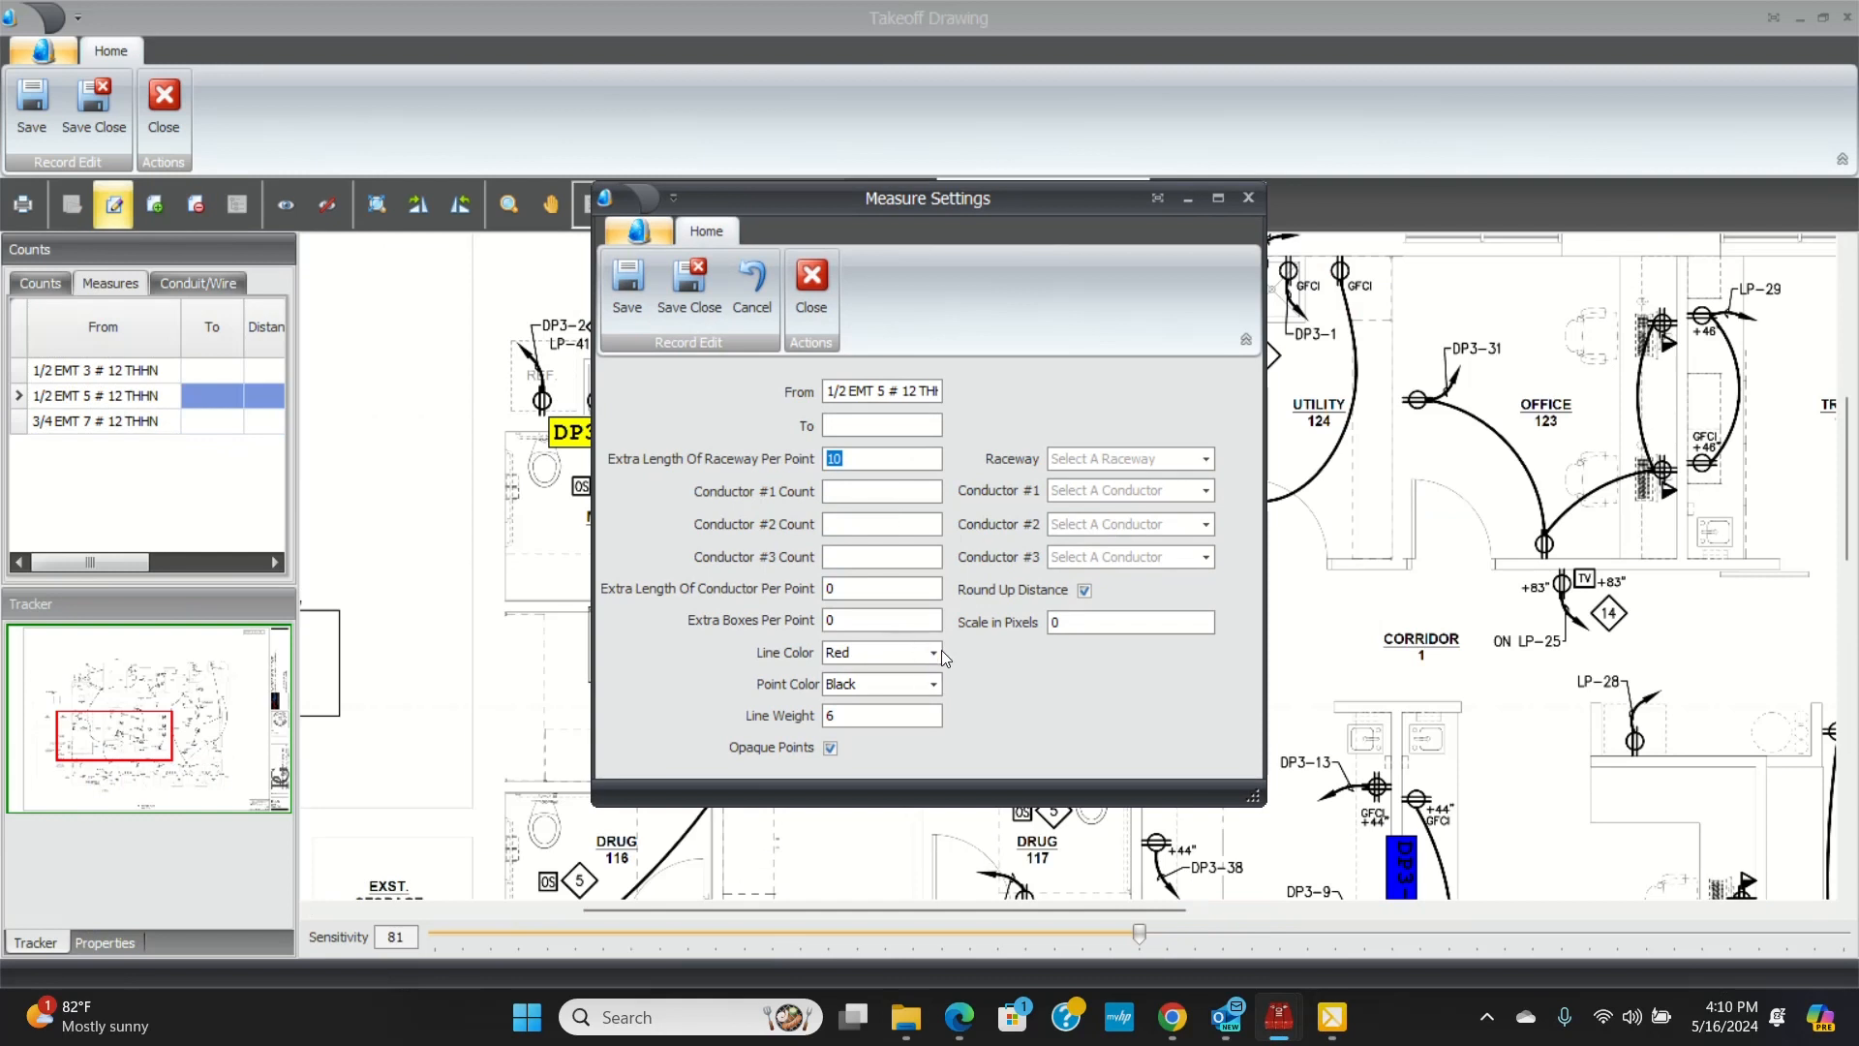
click(933, 653)
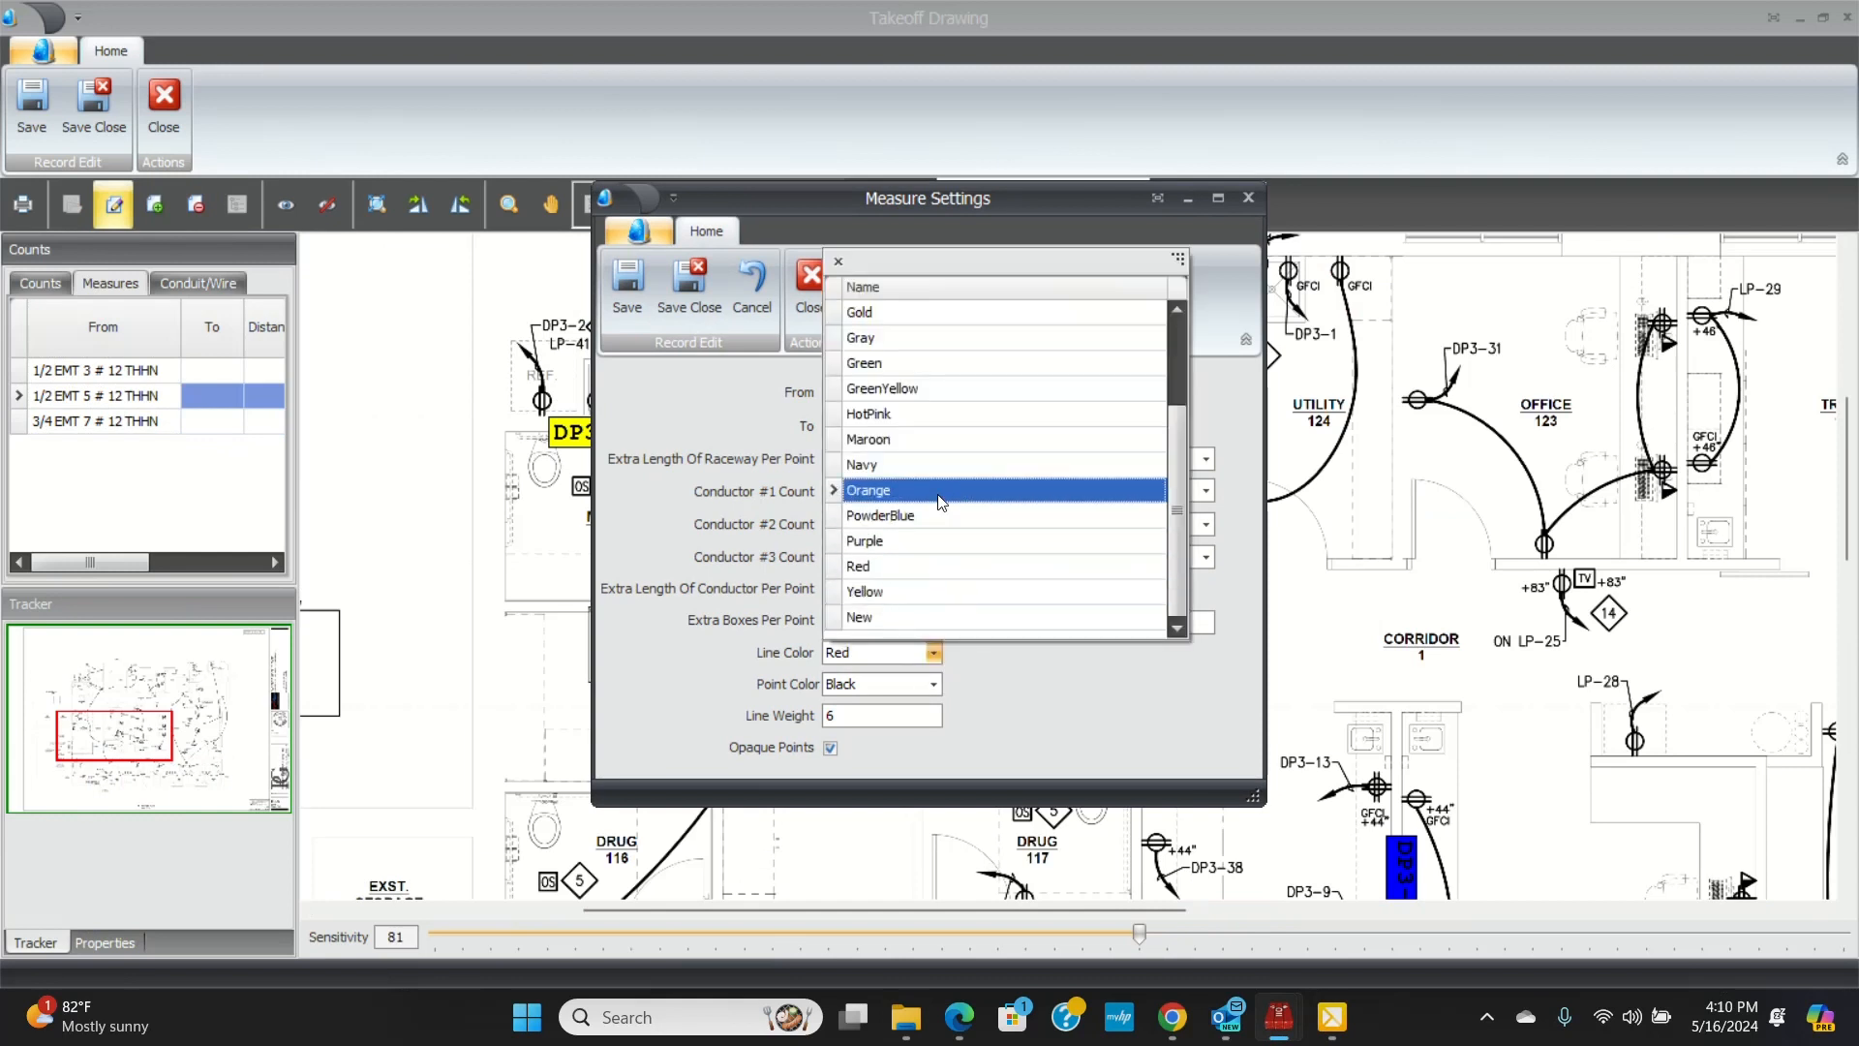
click(881, 387)
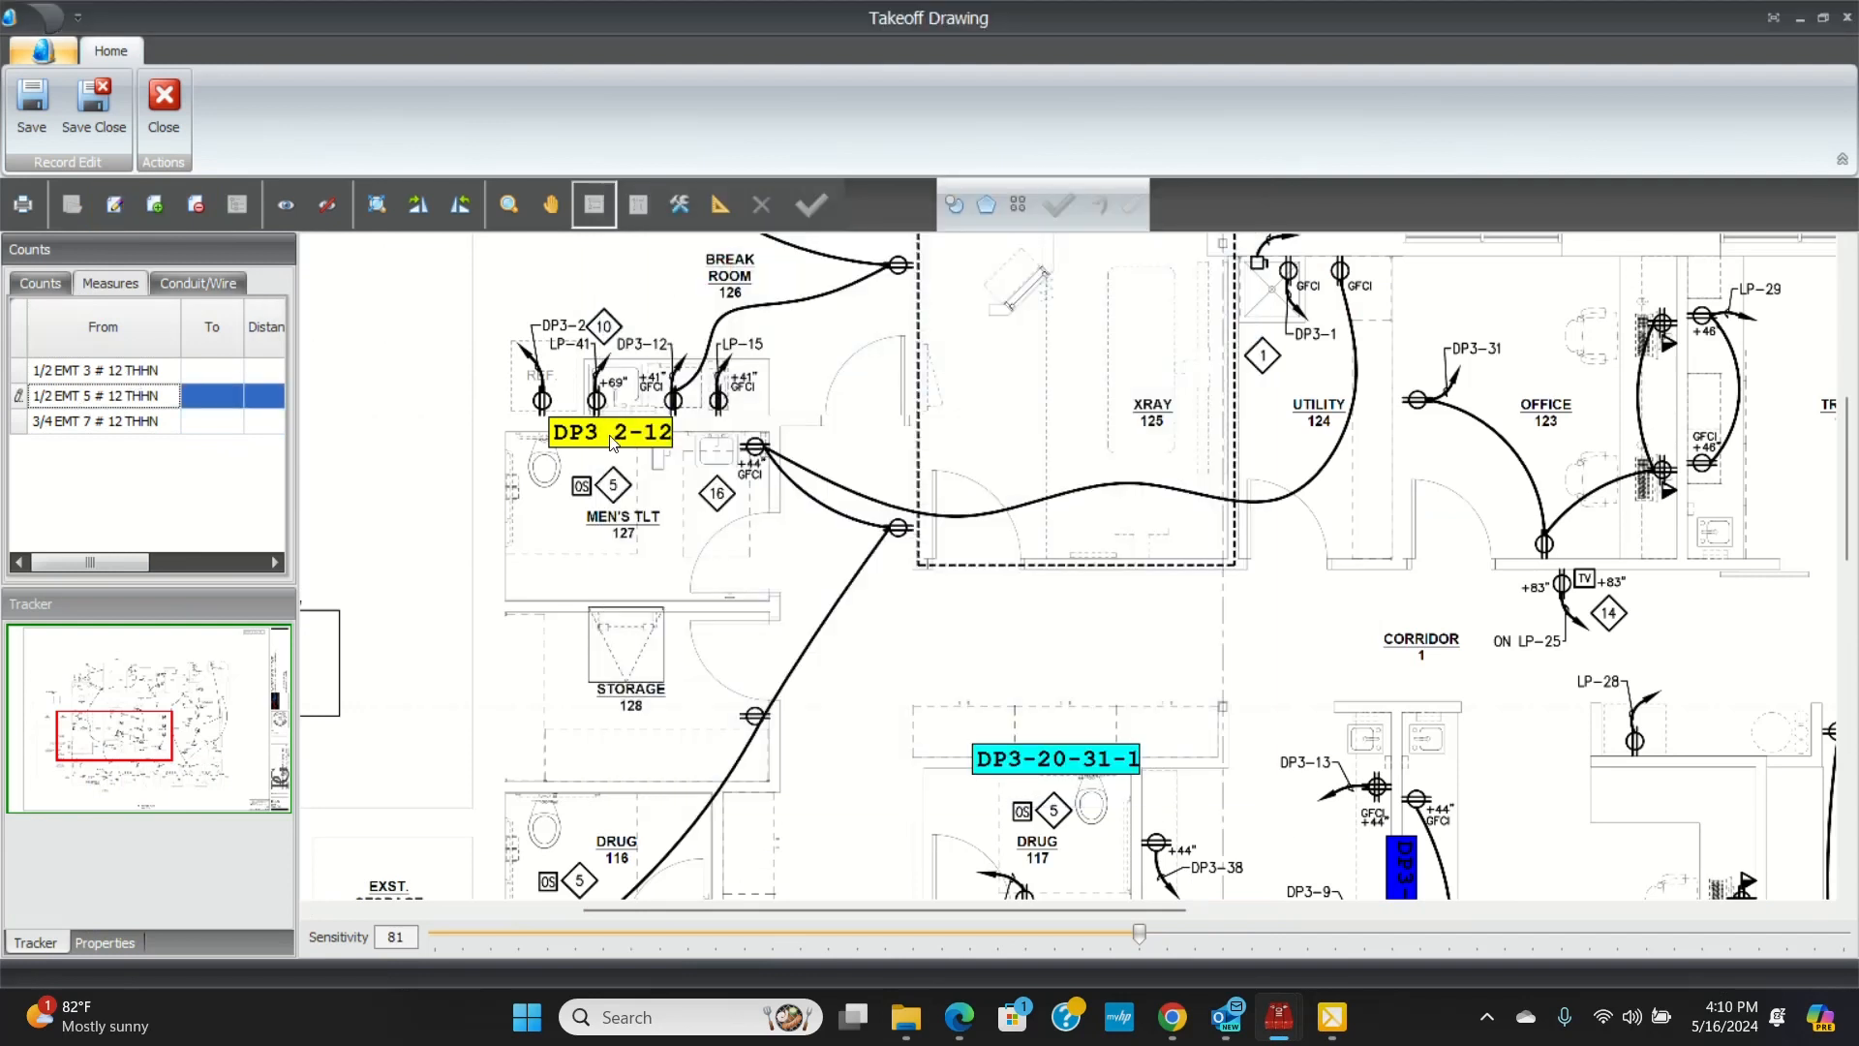
mouse_move(677, 204)
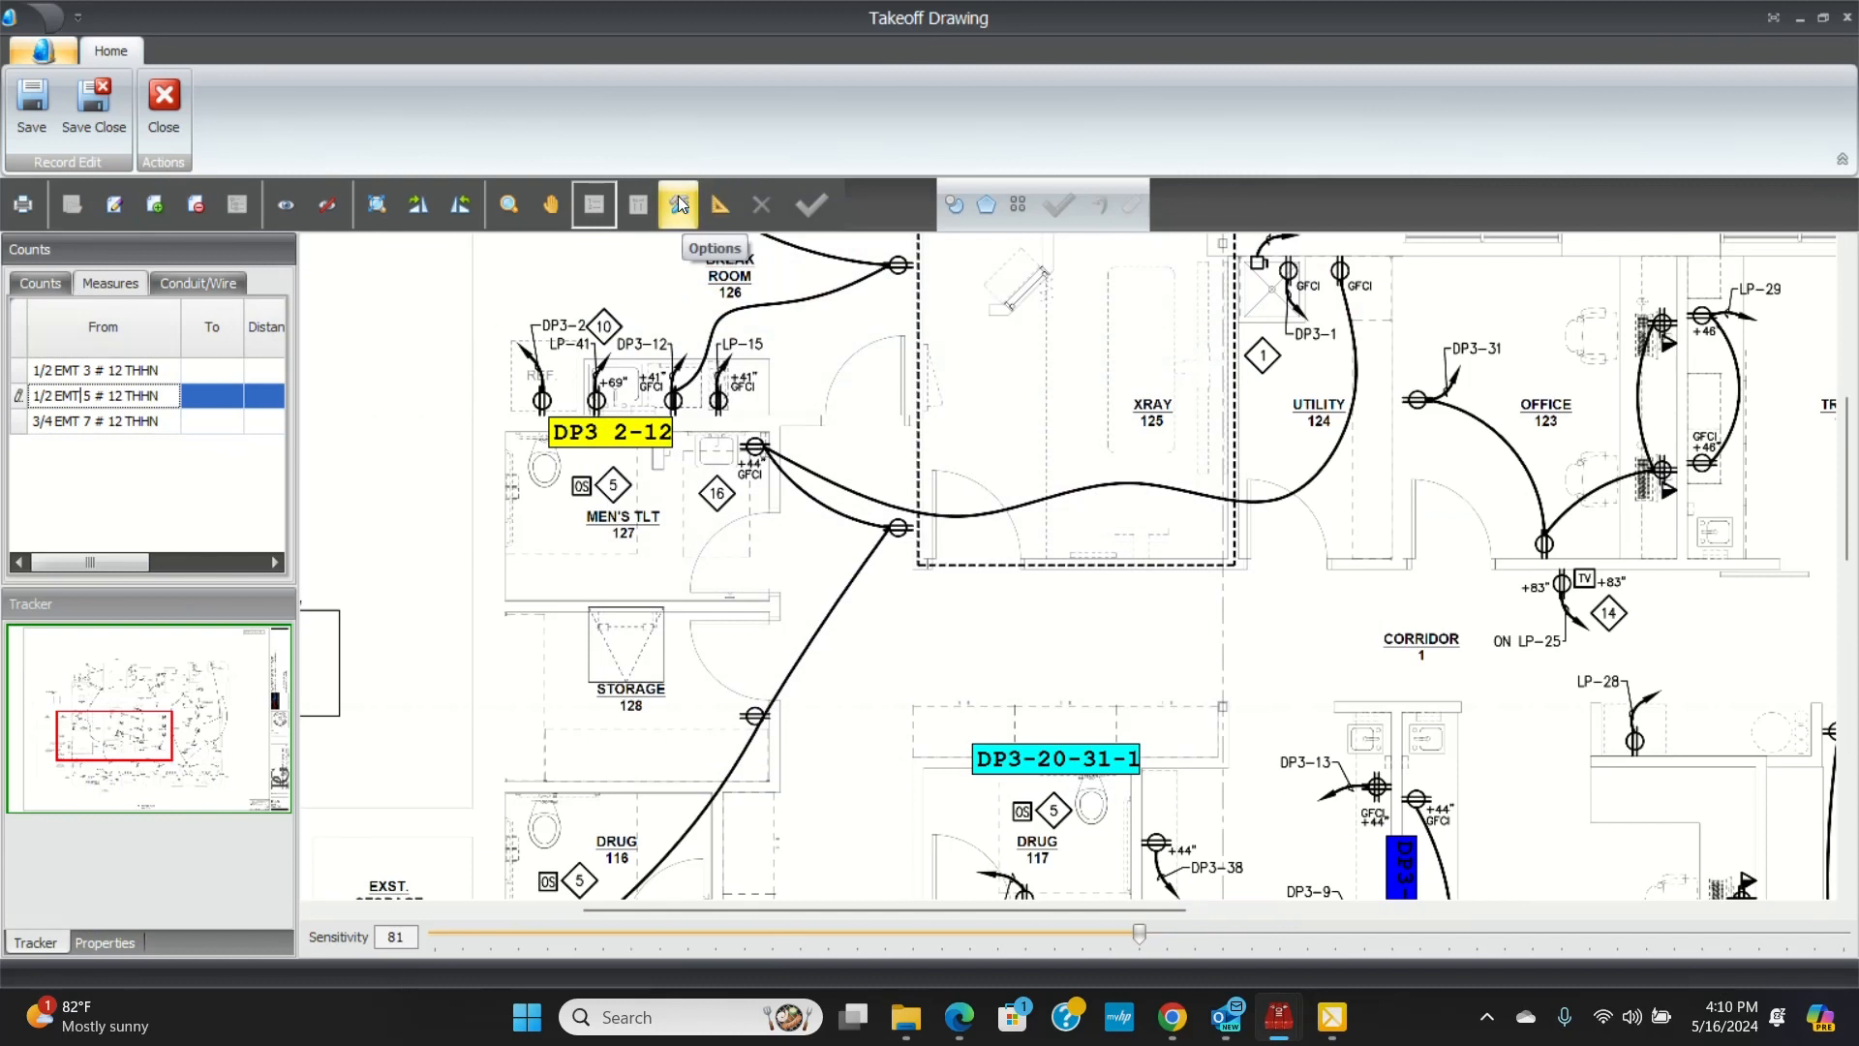
- Reset the image scale using a 3-foot reference distance
click(674, 204)
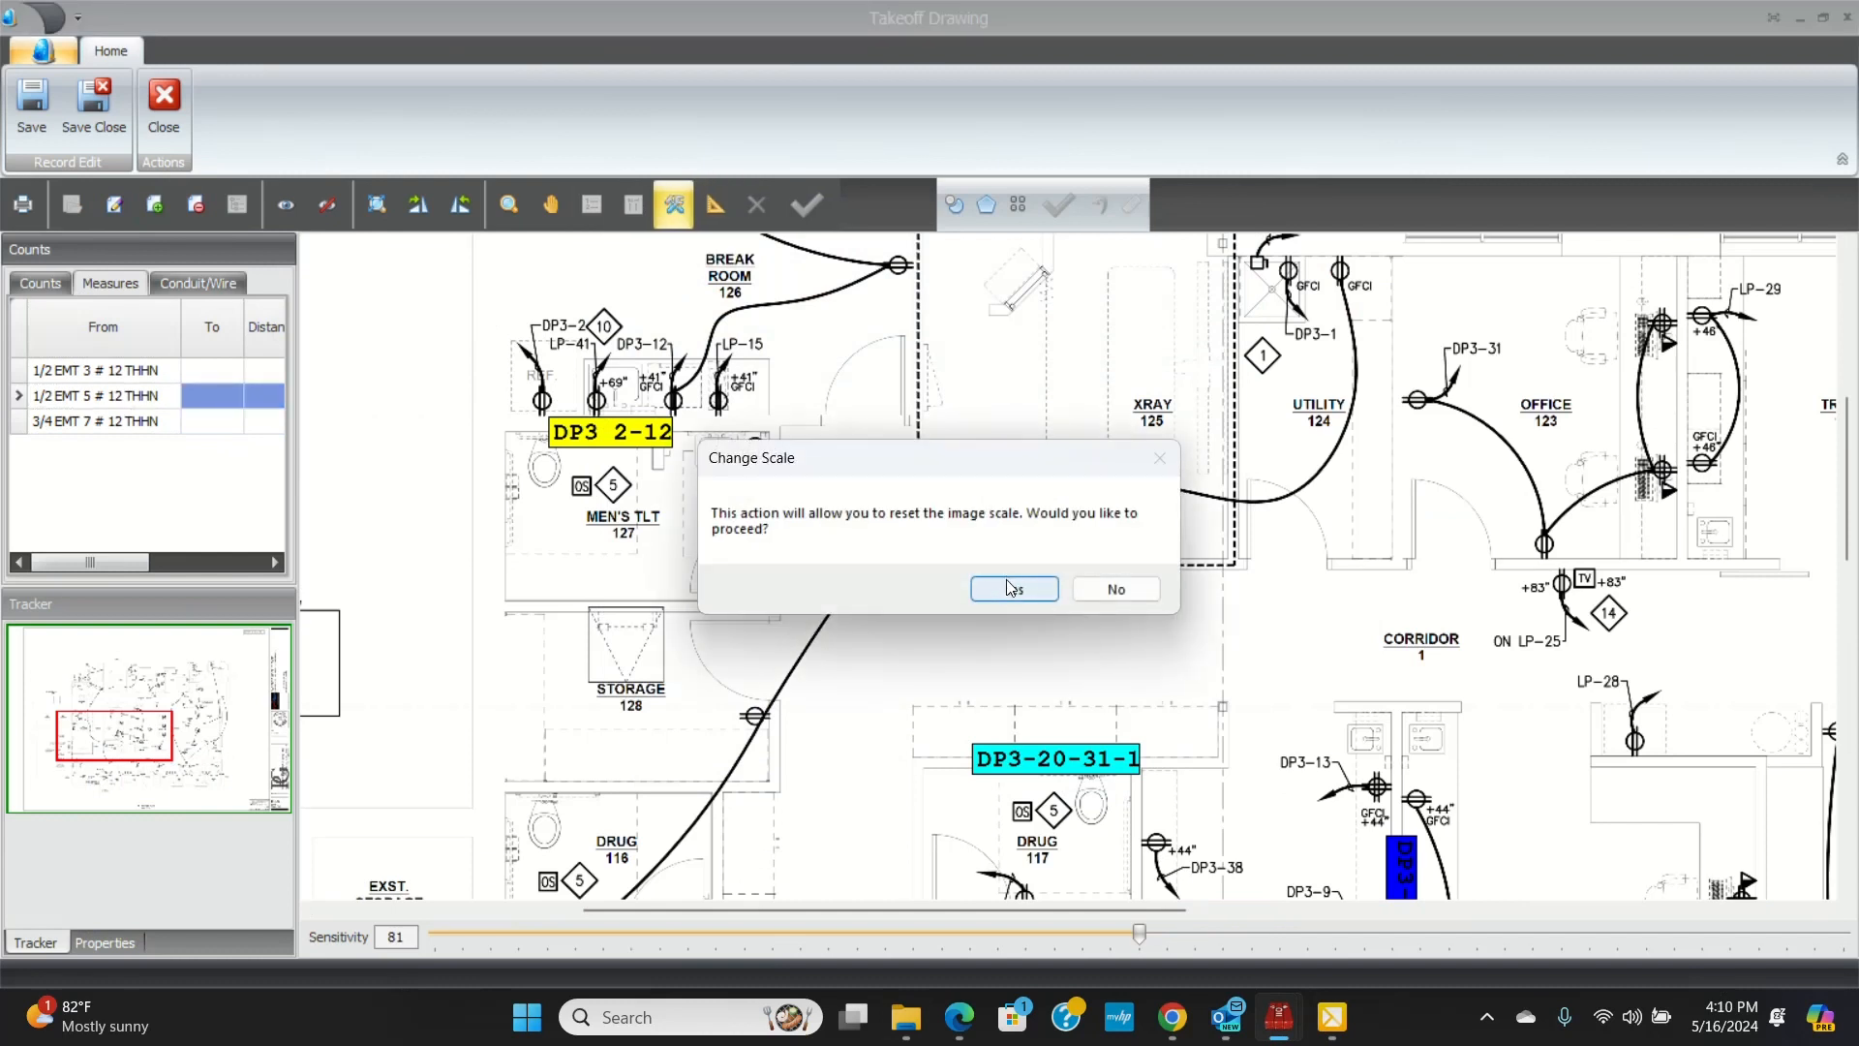
click(1013, 589)
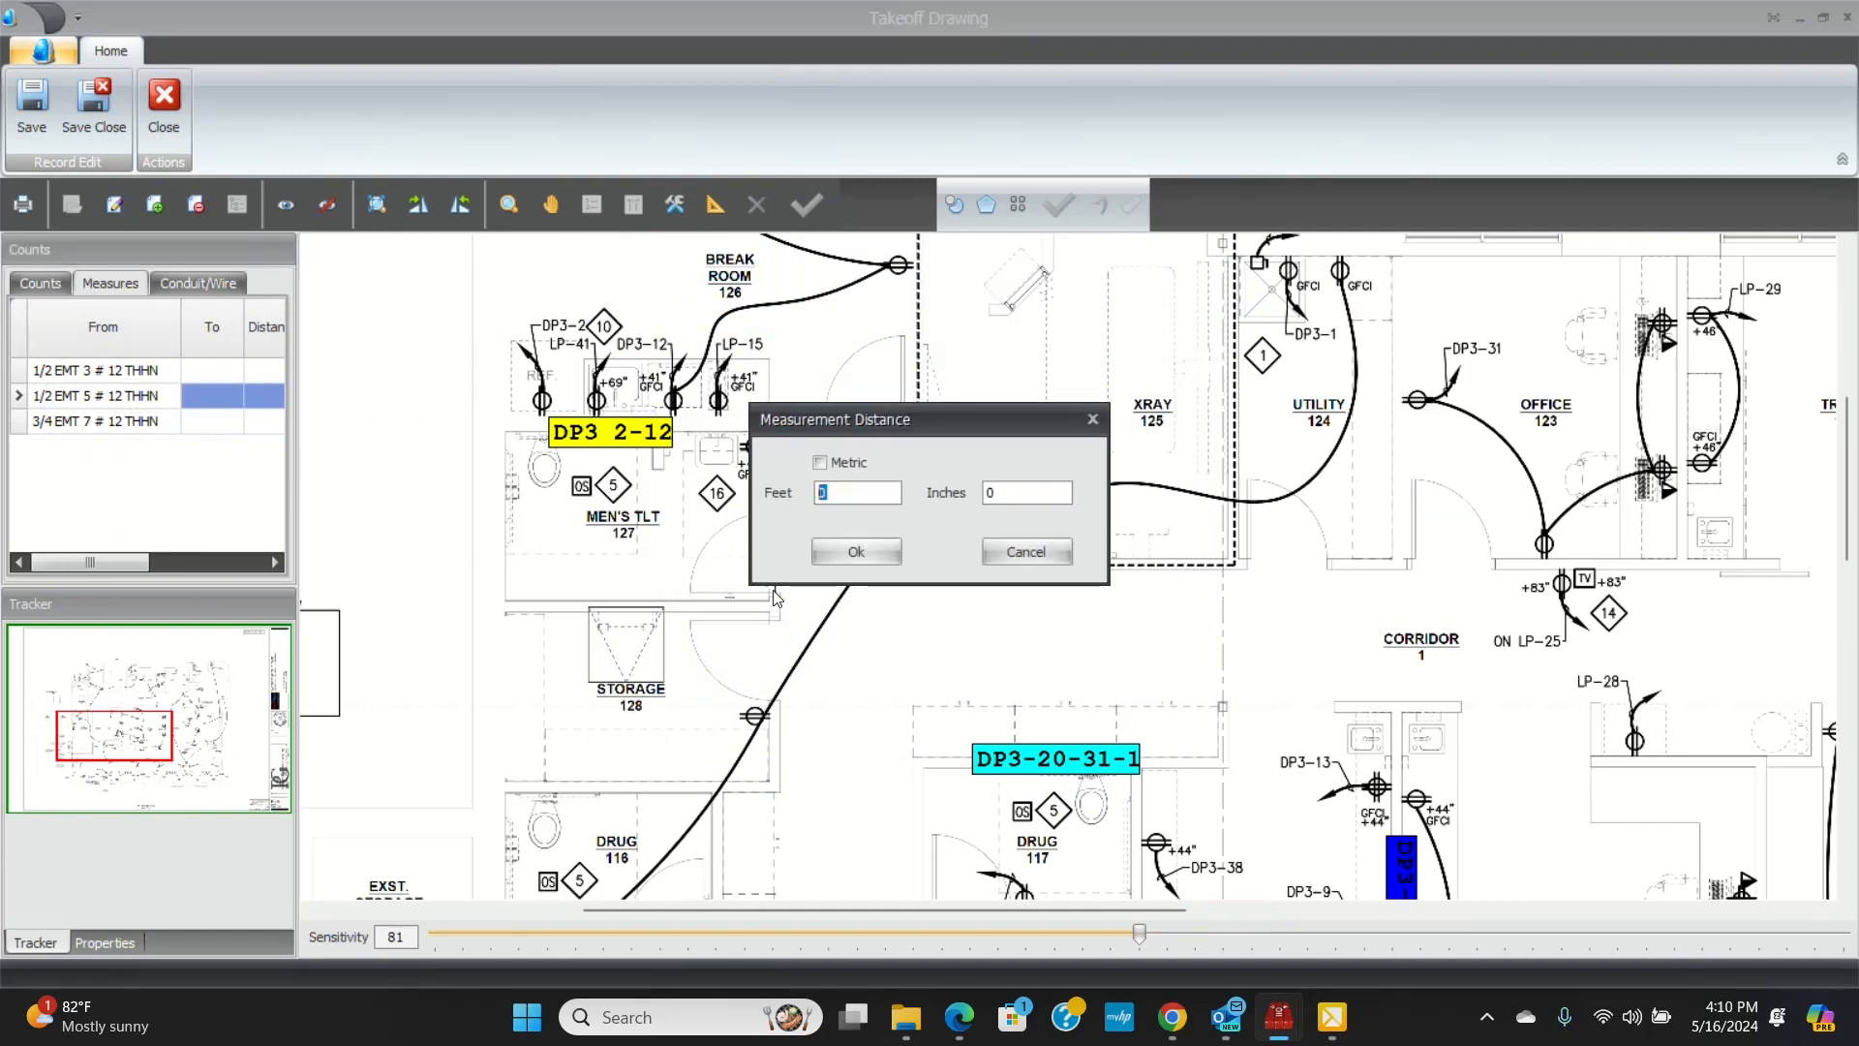
text(3)
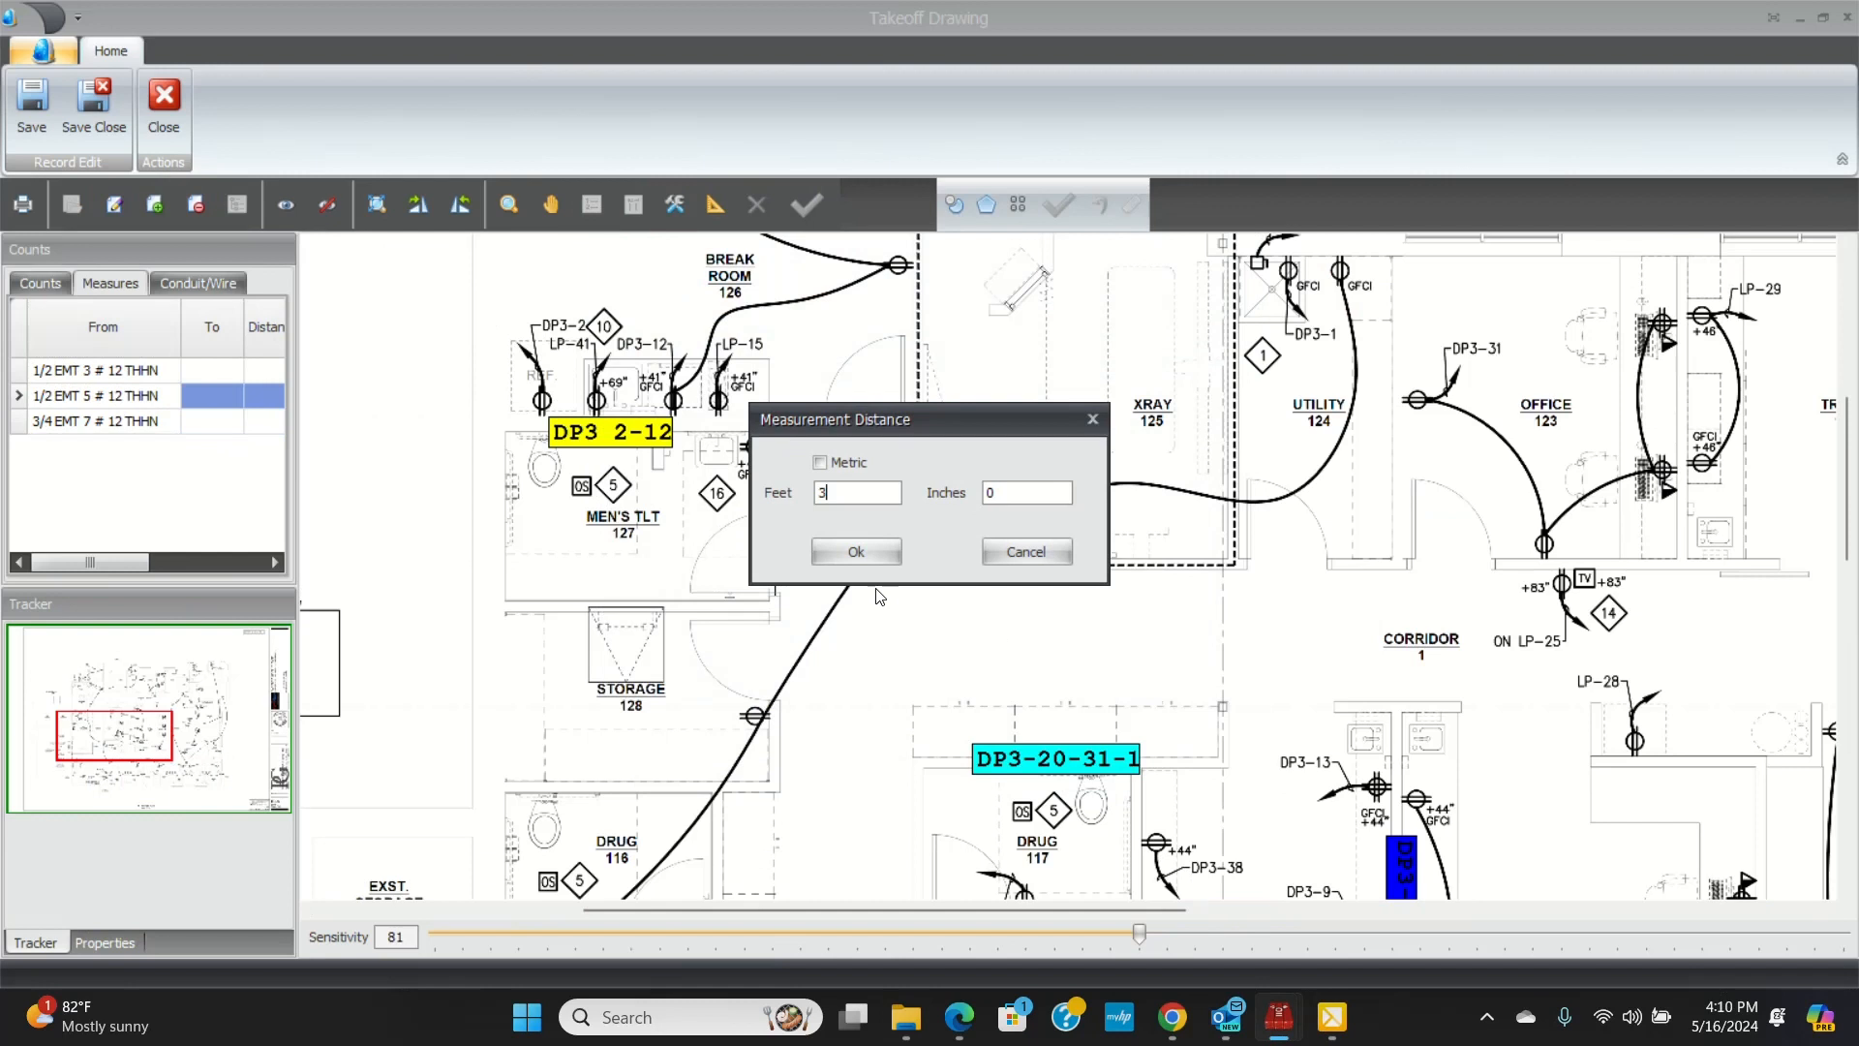
click(853, 552)
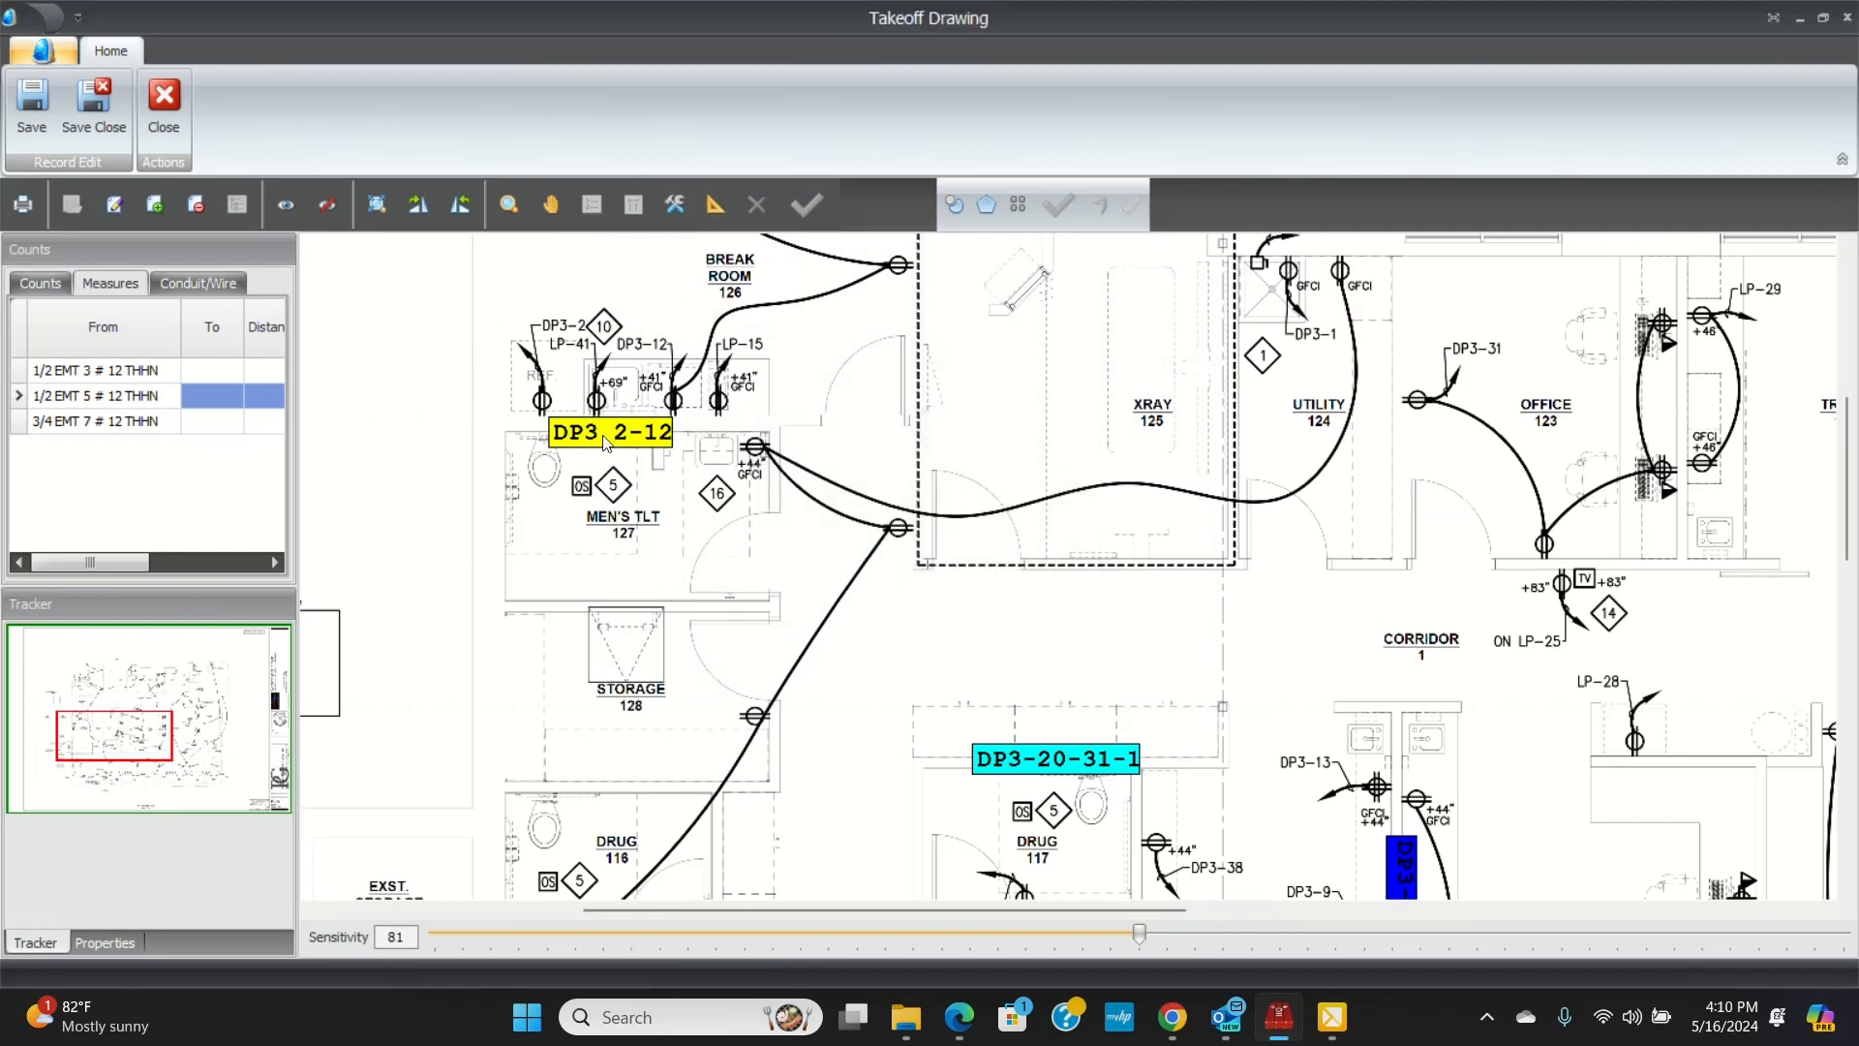
- Measure the 1/2 EMT 5 run from the panel to DP3 2-12, recording 40 ft (60 with extra)
click(717, 204)
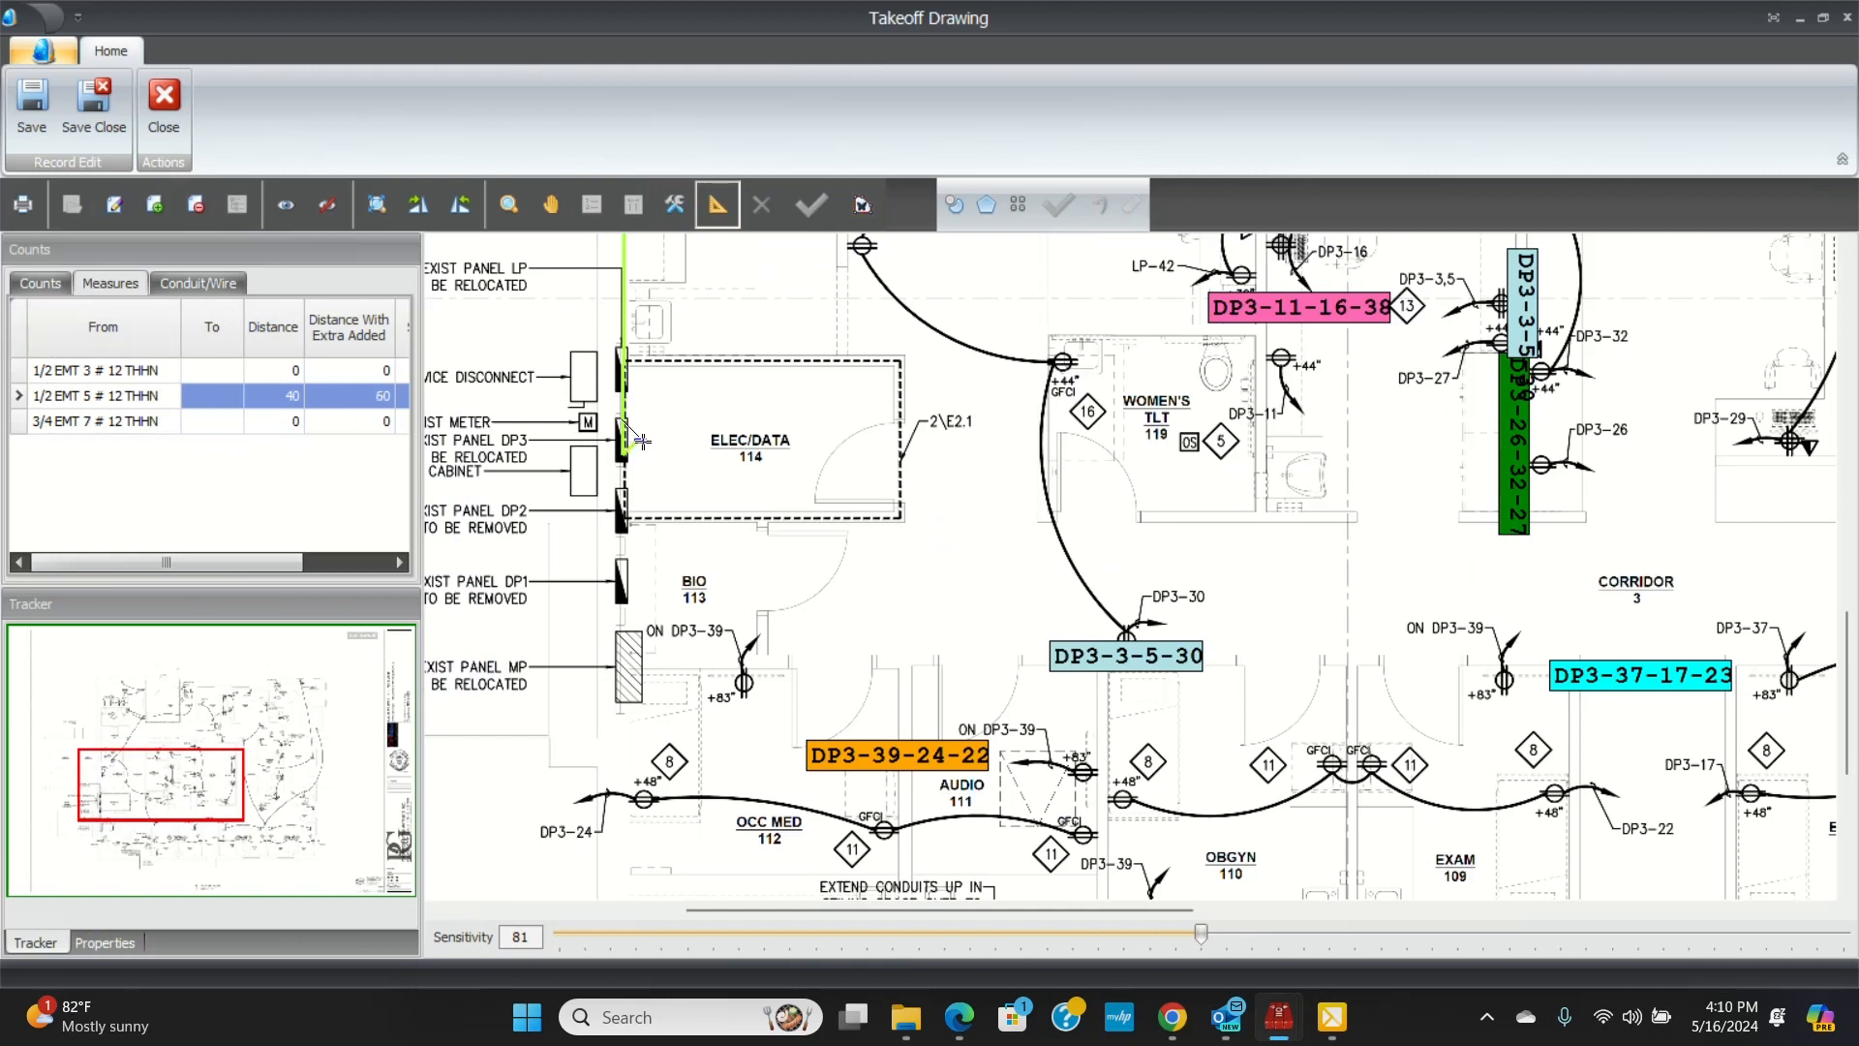
mouse_move(737, 414)
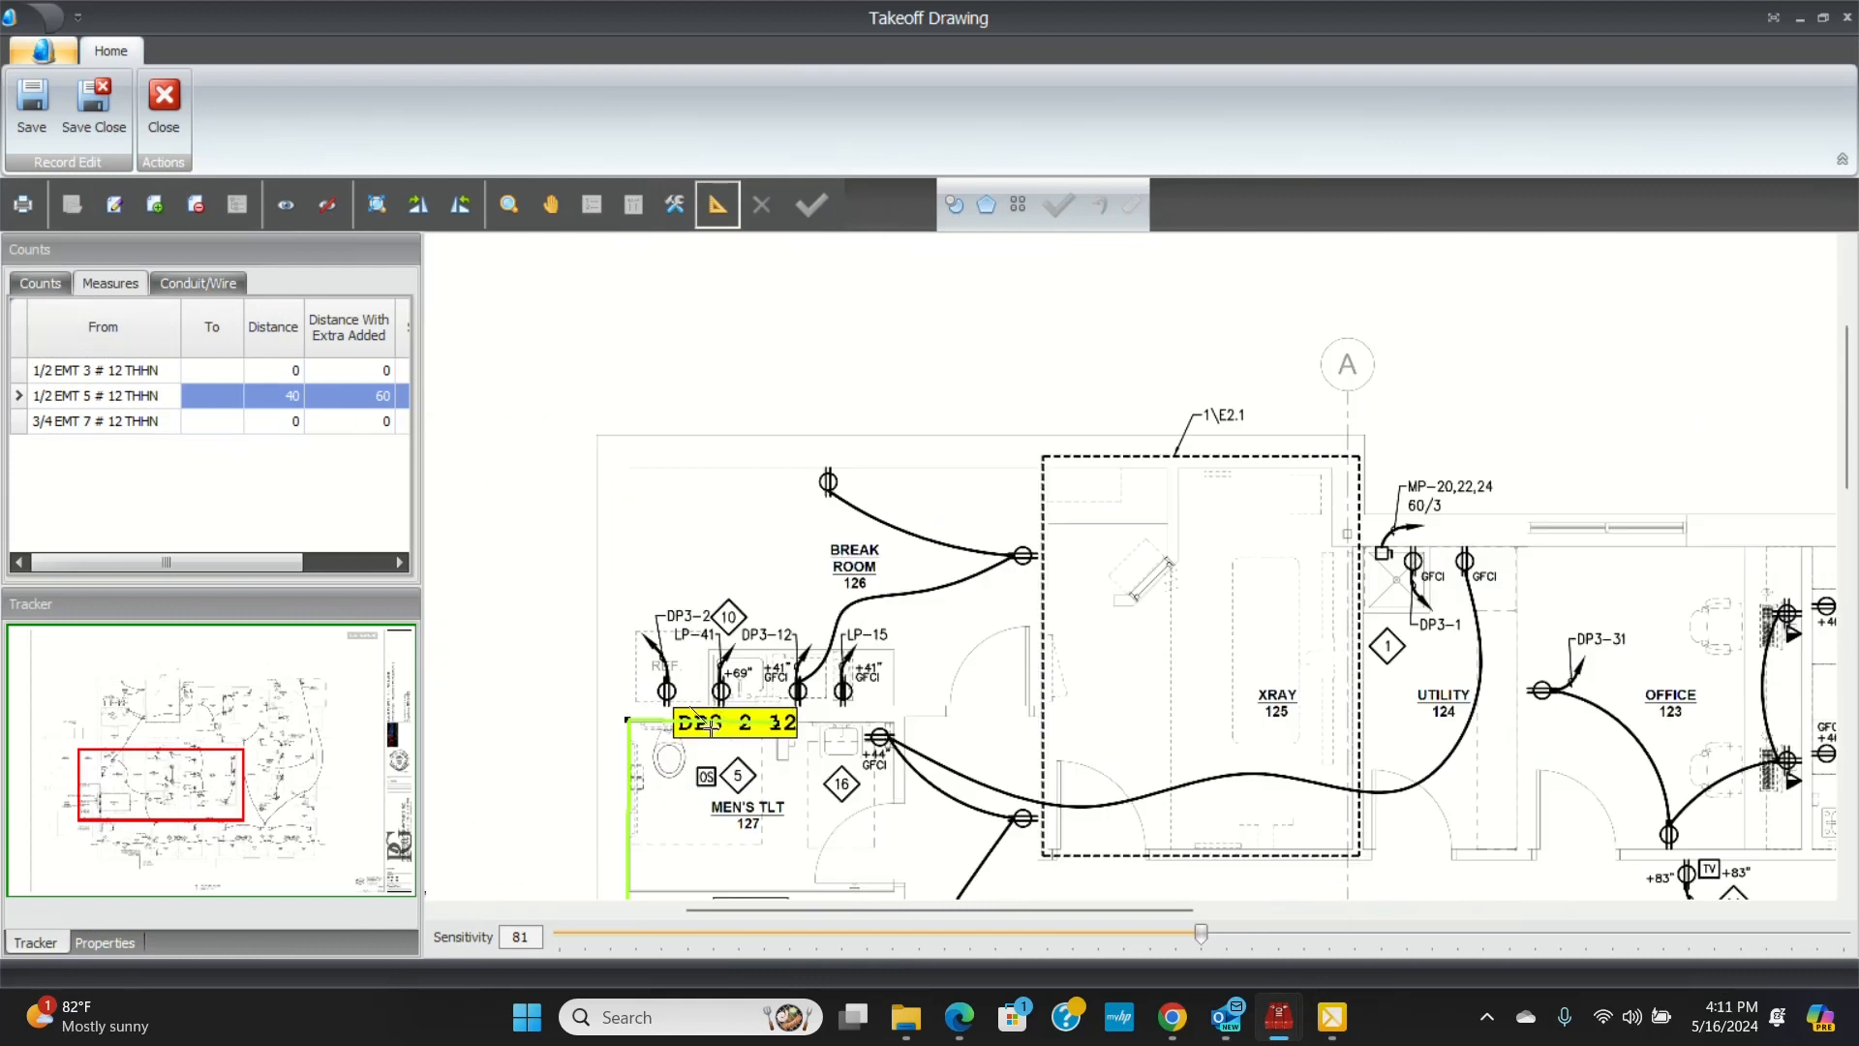
scroll(down, 3)
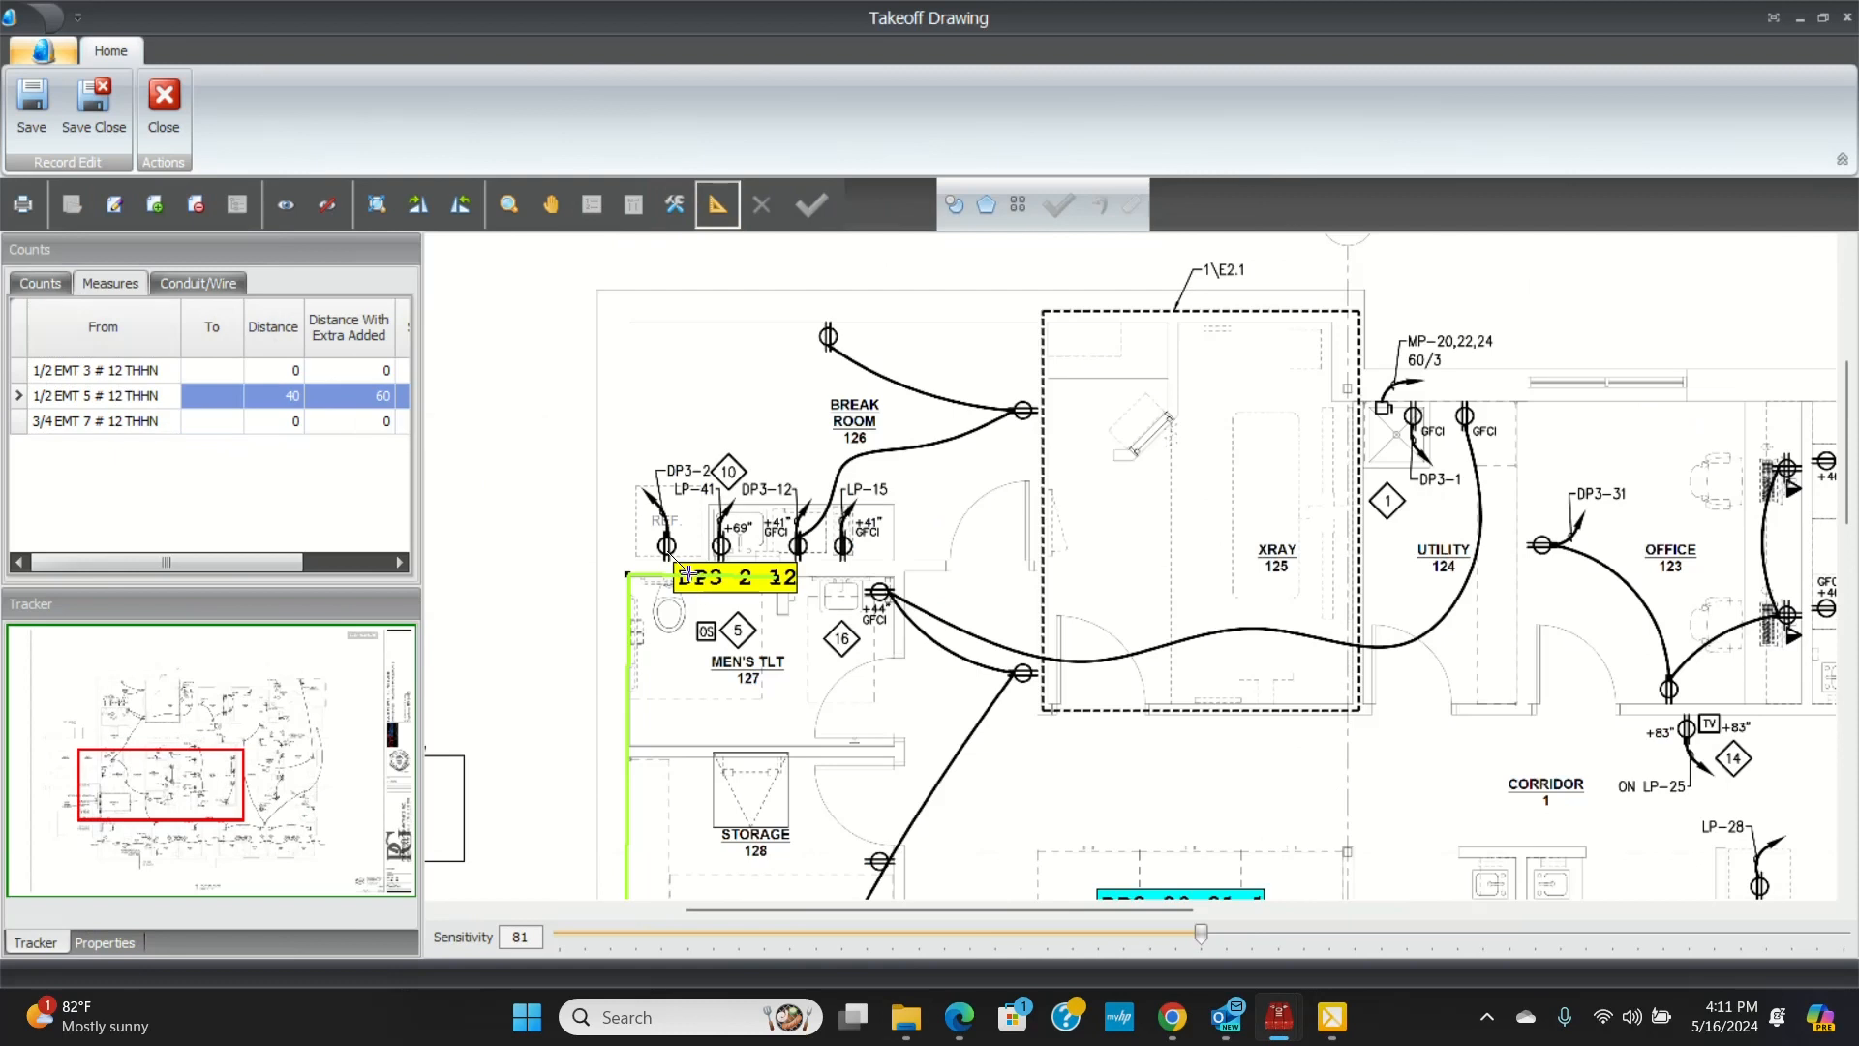
mouse_move(681, 475)
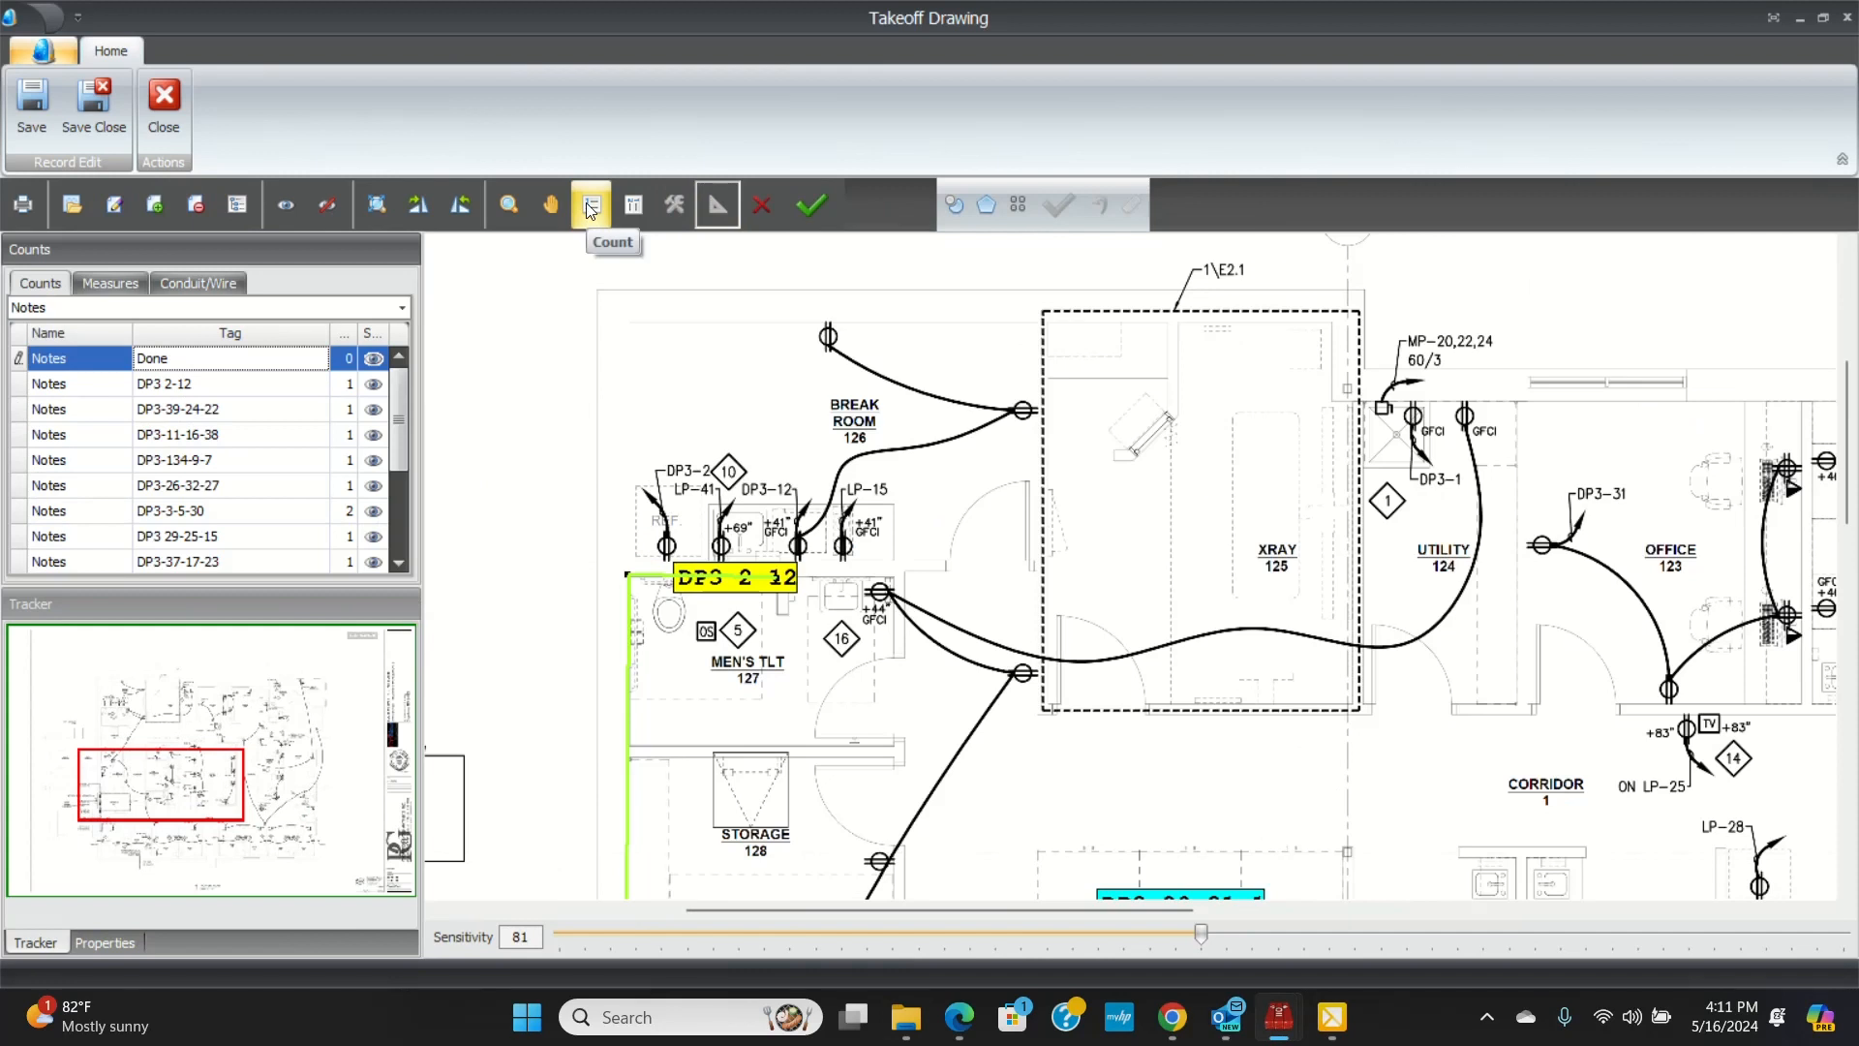
- Drop two Done notes on the DP3 2-12 receptacles and return to the measures list
click(591, 203)
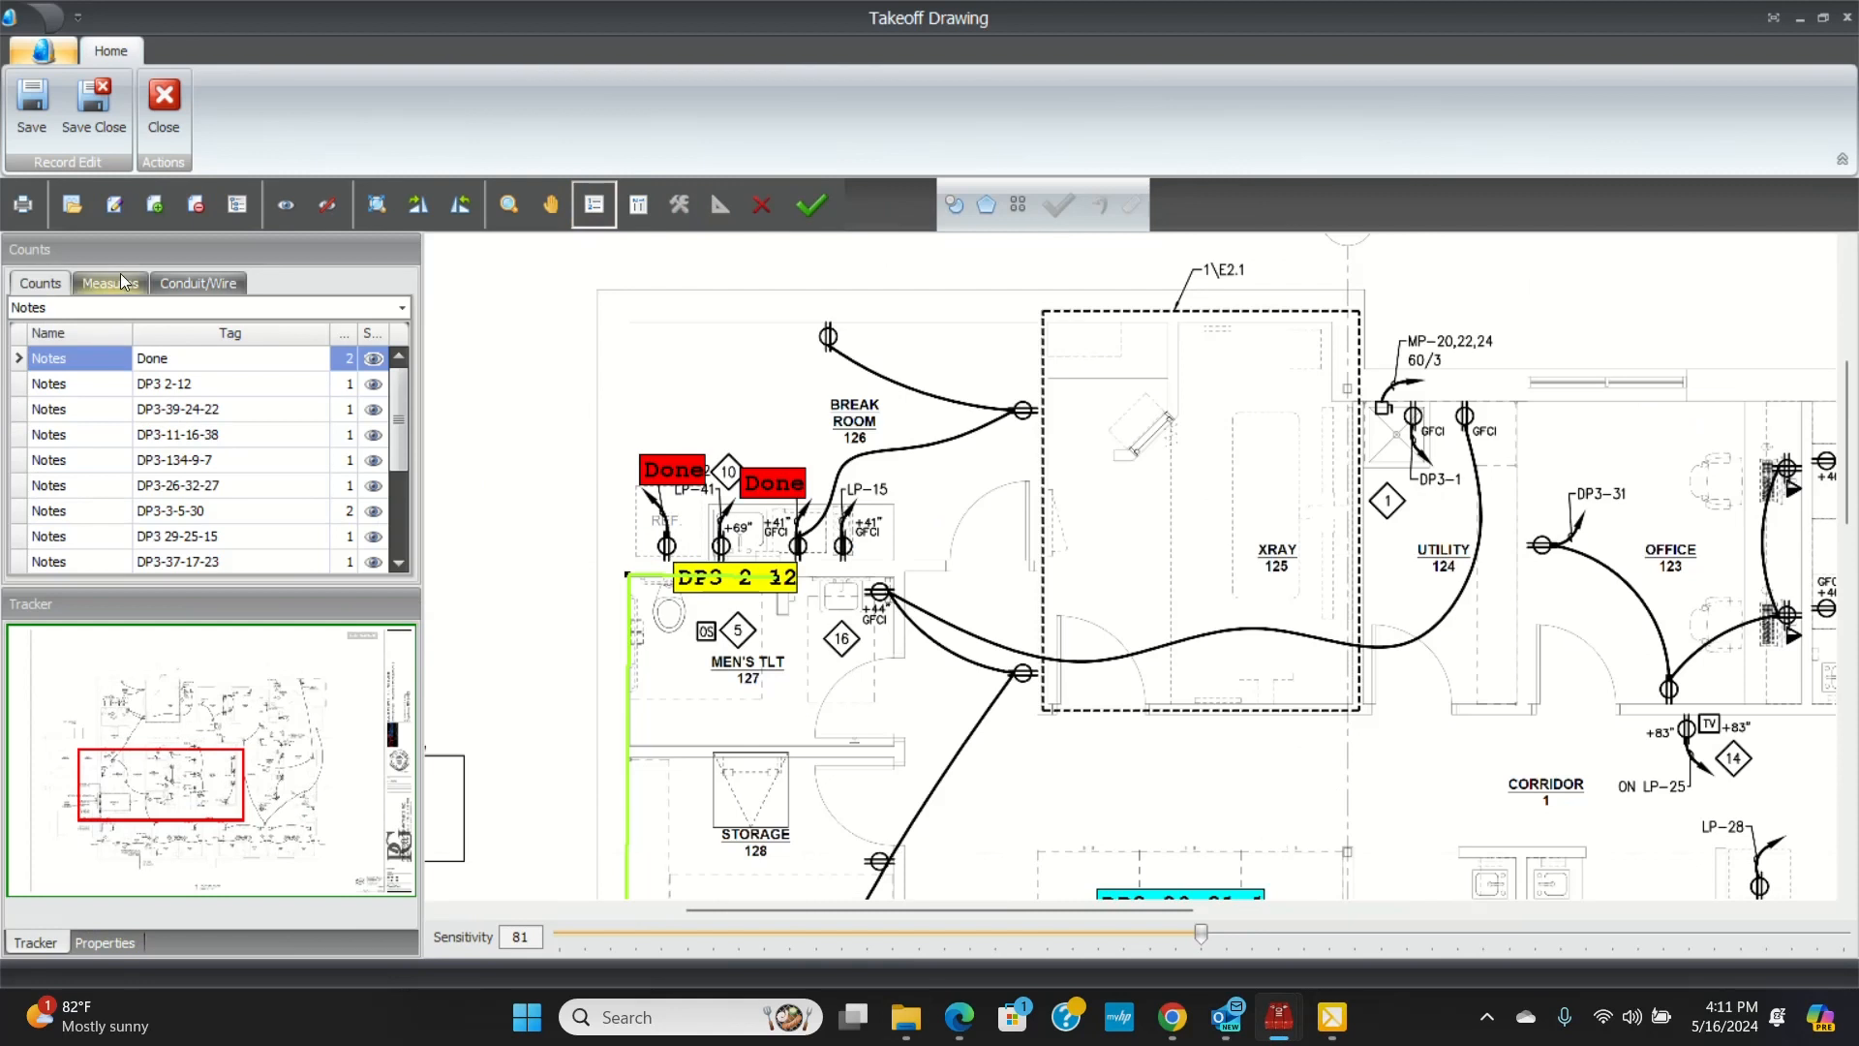
click(108, 282)
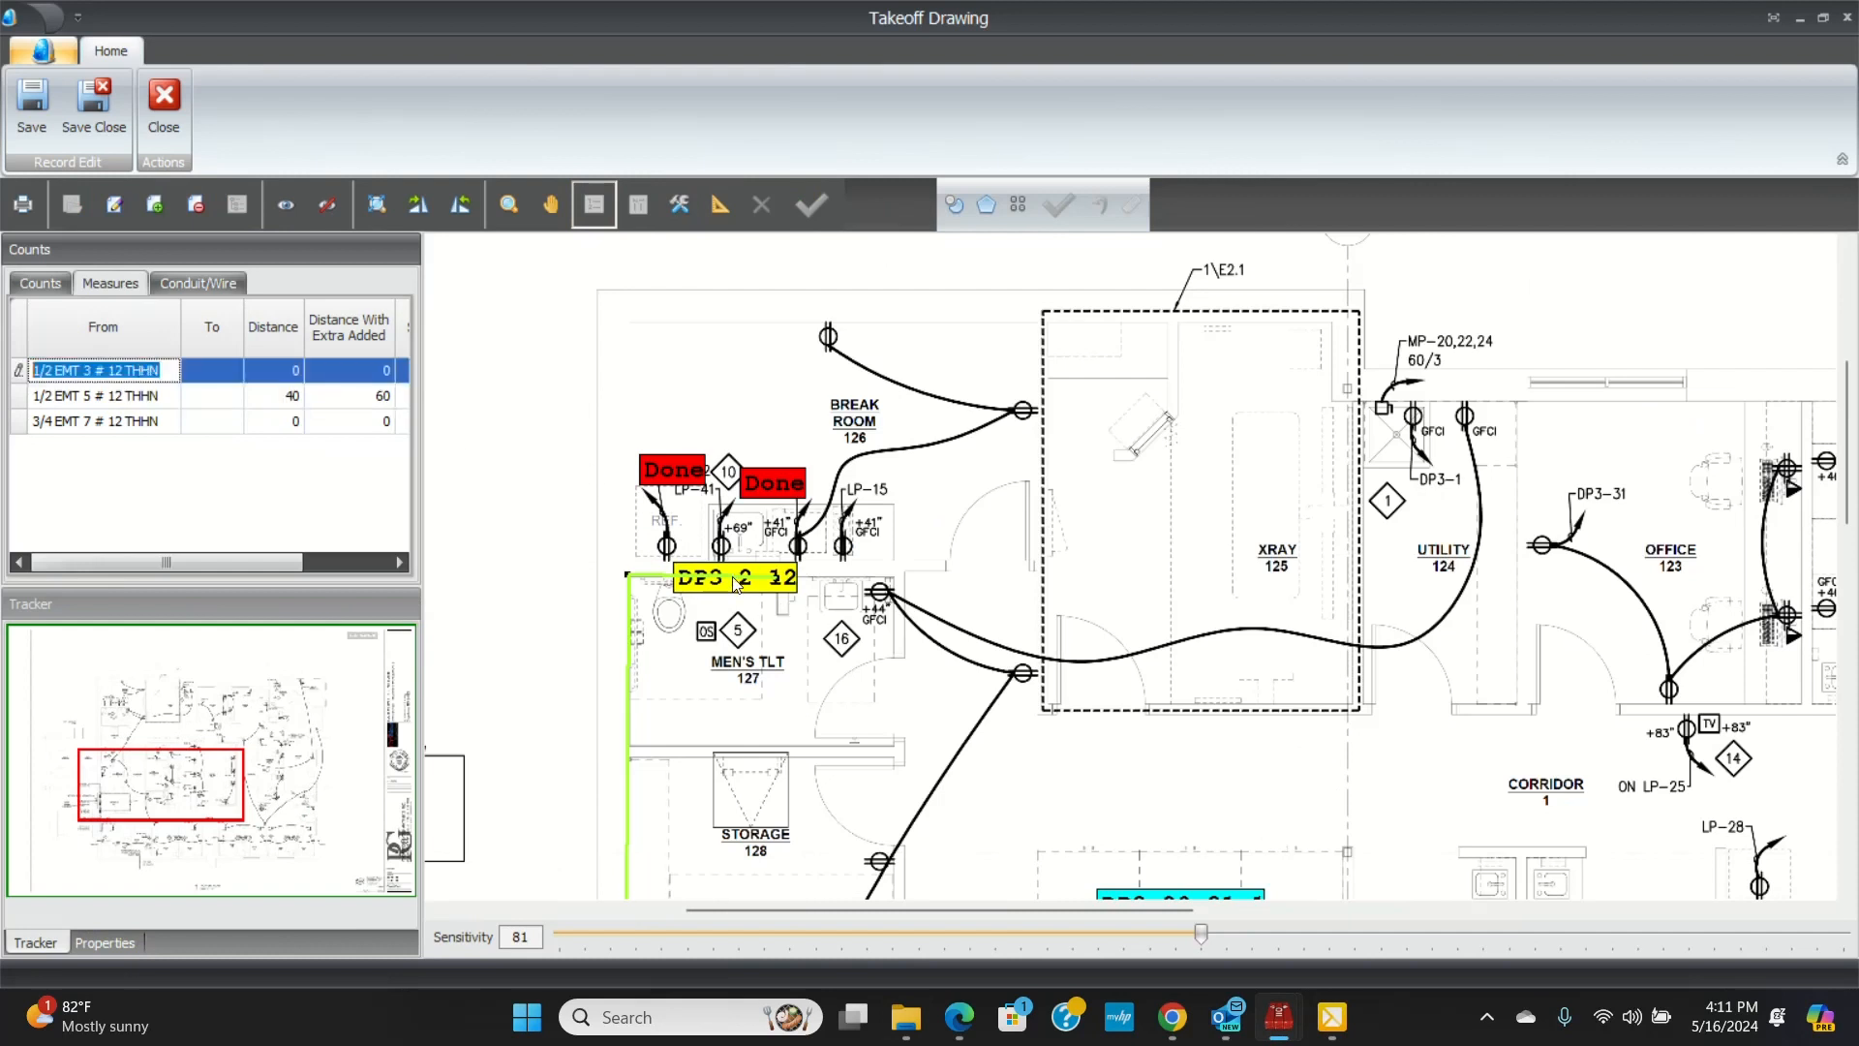
mouse_move(732, 282)
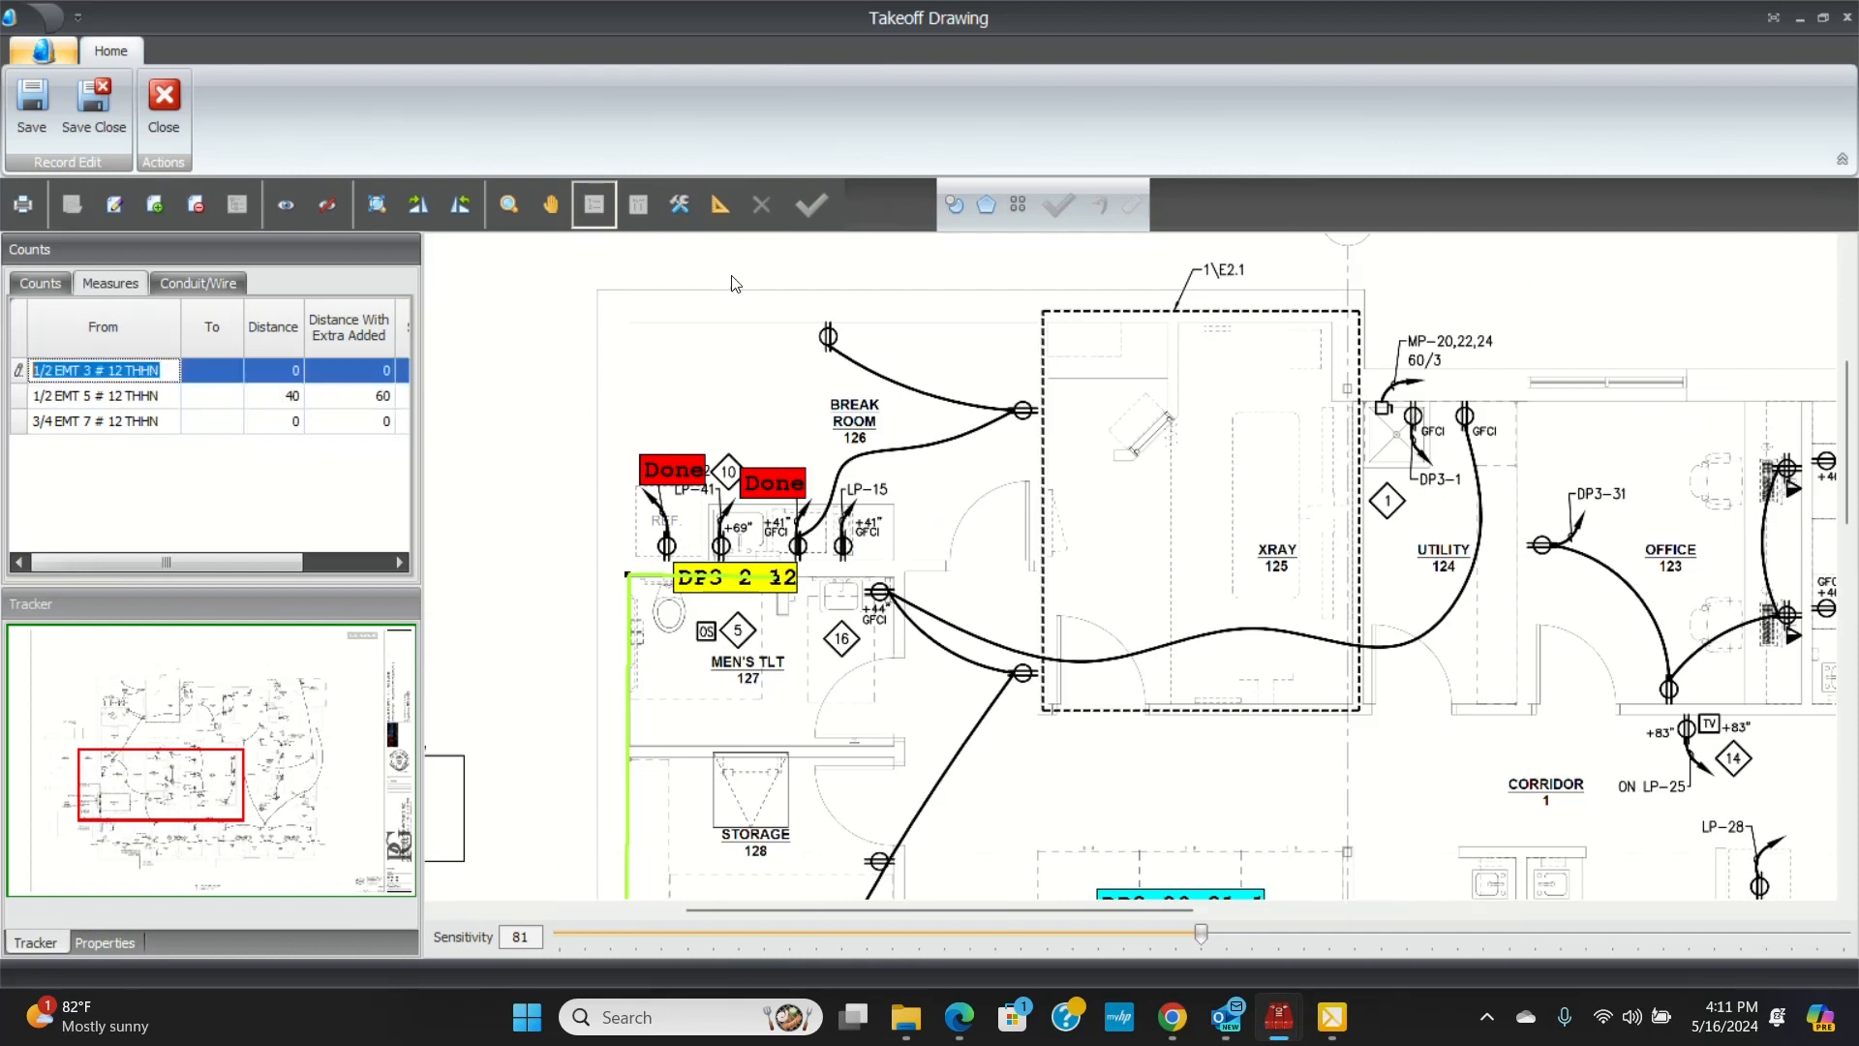
- Measure a 20 ft run for the 1/2 EMT 3 row near DP3 2-12
click(716, 203)
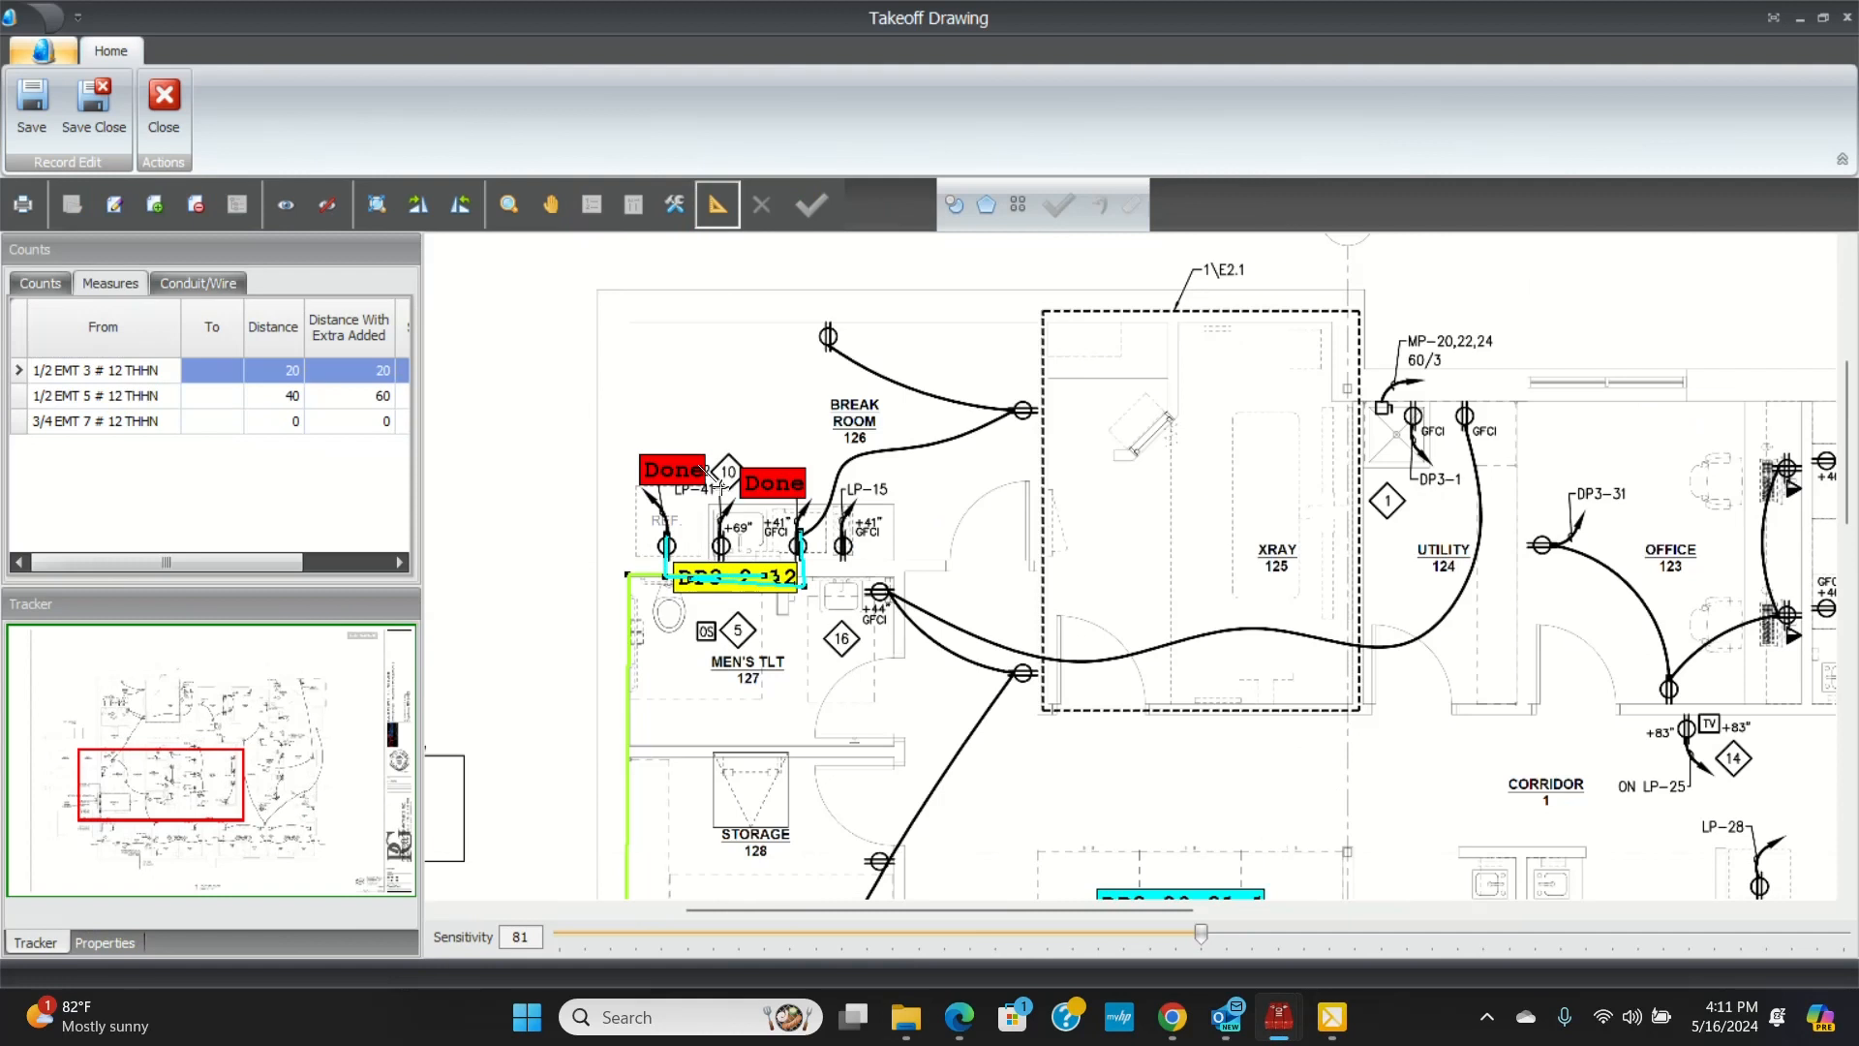
mouse_move(837, 510)
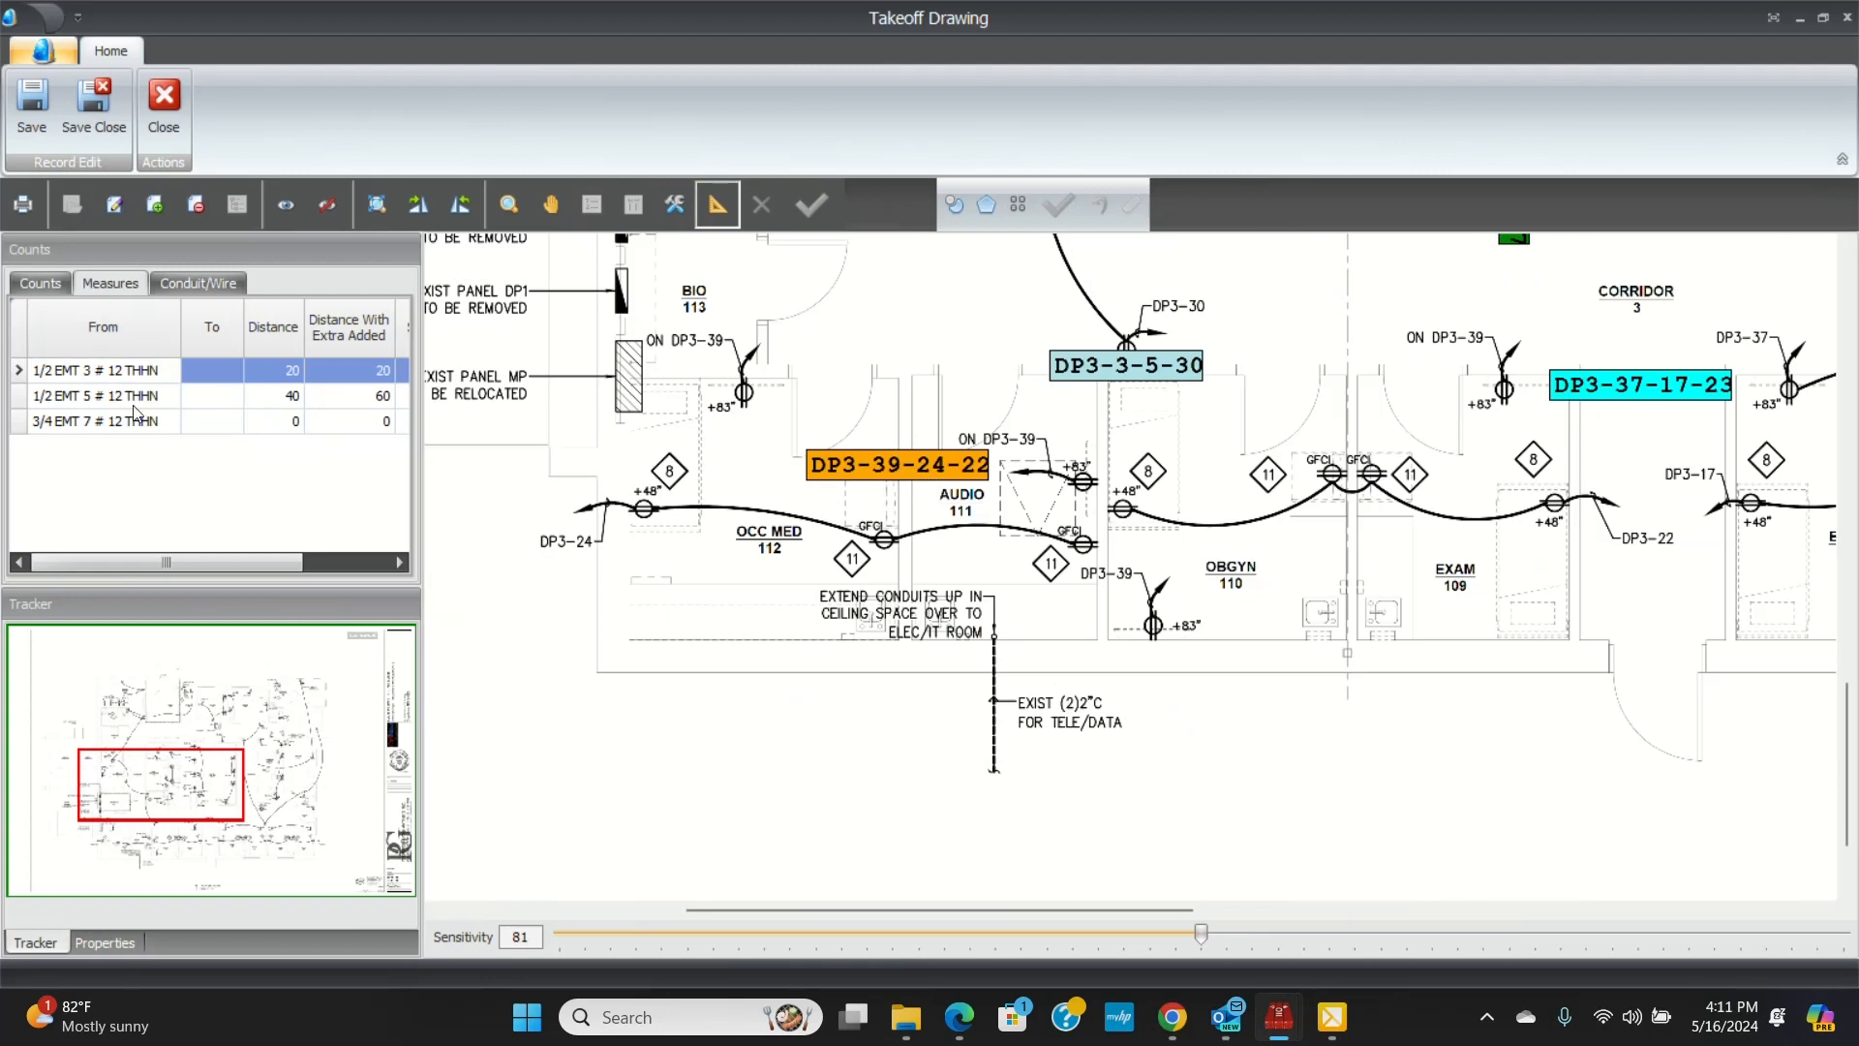
- Finish the 3/4 EMT 7 run of 30 ft to DP3-39-24-22, then select the 1/2 EMT 3 row
click(95, 420)
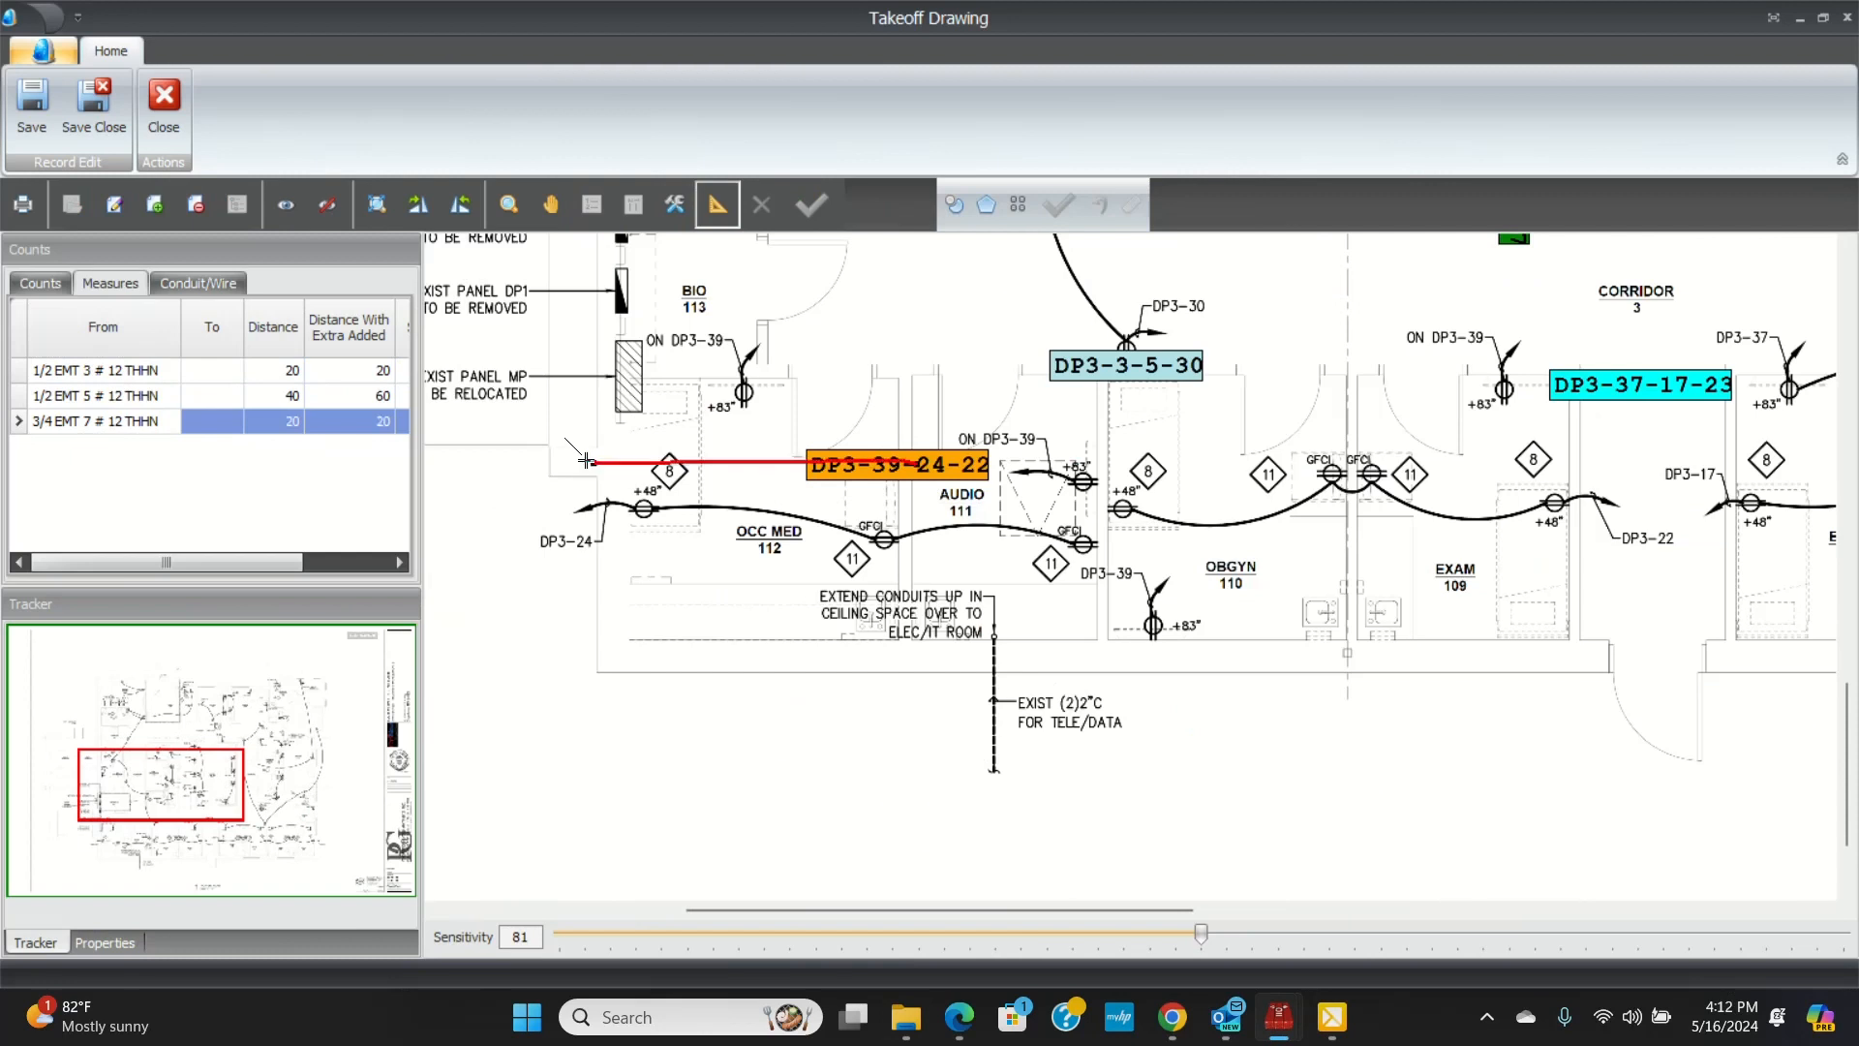
scroll(up, 3)
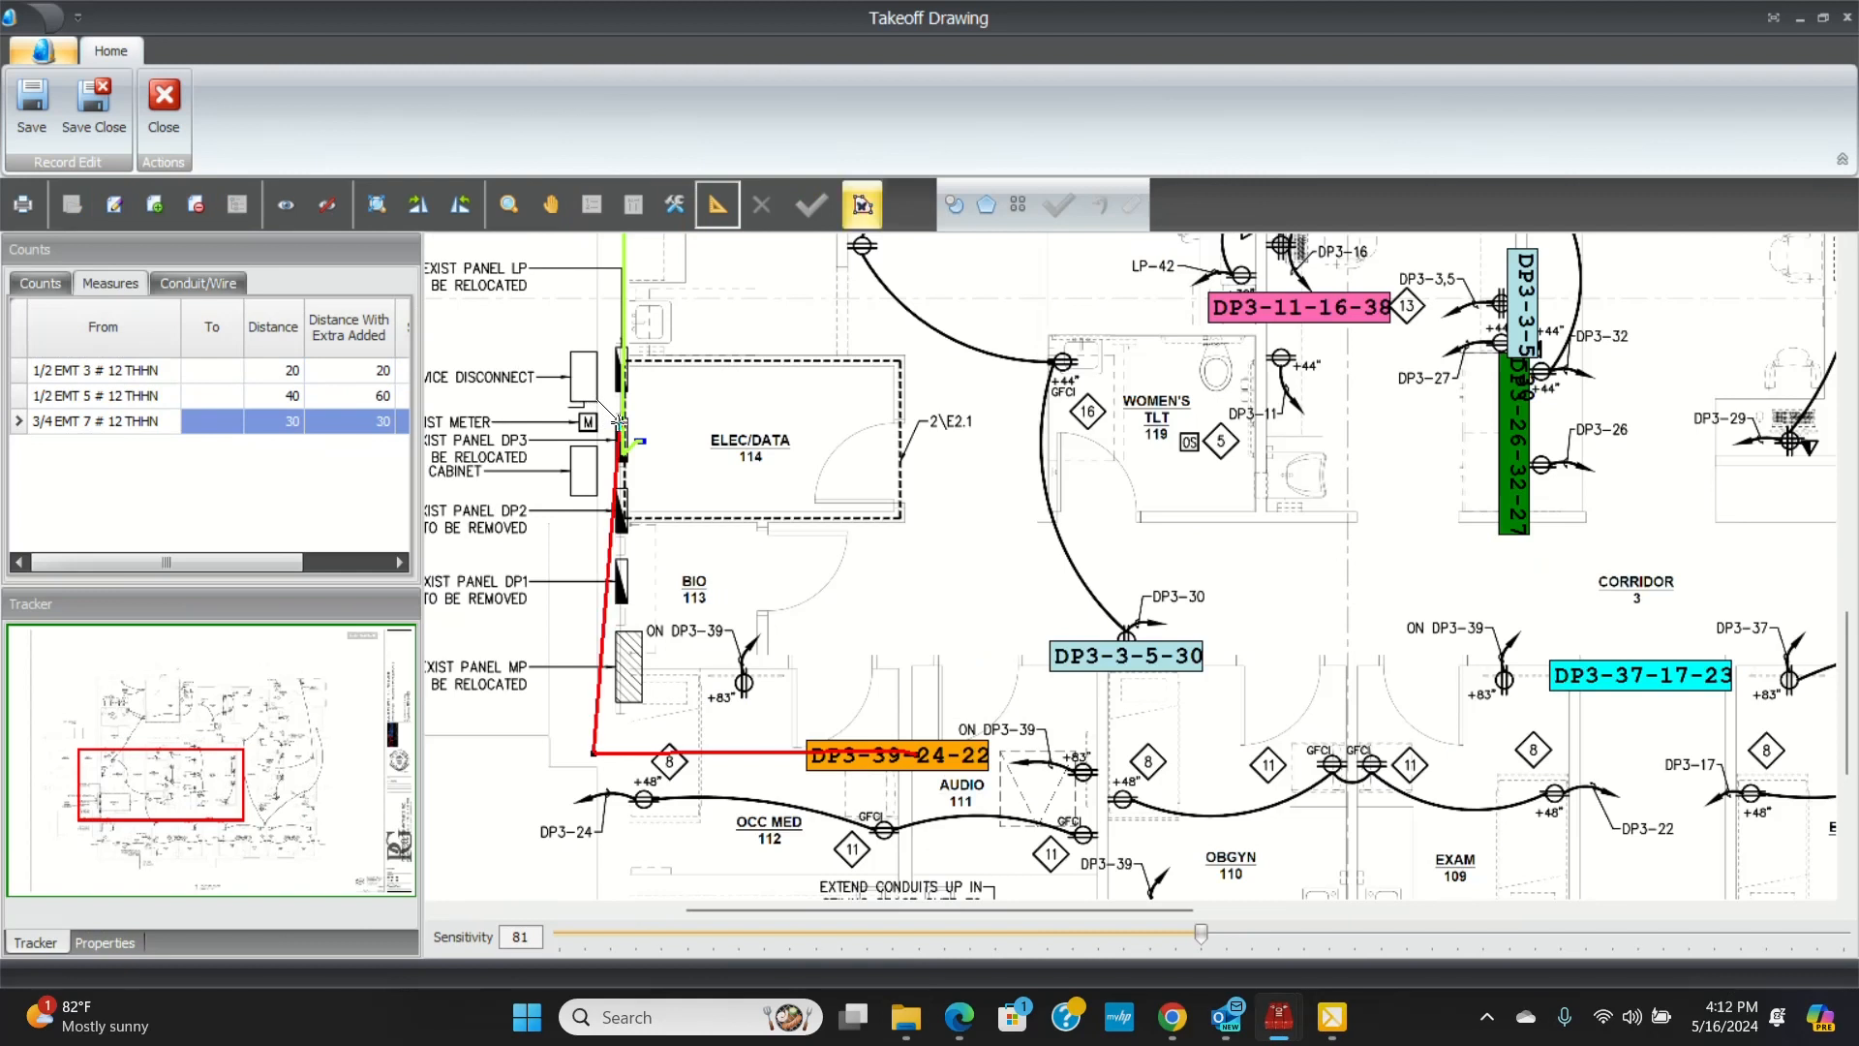
click(811, 203)
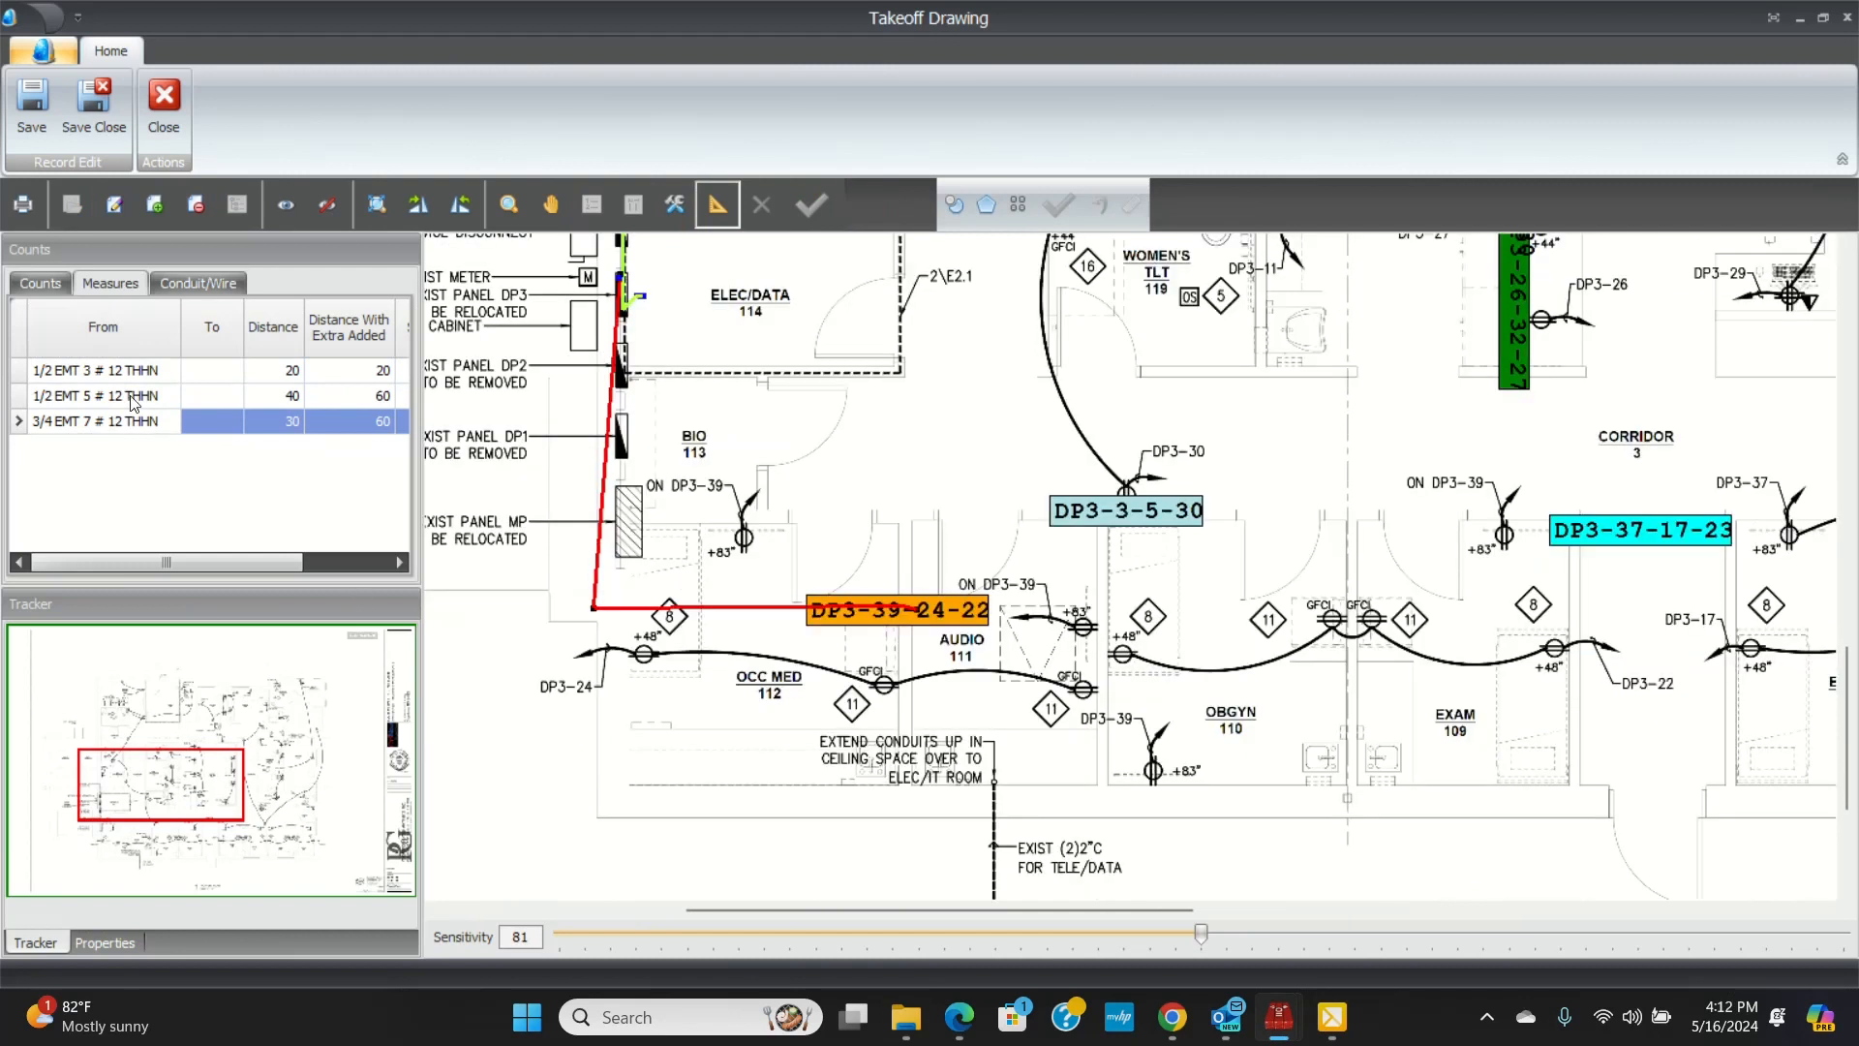
click(95, 368)
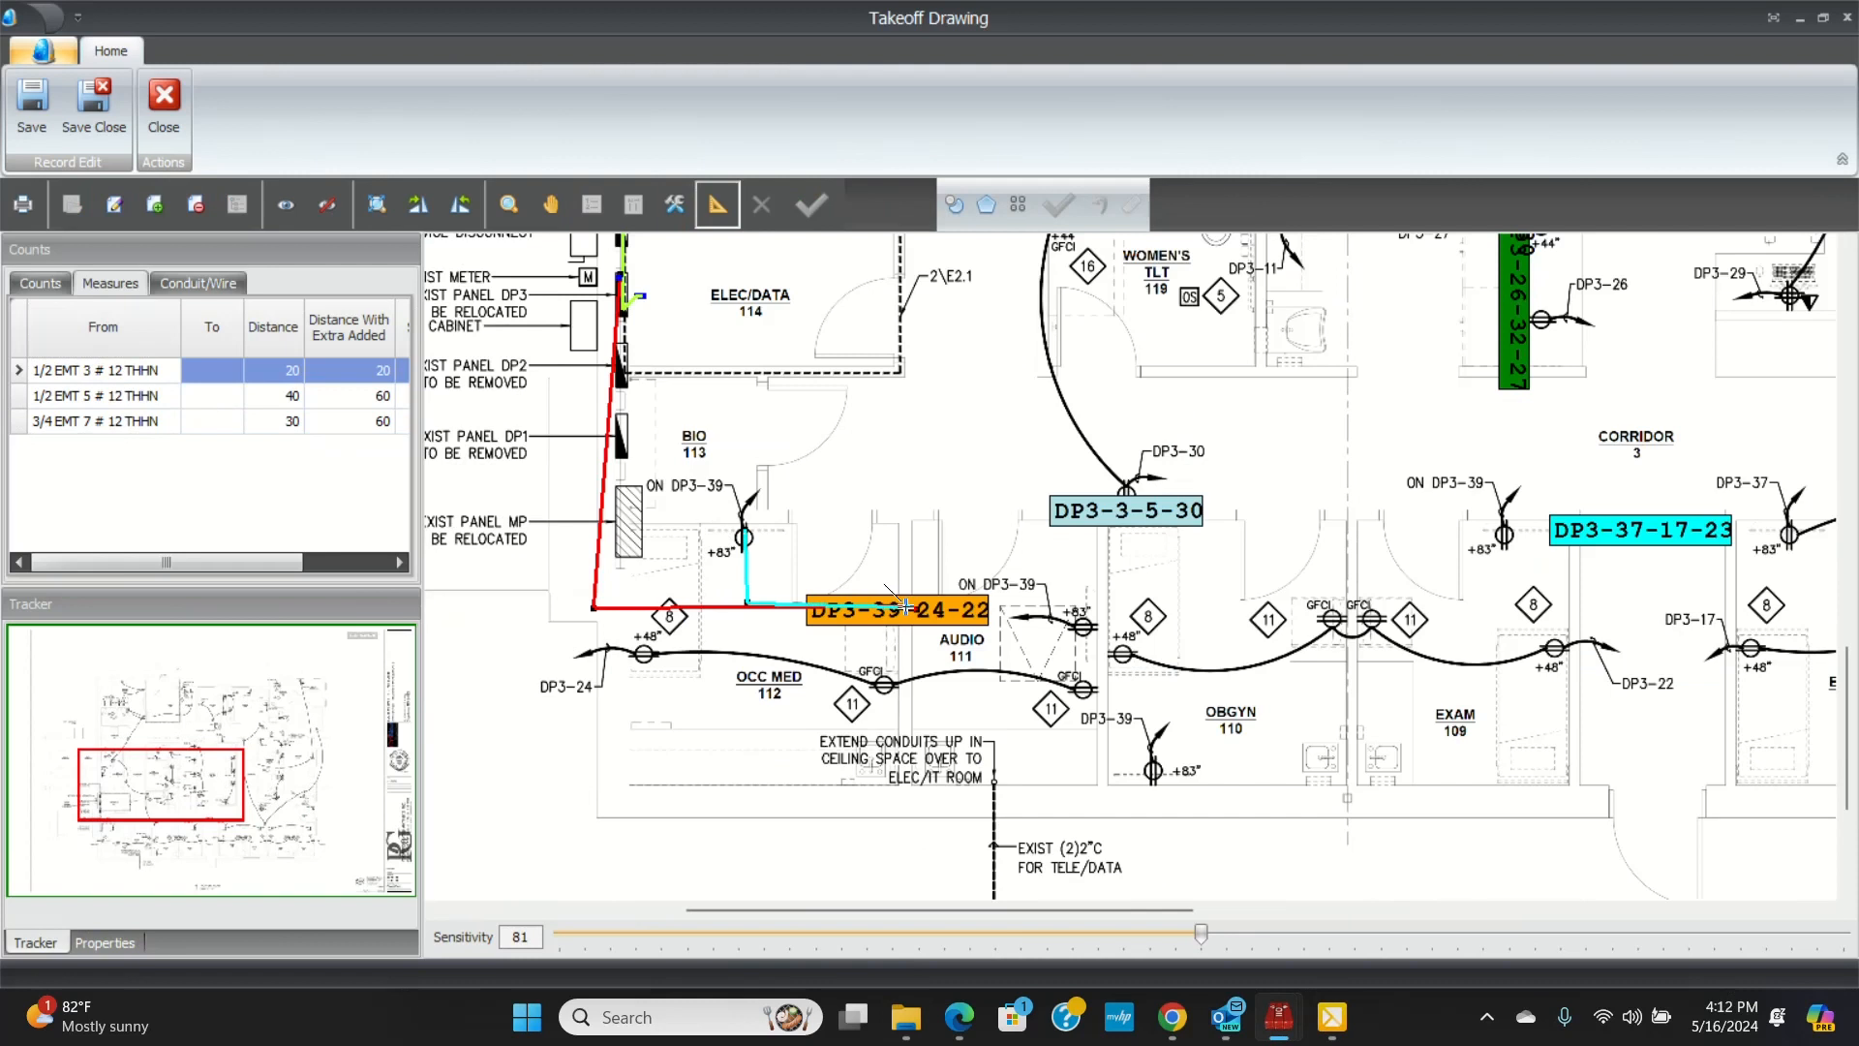
mouse_move(1499, 527)
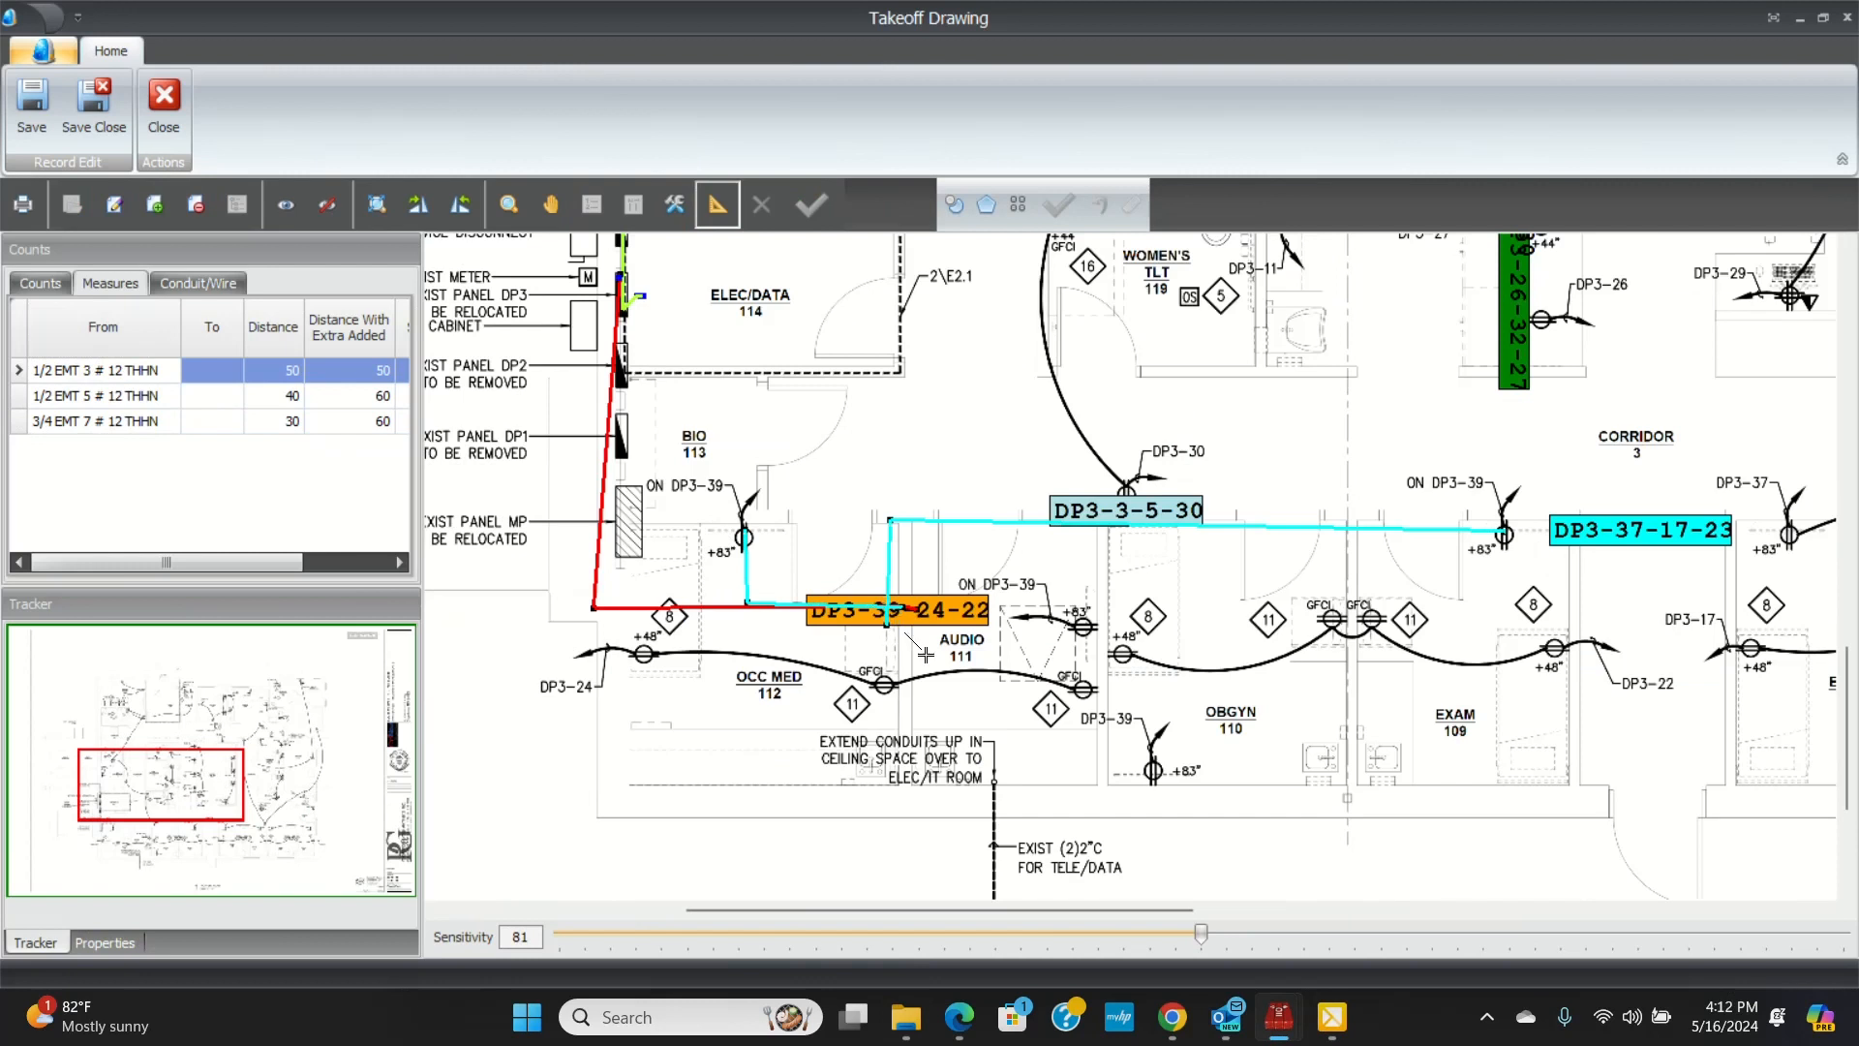
mouse_move(1153, 778)
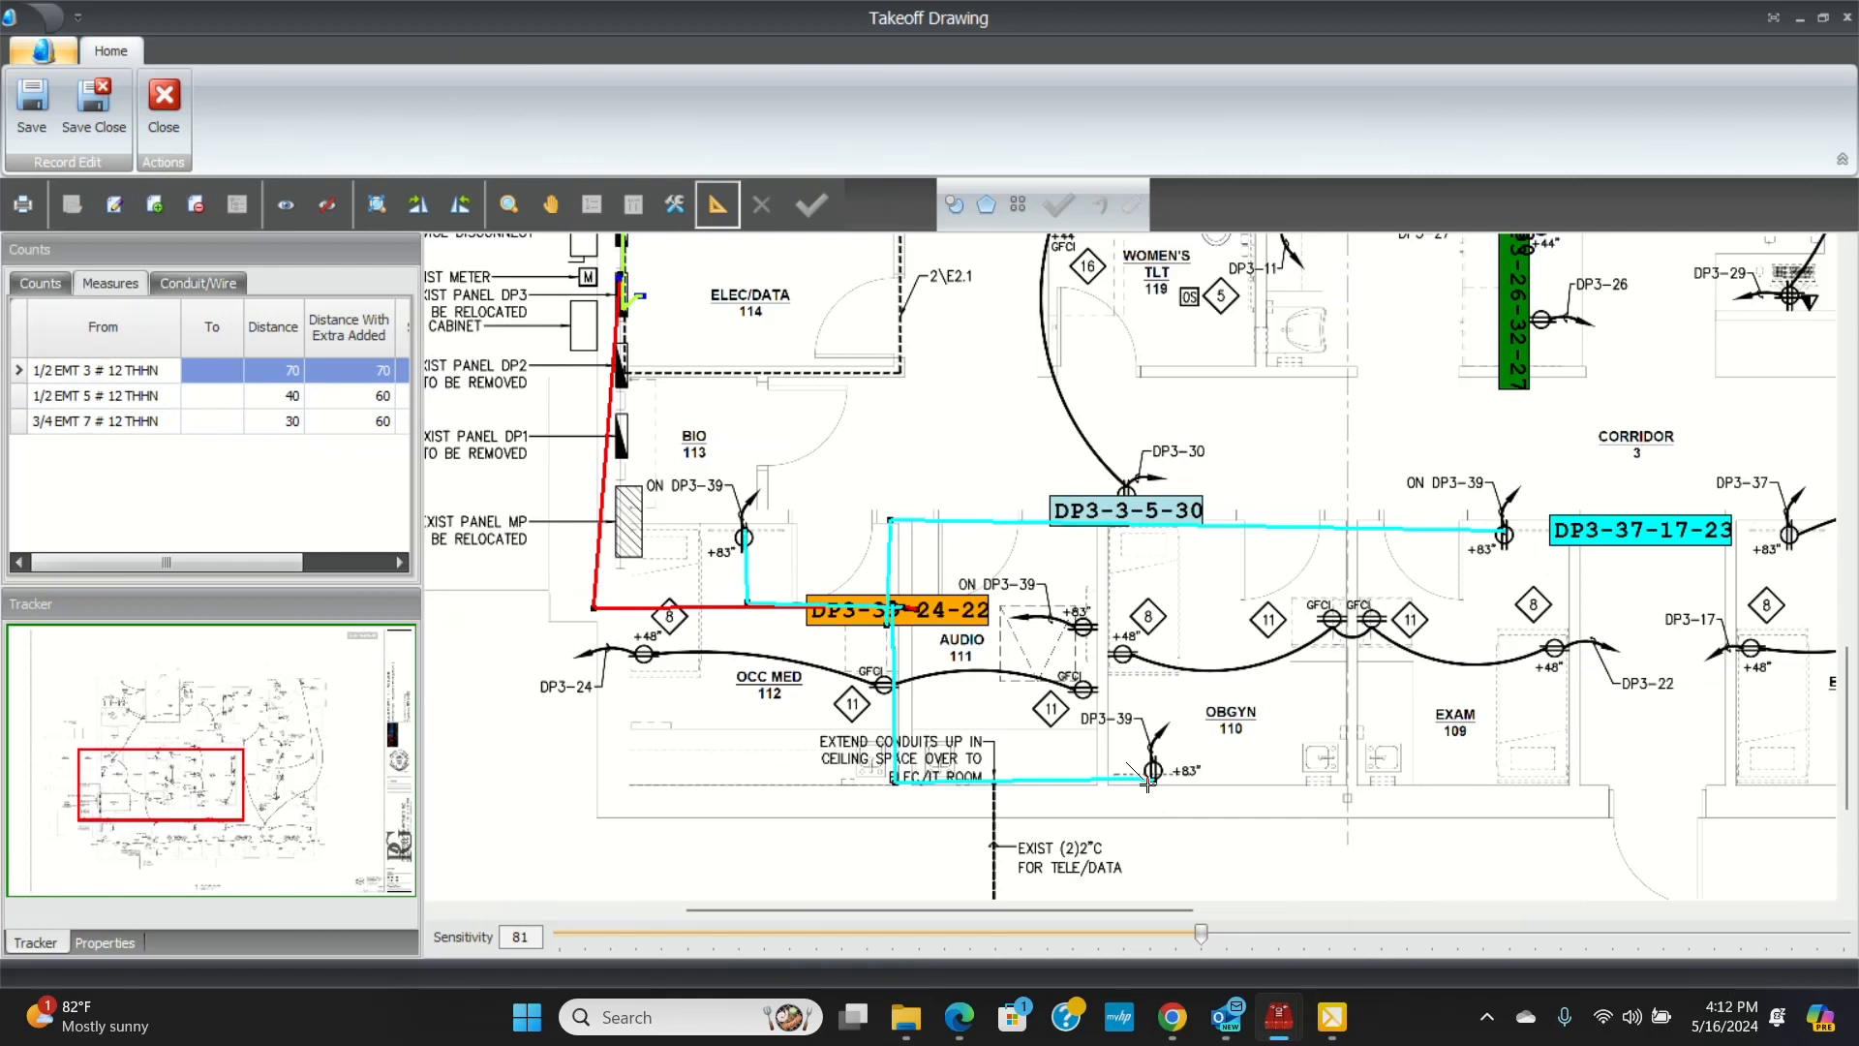
mouse_move(1061, 815)
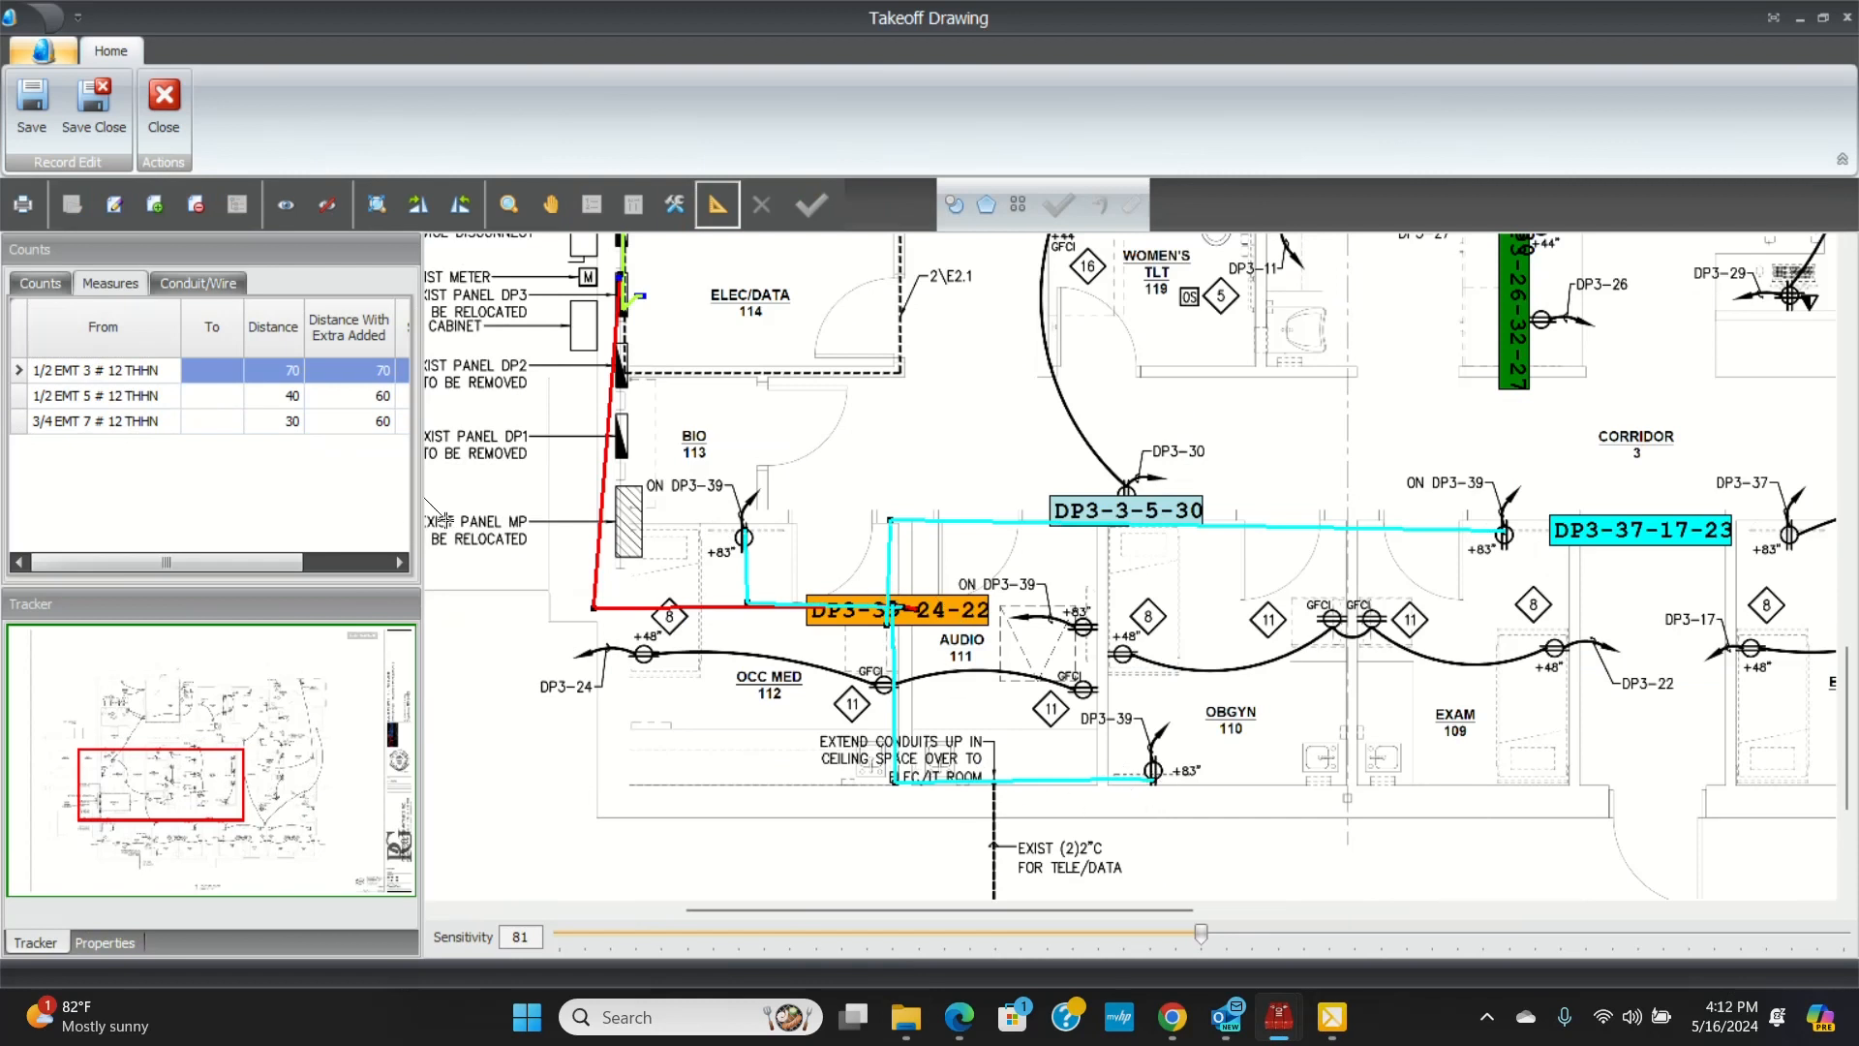
mouse_move(699, 664)
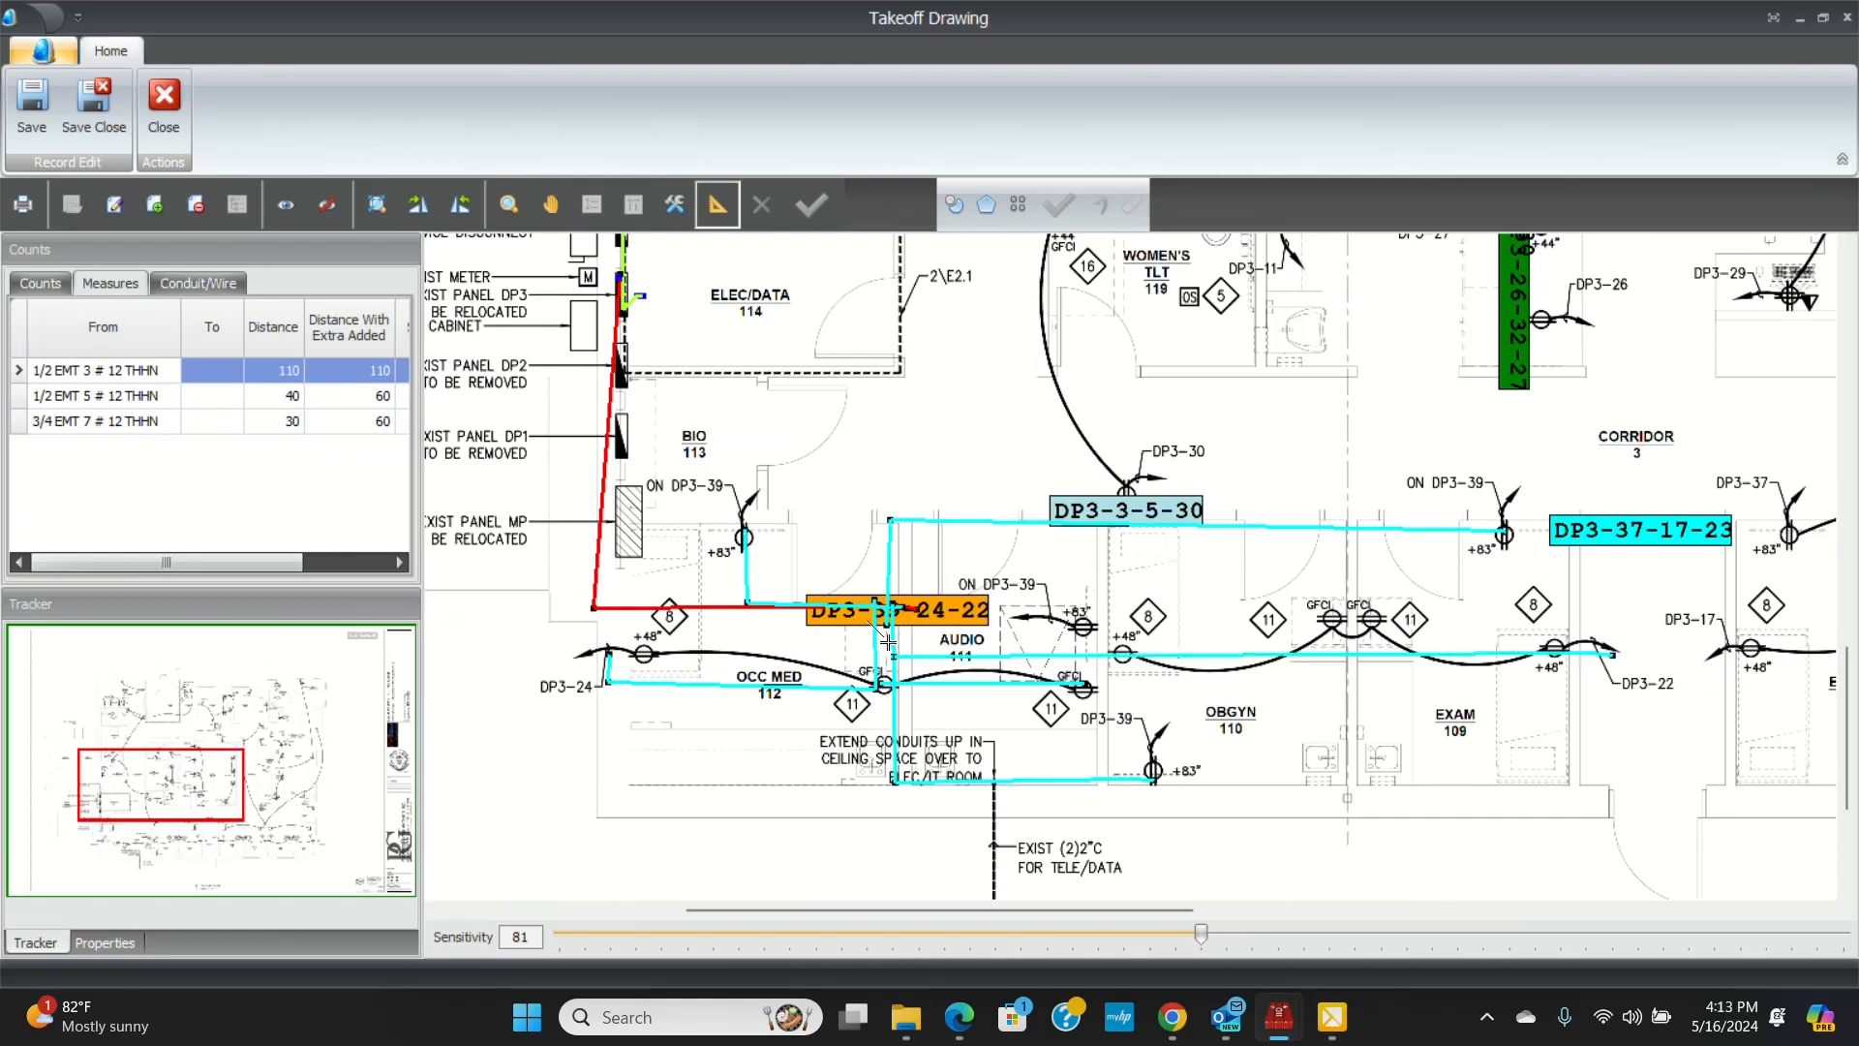
mouse_move(1179, 675)
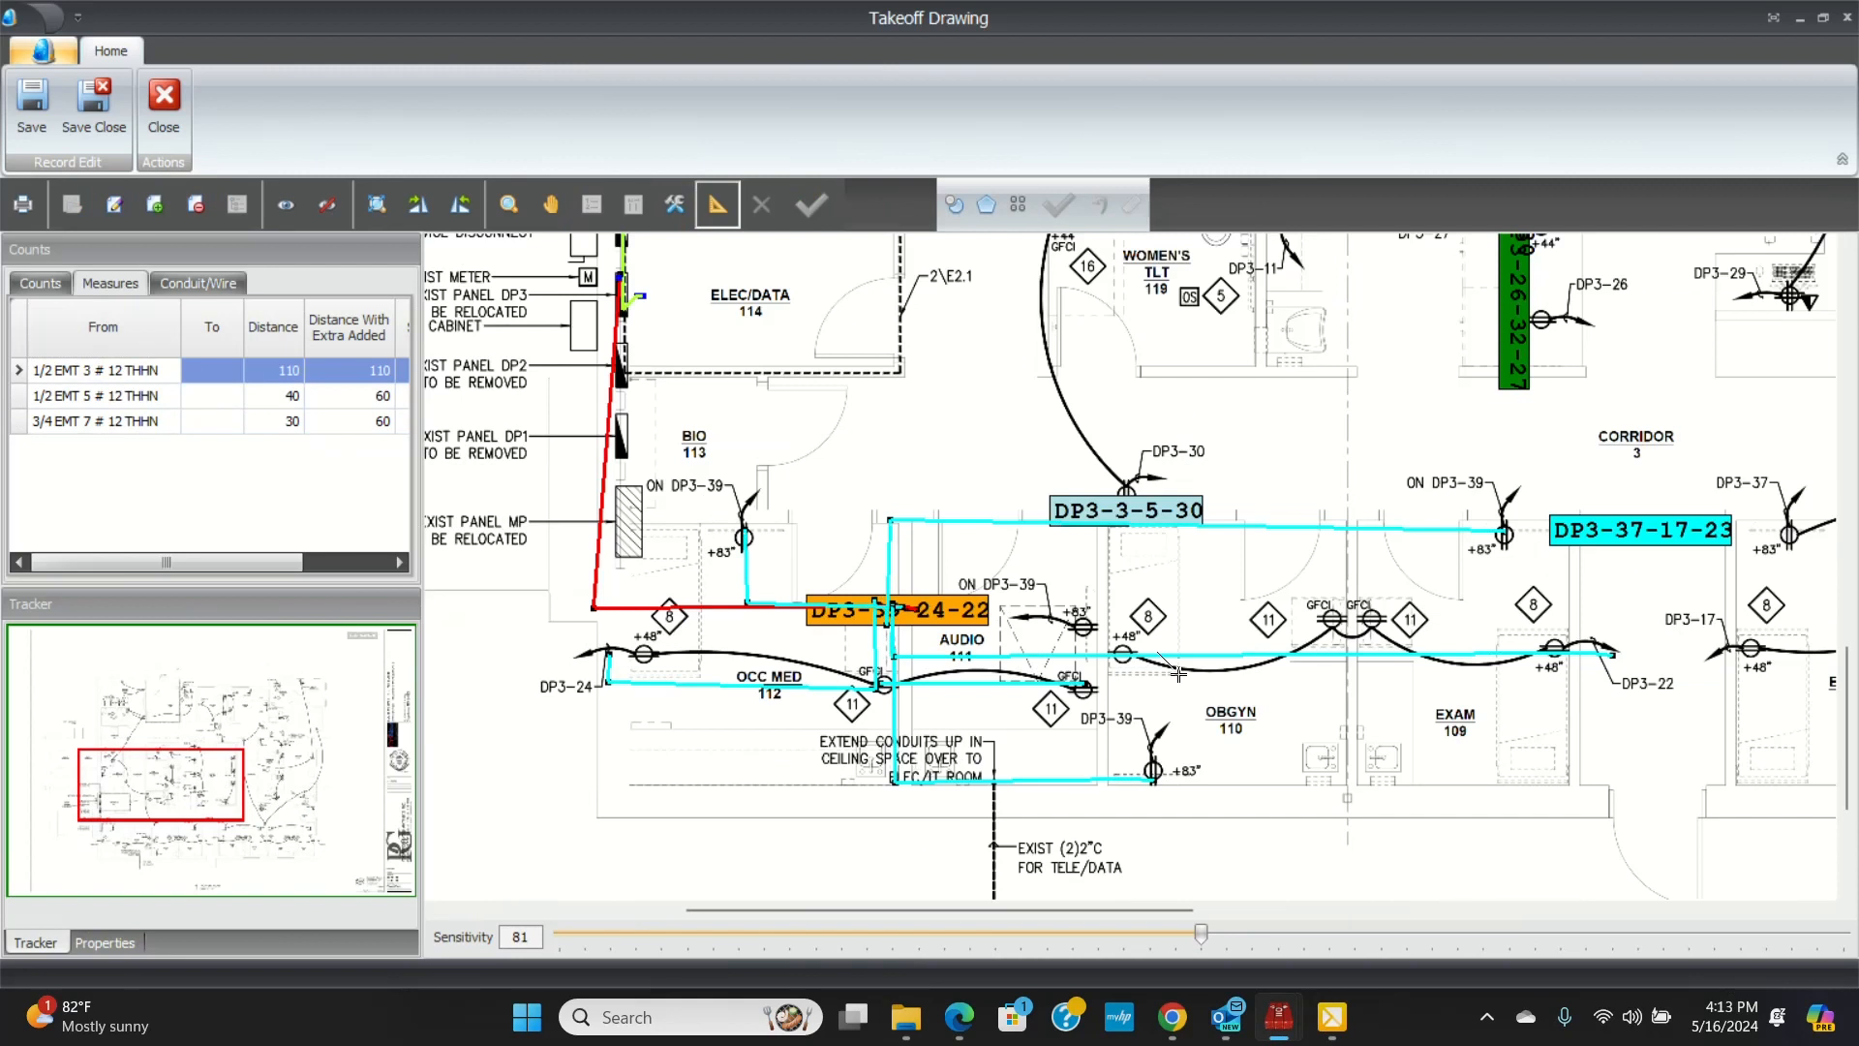
mouse_move(1775, 642)
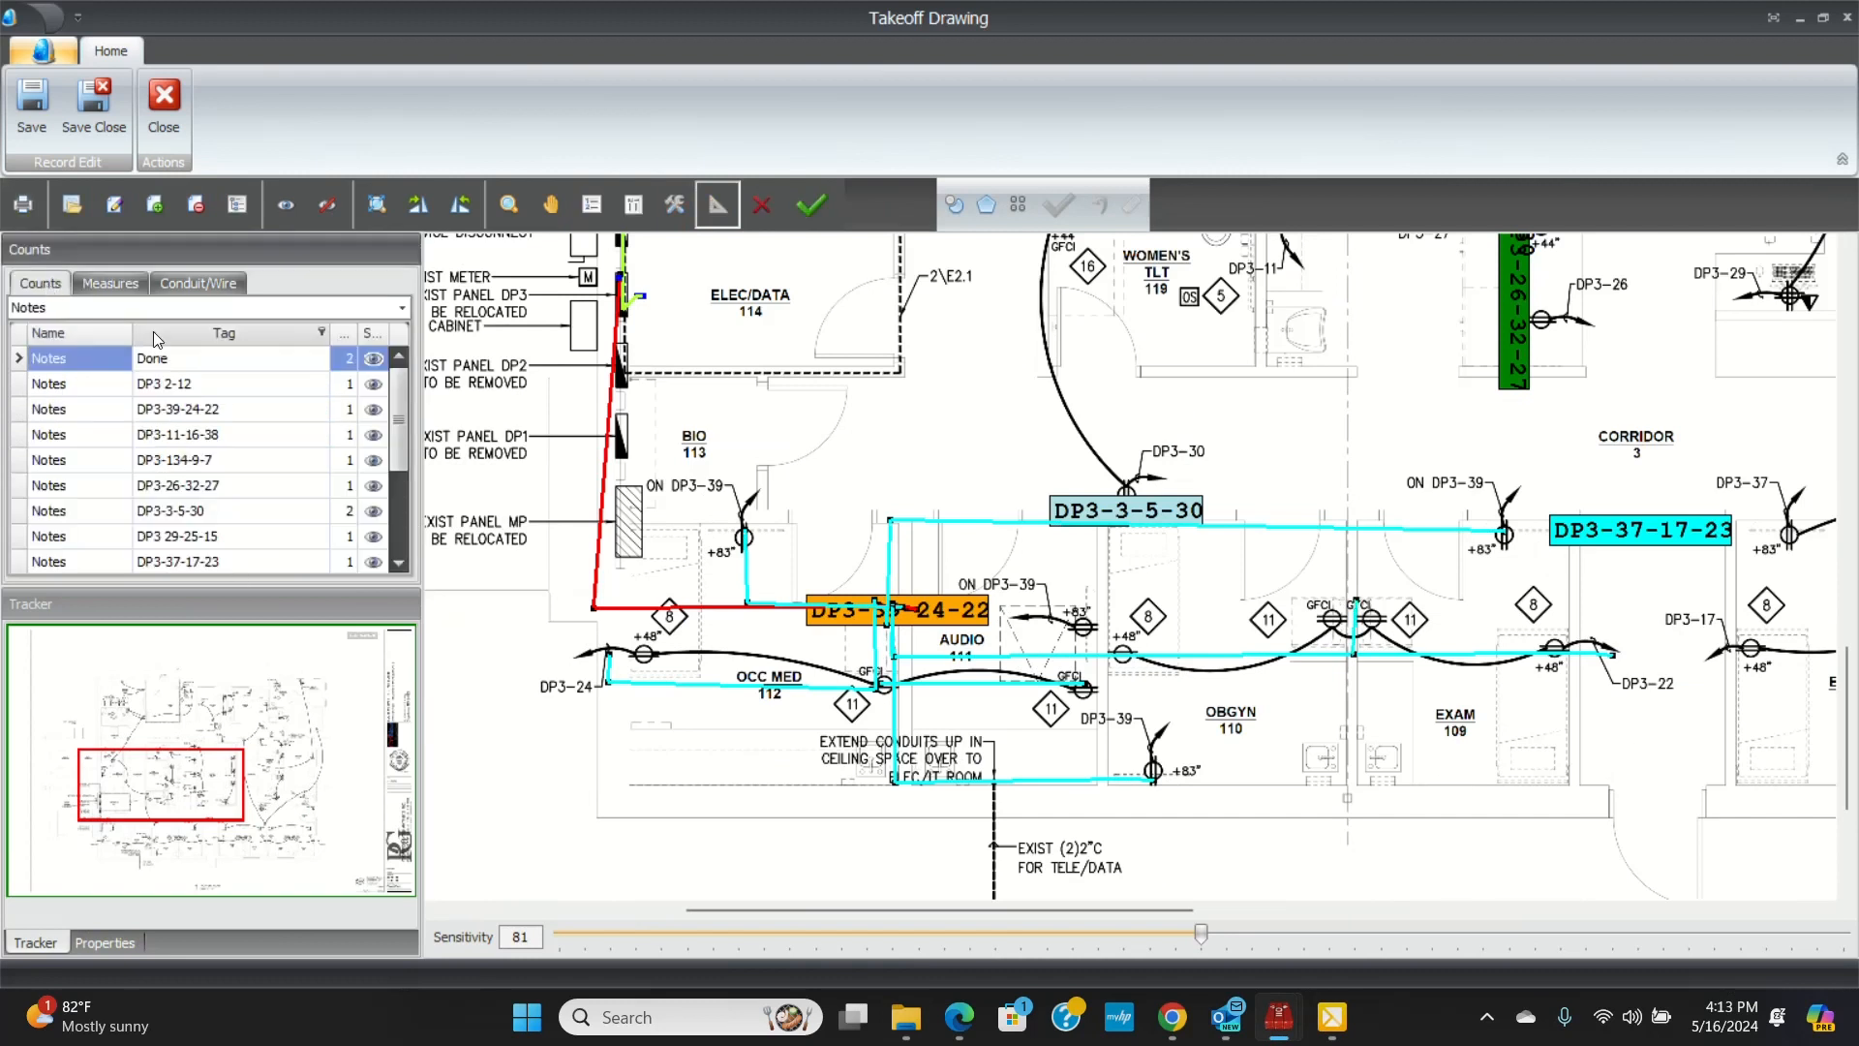
- Place Done notes on the BIO 113, OBGYN, AUDIO and EXAM circuits and return to measures
double_click(222, 358)
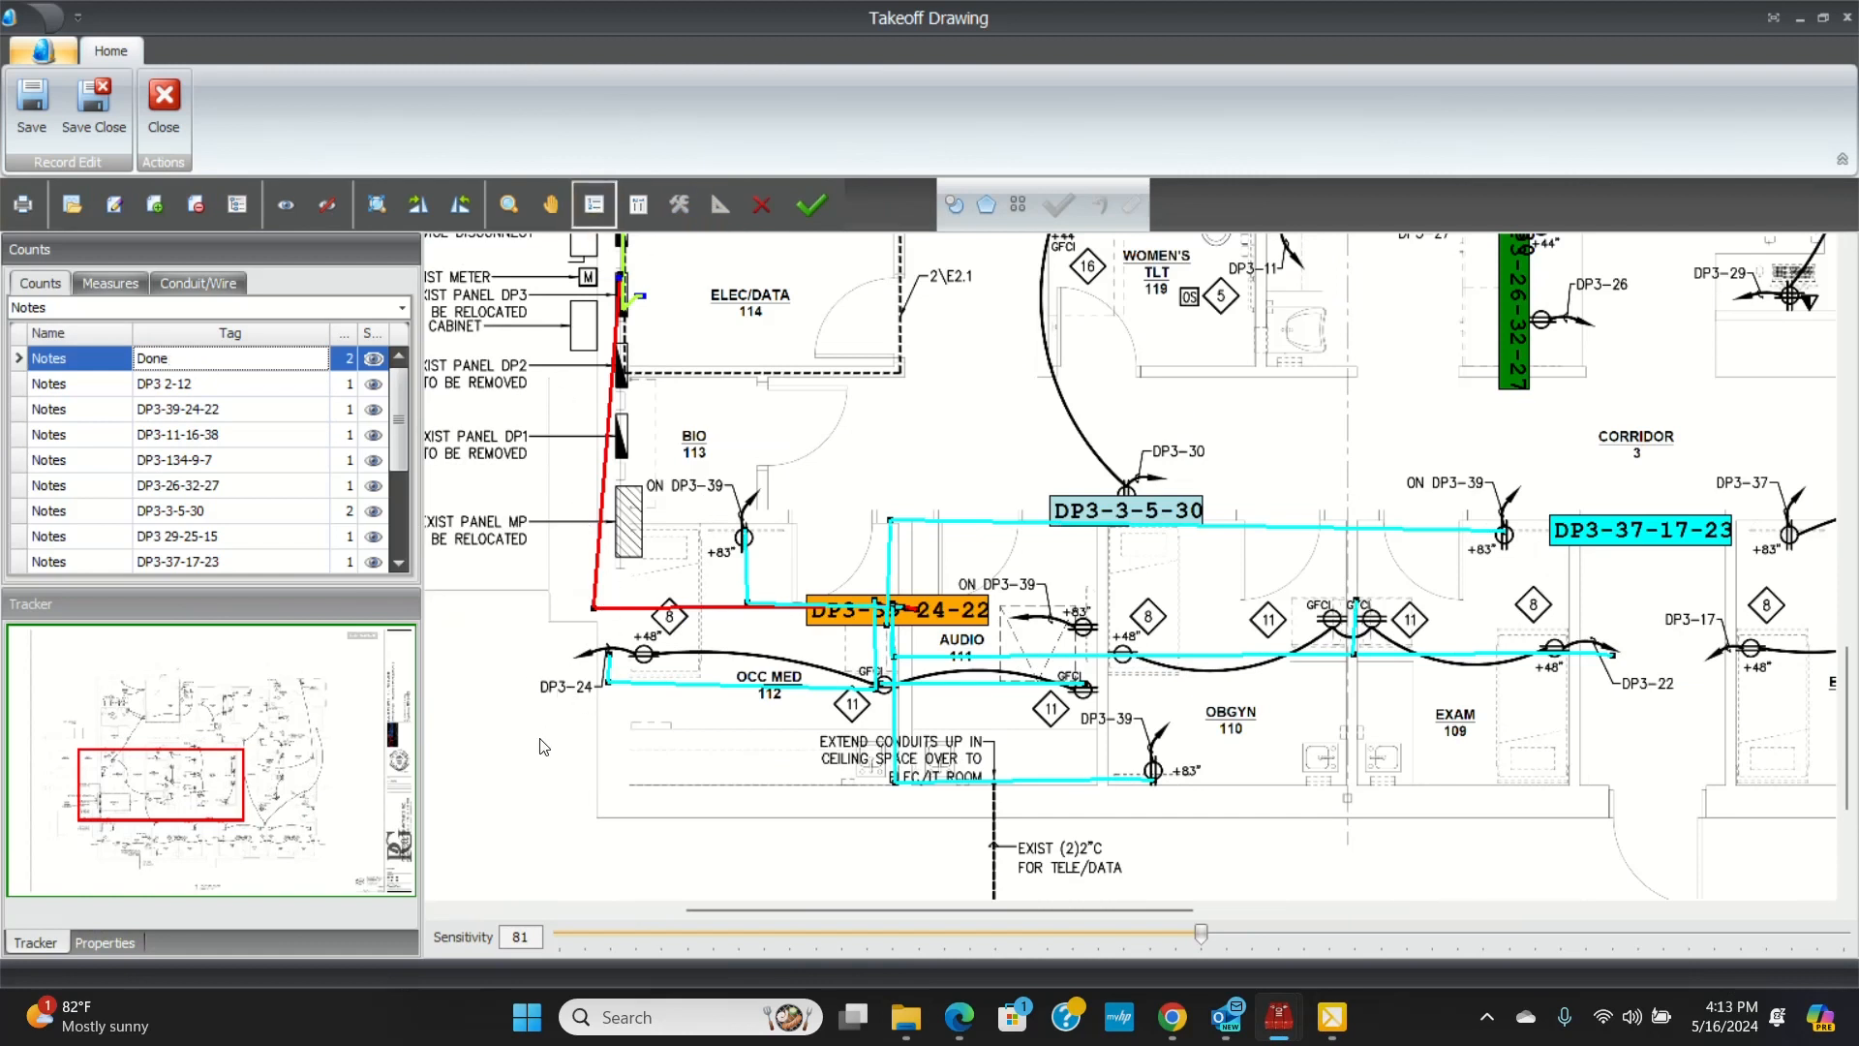
mouse_move(563, 692)
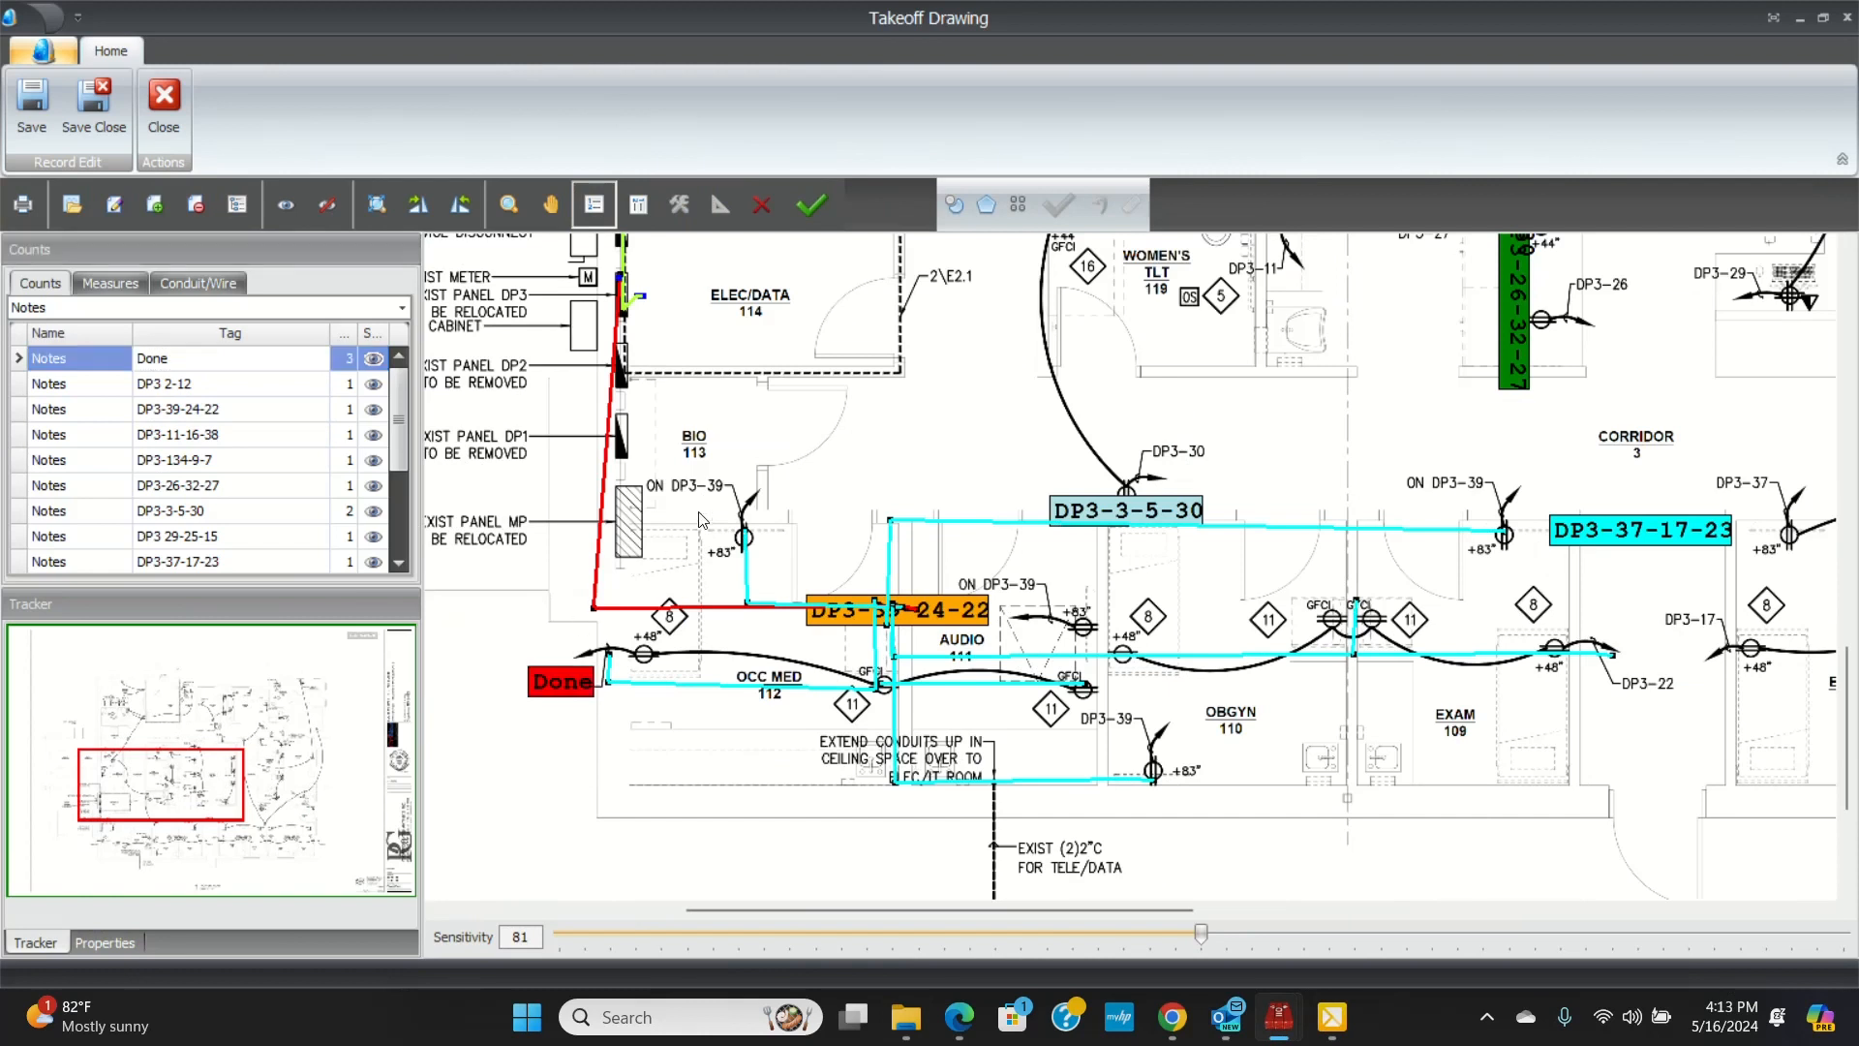
click(705, 482)
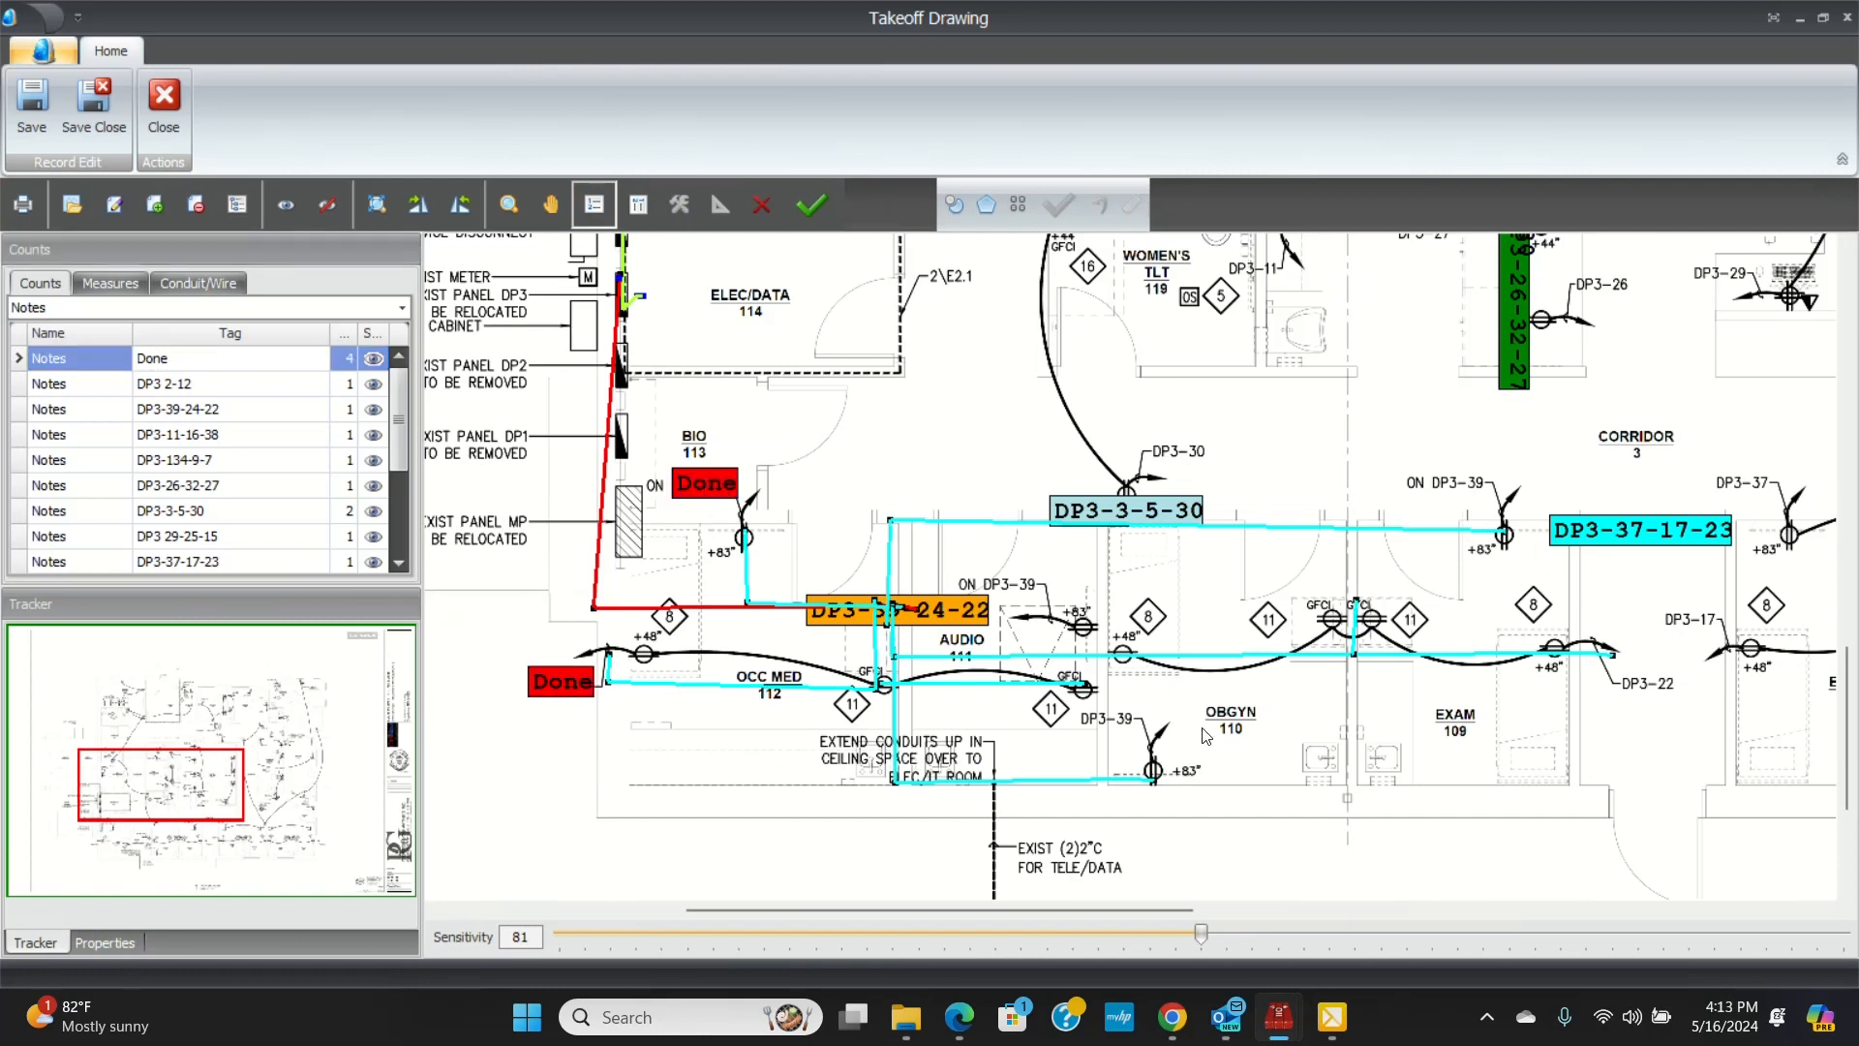
click(1112, 720)
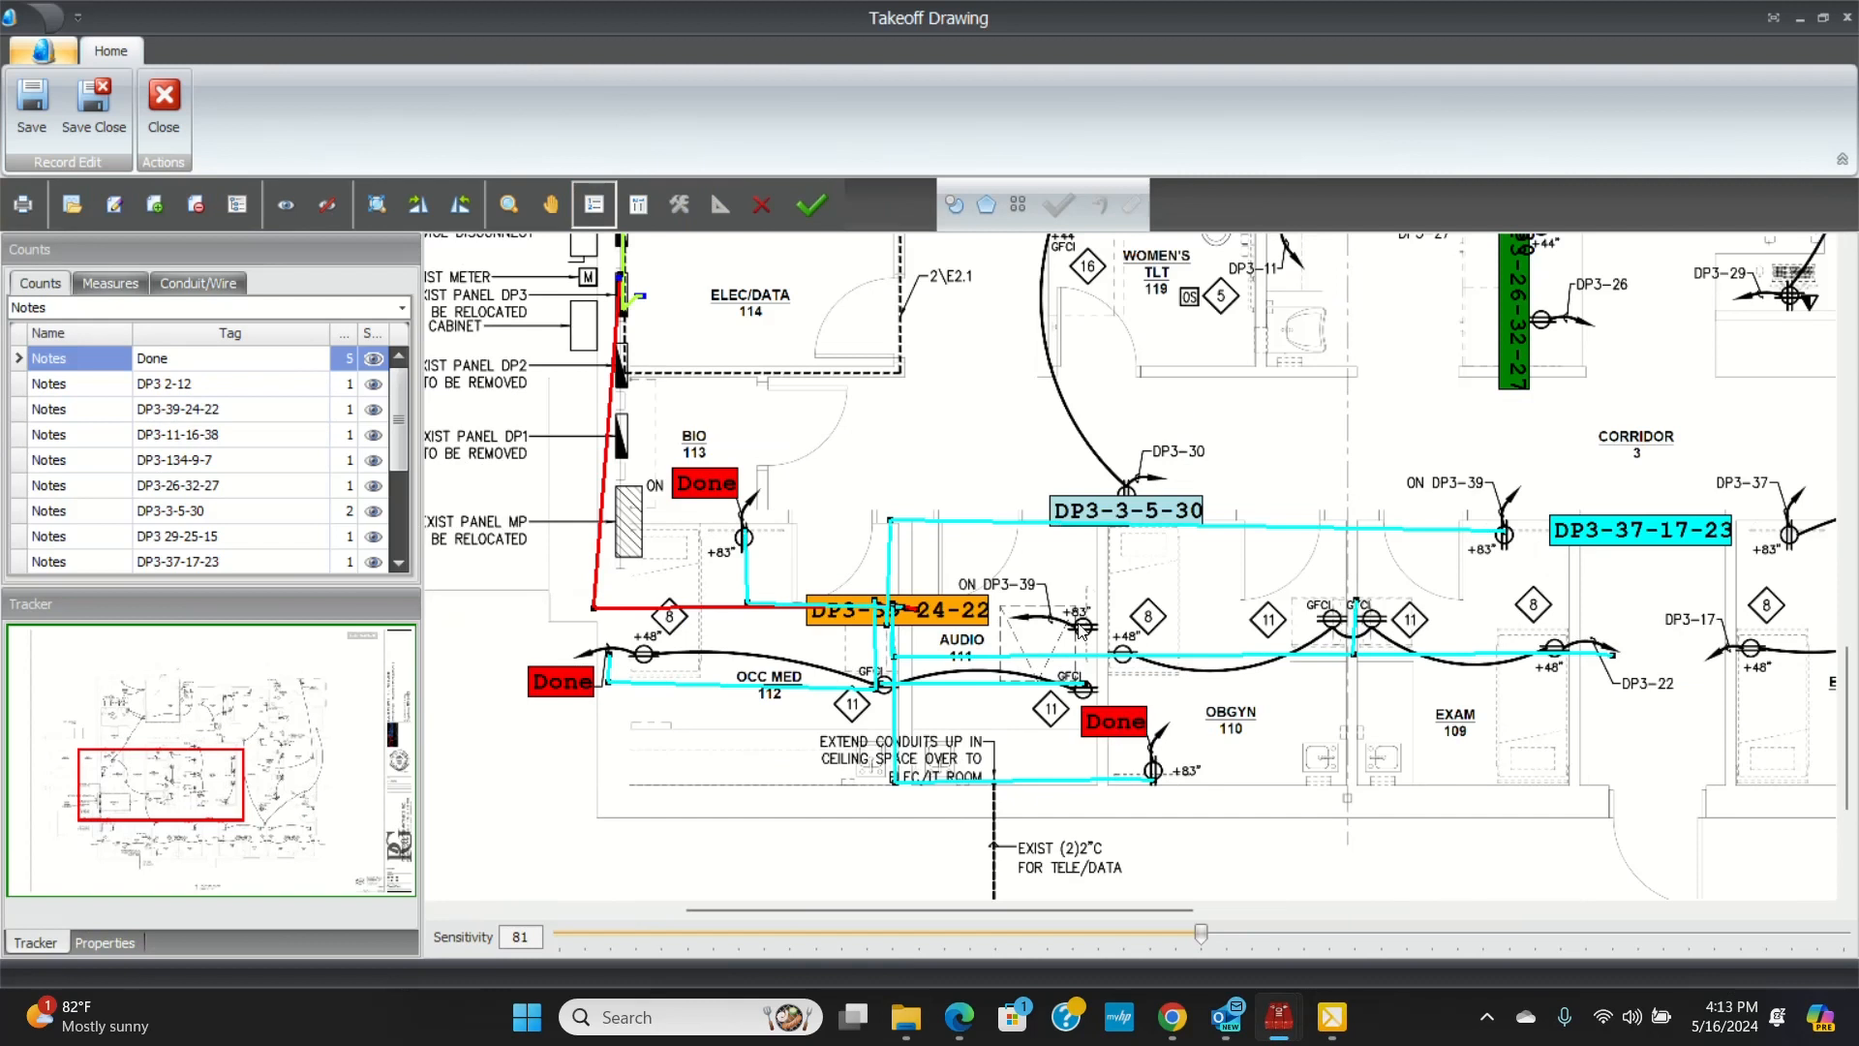
click(1076, 621)
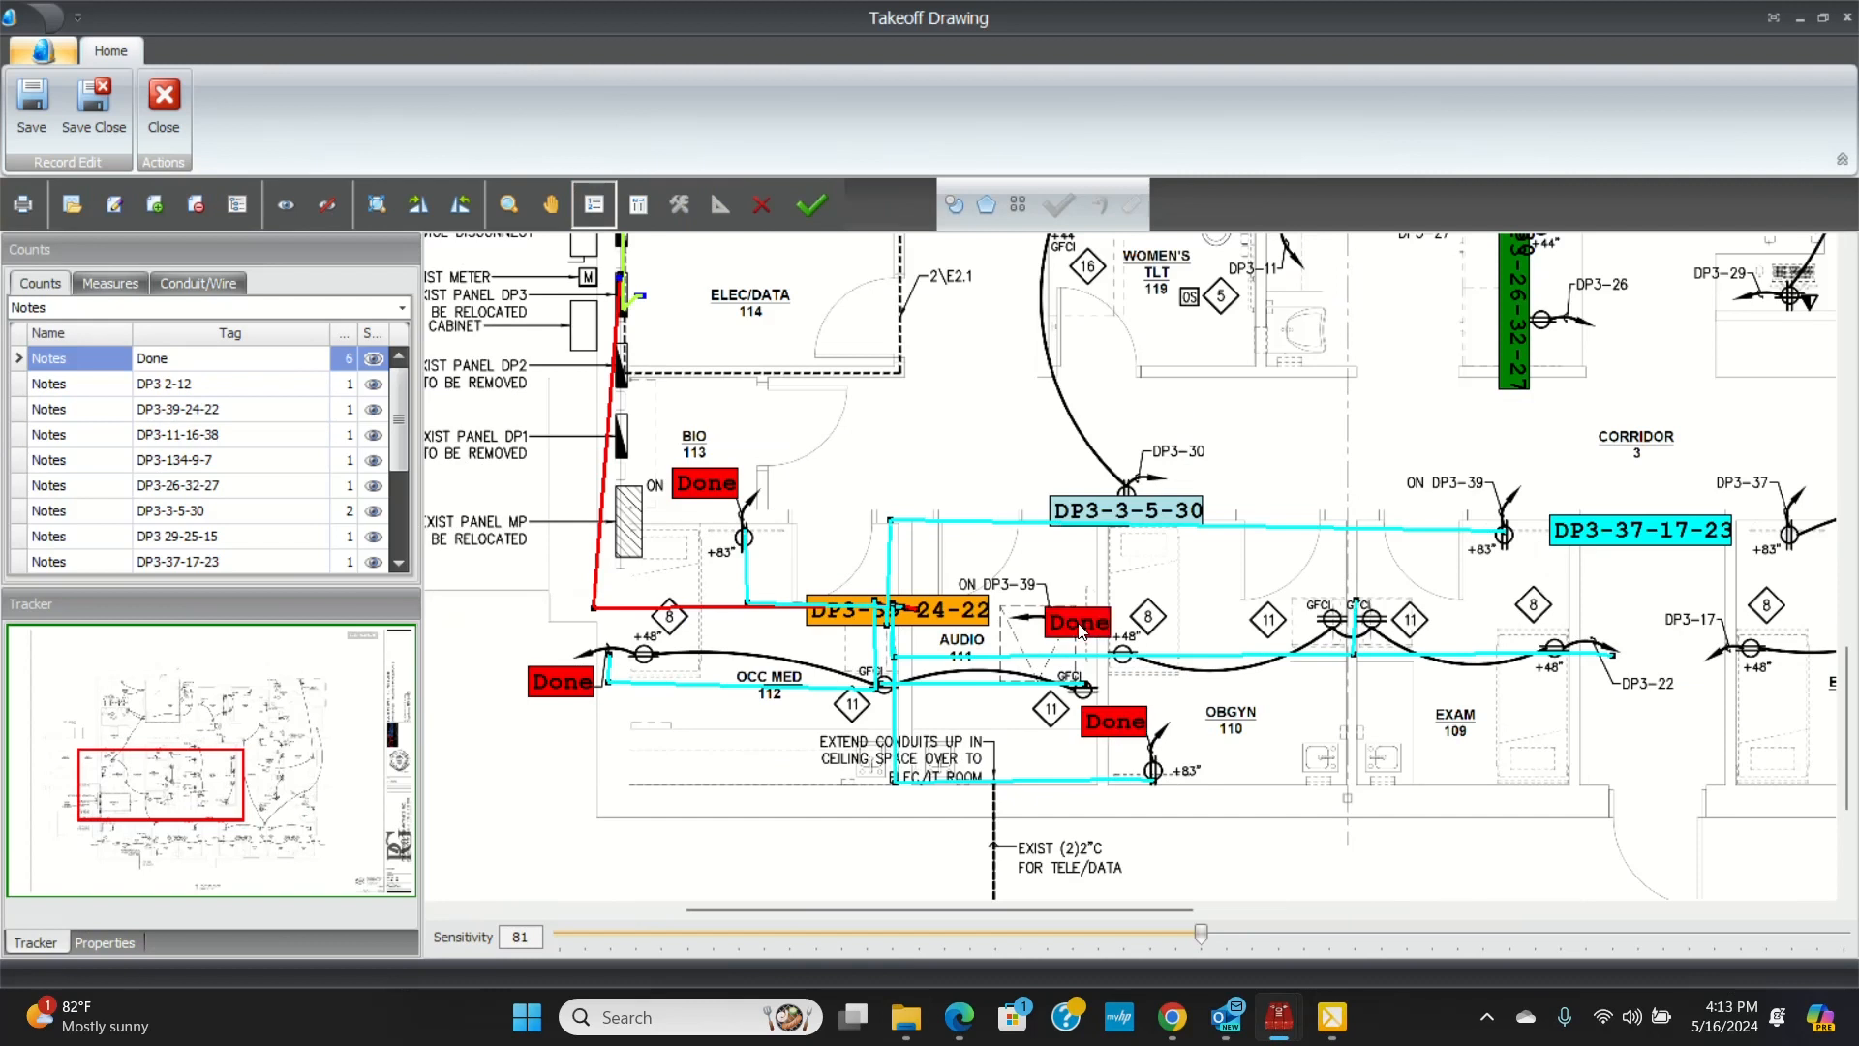
mouse_move(1619, 676)
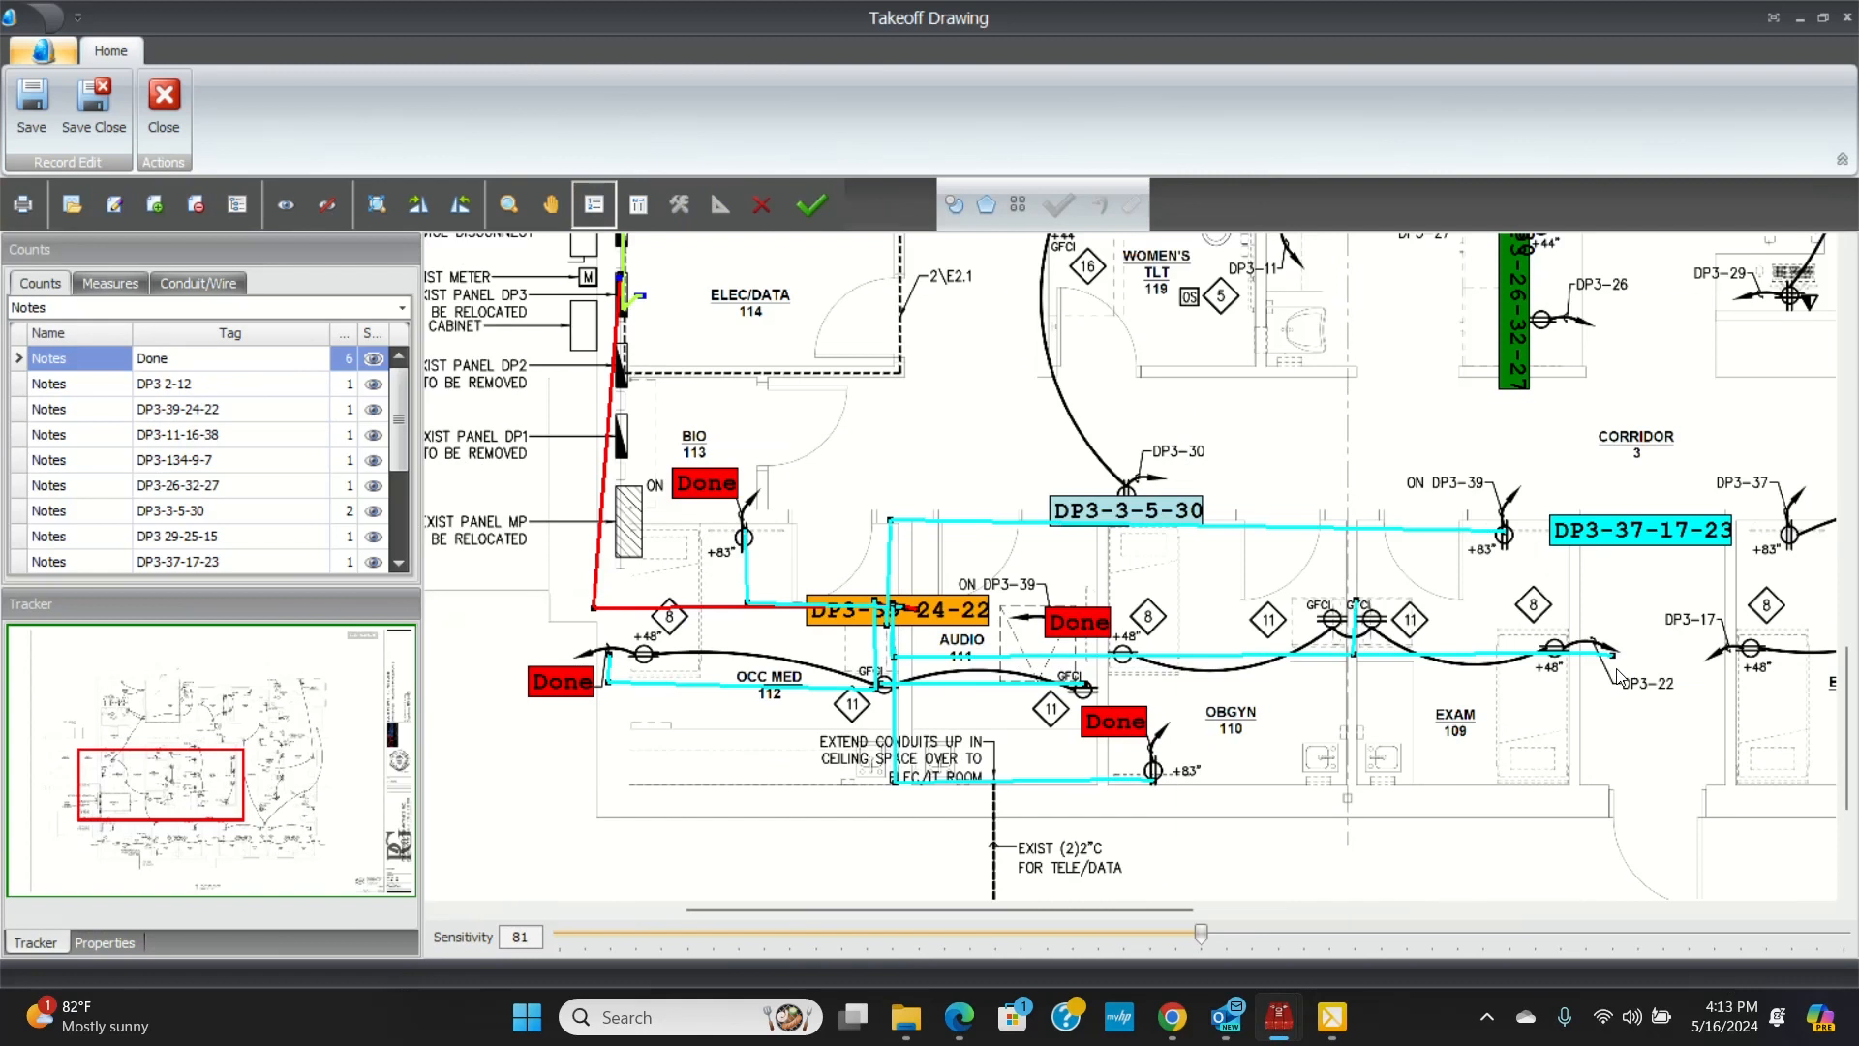
mouse_move(1658, 693)
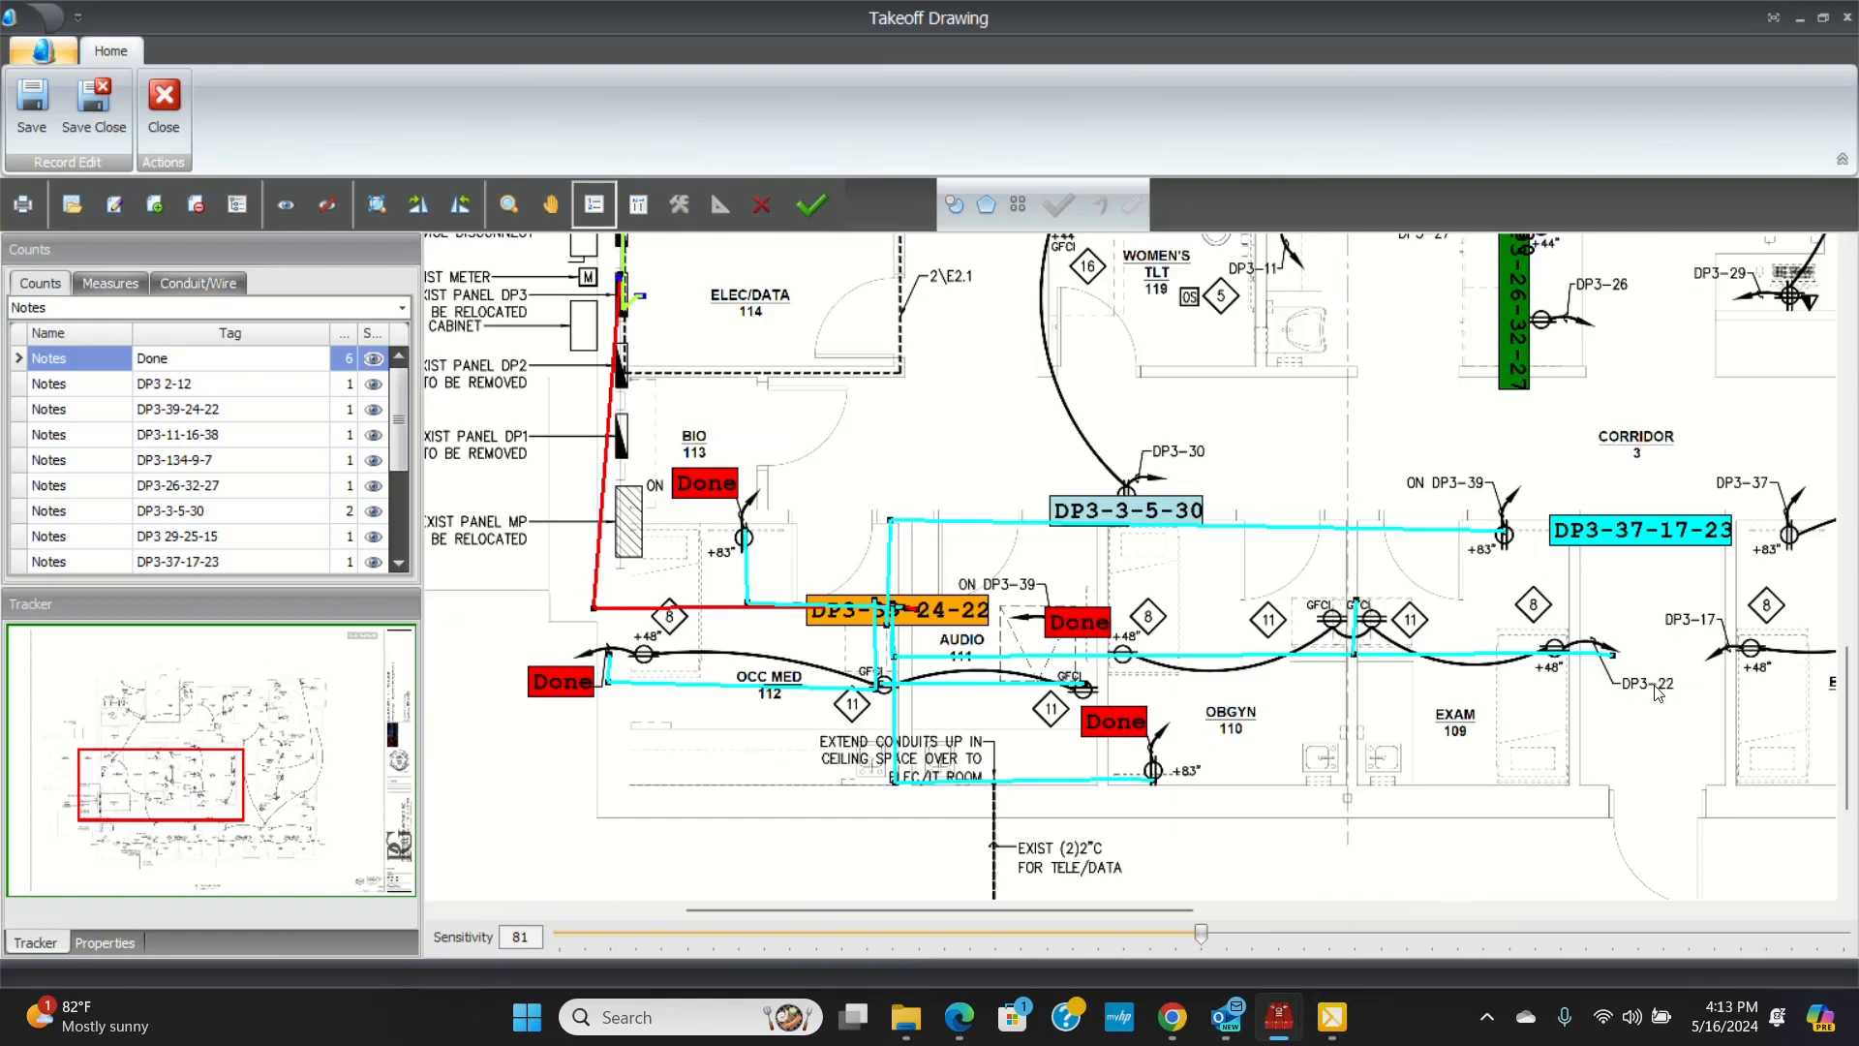
click(1652, 684)
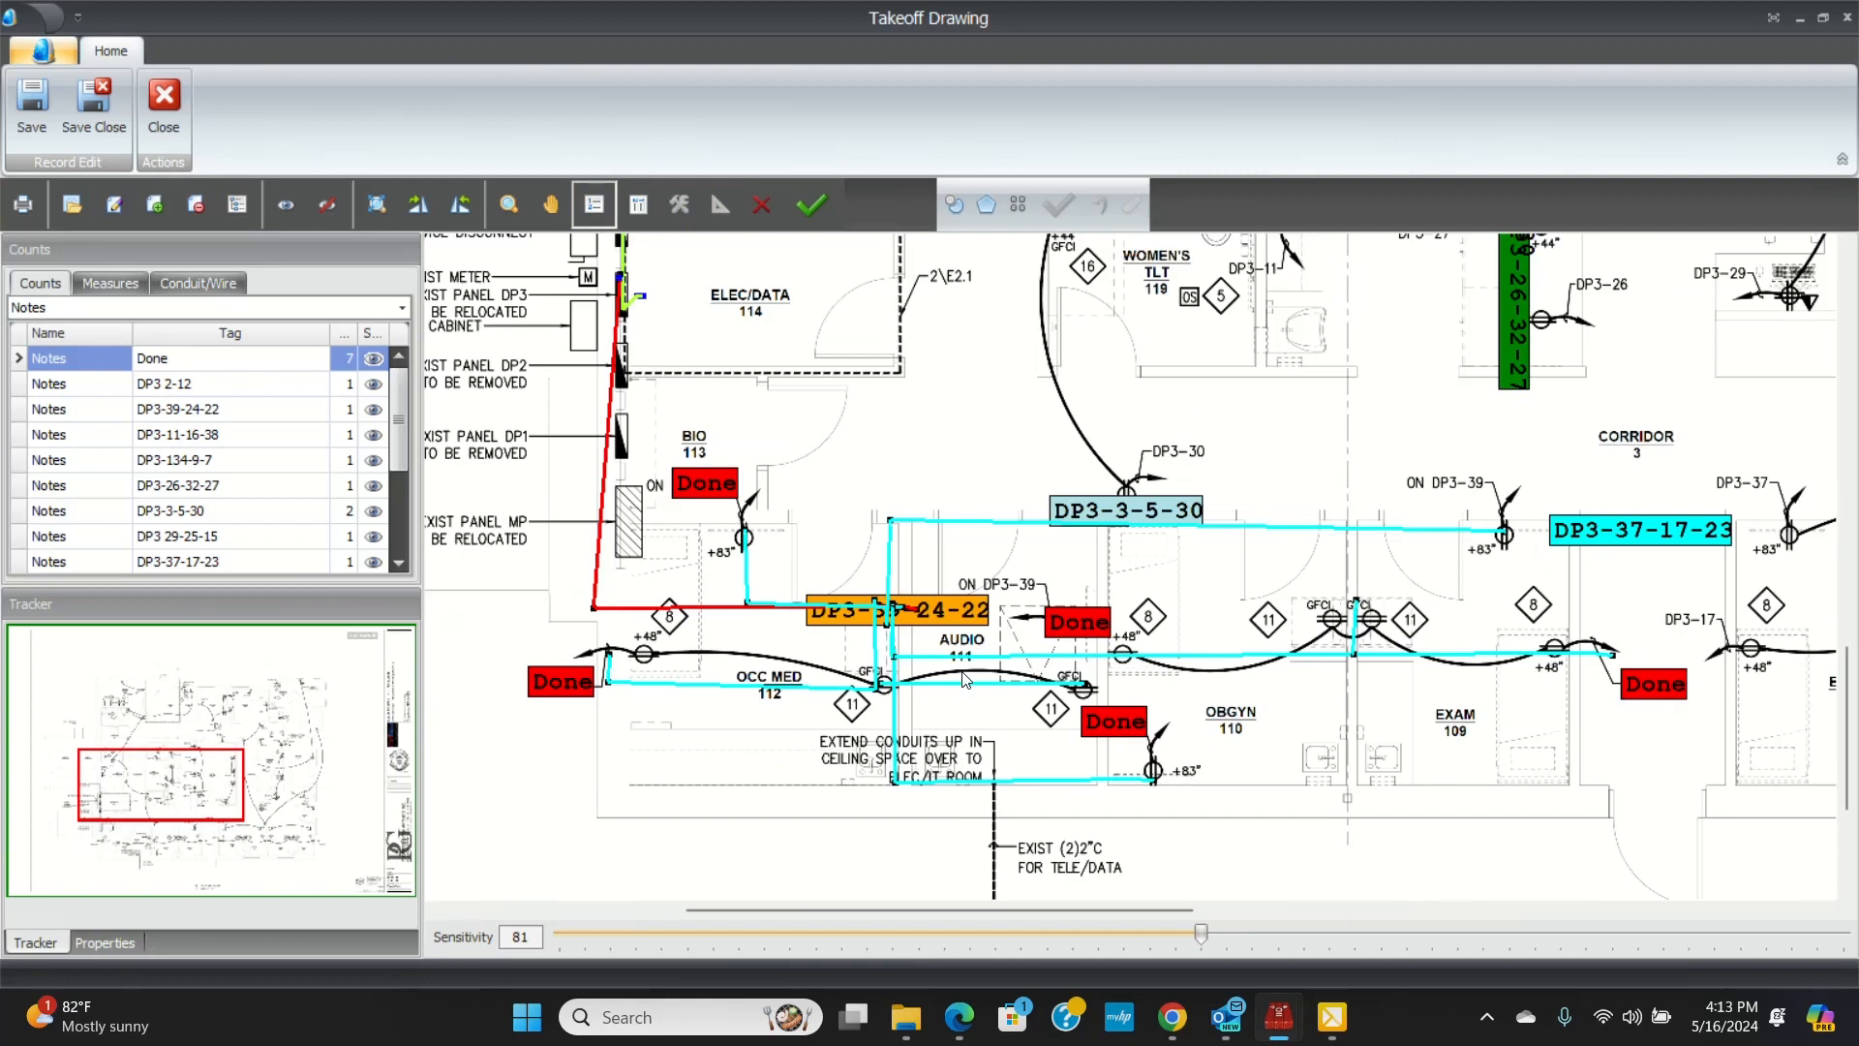
click(108, 282)
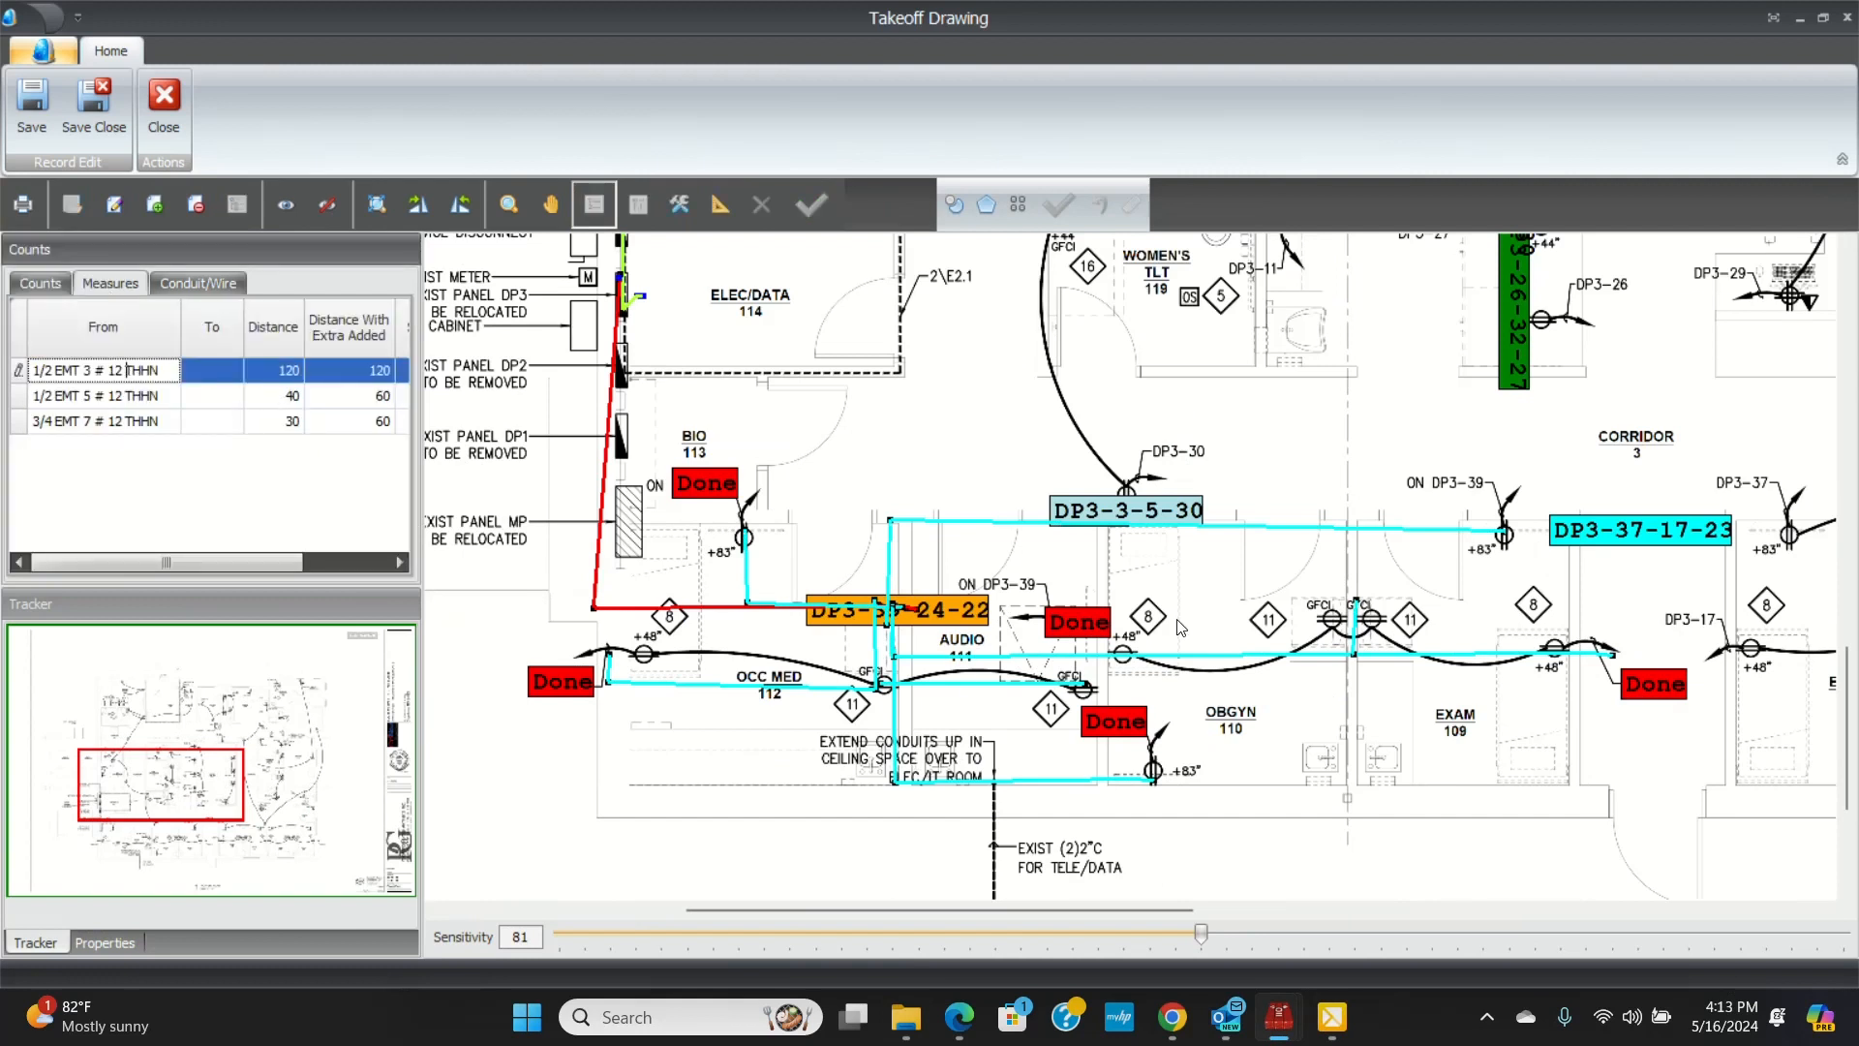
mouse_move(1340, 662)
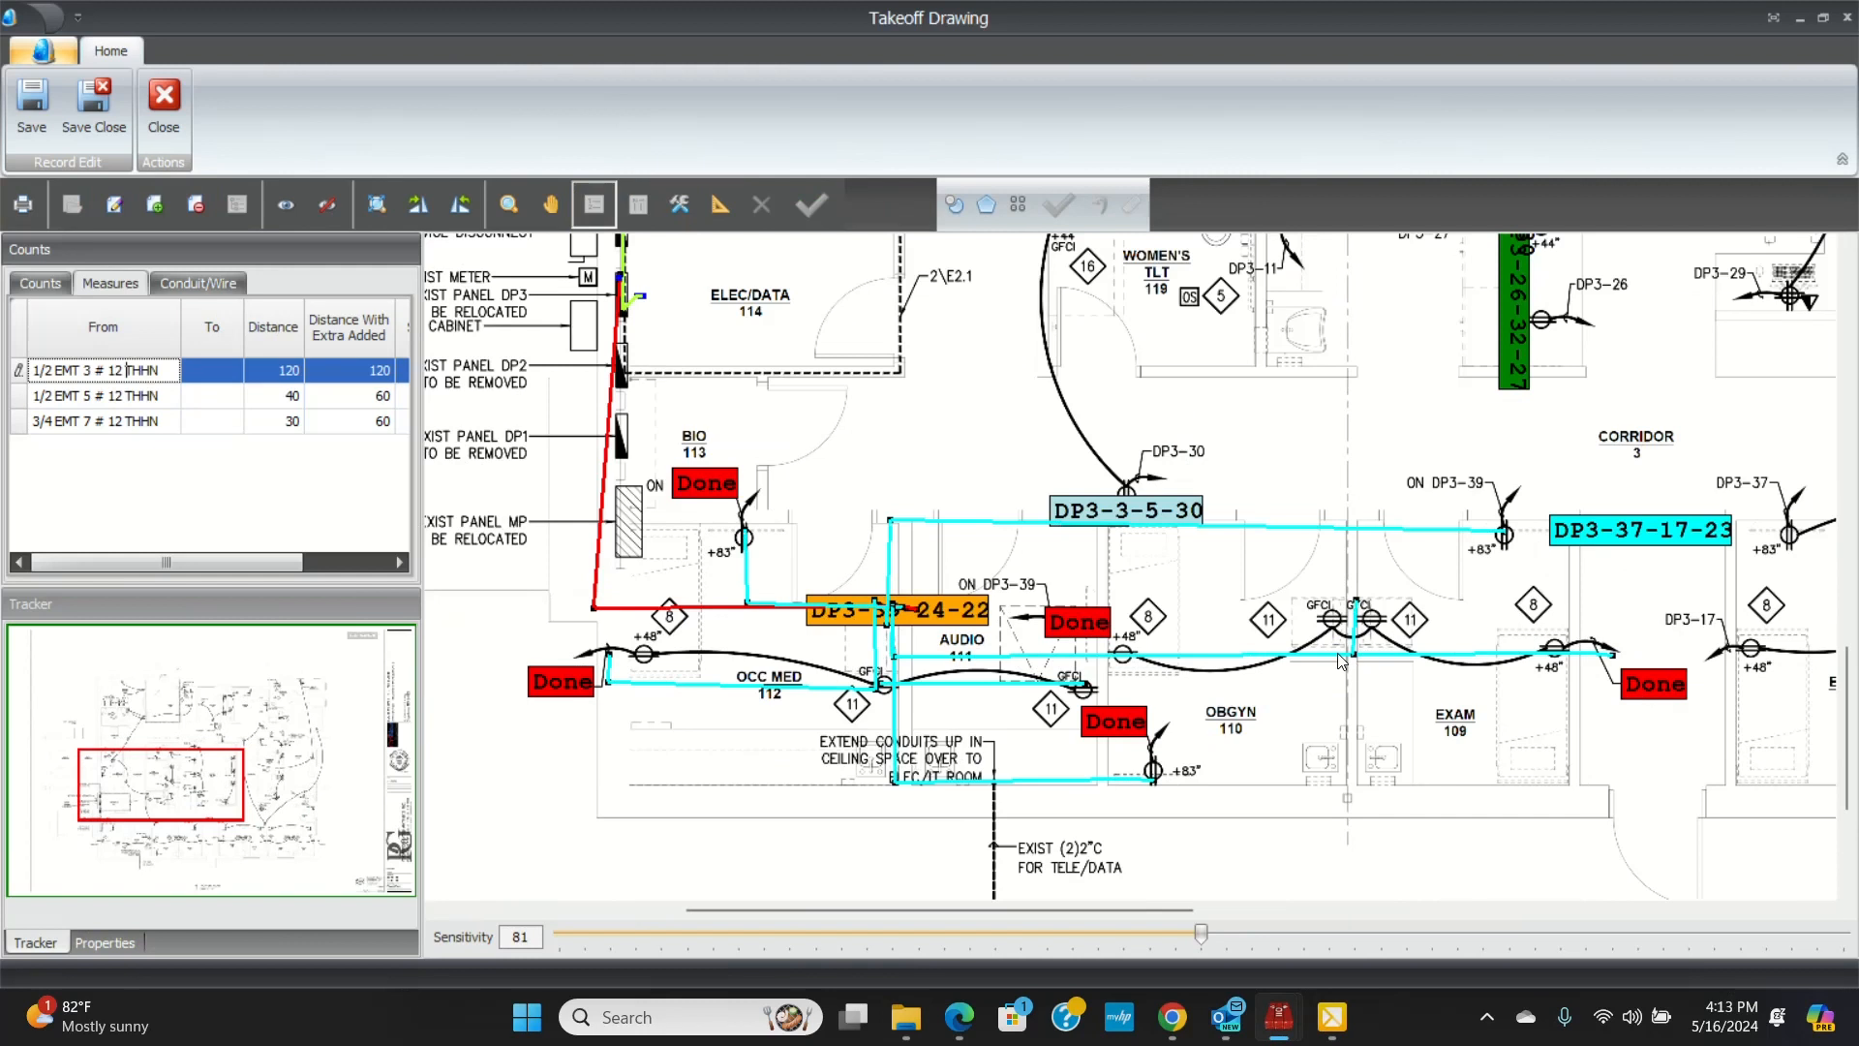
- Extend the 1/2 EMT 3, 1/2 EMT 5 and 3/4 EMT 7 runs to 170, 60 and 80 ft
click(717, 203)
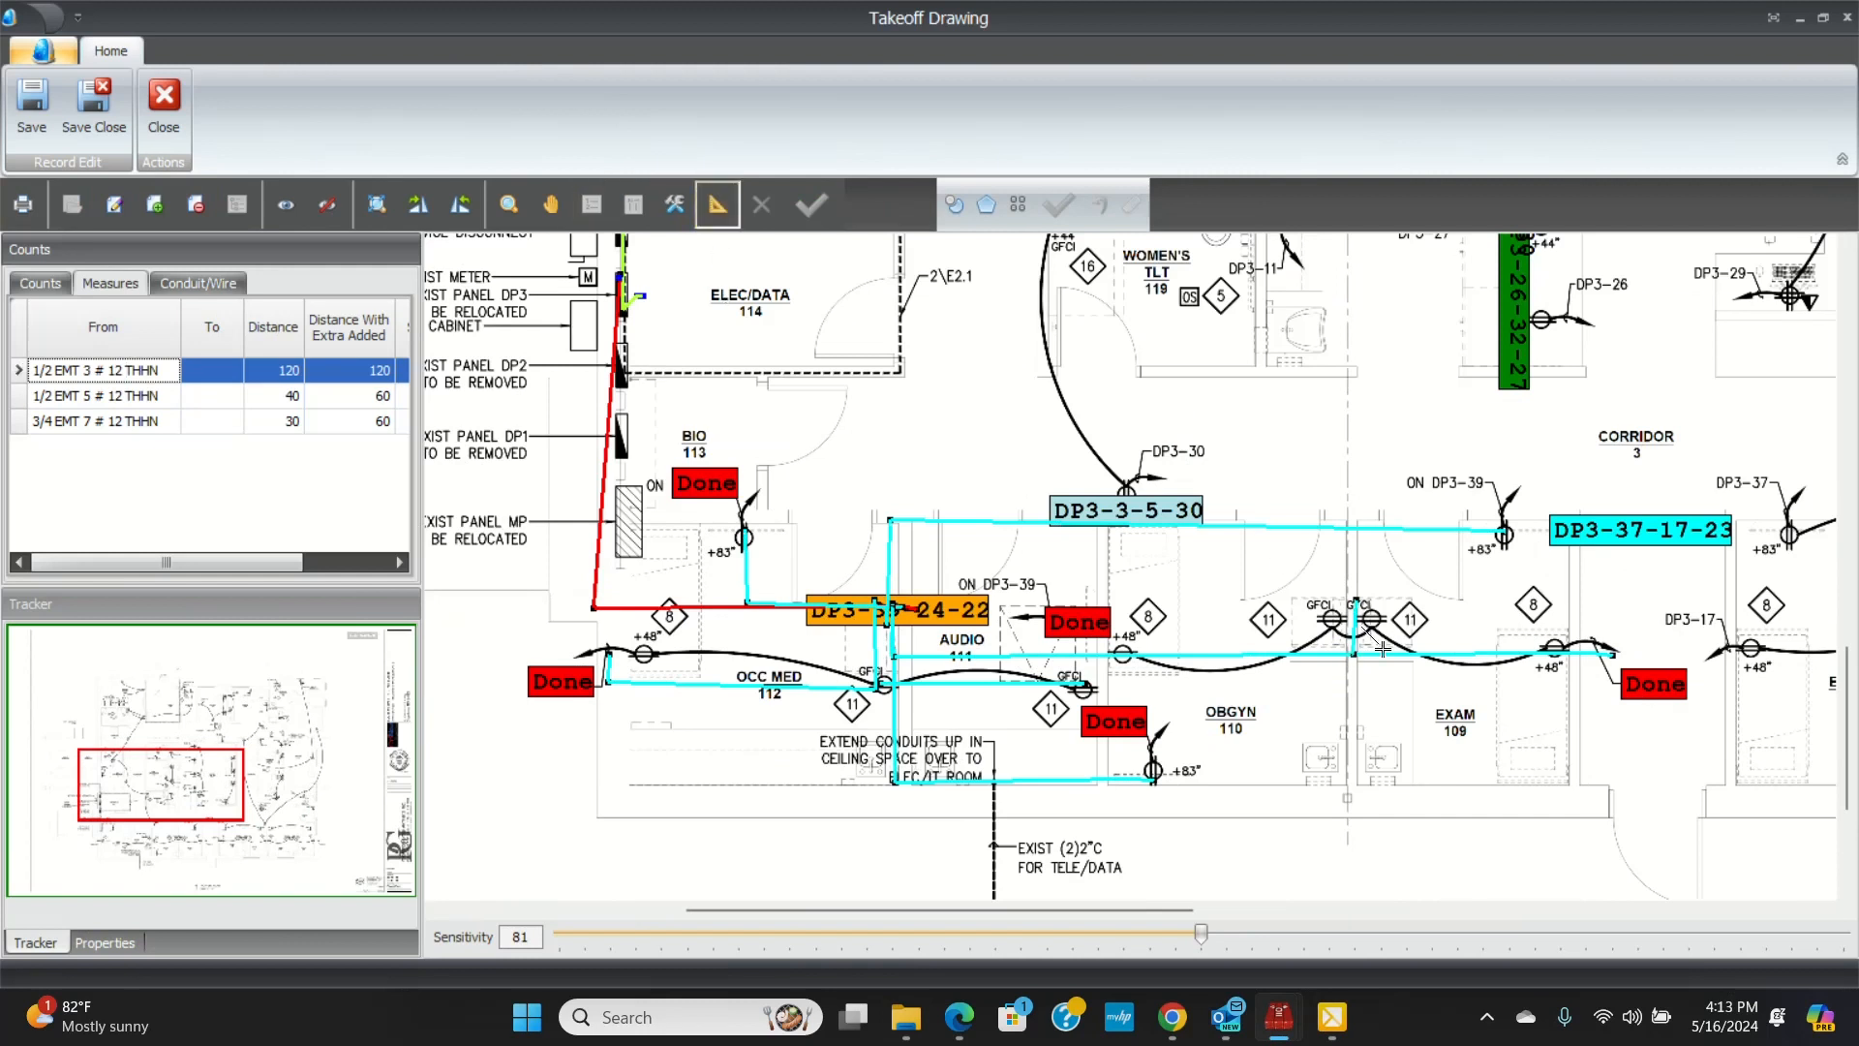
mouse_move(1101, 664)
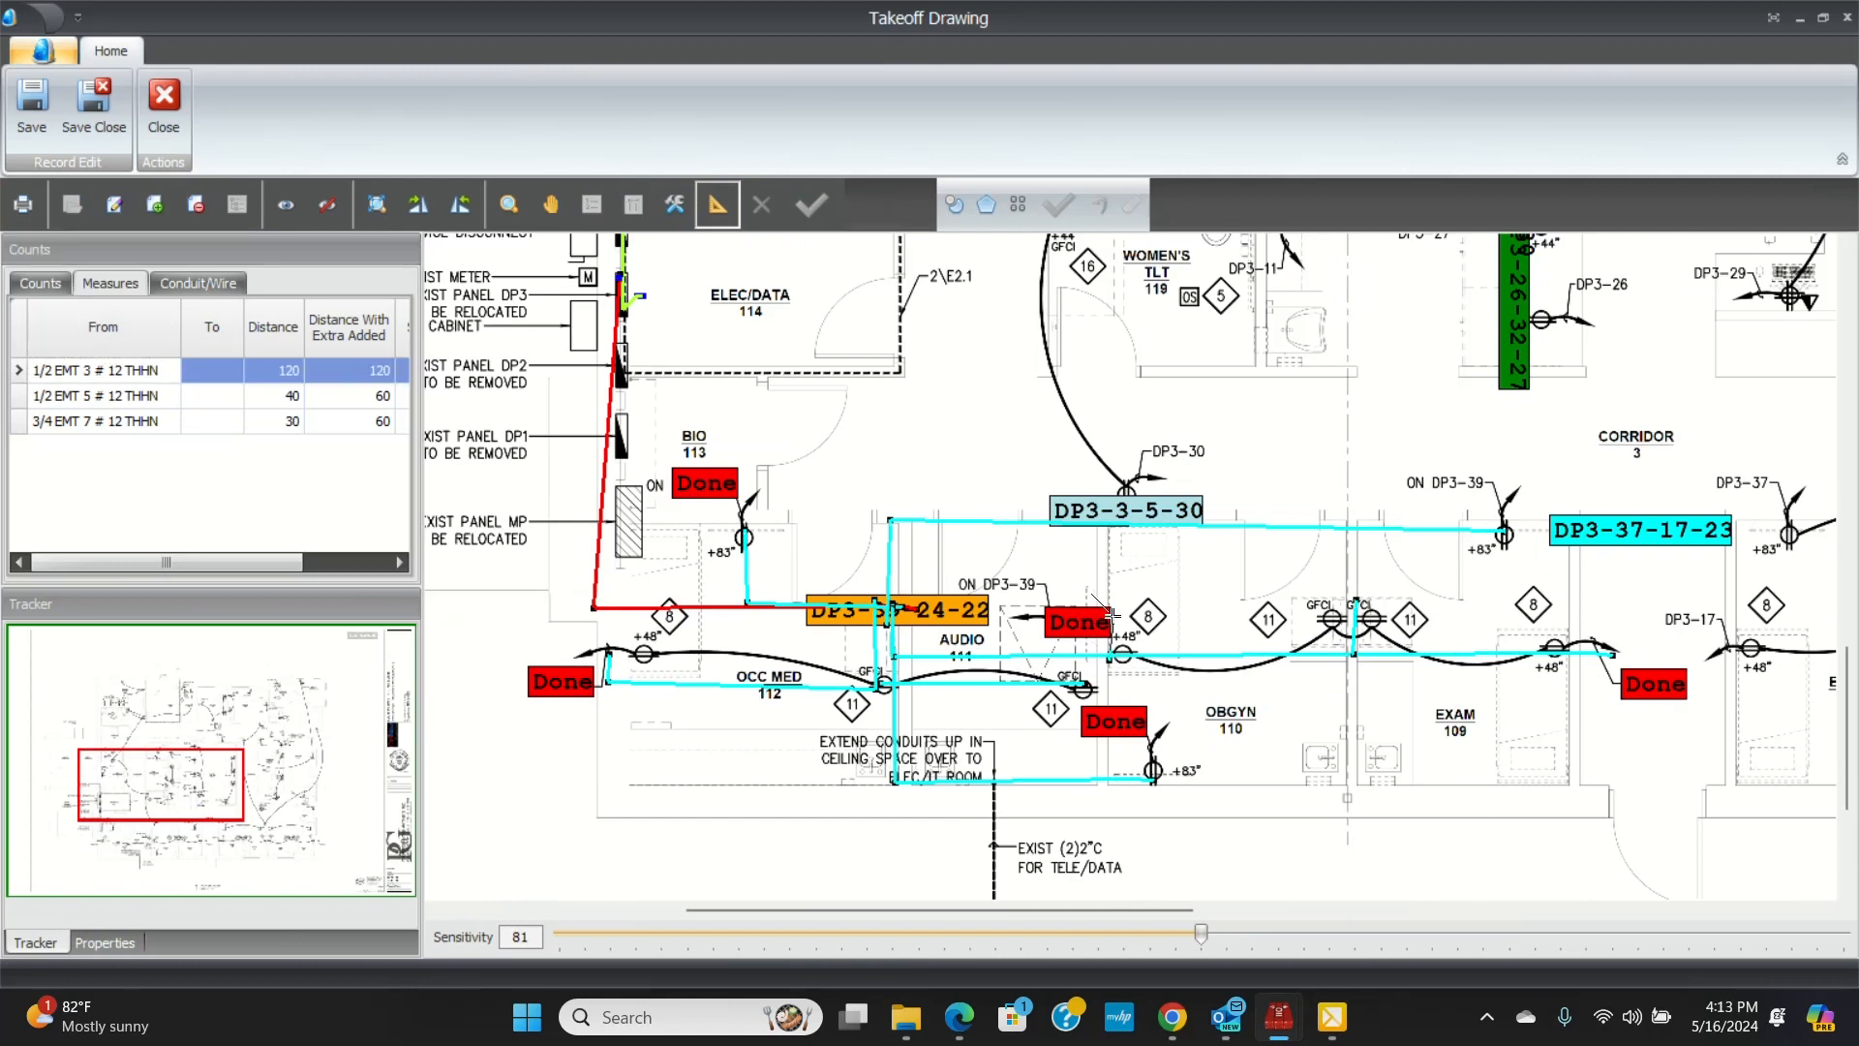
mouse_move(1336, 699)
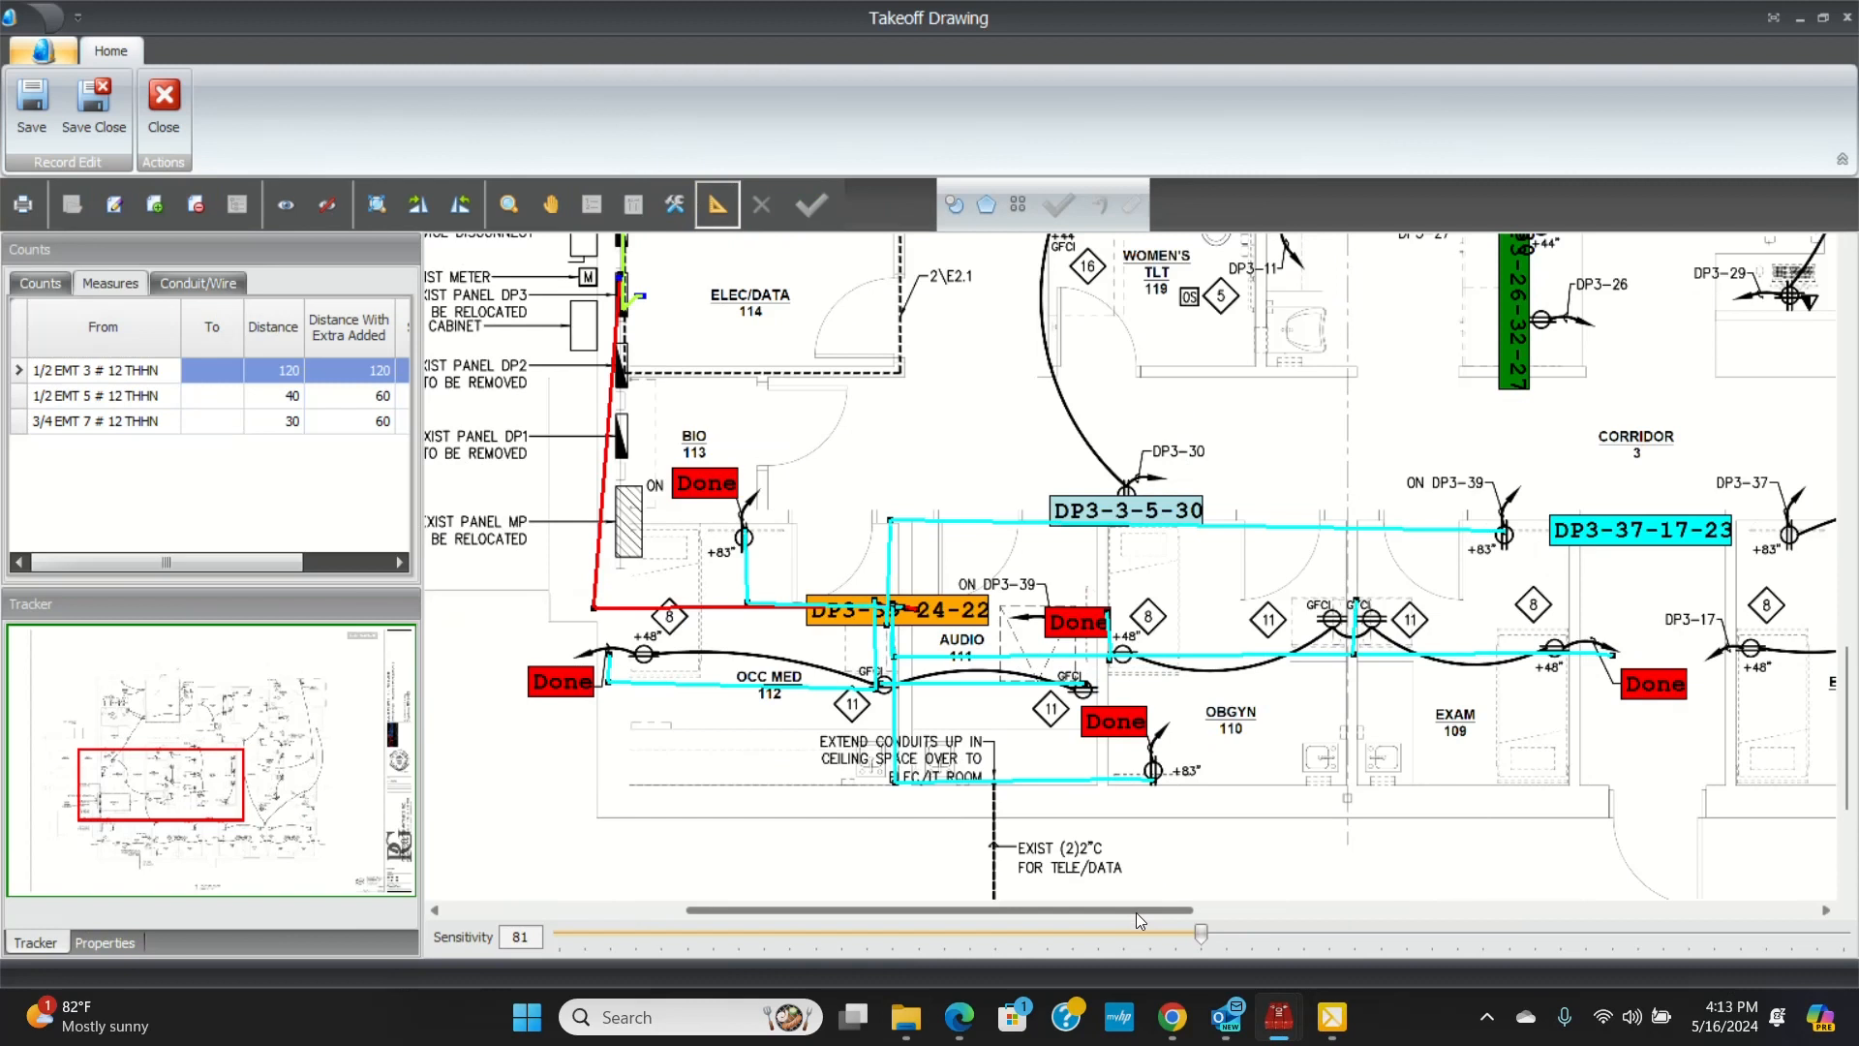
scroll(right, 3)
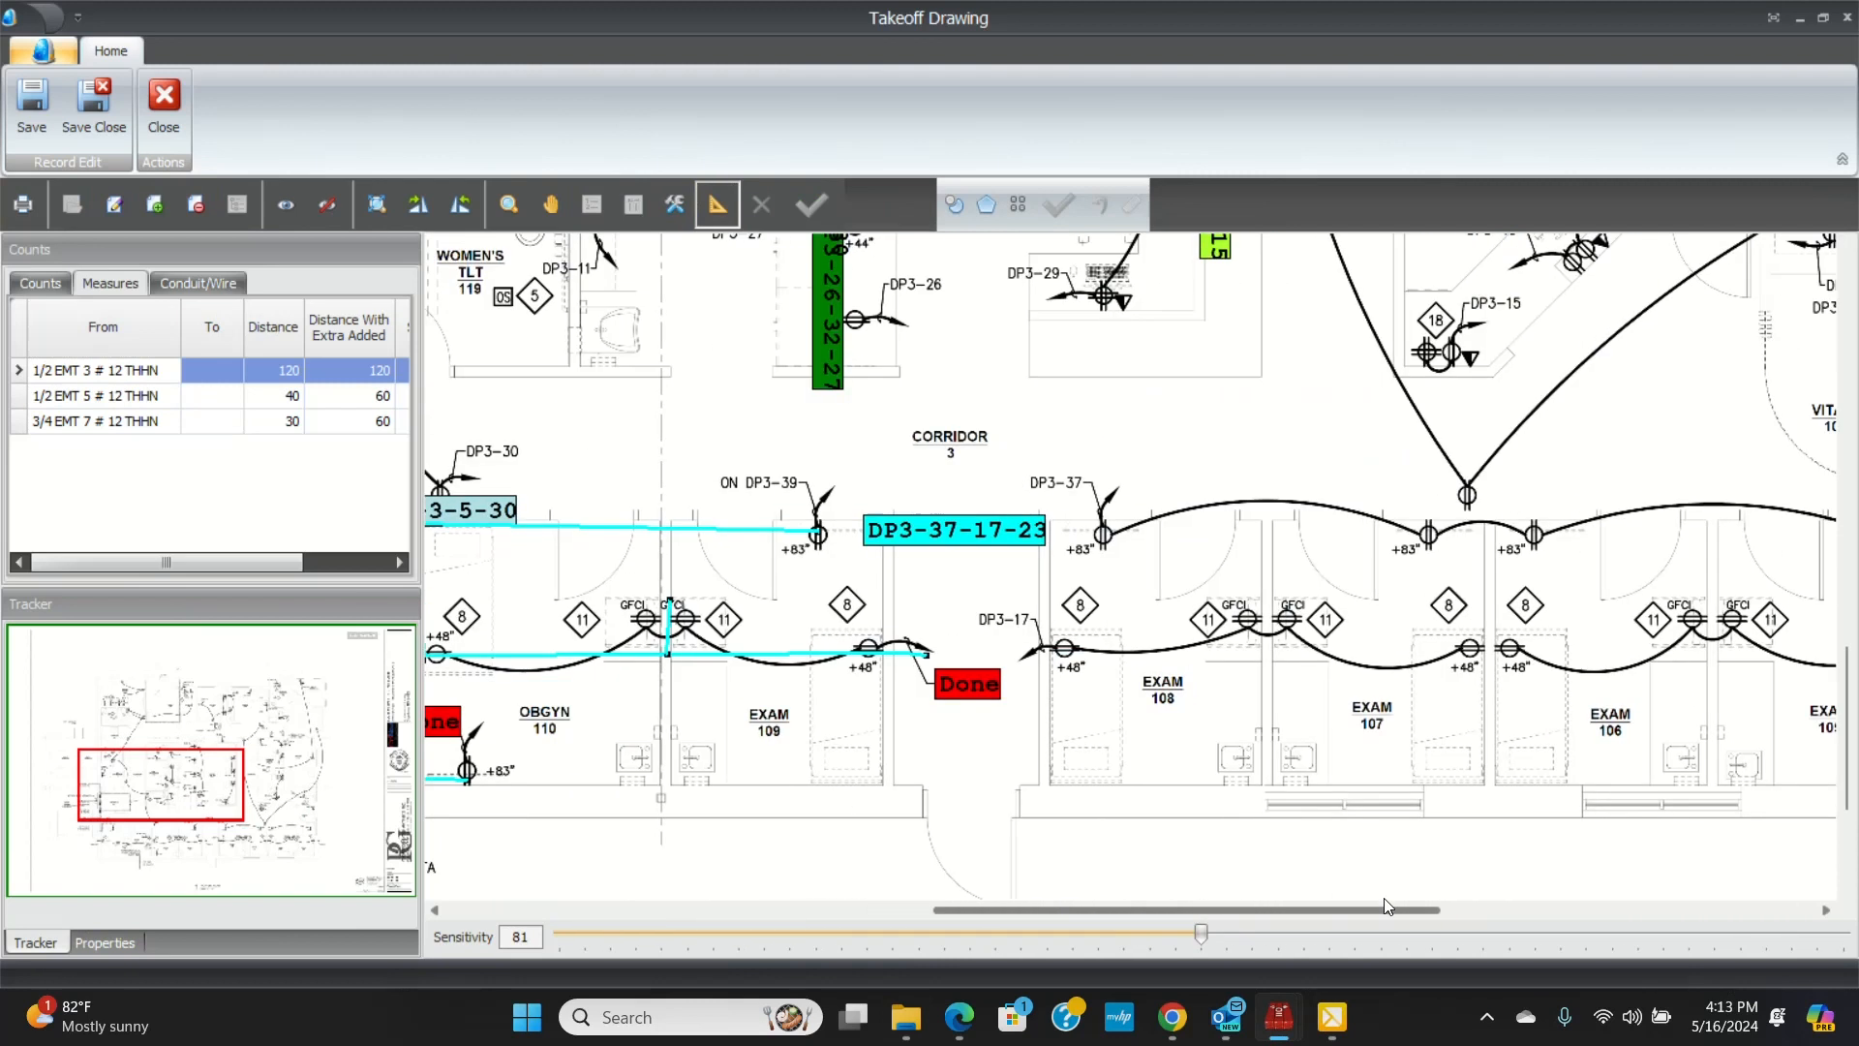
scroll(right, 3)
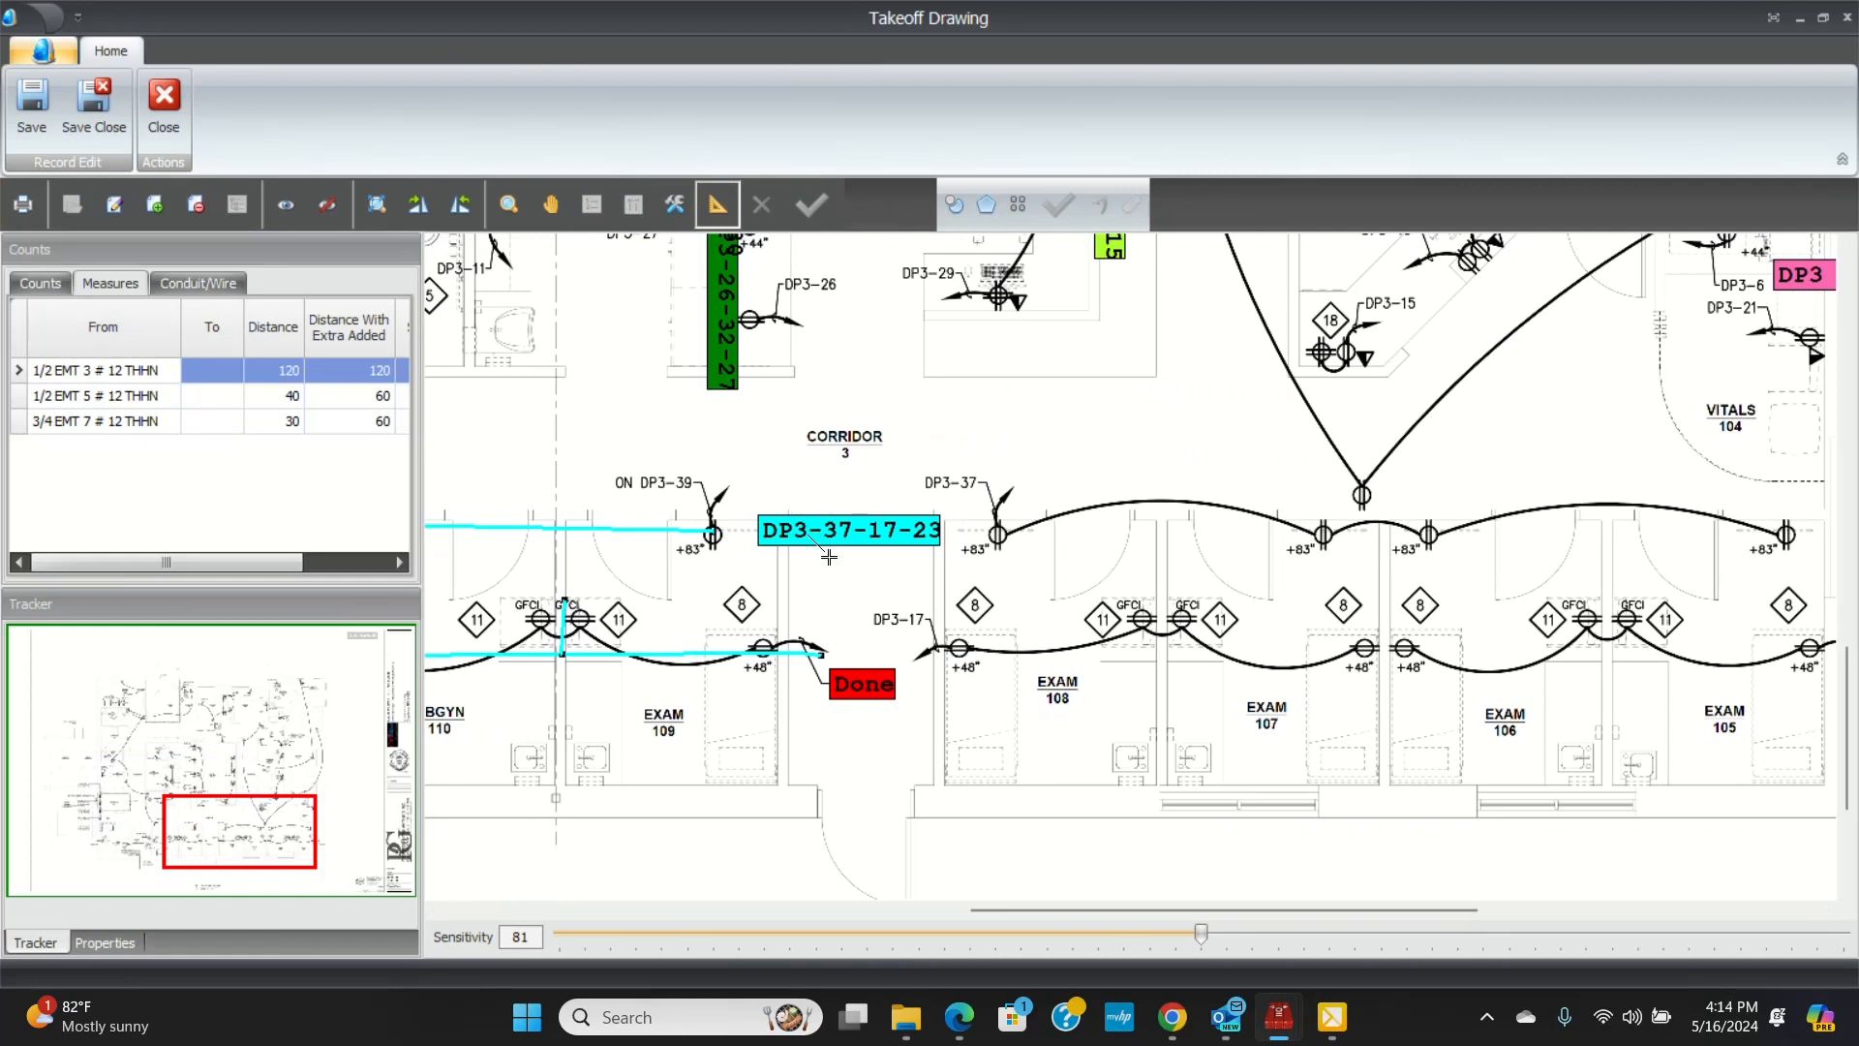
mouse_move(873, 524)
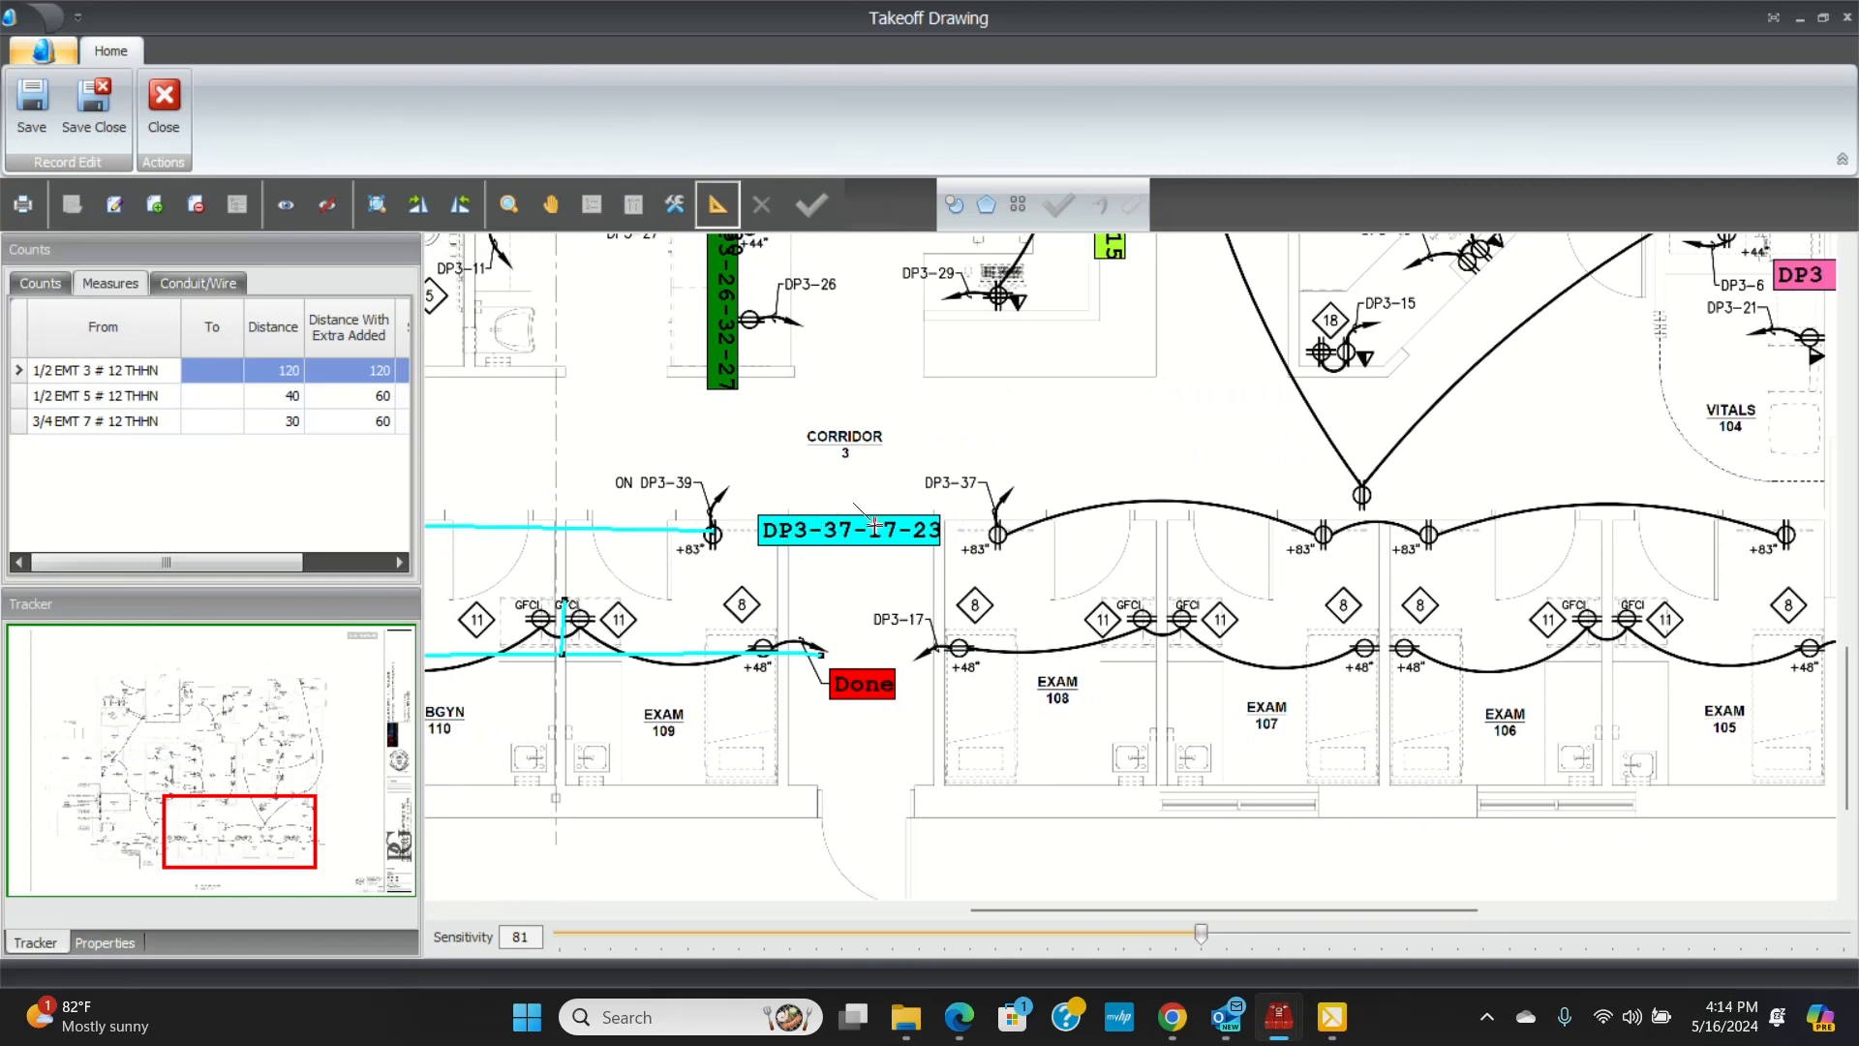
mouse_move(949, 662)
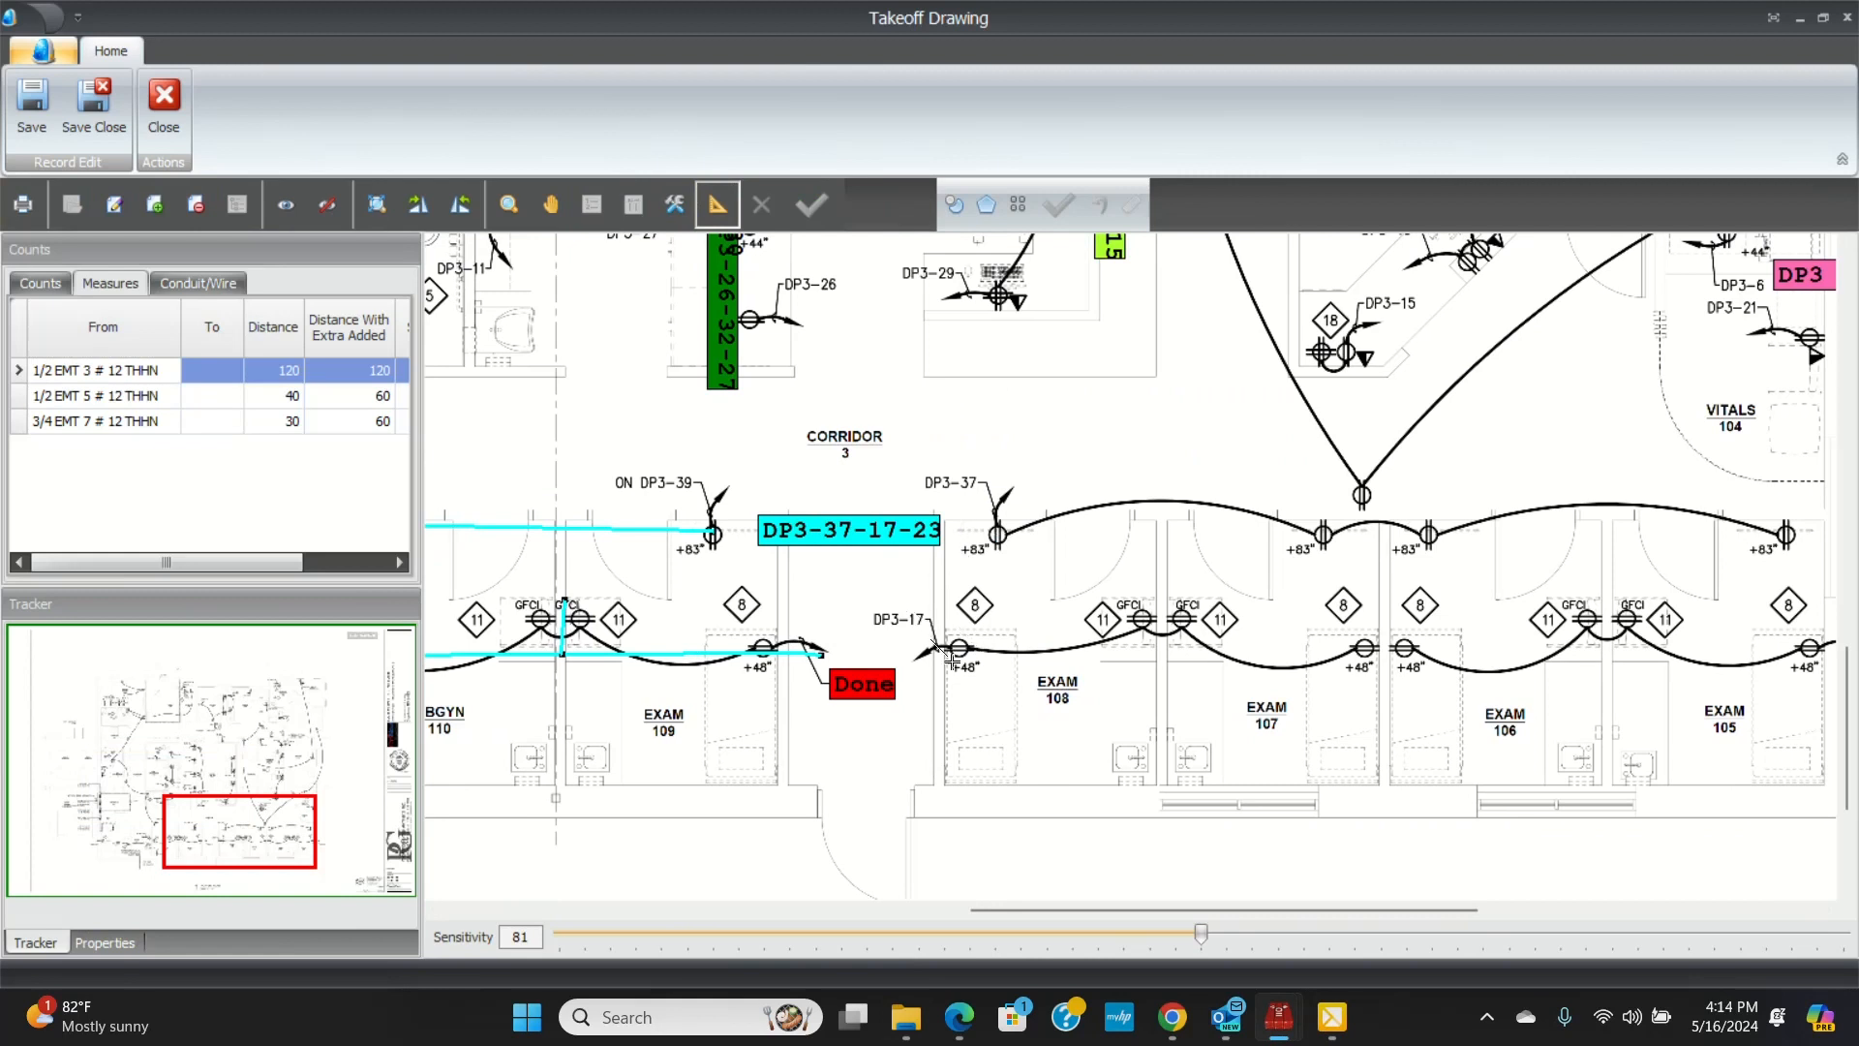
mouse_move(1379, 934)
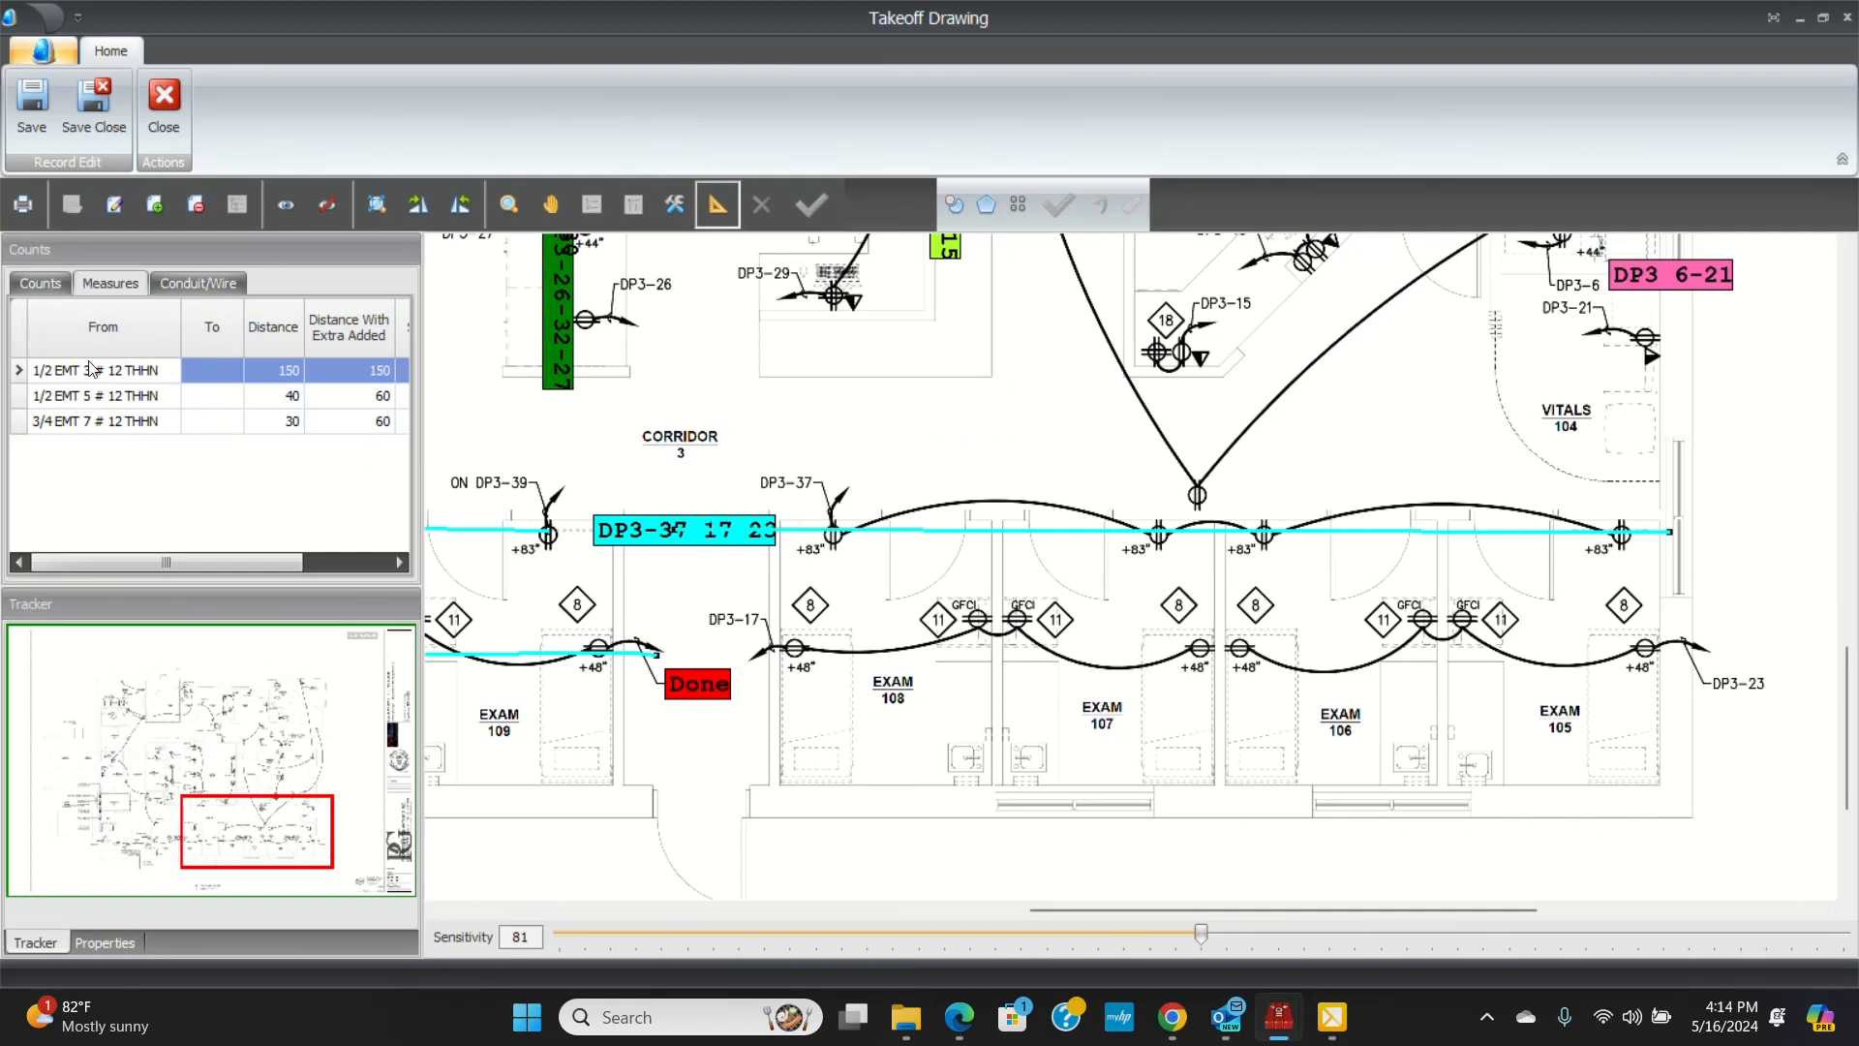
click(94, 395)
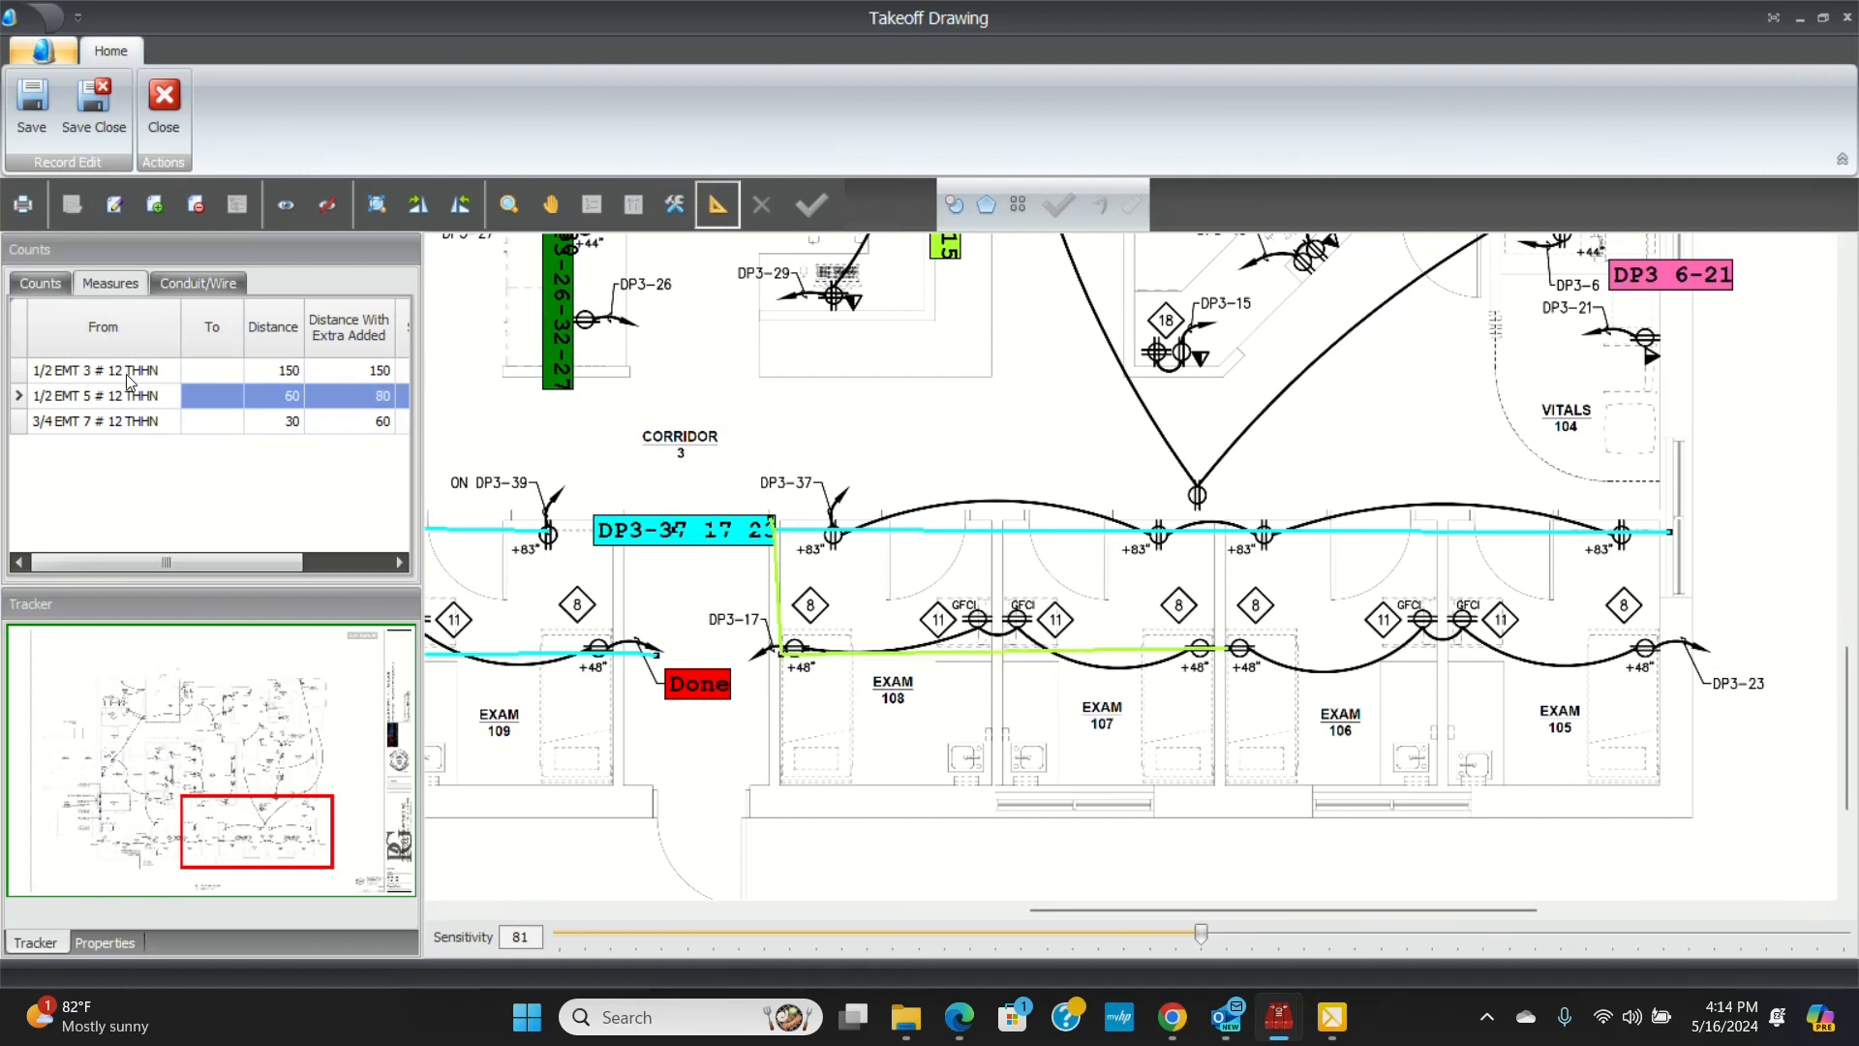
click(101, 370)
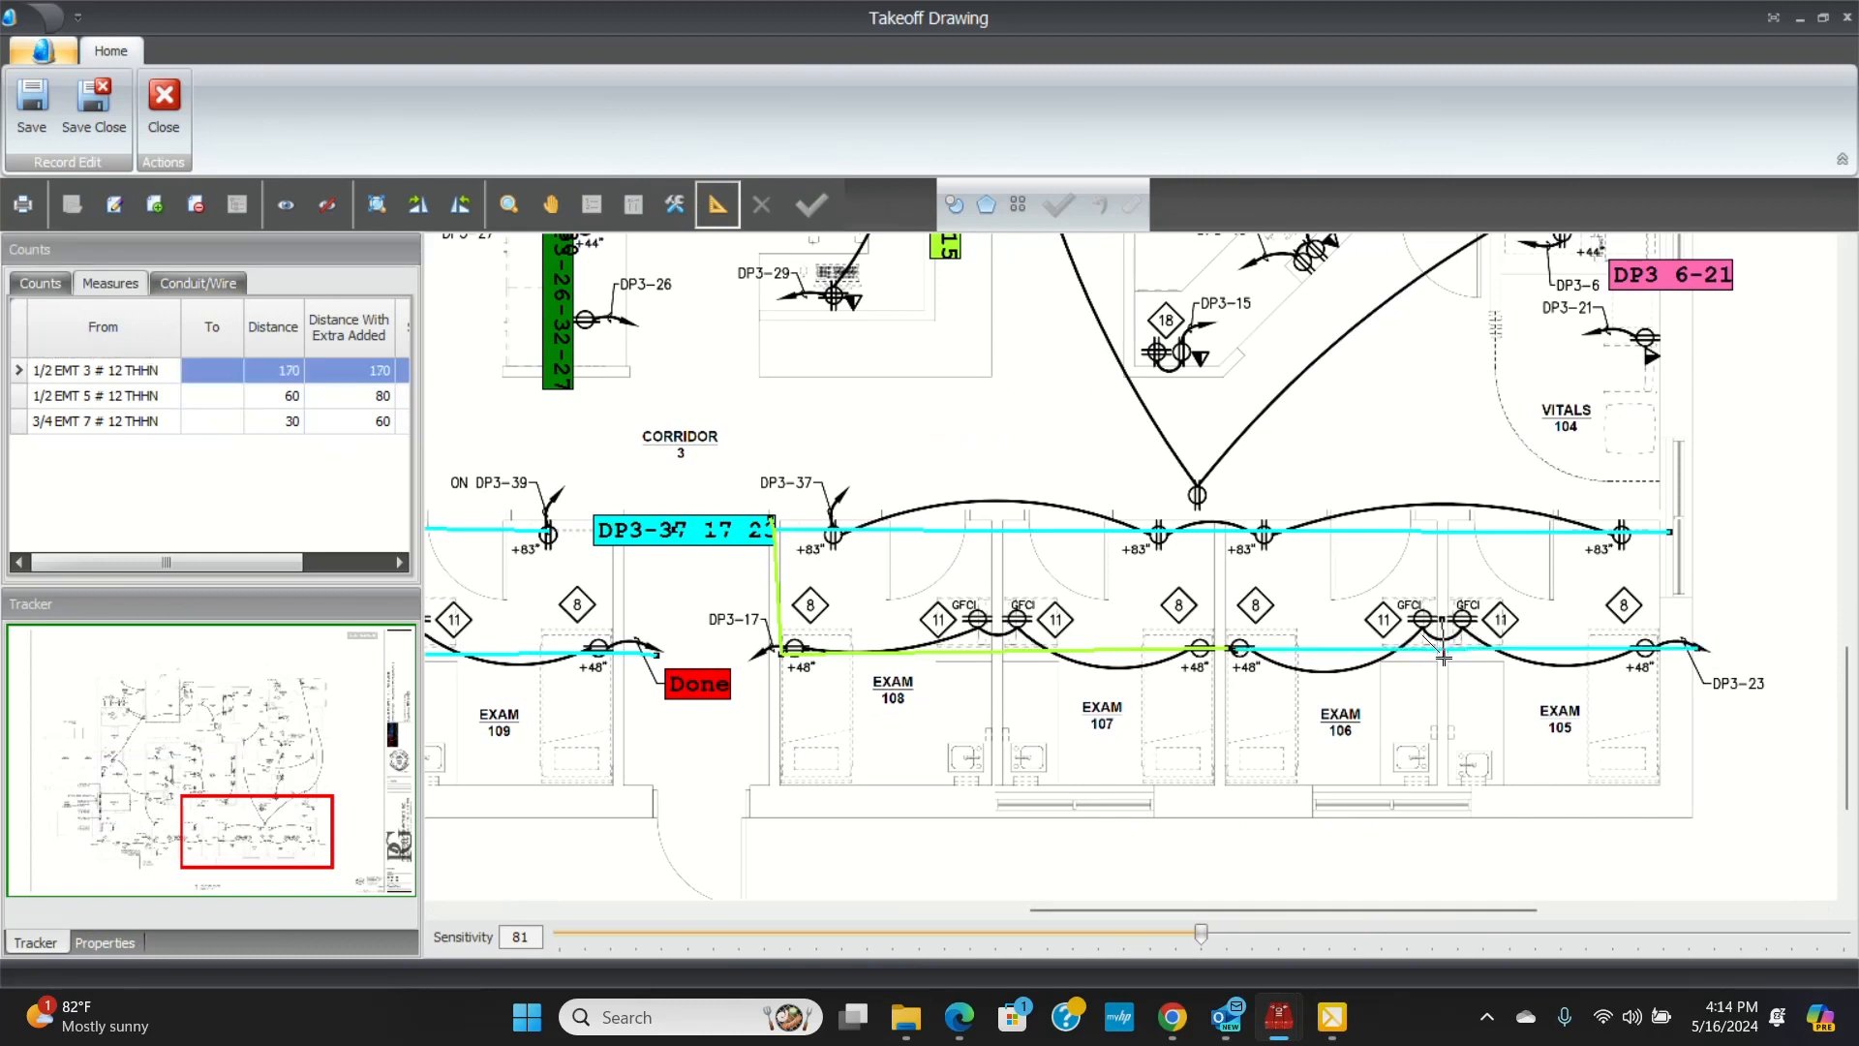
mouse_move(990, 592)
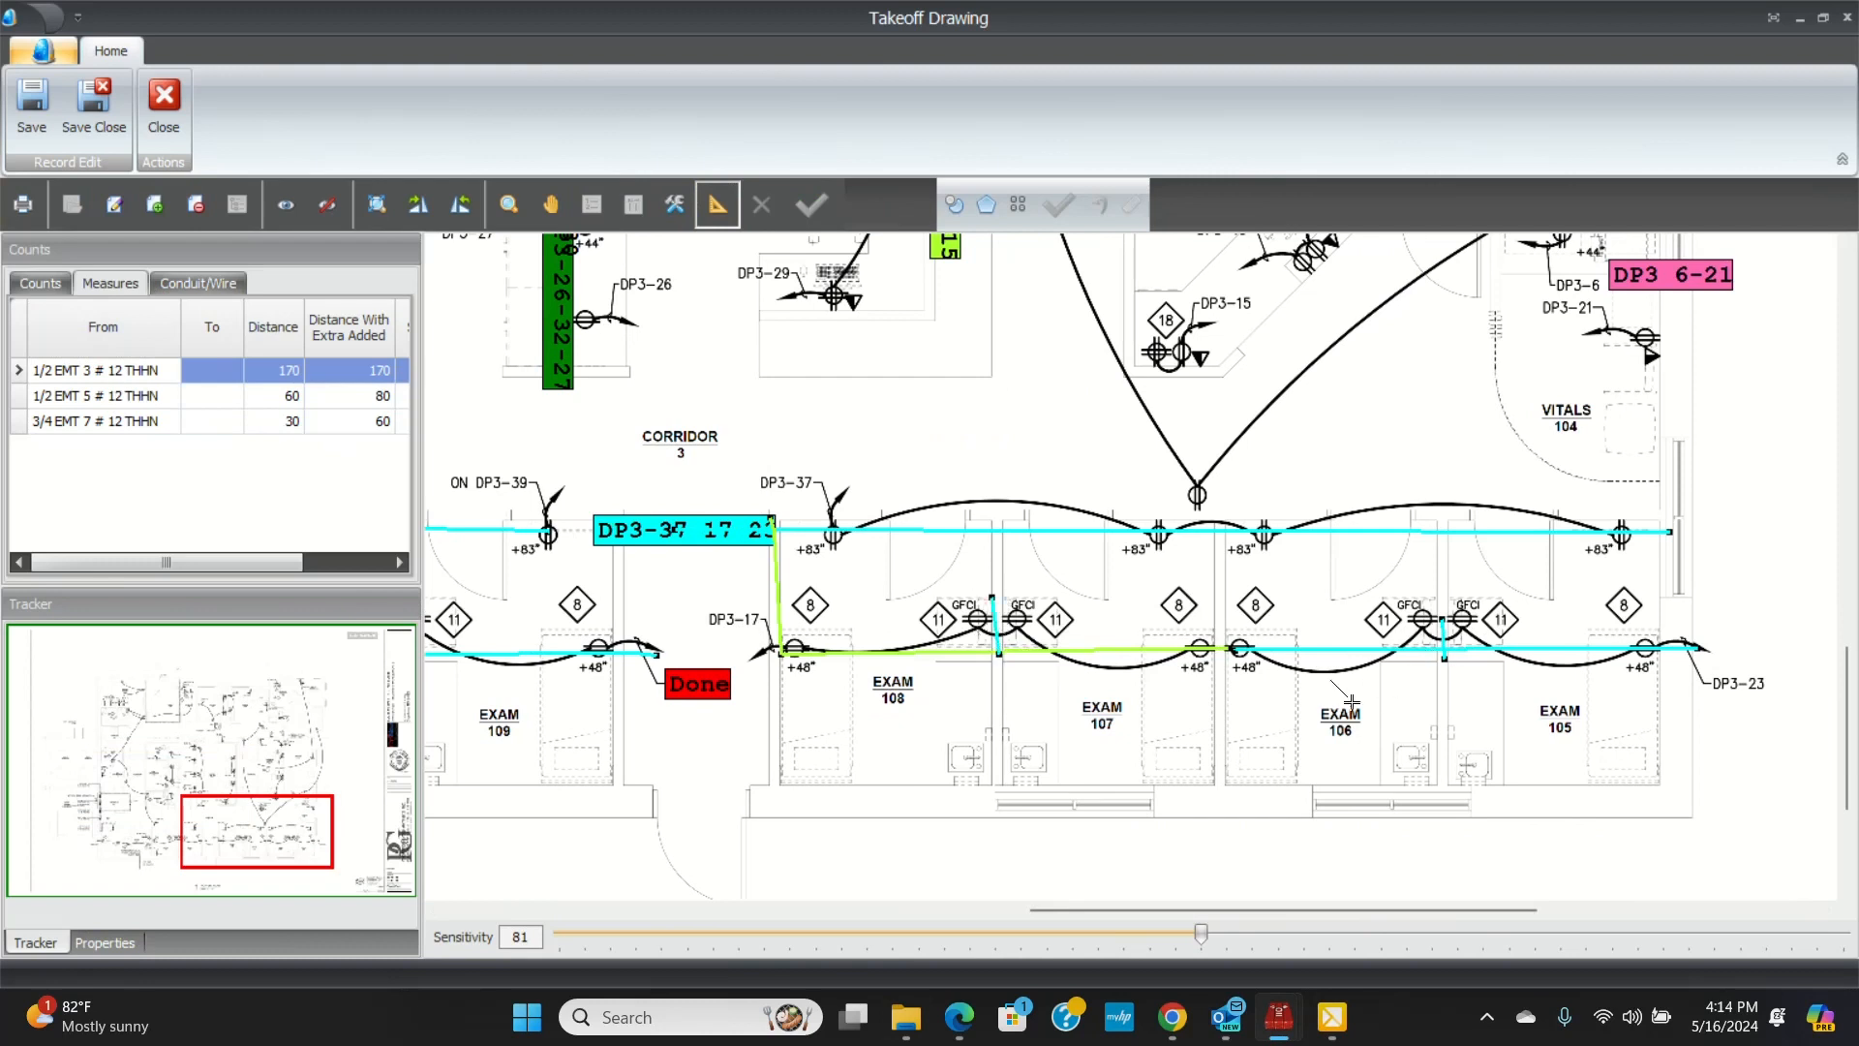
mouse_move(1352, 699)
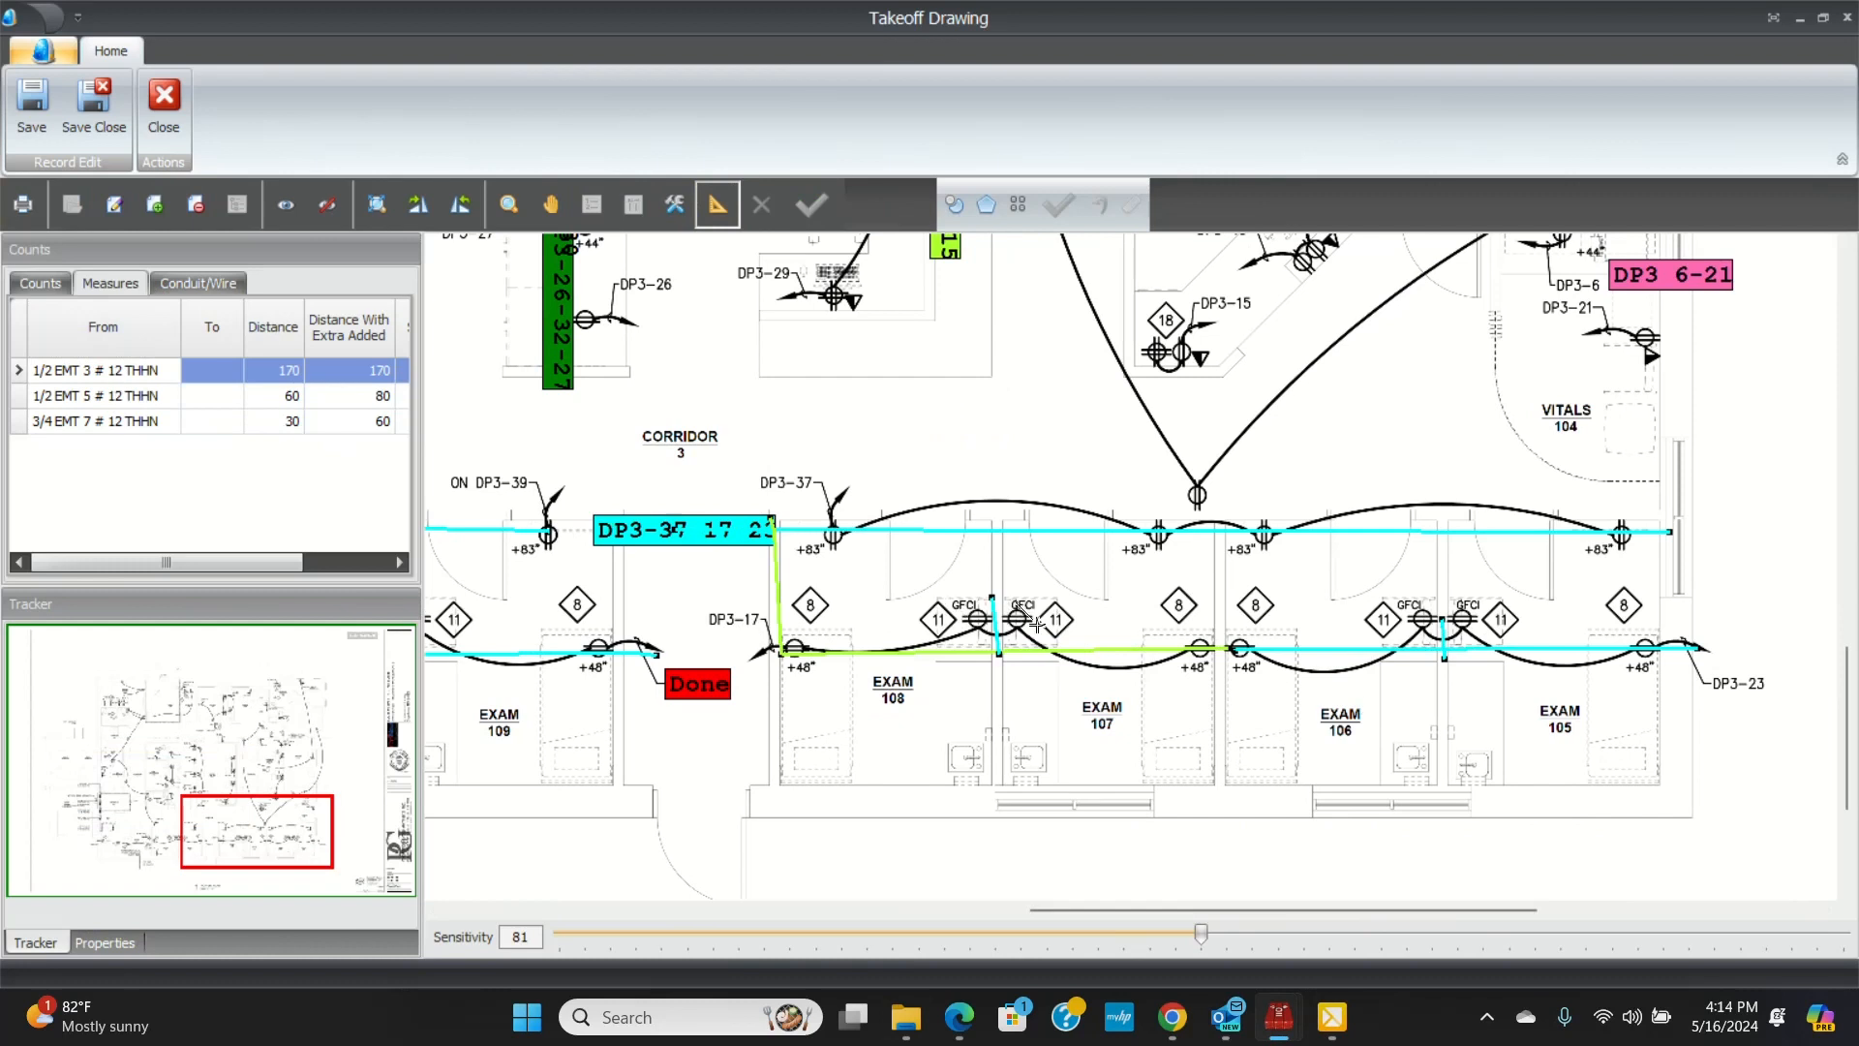
mouse_move(960, 865)
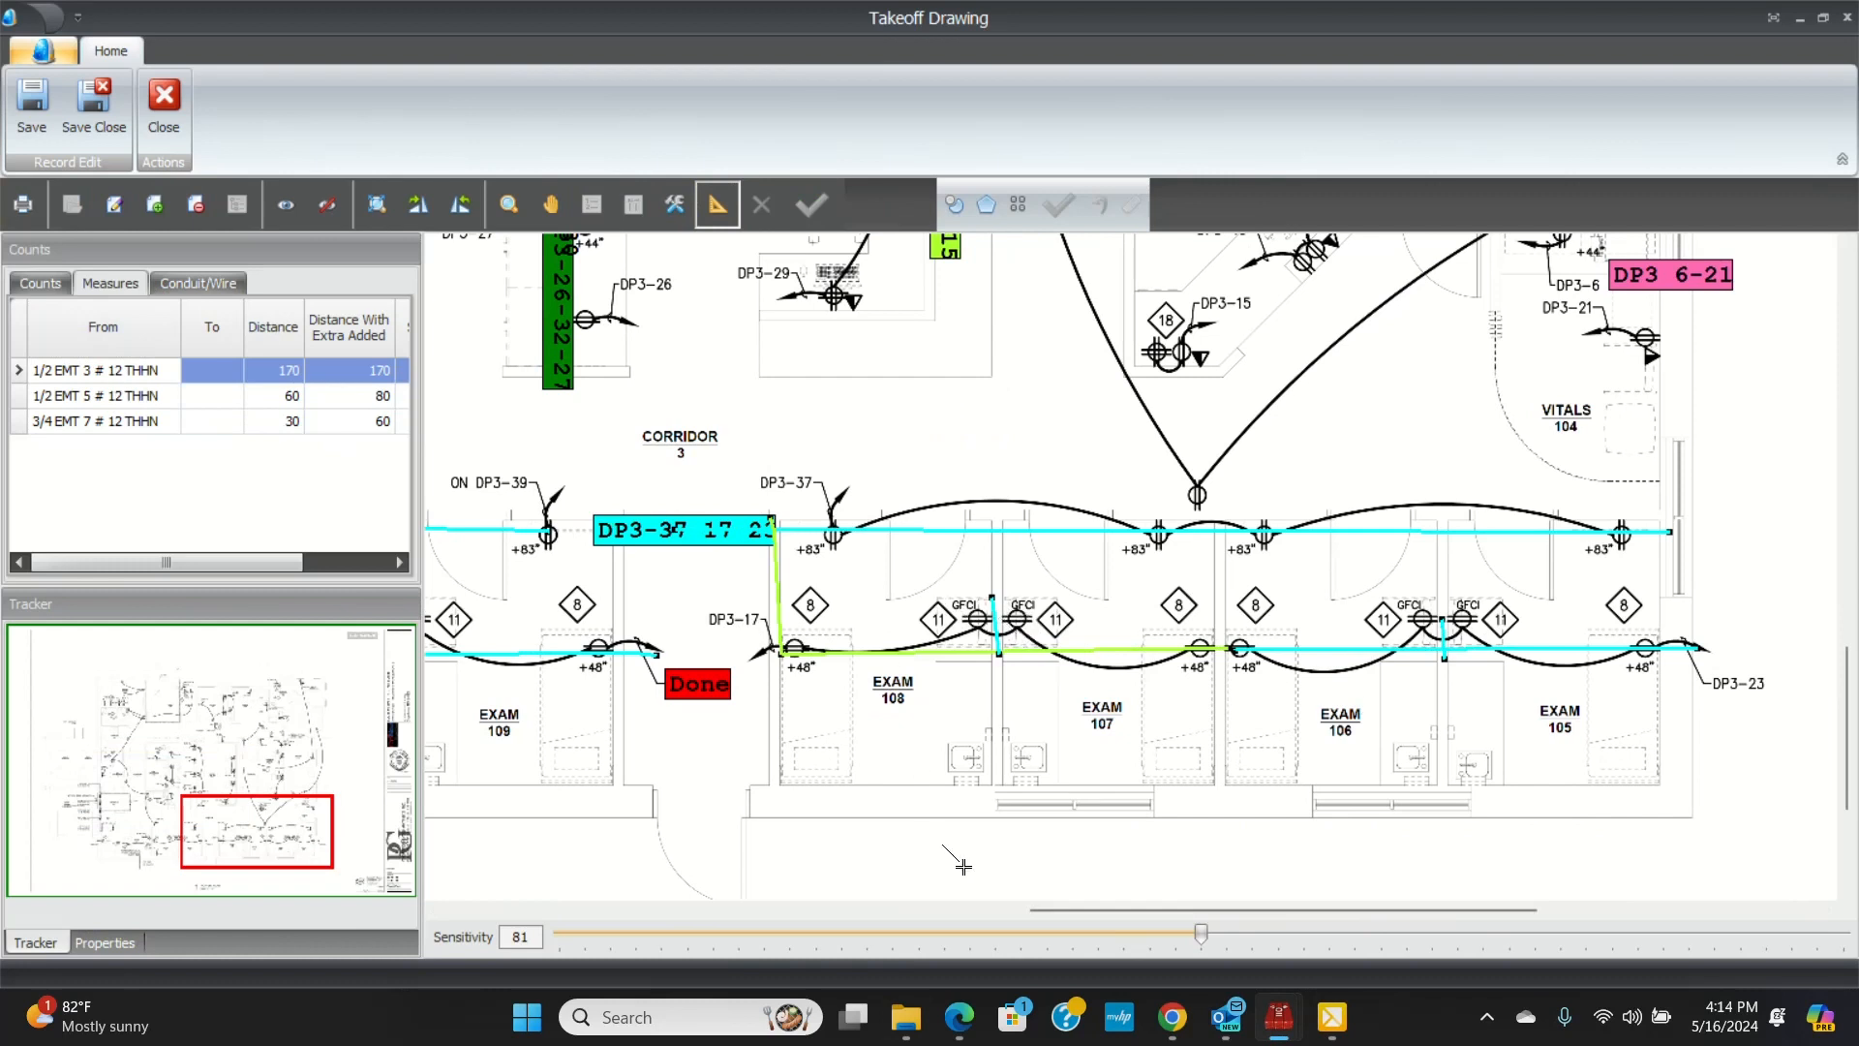
mouse_move(1088, 914)
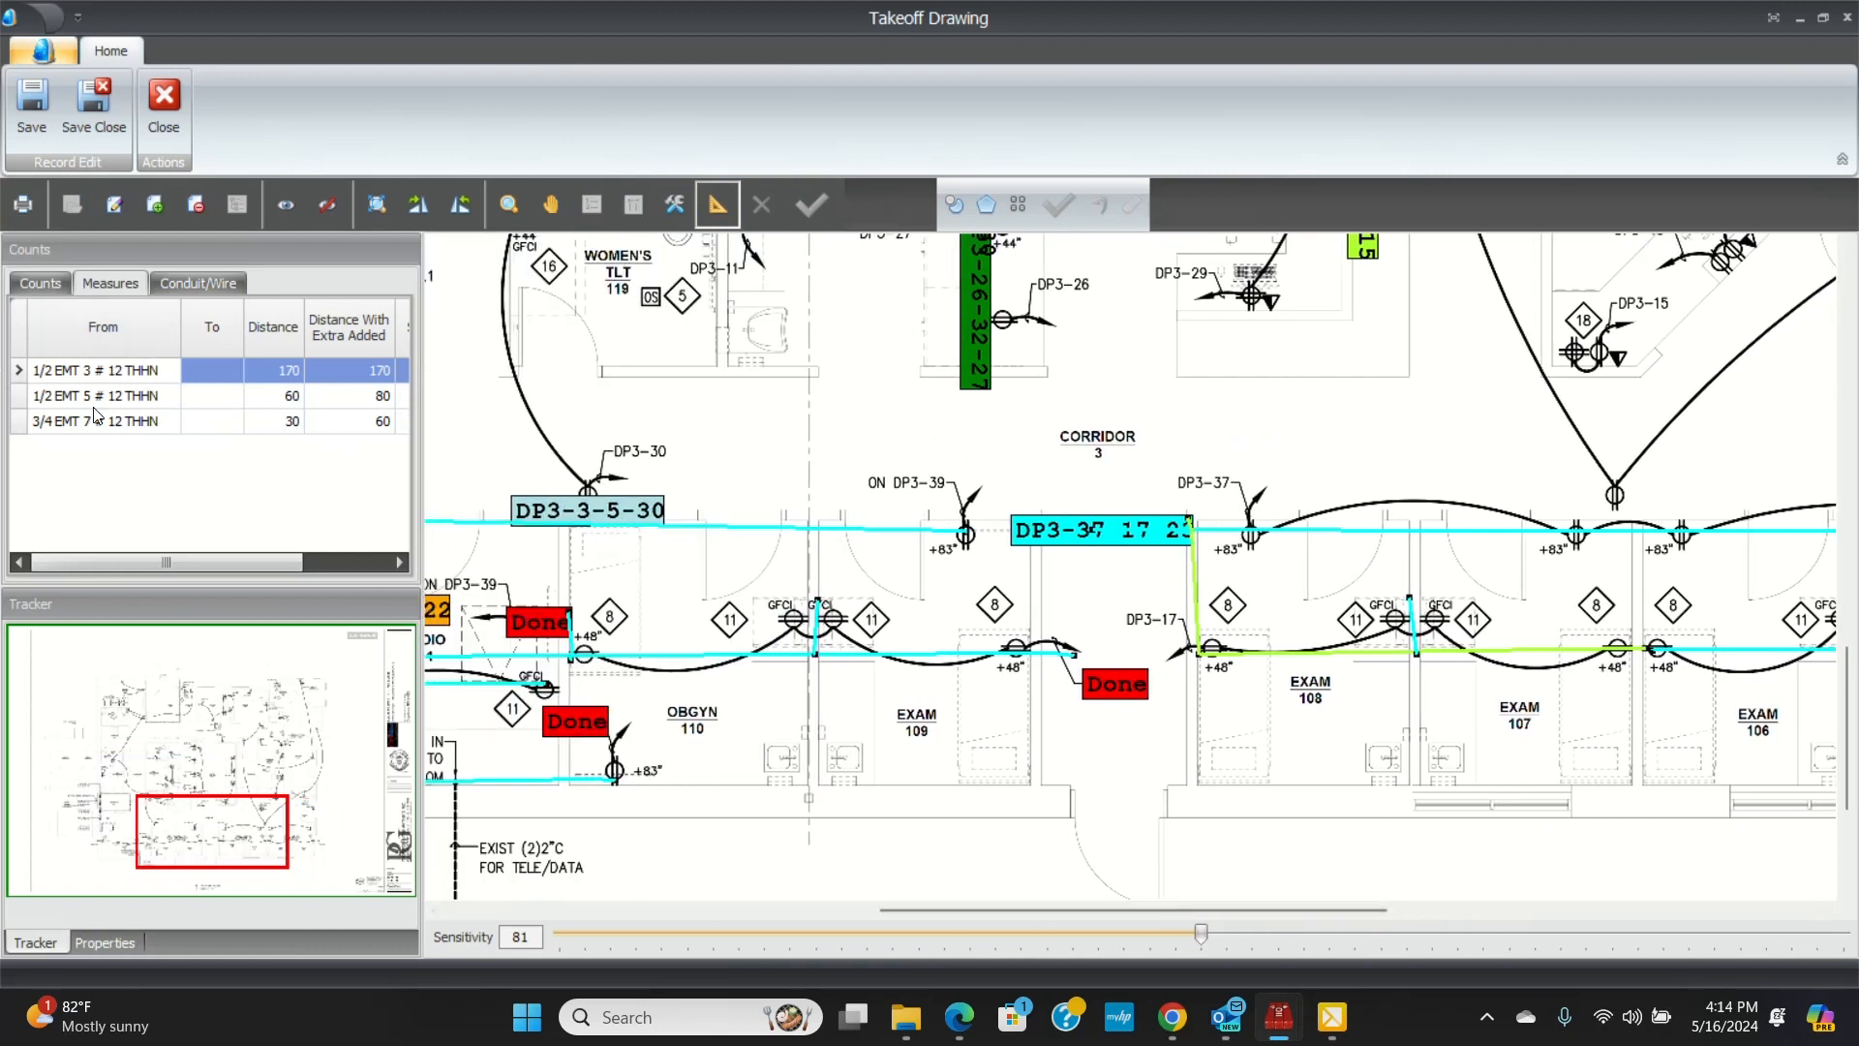
click(95, 420)
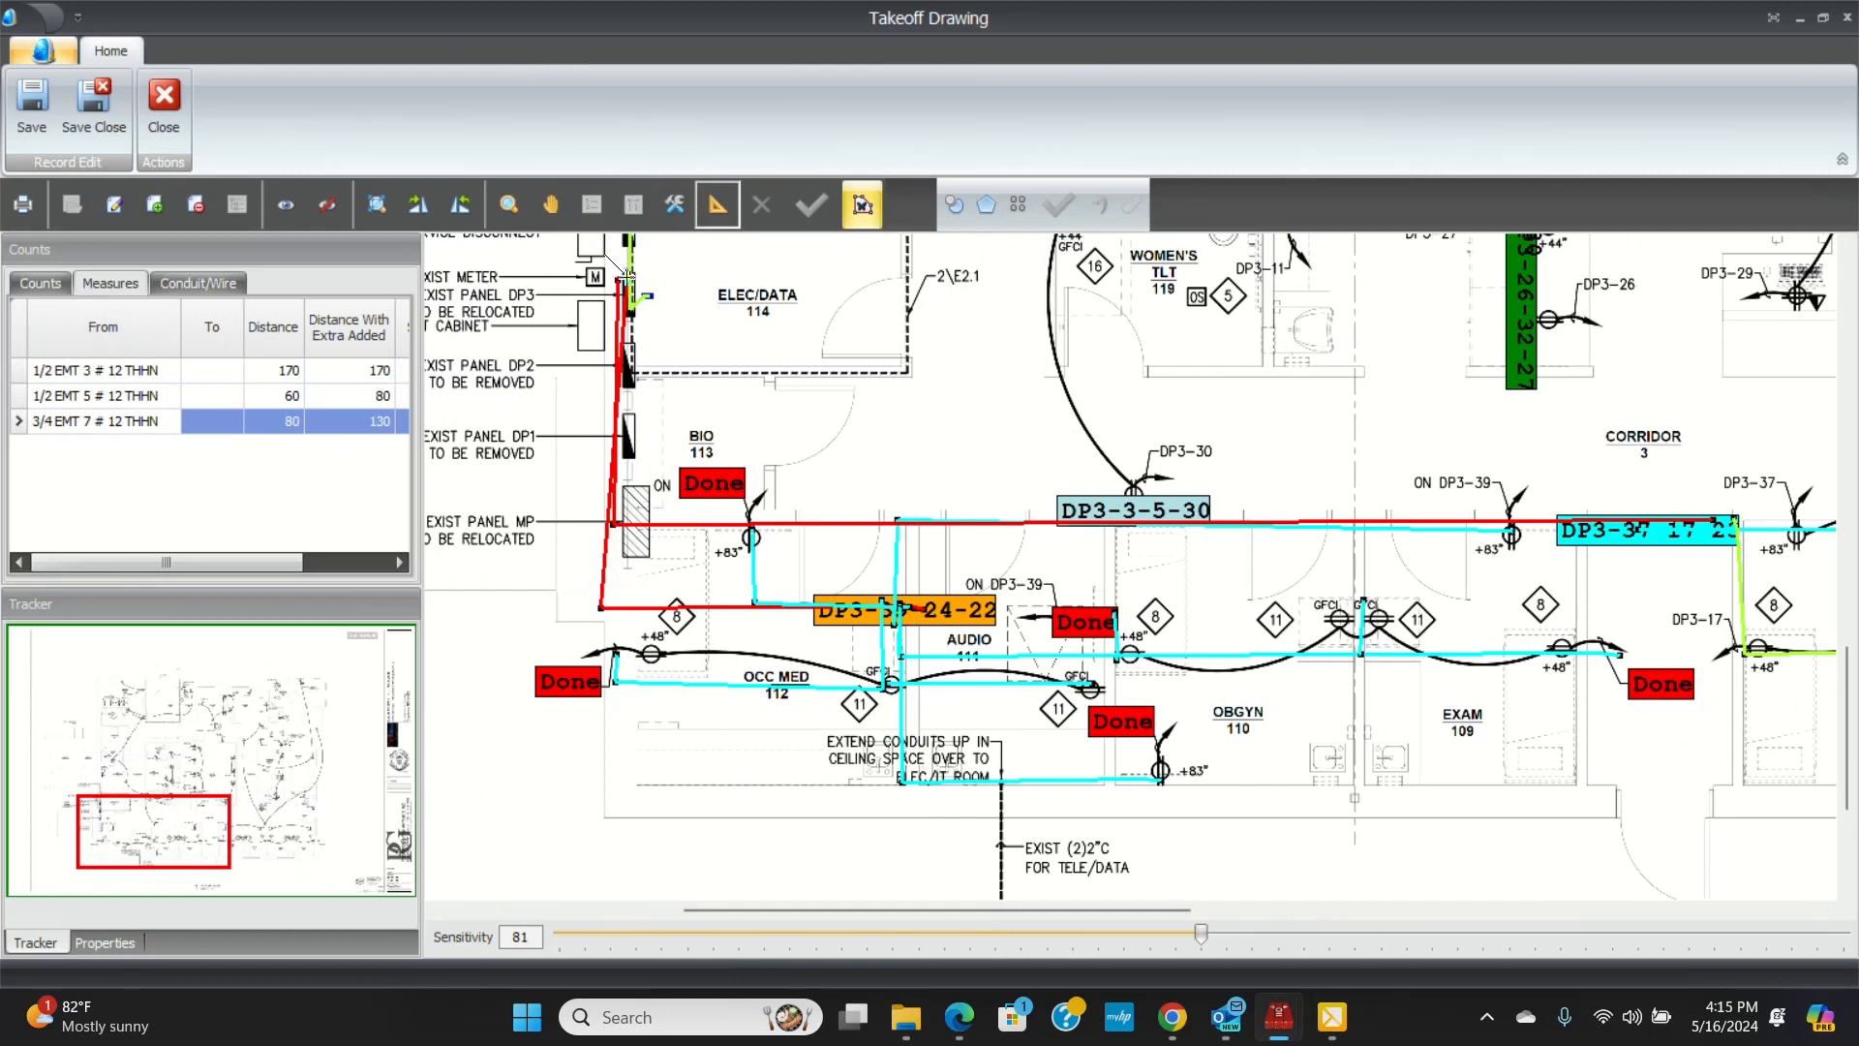
- Finish the measure run and drop red Done notes on two finished outlets on the DP3-37 and DP3-17 circuits
click(862, 204)
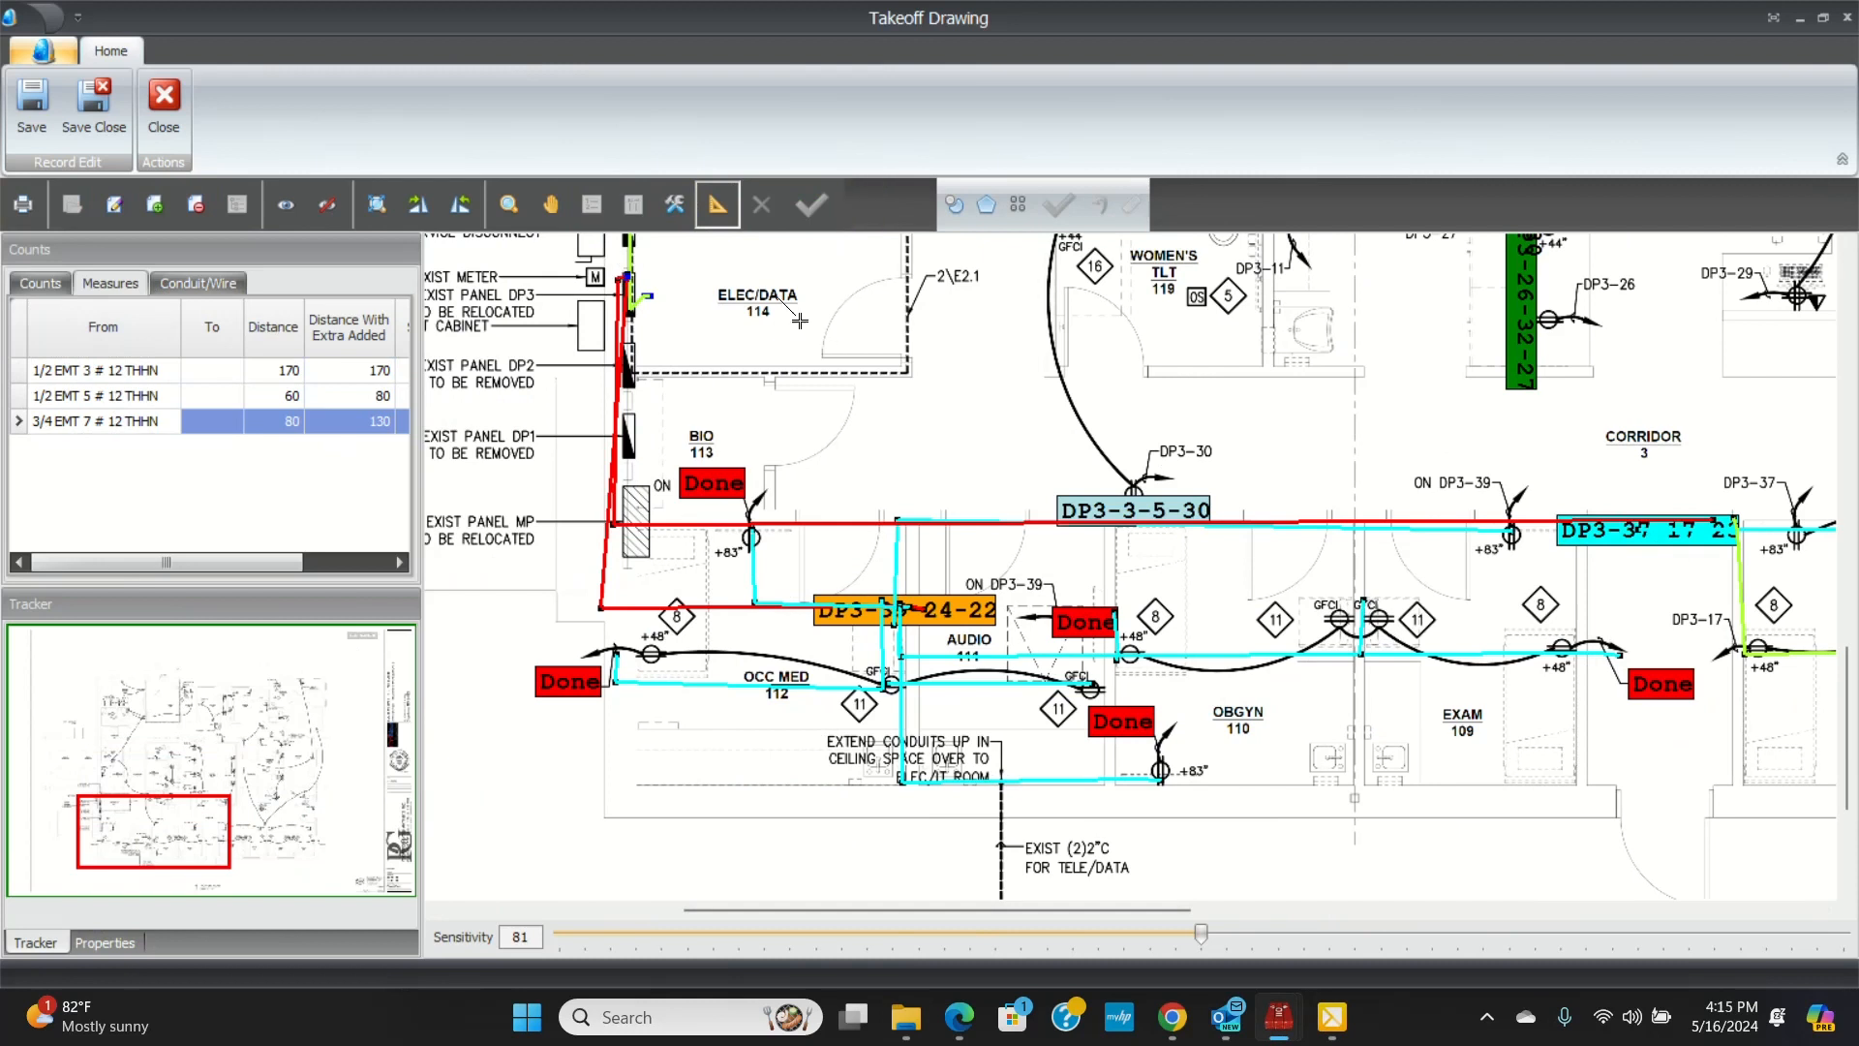
click(38, 283)
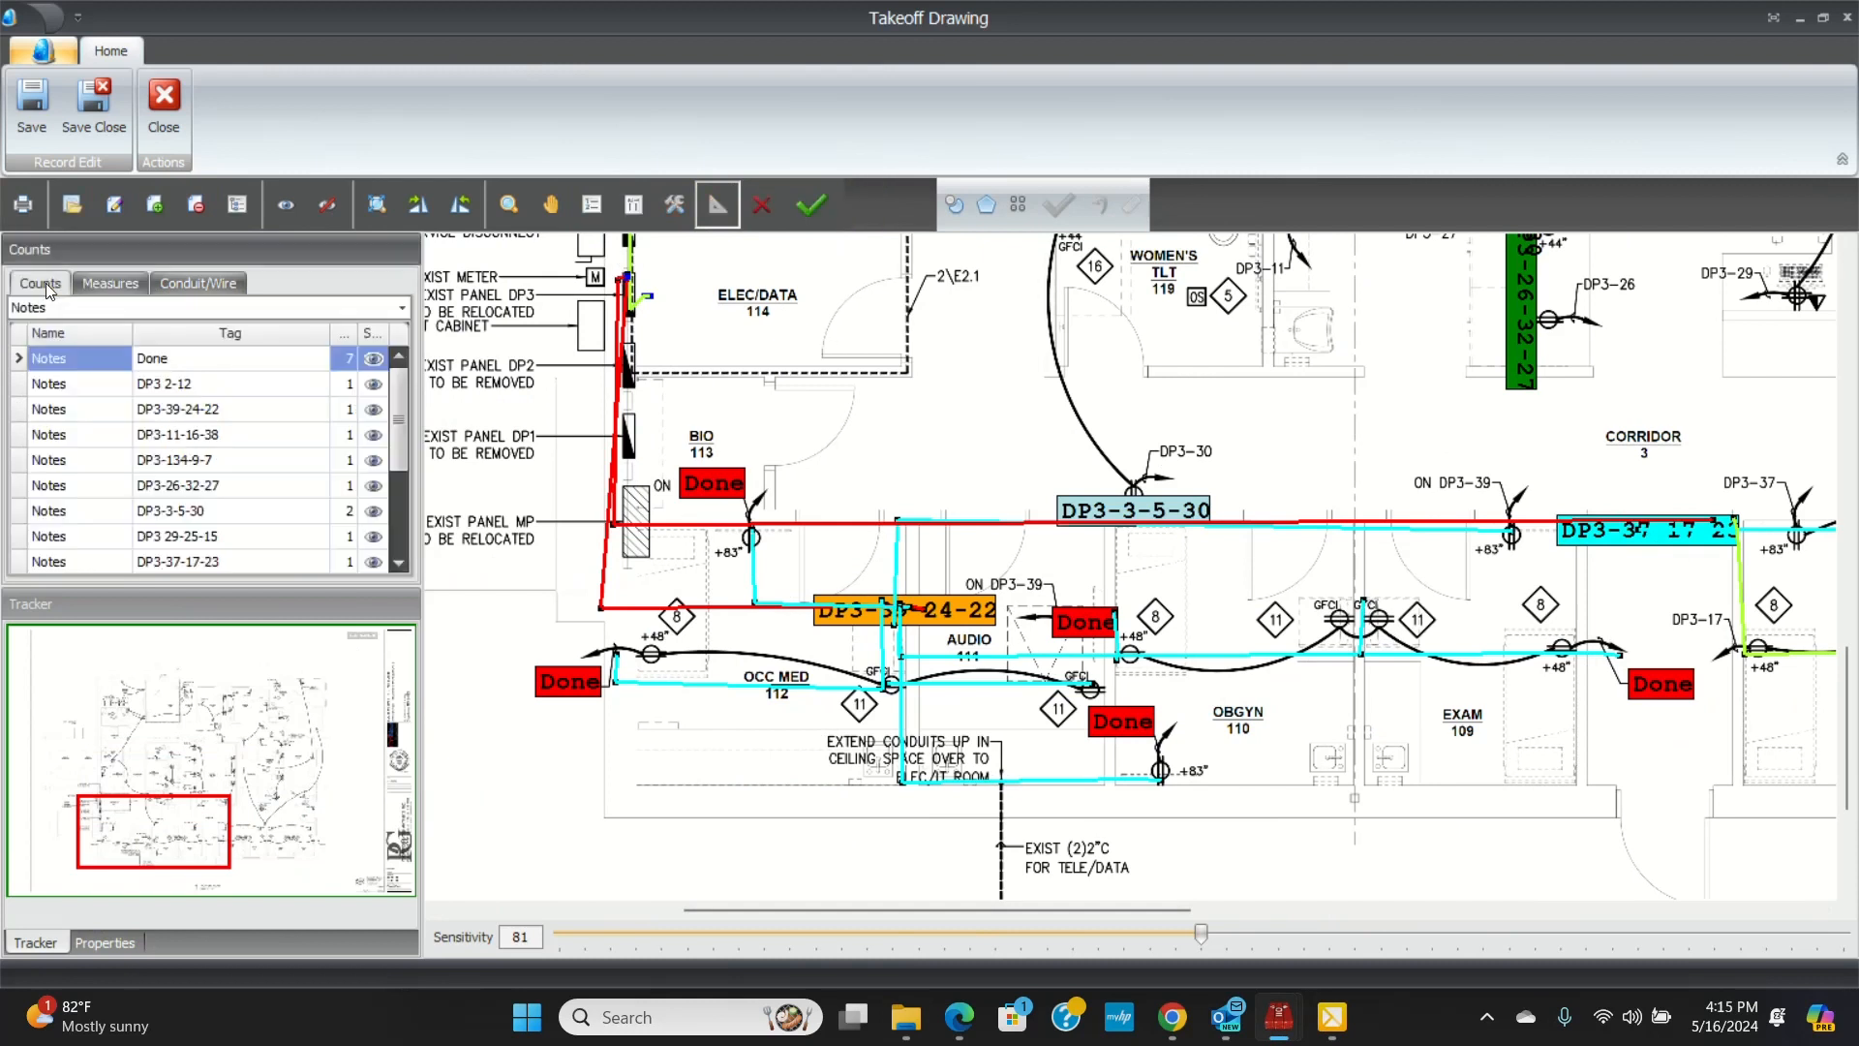
double_click(229, 357)
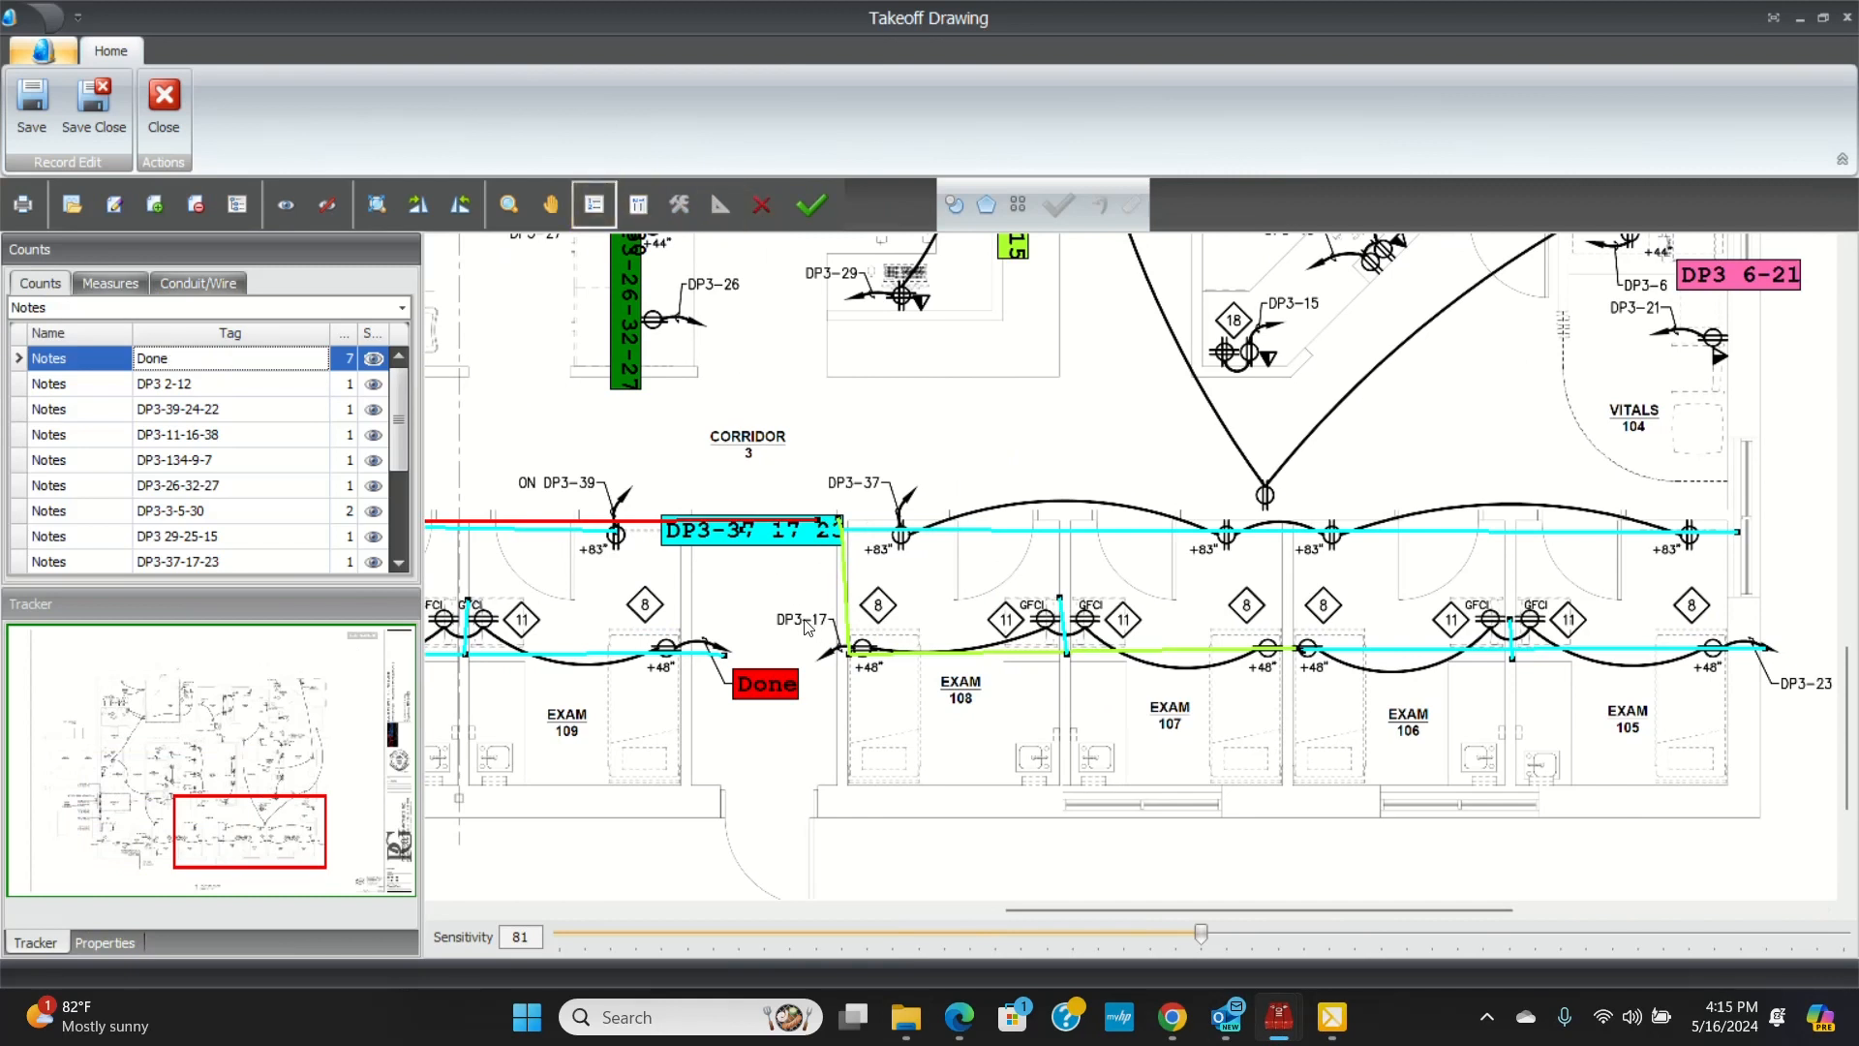
click(802, 617)
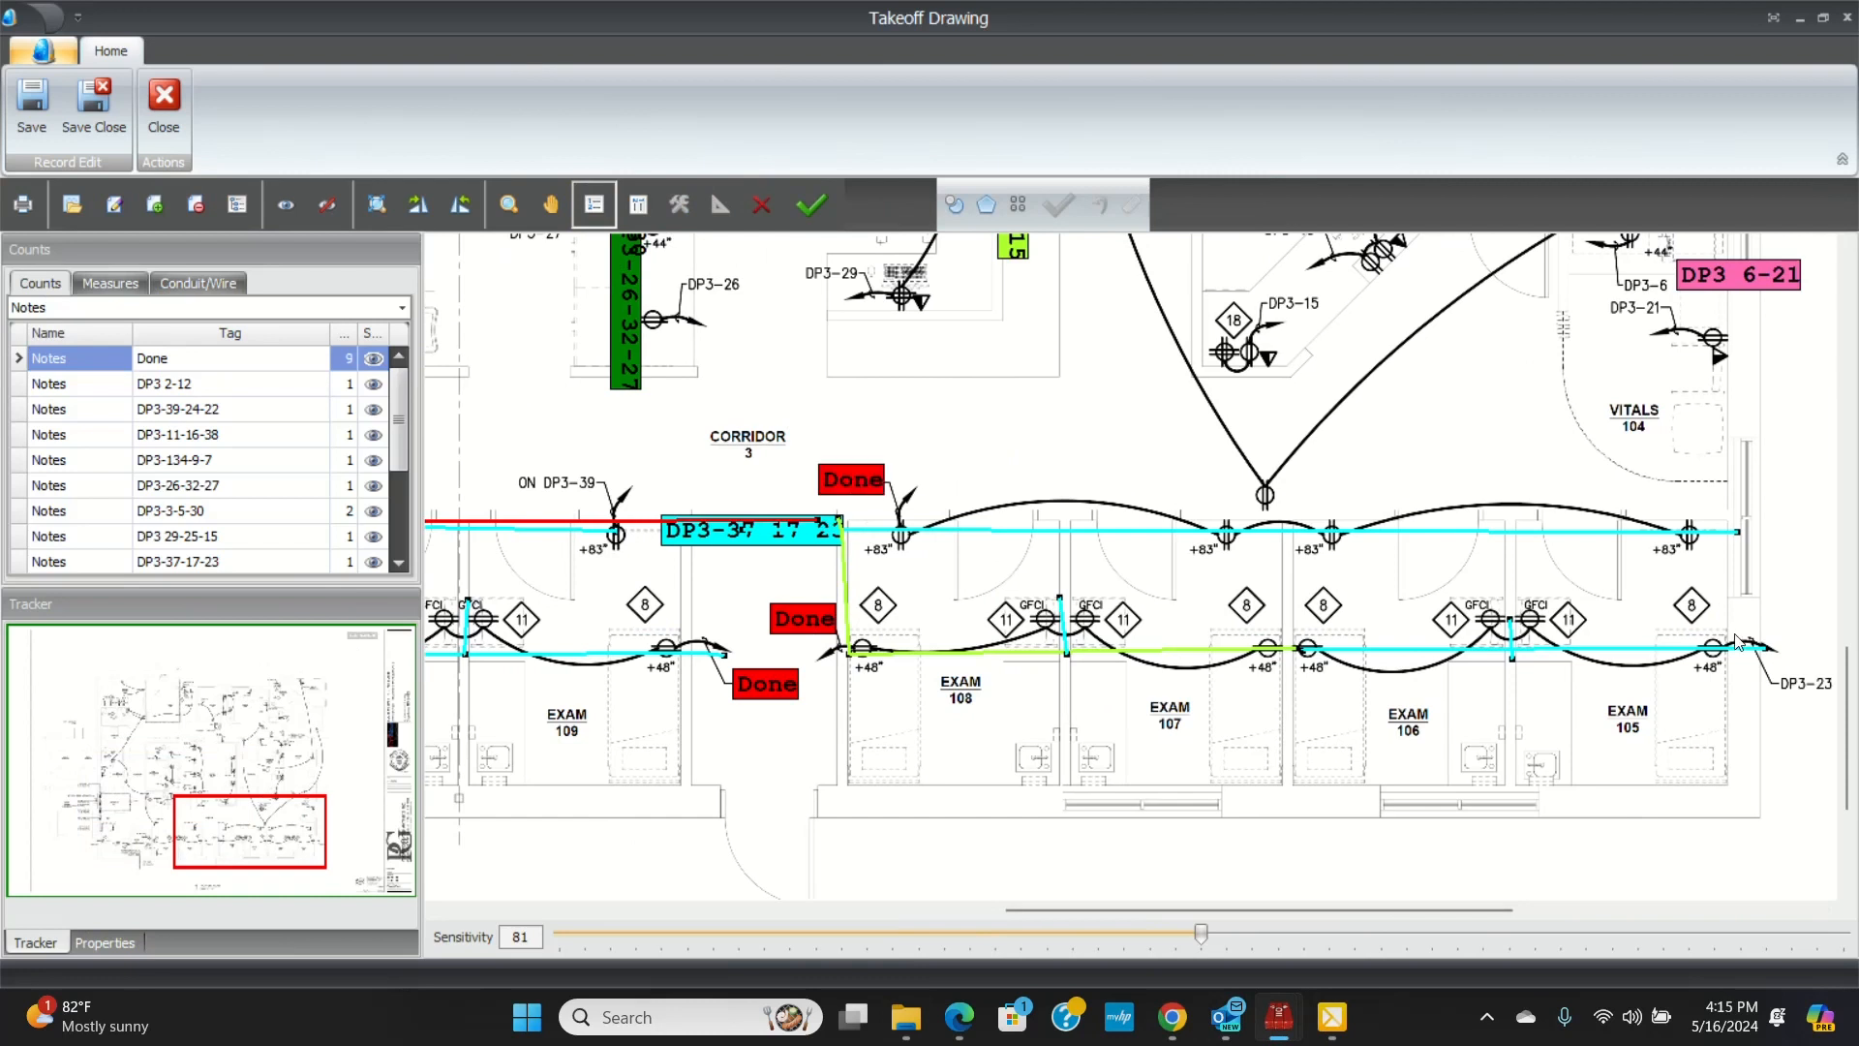
click(1799, 686)
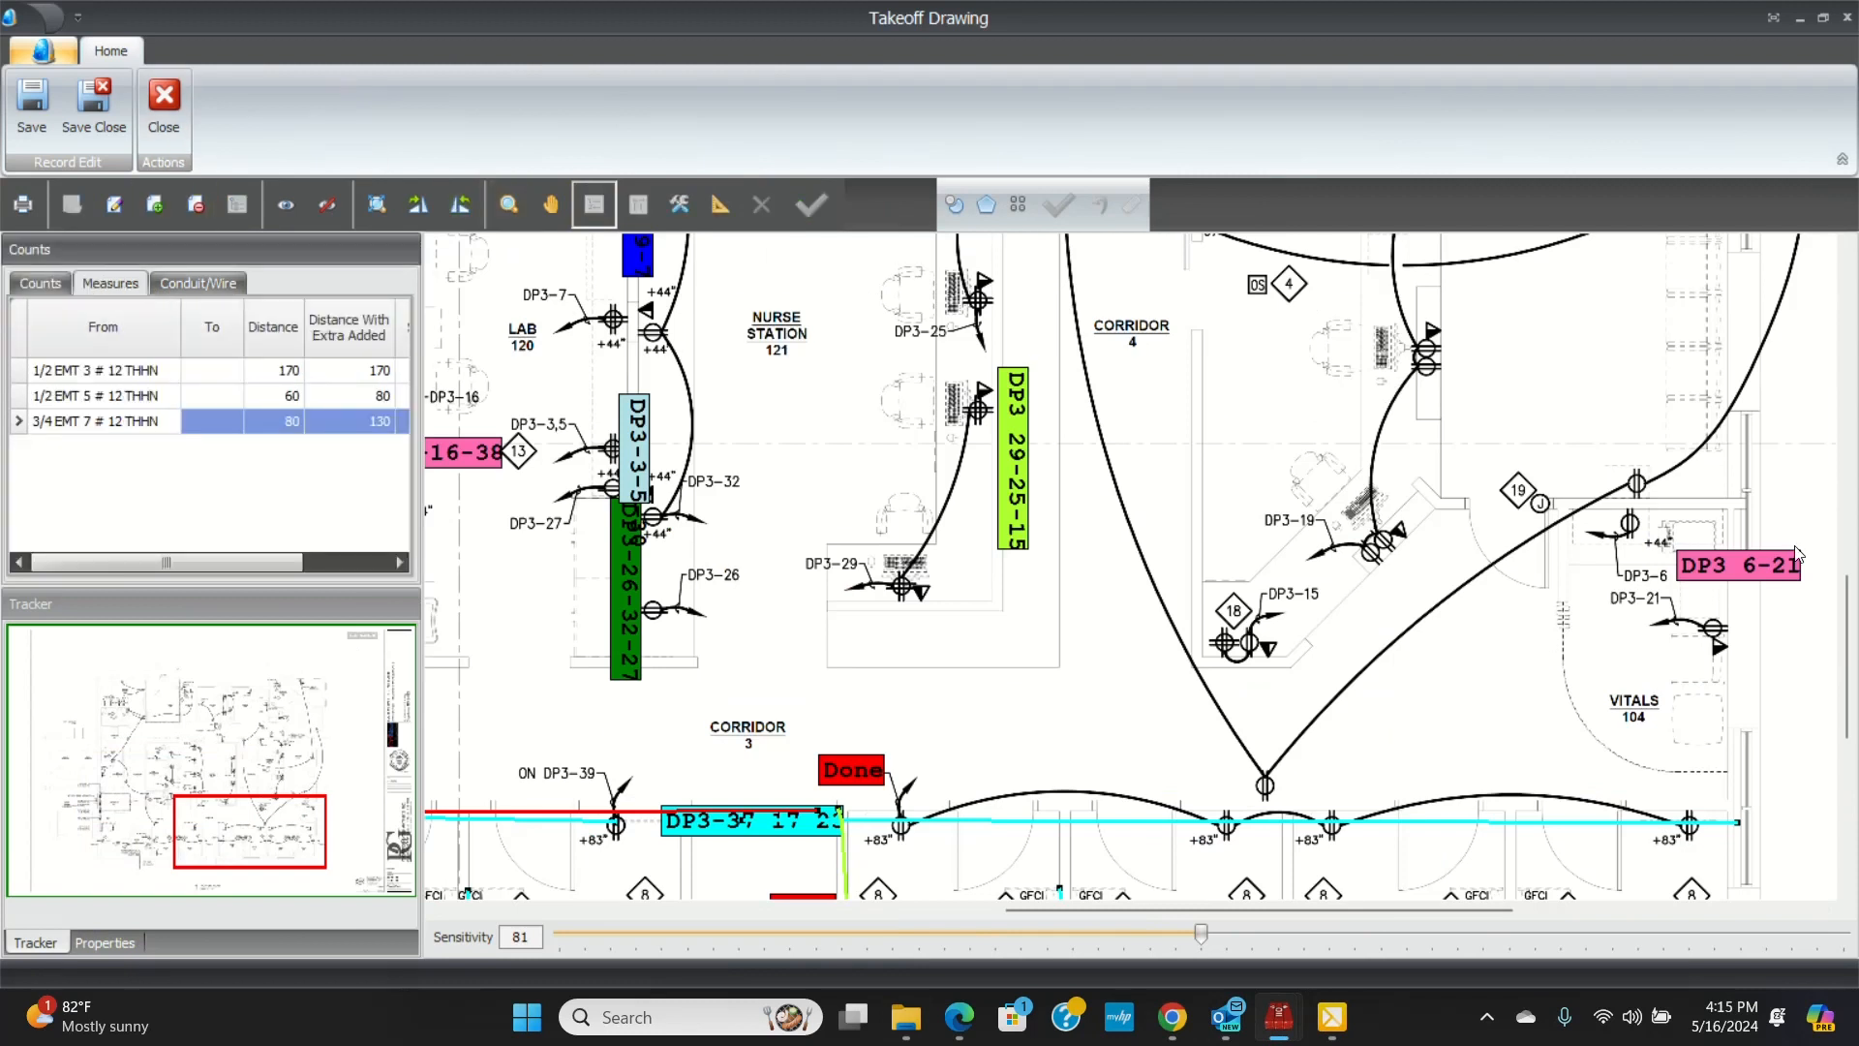
- Extend the 1/2 EMT 5 run to 140 ft and select the 1/2 EMT 3 run to lengthen toward DP3 6-21
click(95, 395)
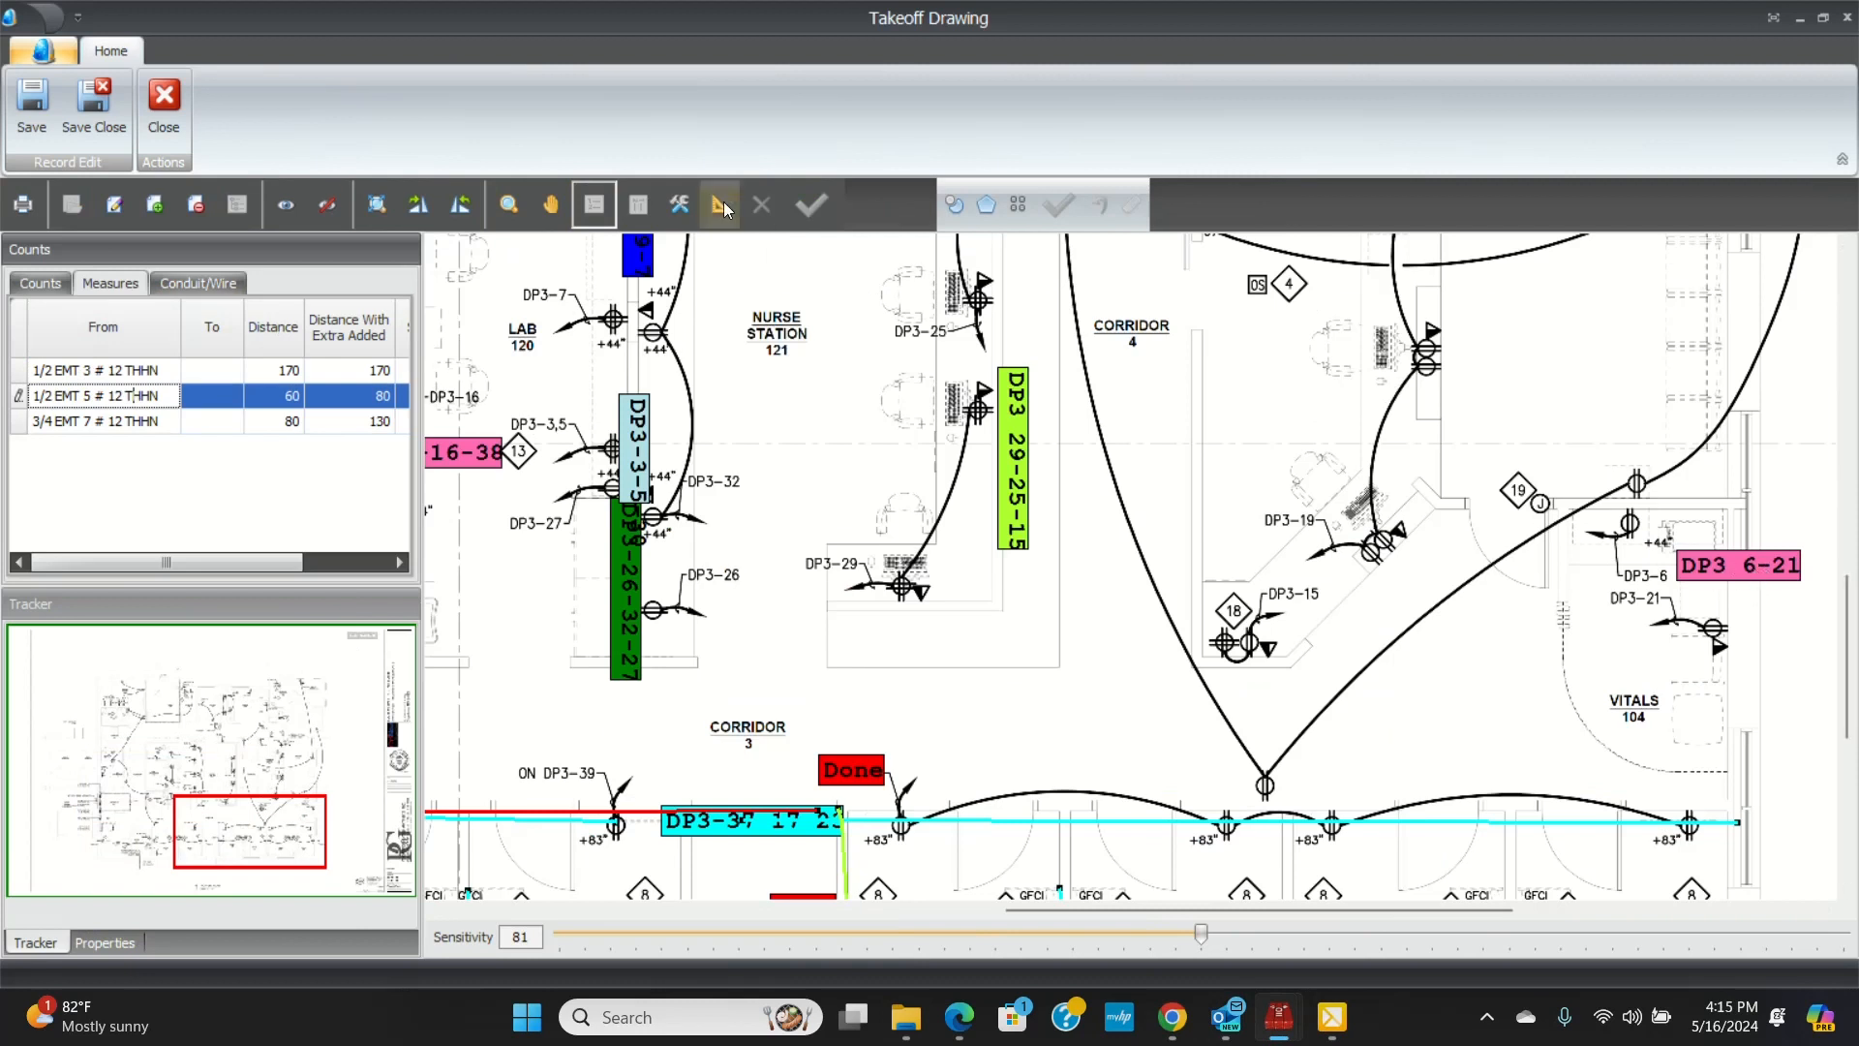
click(716, 203)
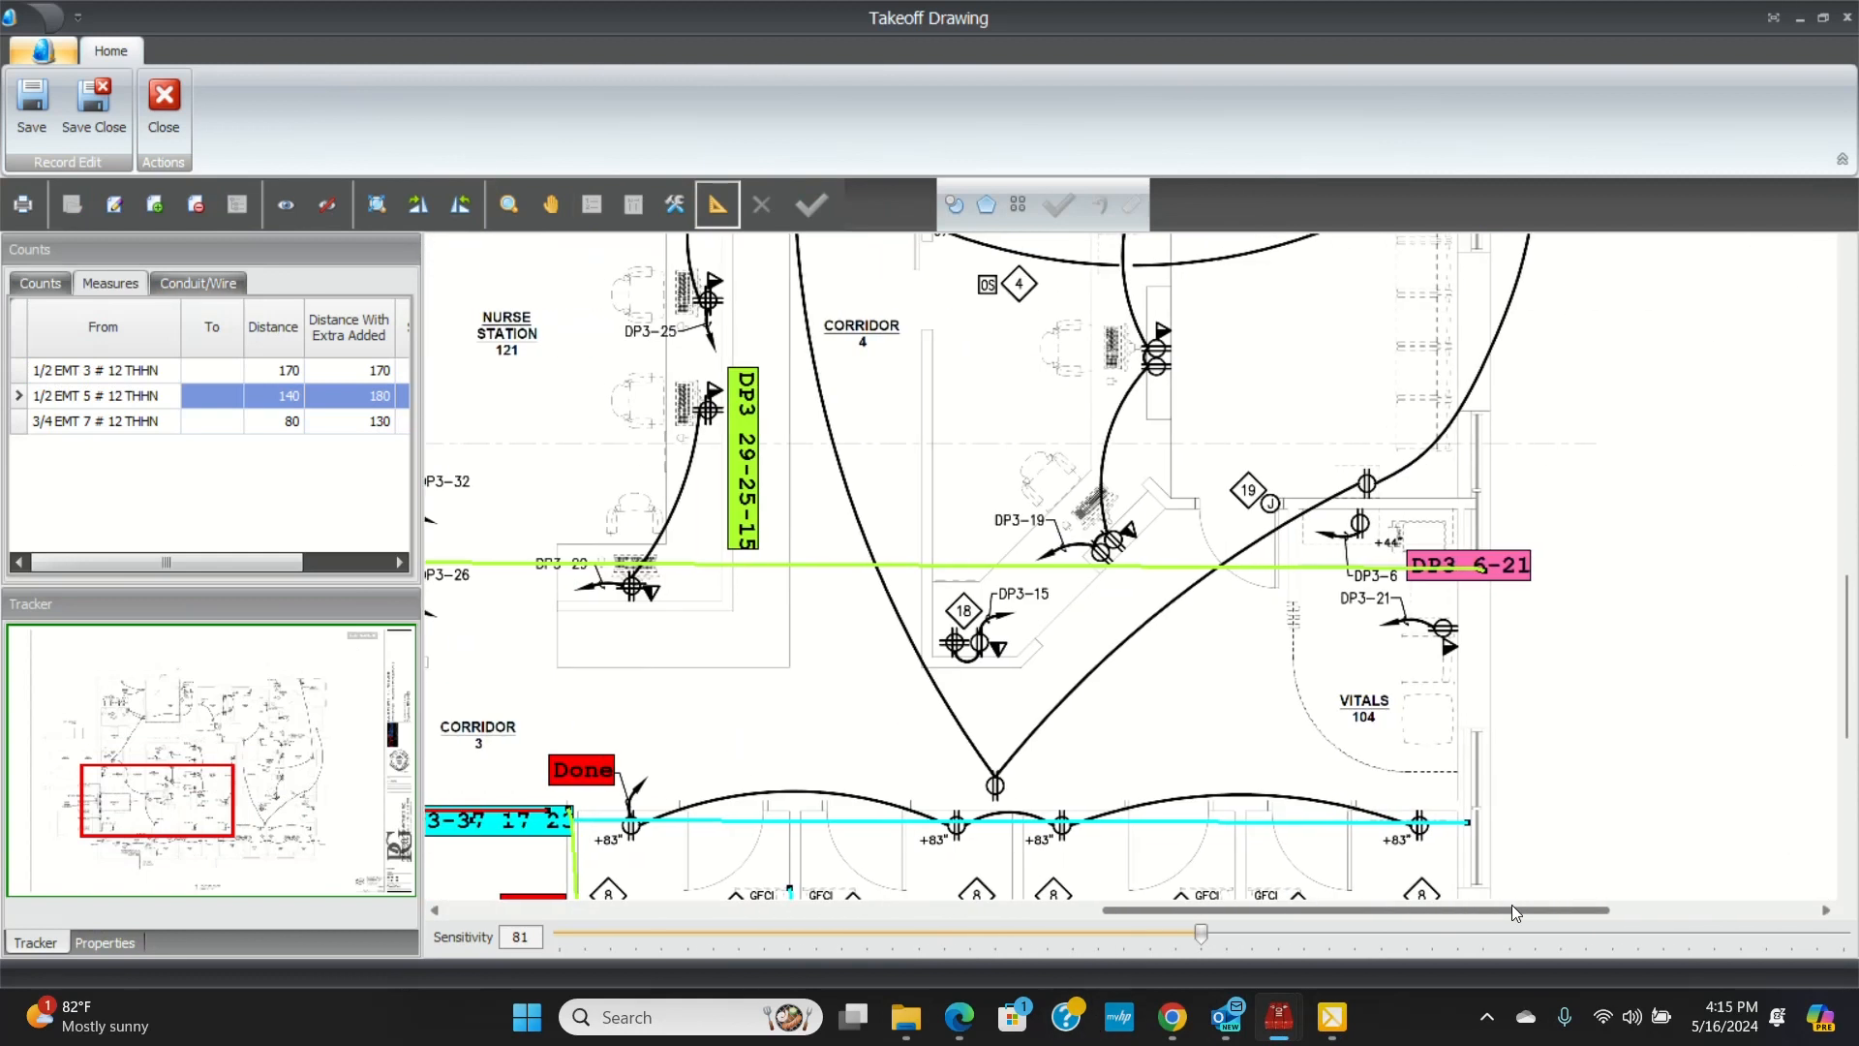
scroll(right, 3)
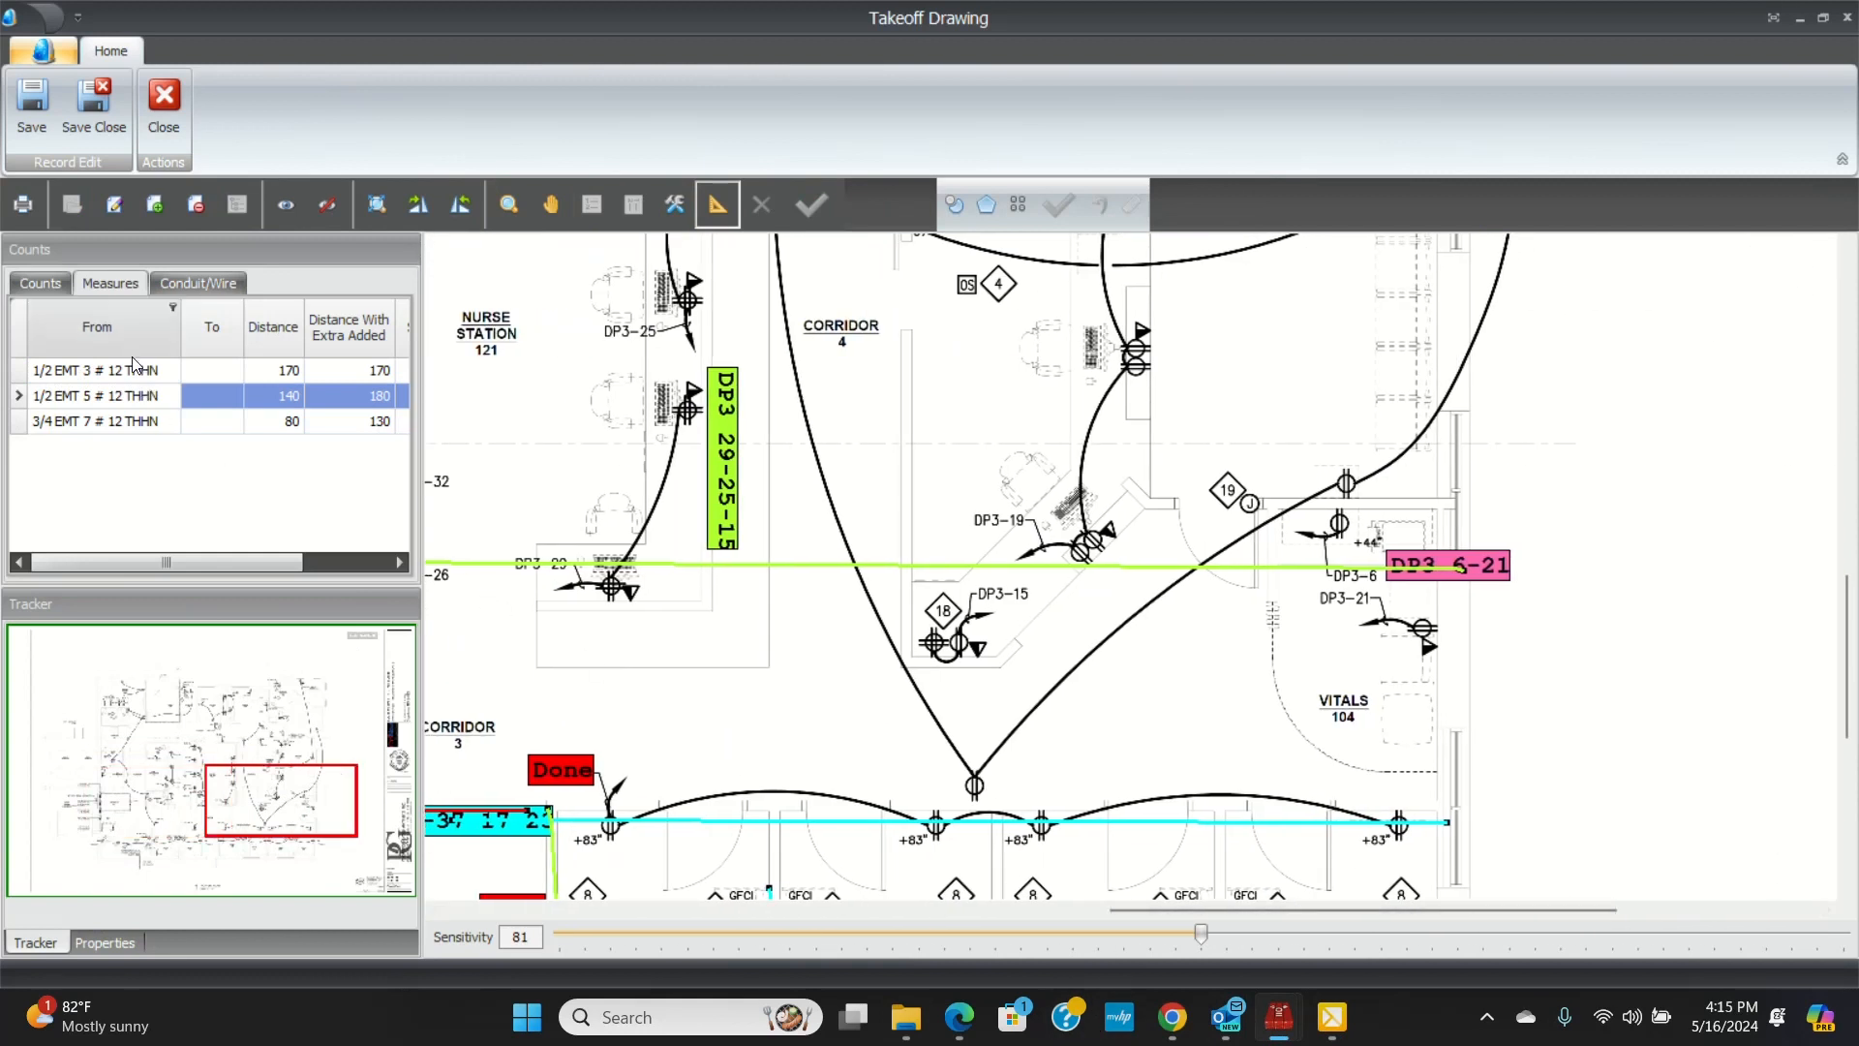
click(95, 368)
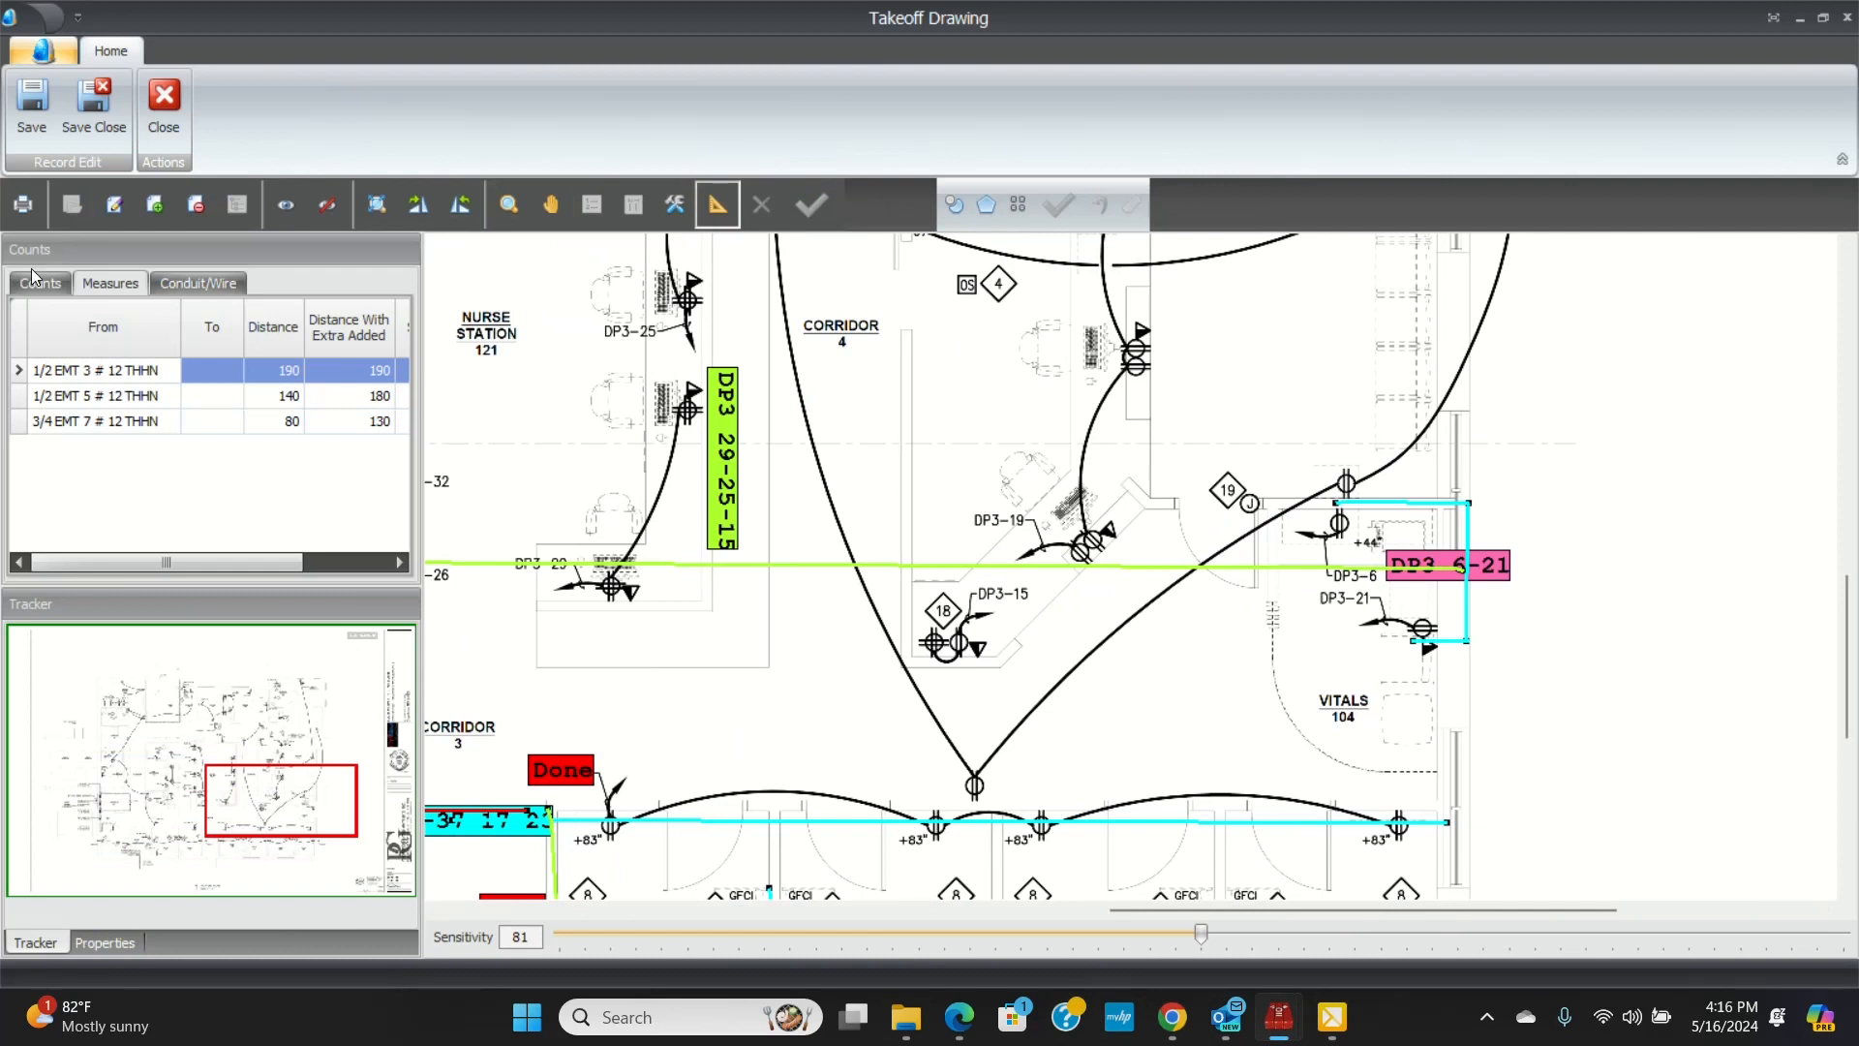
- Return to the Counts list to place Done markers on the DP3 6-21 outlets
click(39, 283)
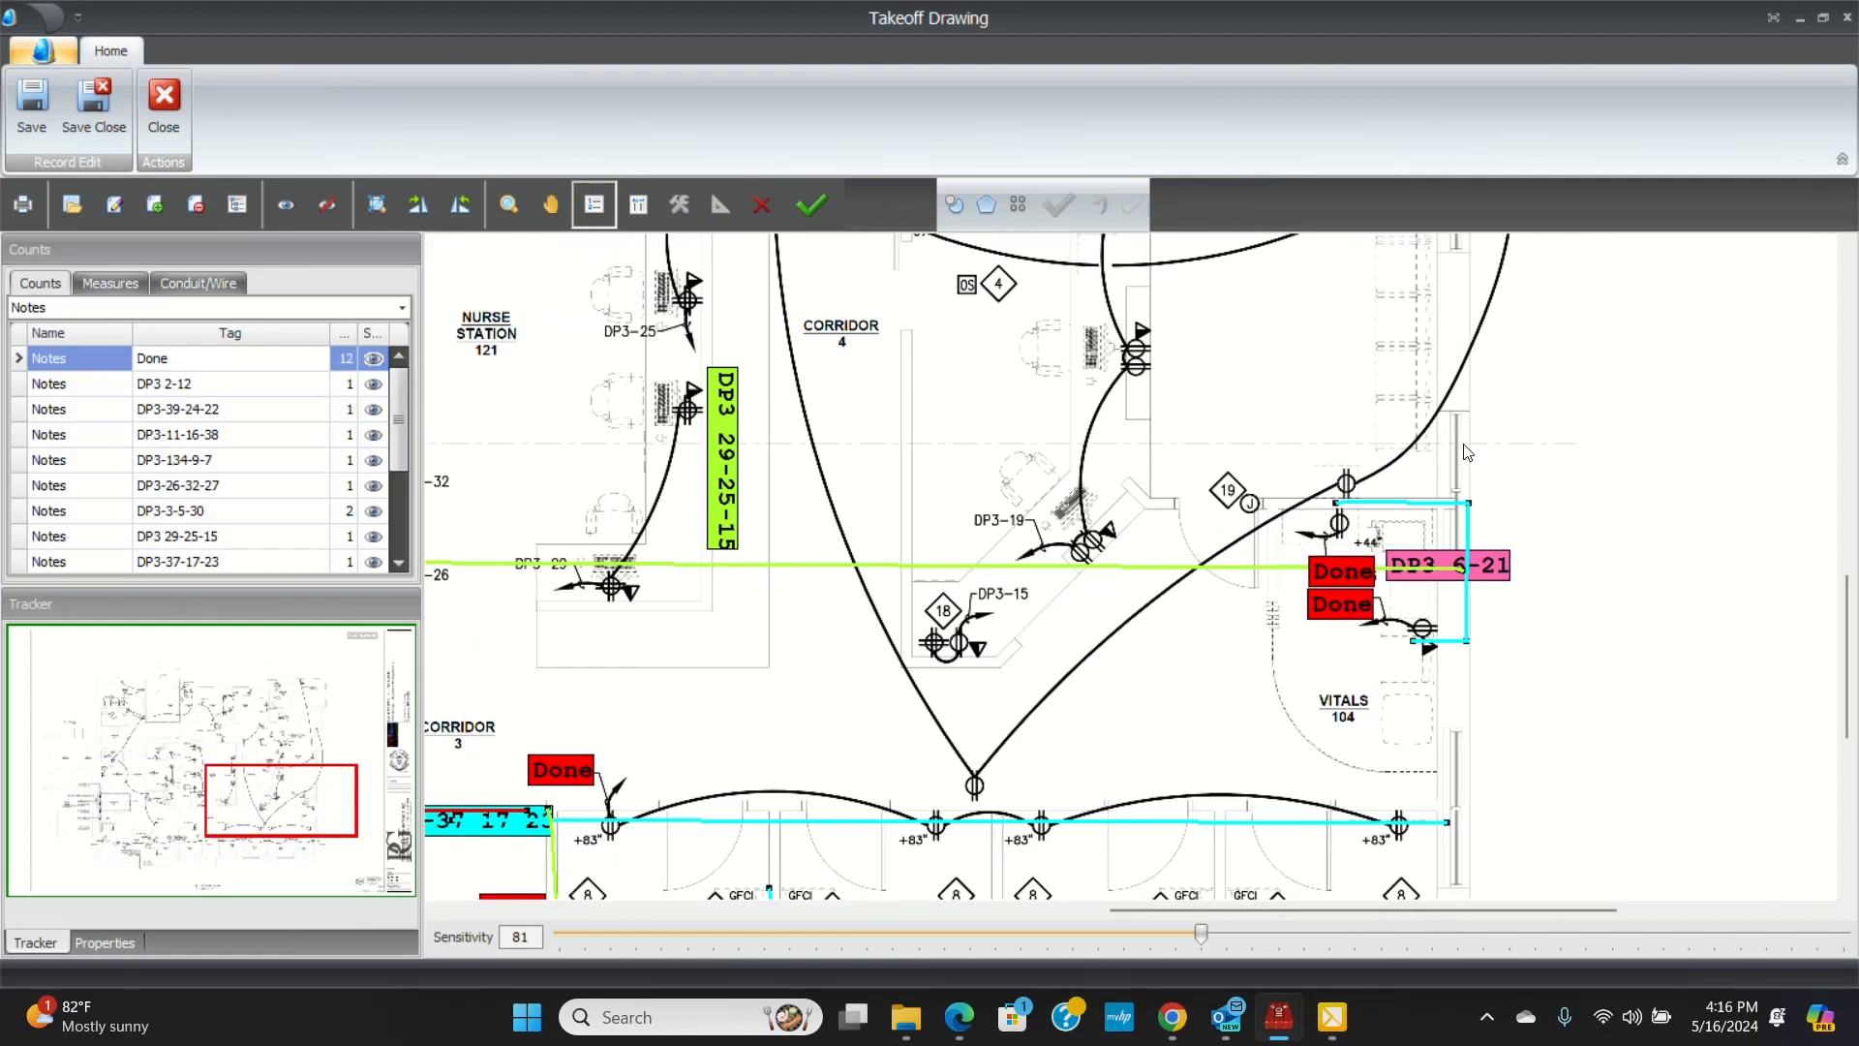
mouse_move(1302, 970)
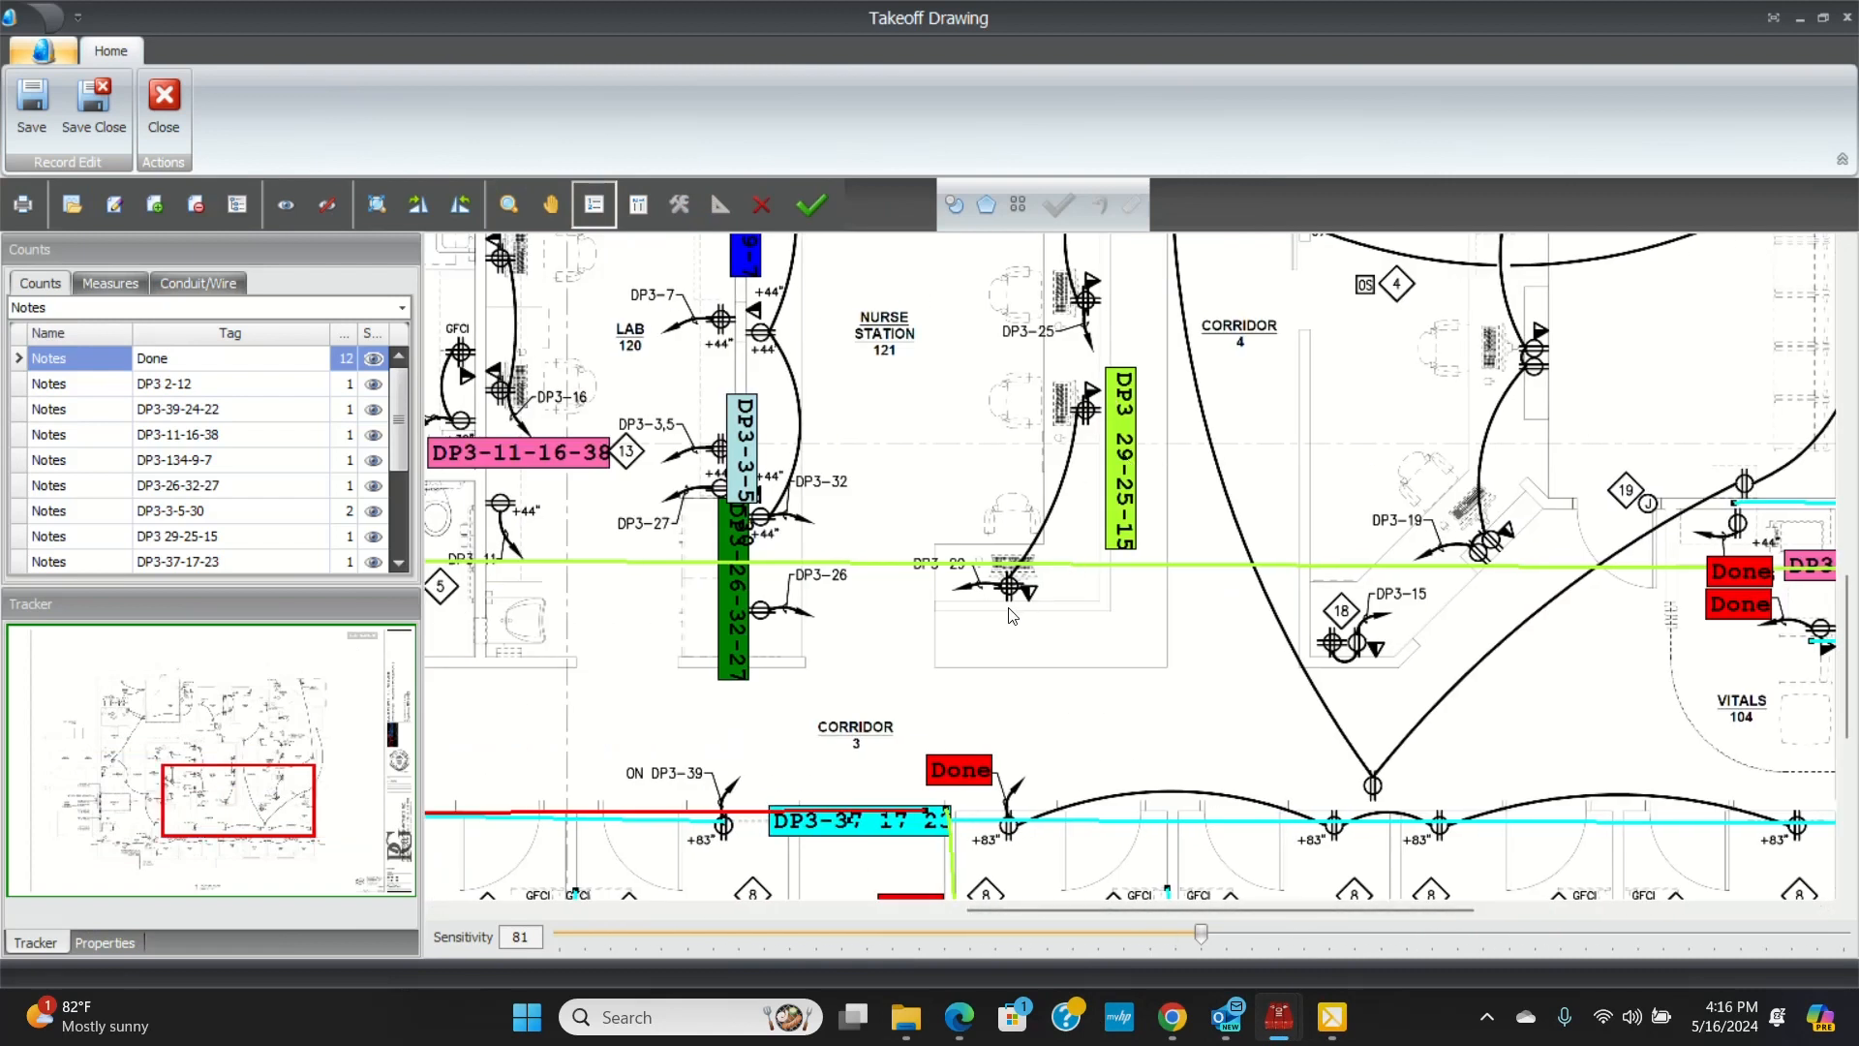
mouse_move(1133, 397)
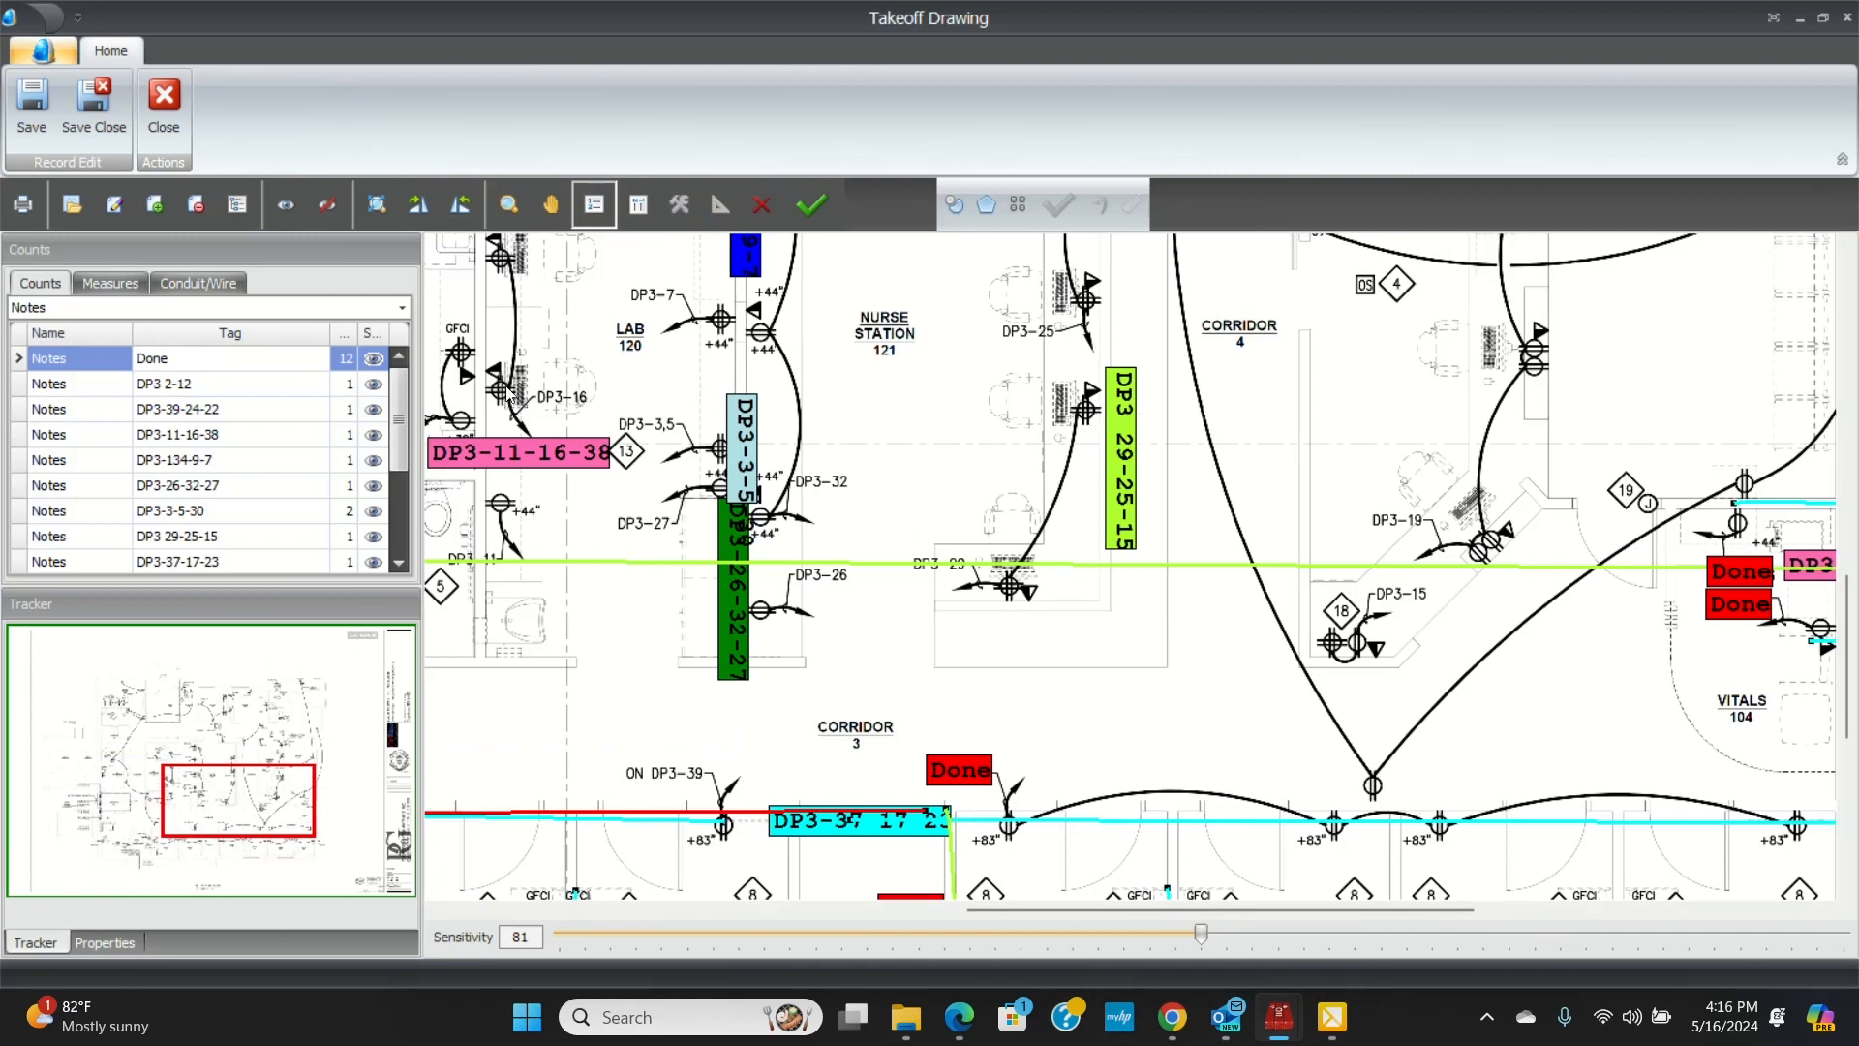
- Trace the 3/4 EMT 7 conduit run back to the panel, reaching 130 ft
click(108, 283)
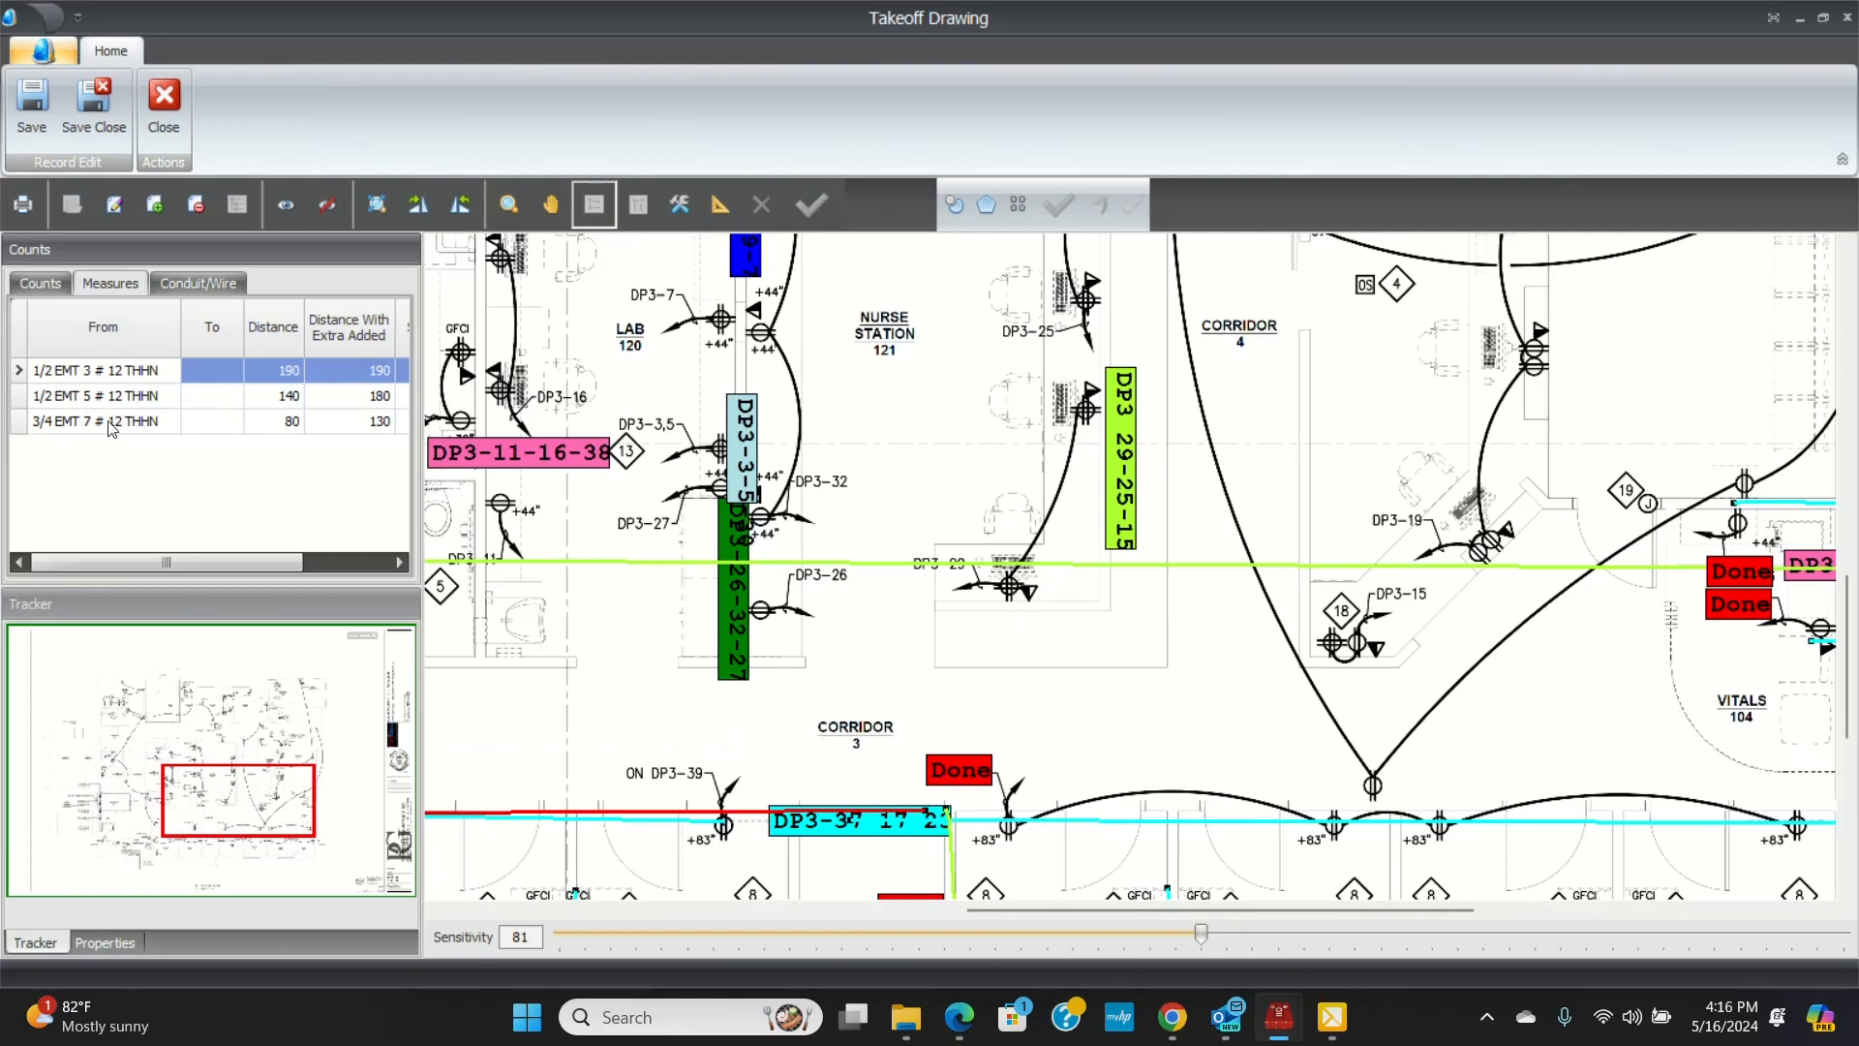
click(94, 421)
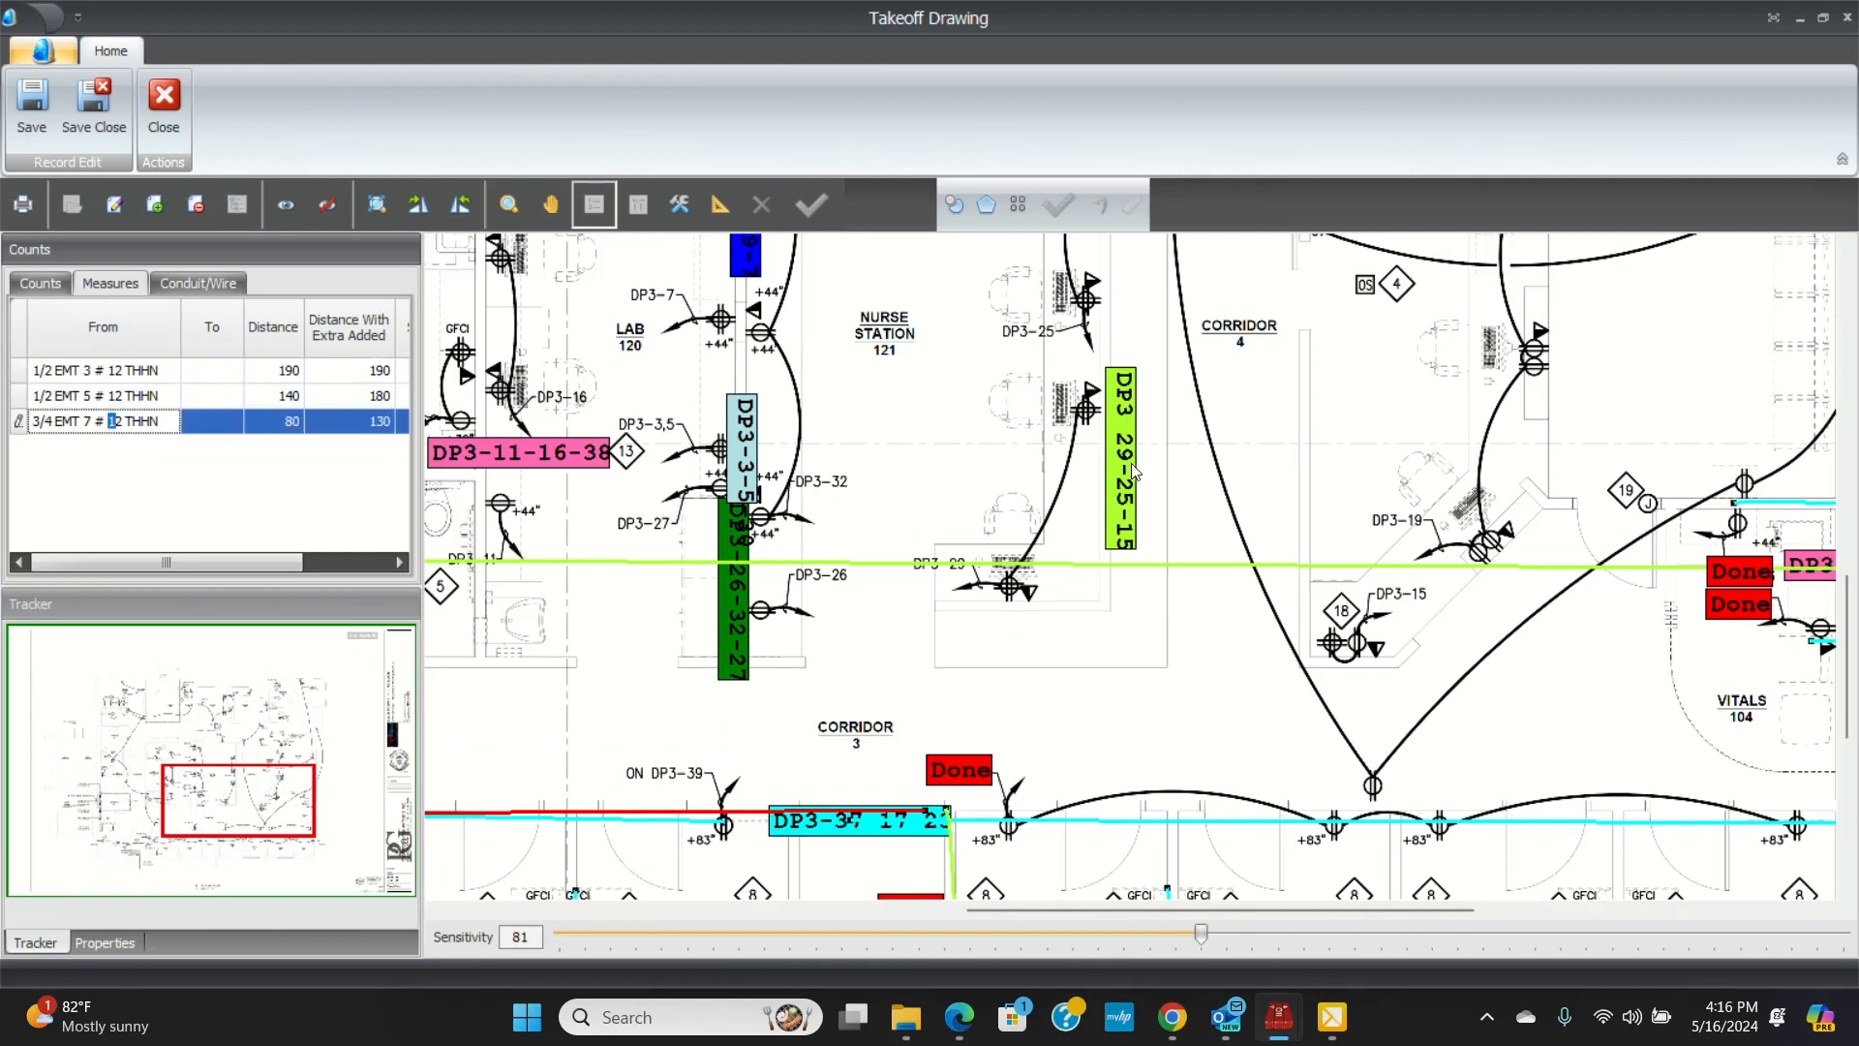
click(717, 203)
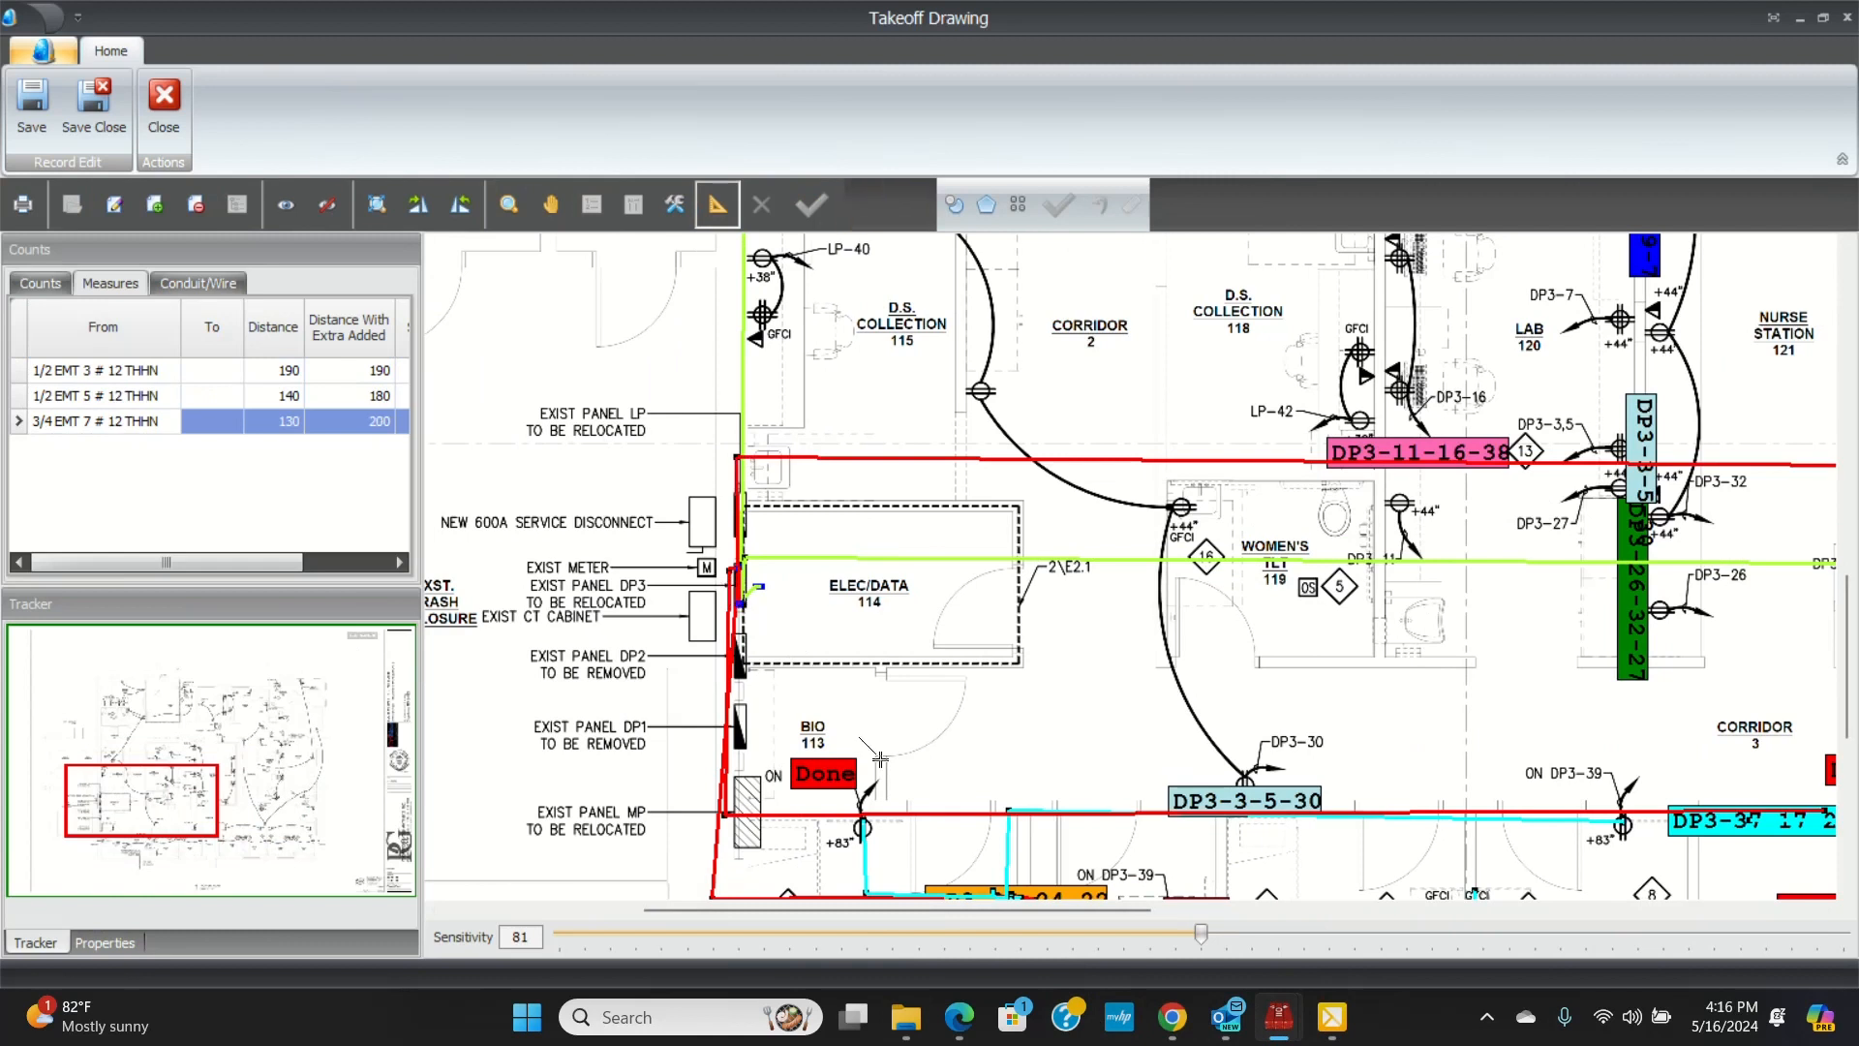
scroll(right, 3)
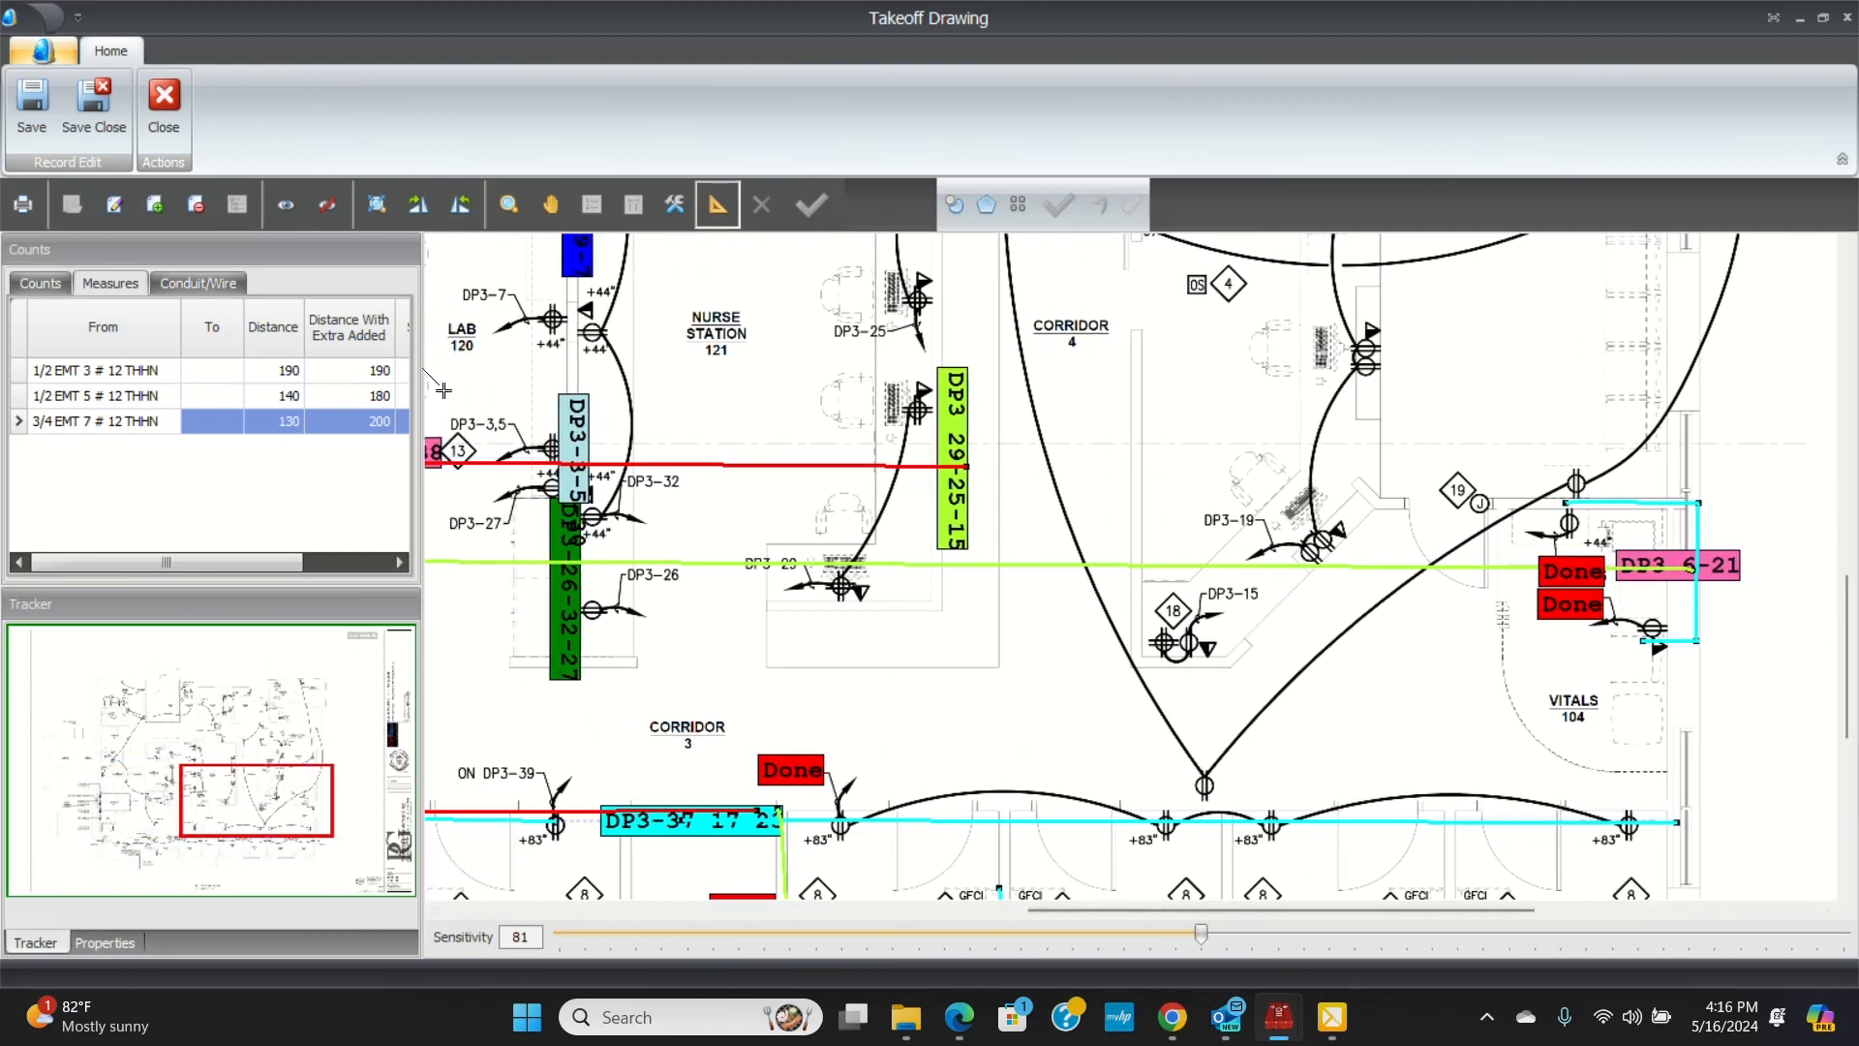
- Lengthen the 1/2 EMT 3 conduit run to 200 ft
click(100, 368)
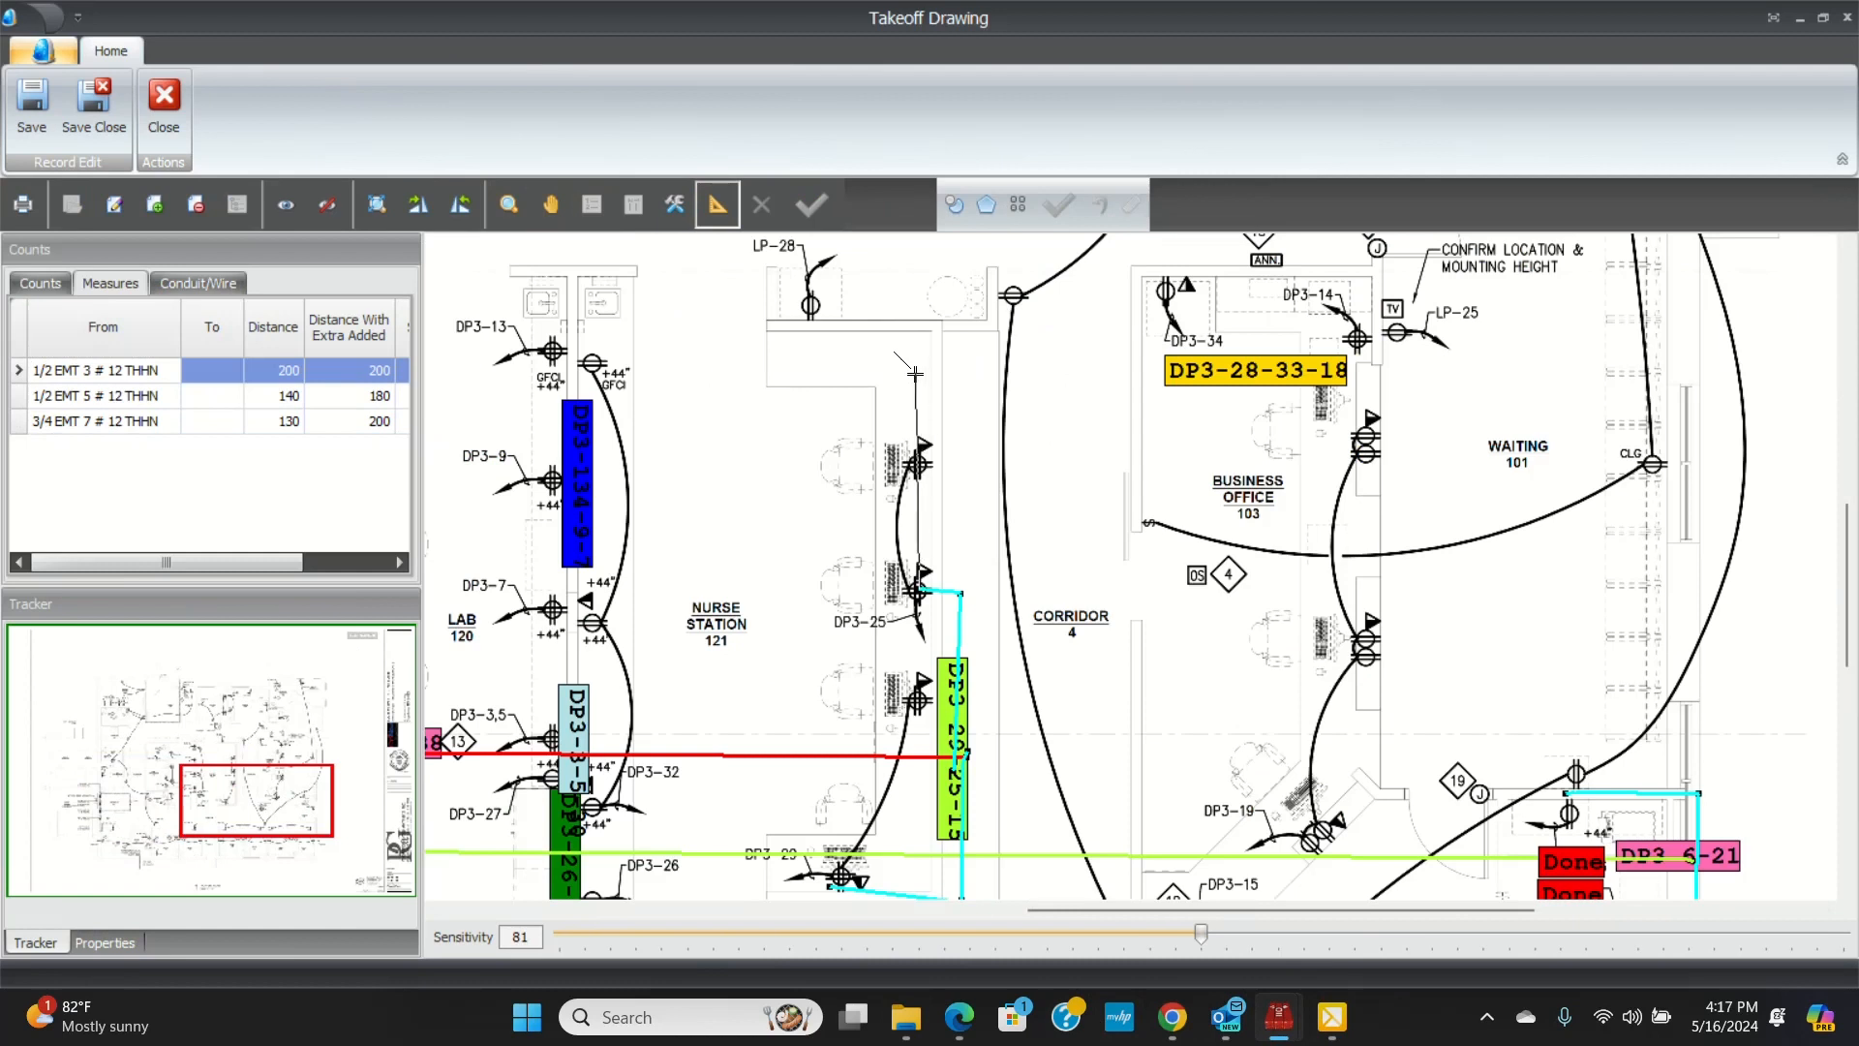
scroll(down, 3)
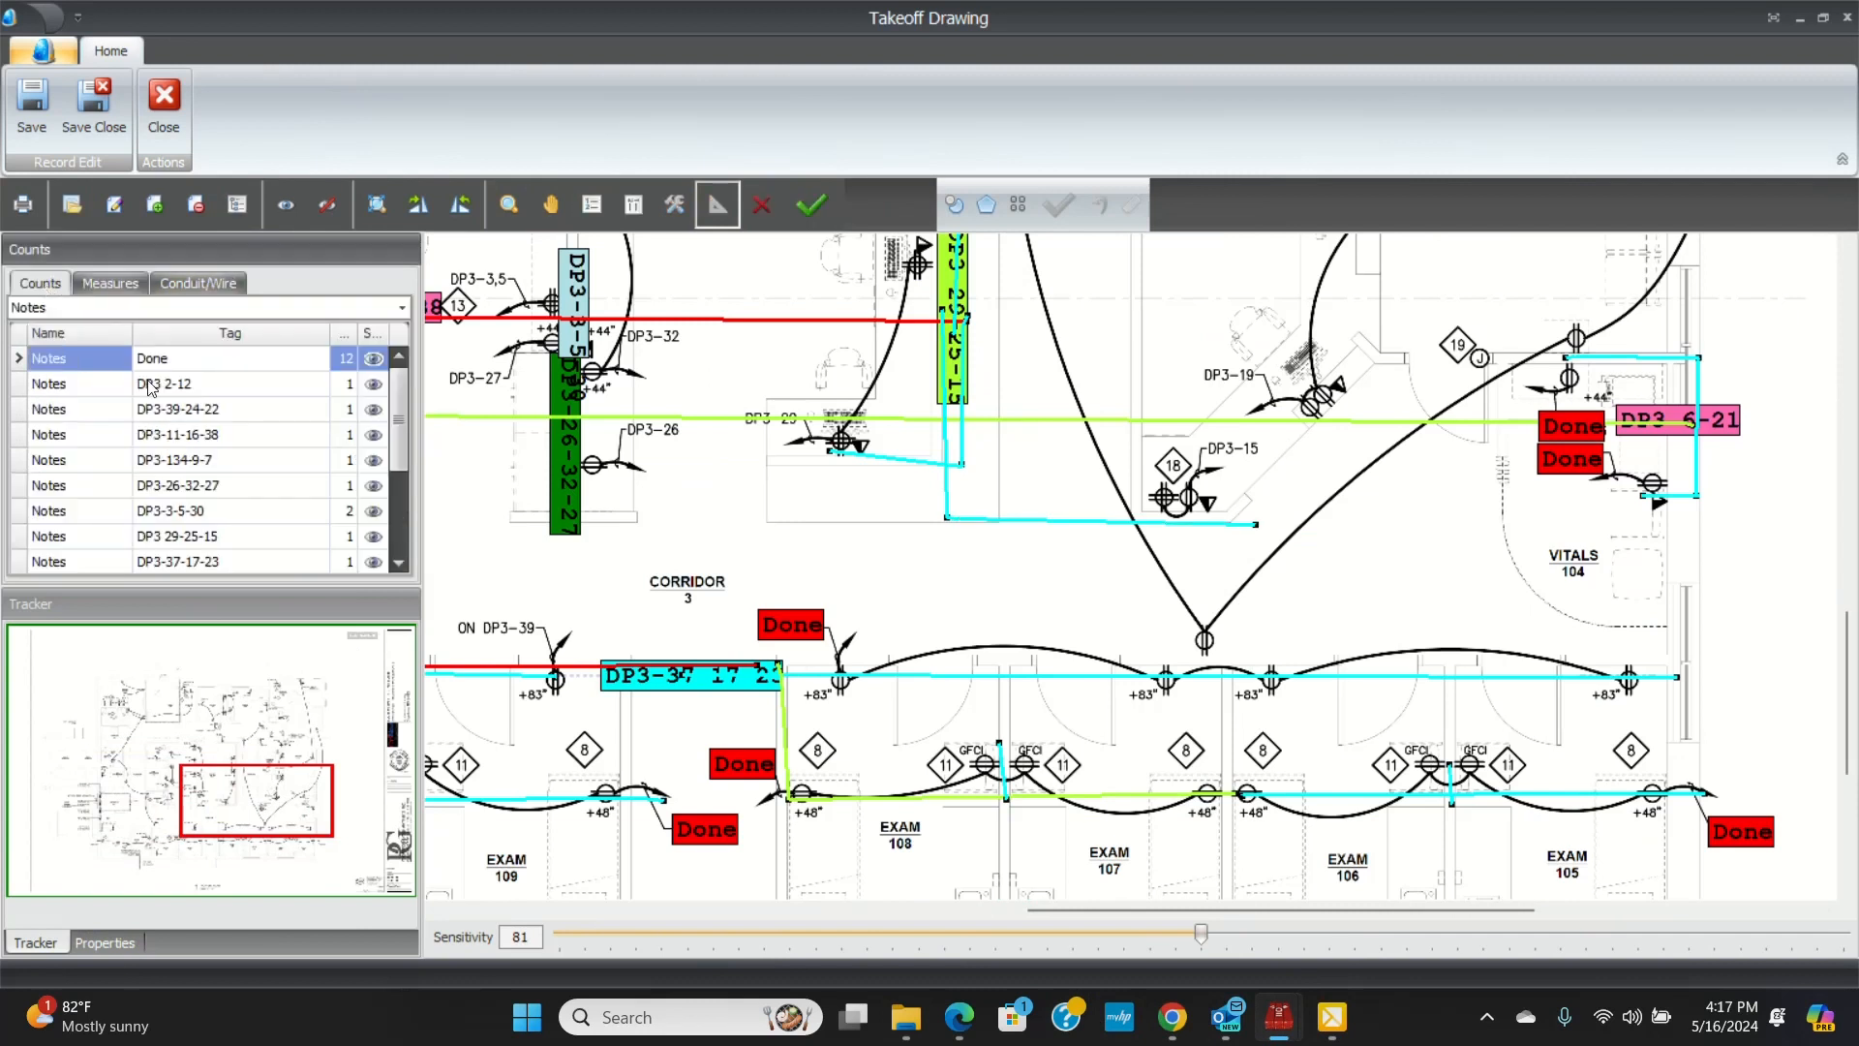
- Drop red Done notes on the nurse station and corridor outlets, then zoom to the whole power plan
double_click(151, 359)
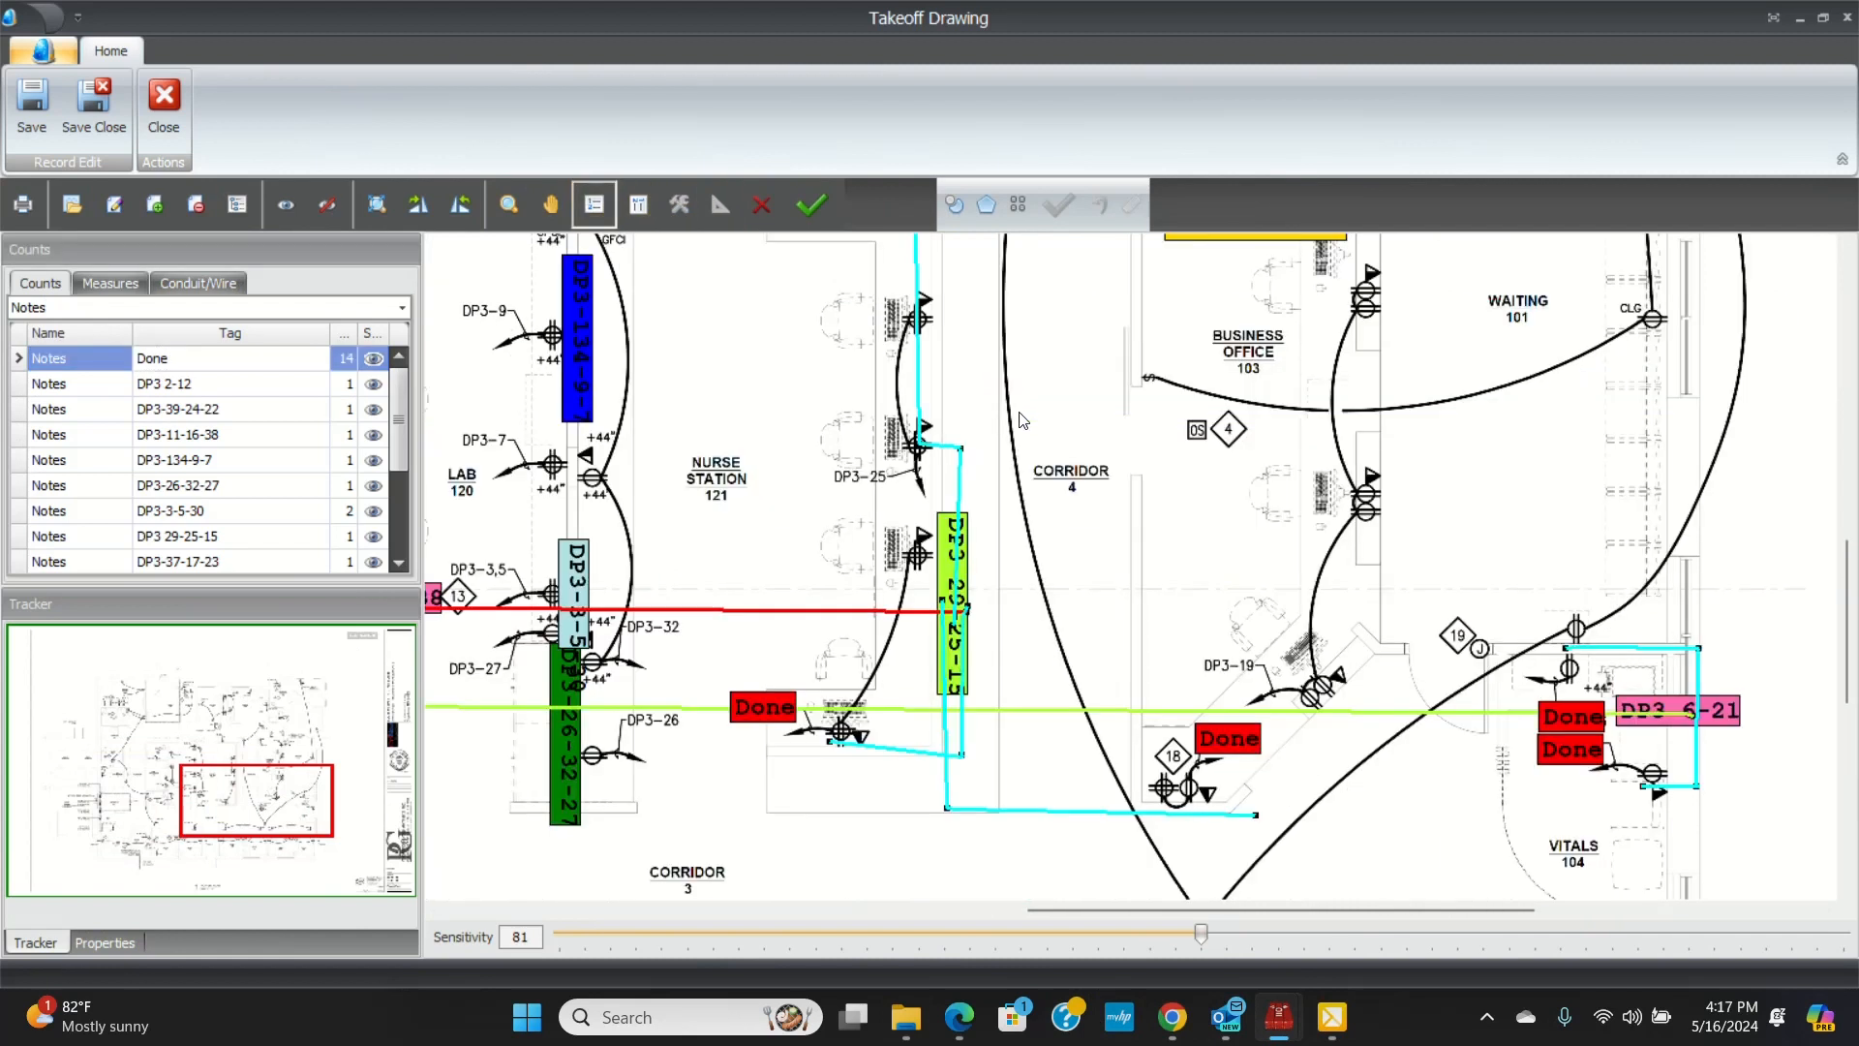
click(856, 475)
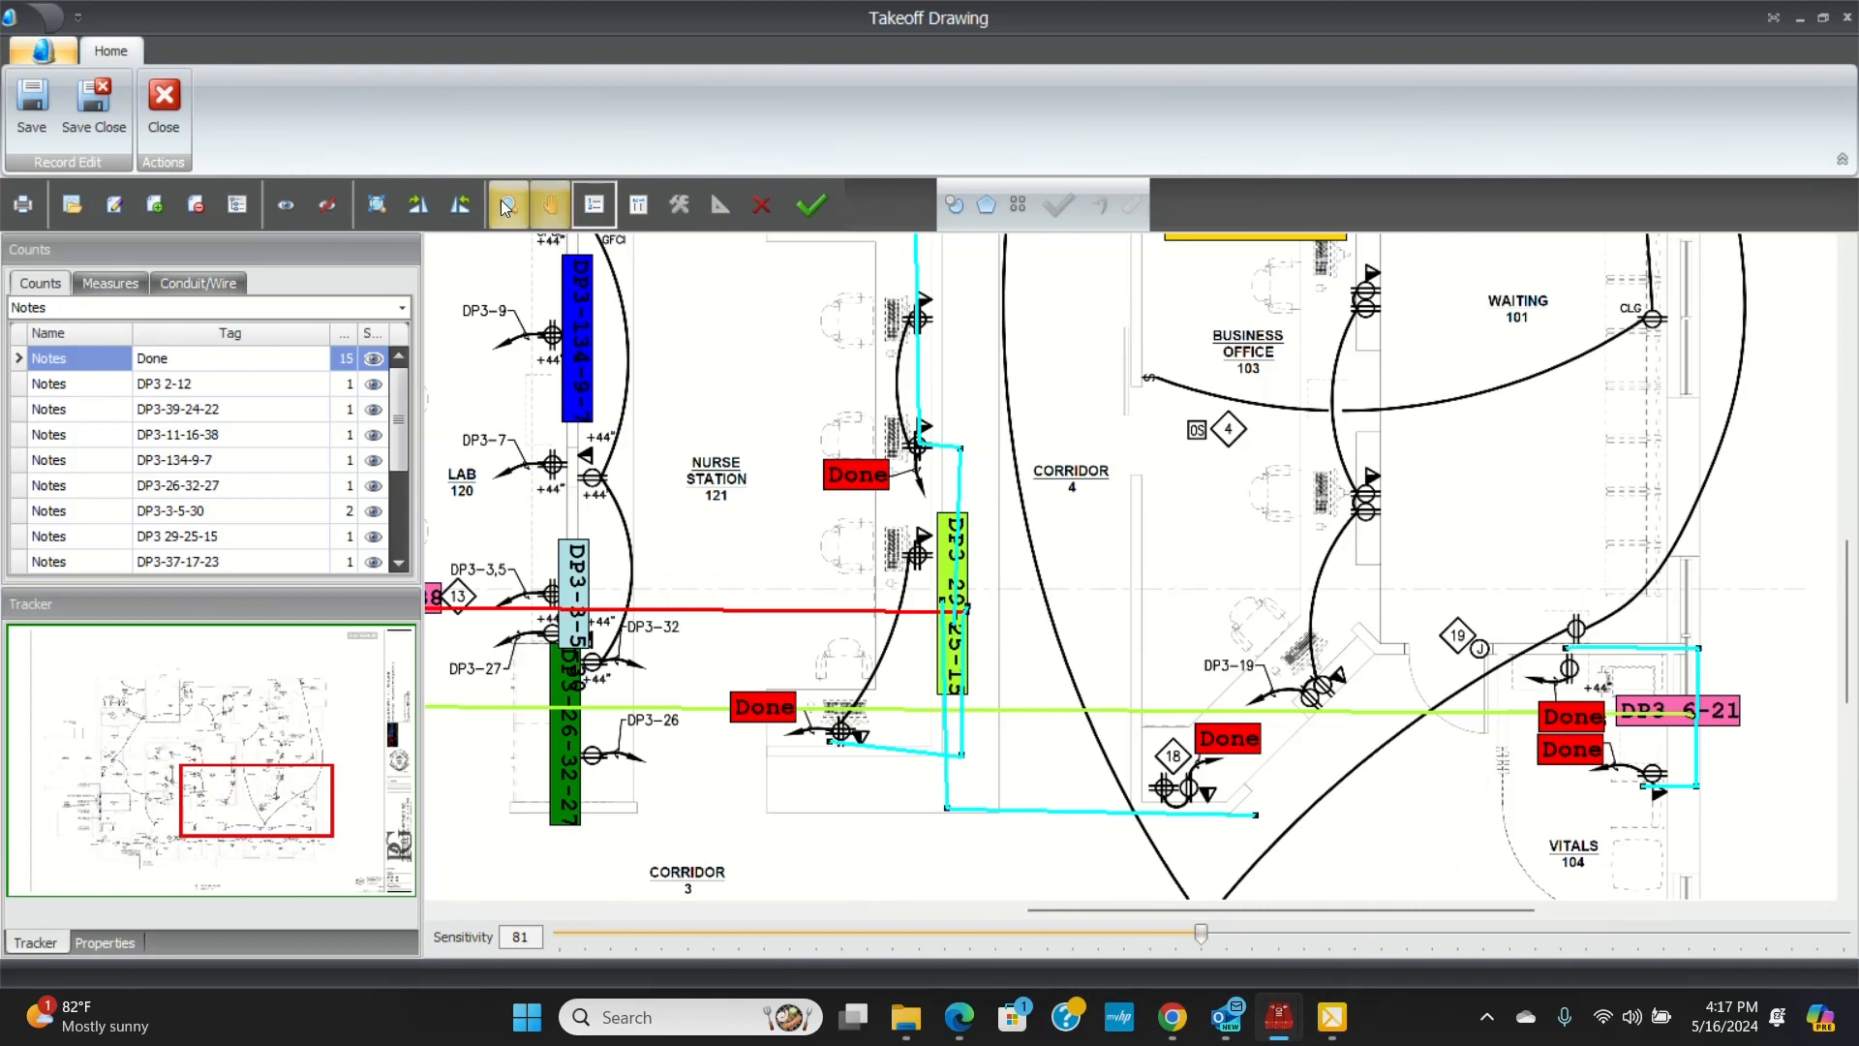
click(510, 203)
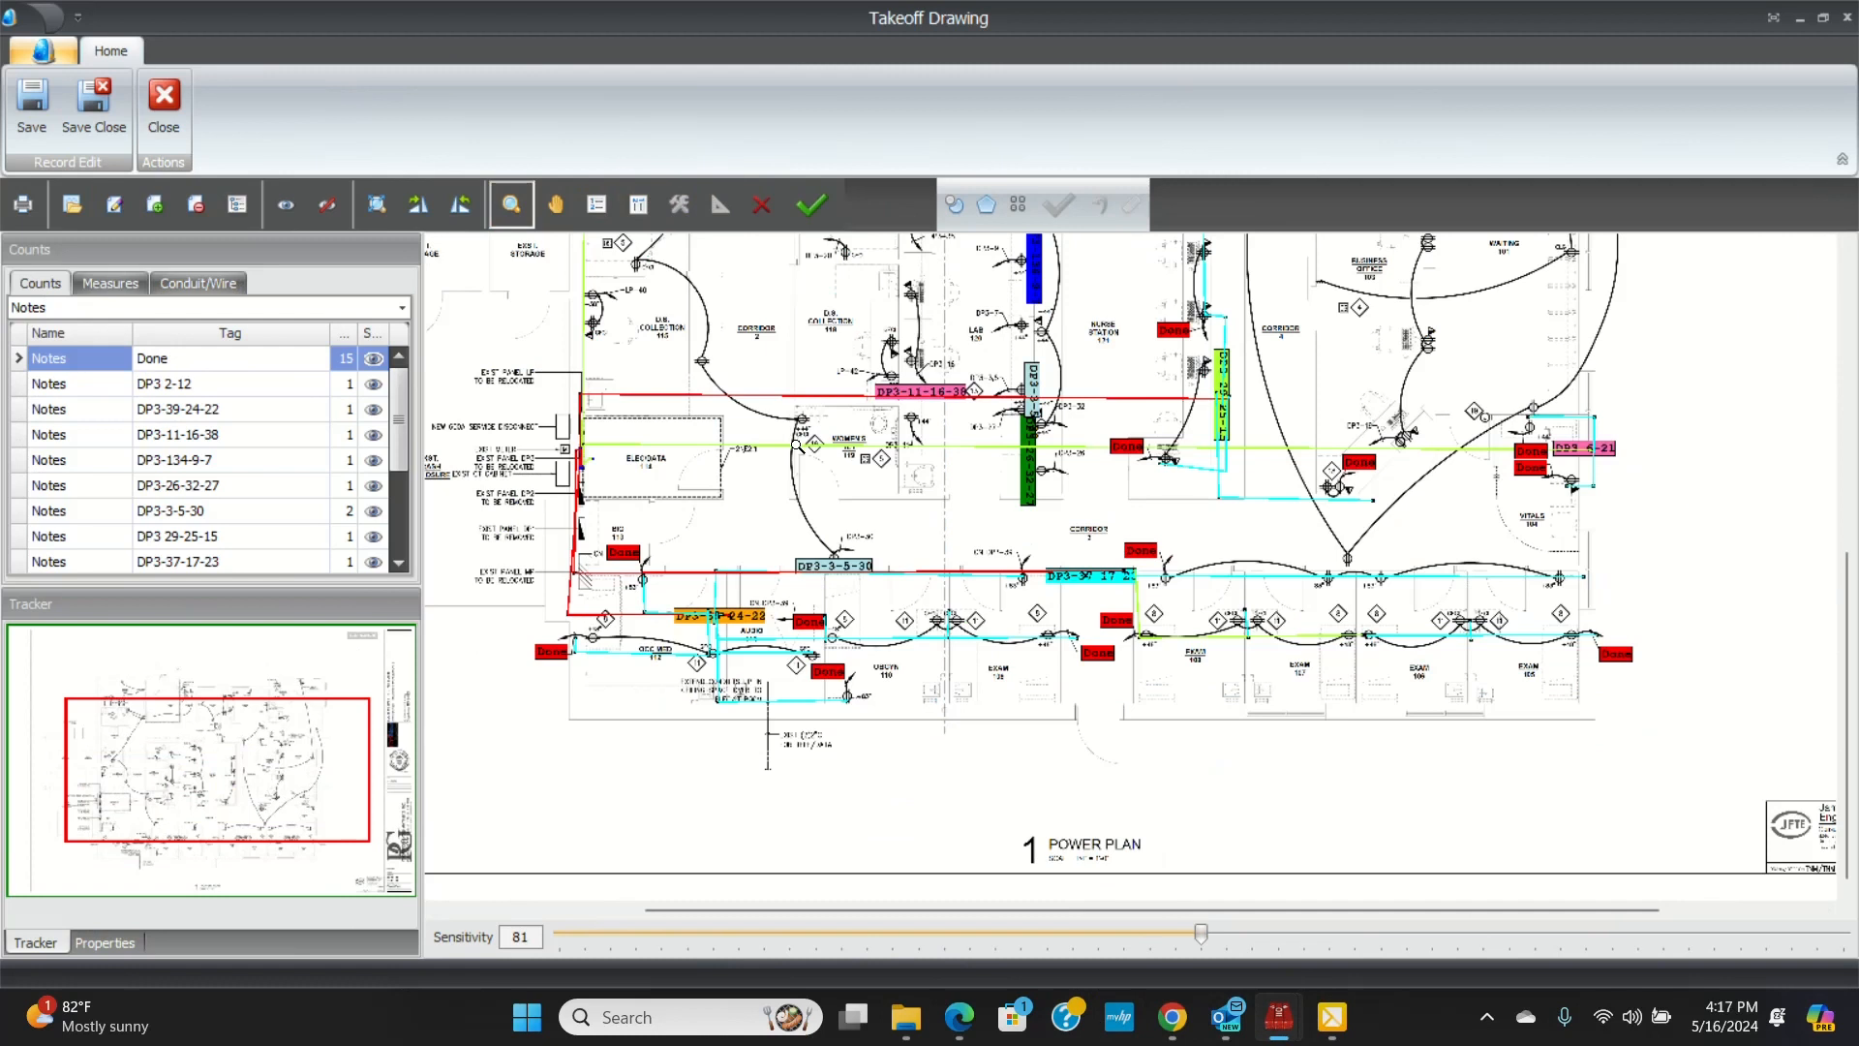
mouse_move(831, 352)
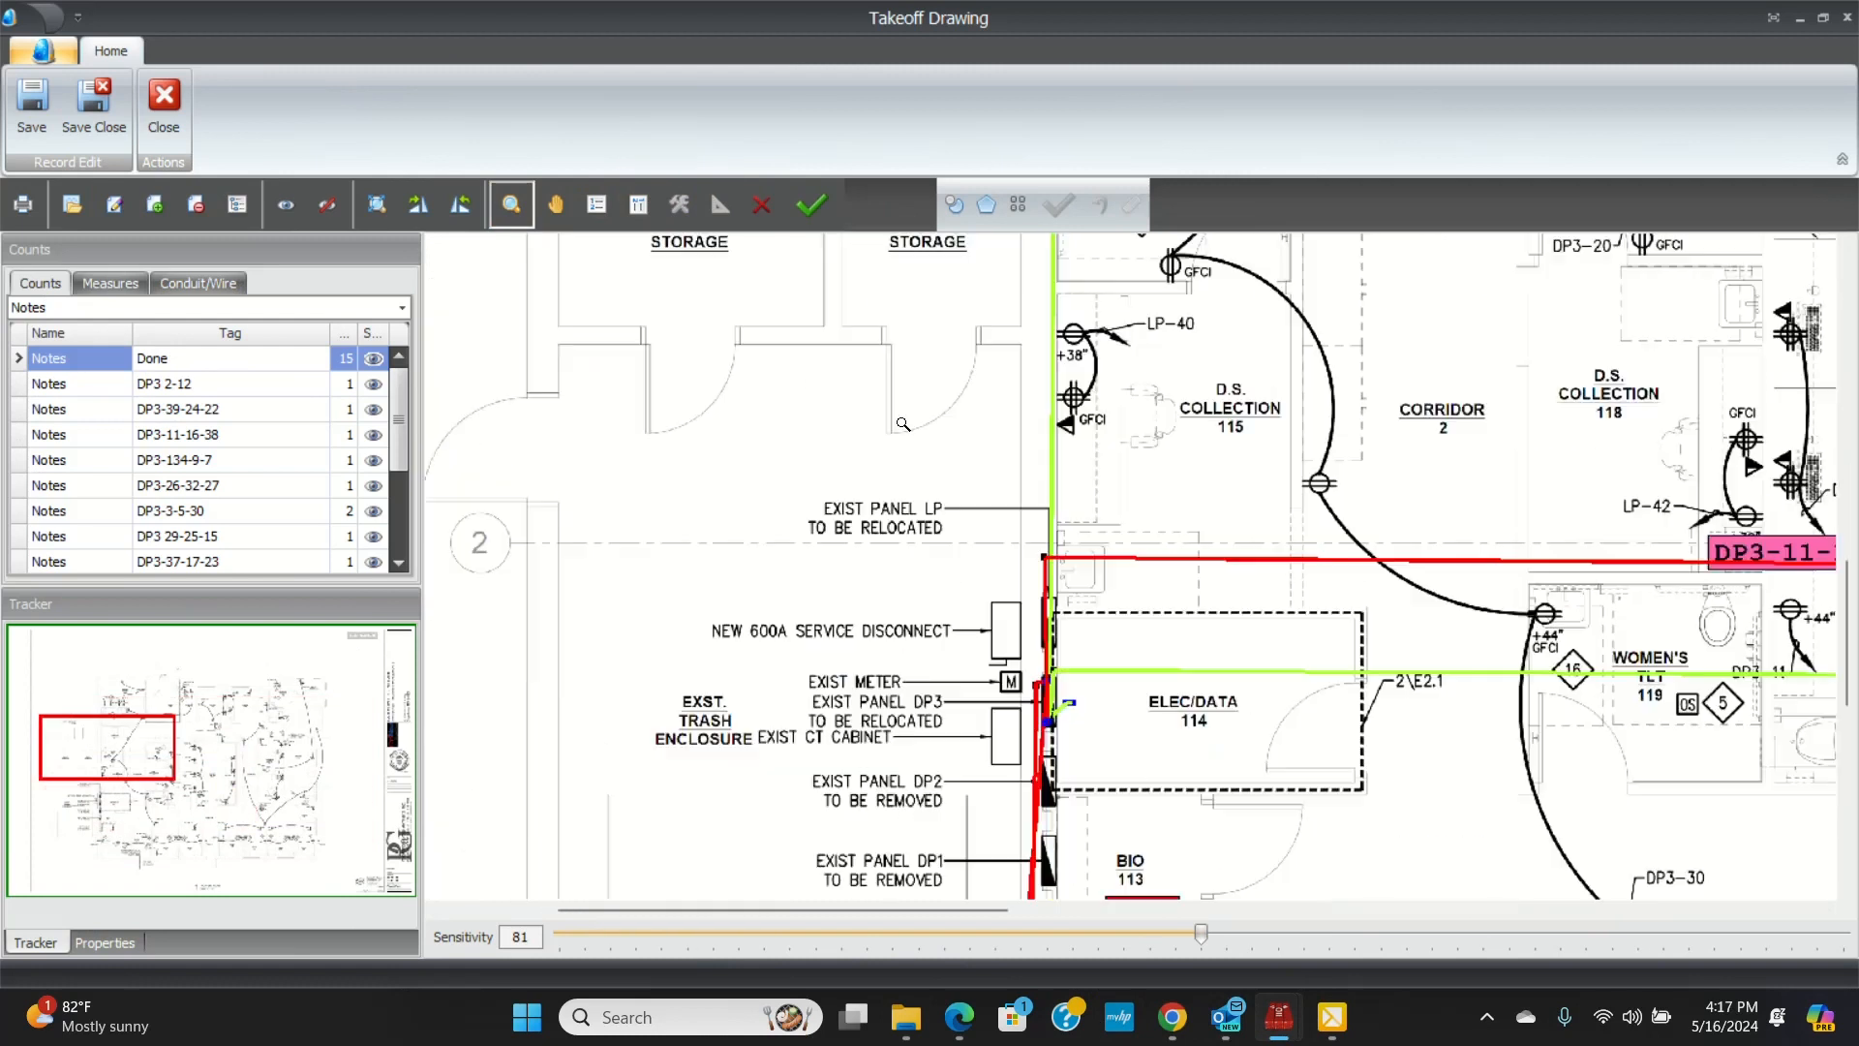
- Zoom into the panel area and review the measures list with 1/2 EMT 3 totalling 230 ft
scroll(down, 3)
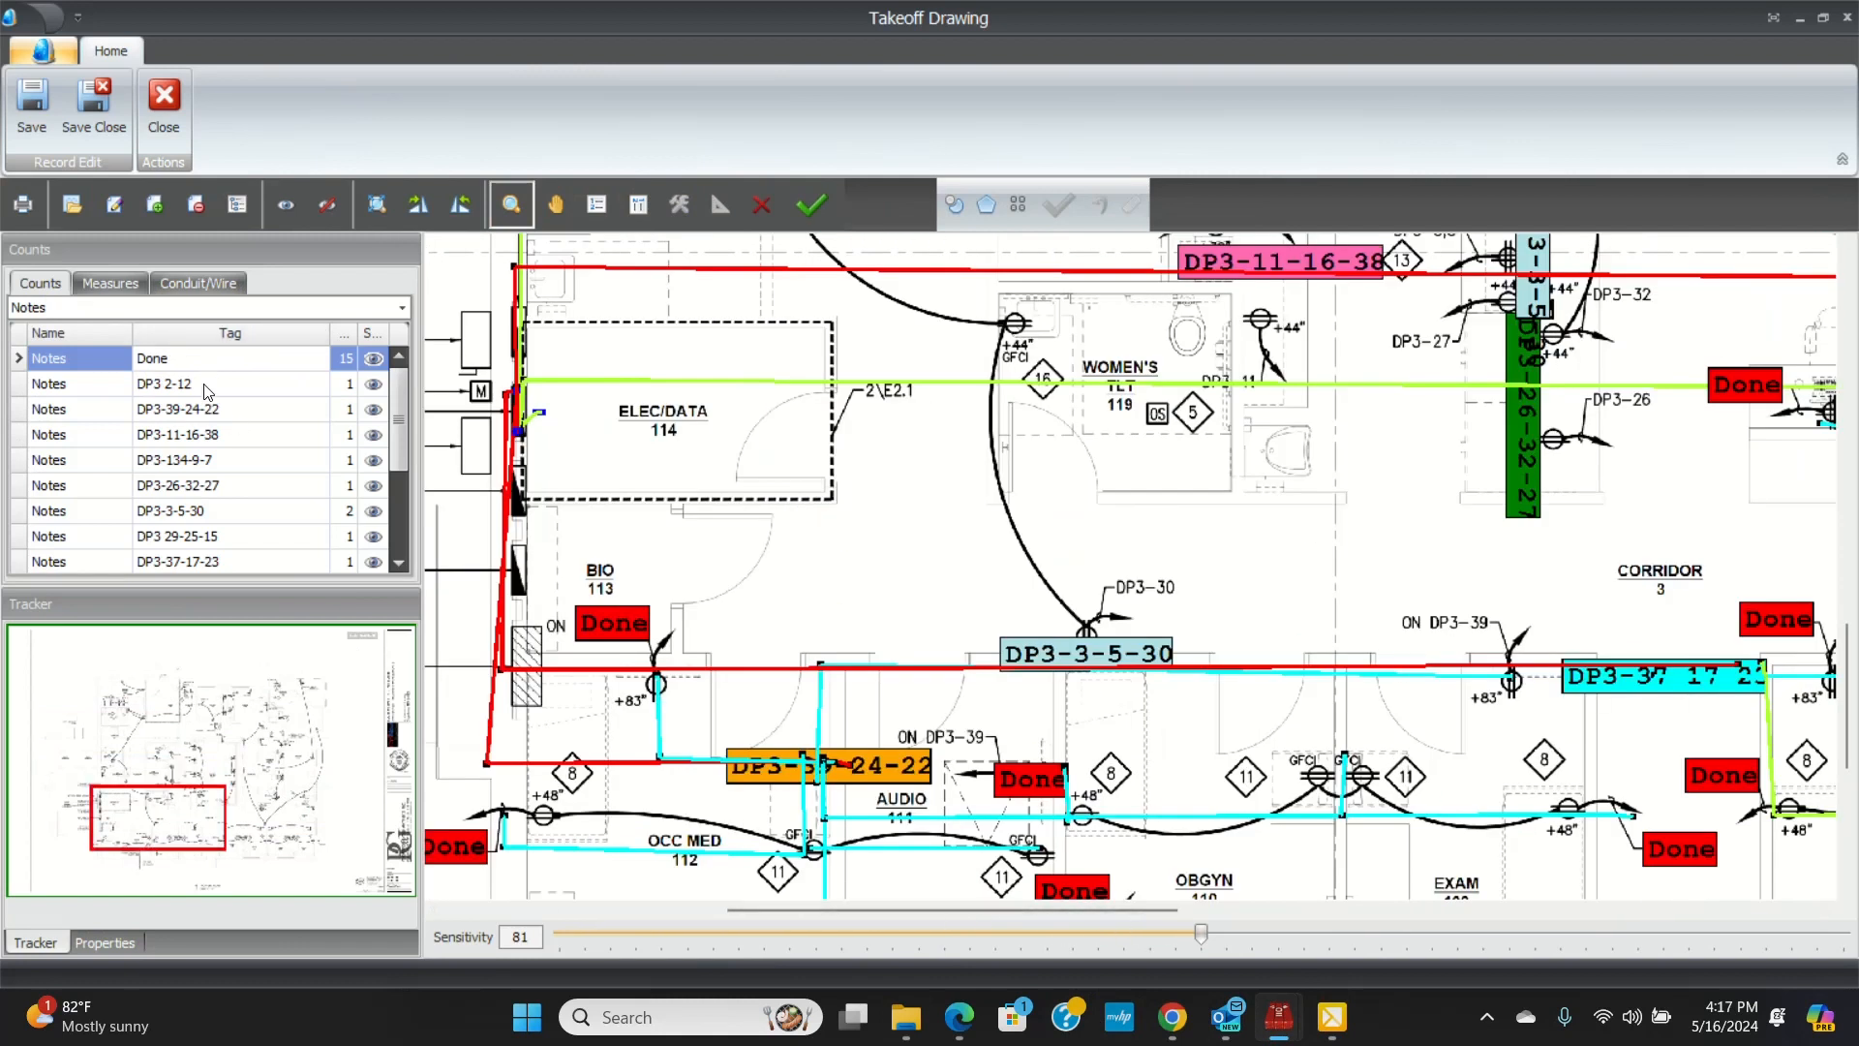
mouse_move(1244, 621)
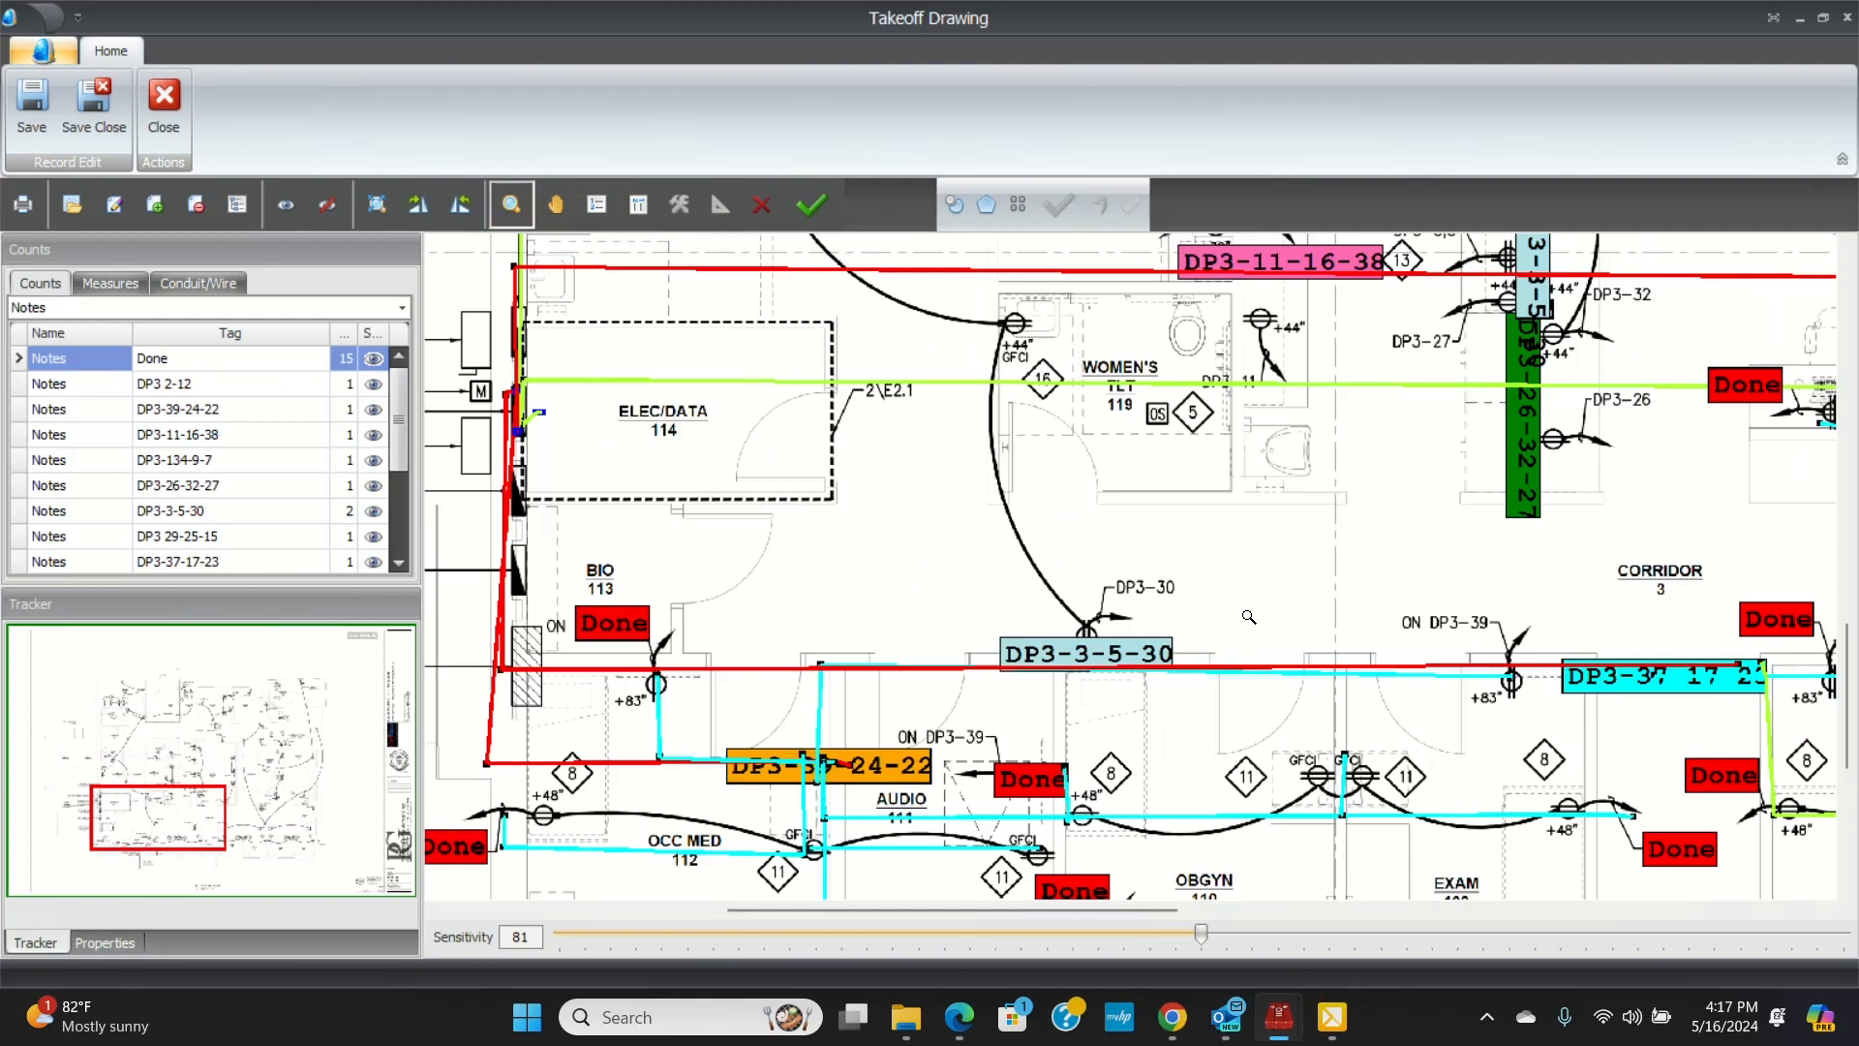
mouse_move(1231, 569)
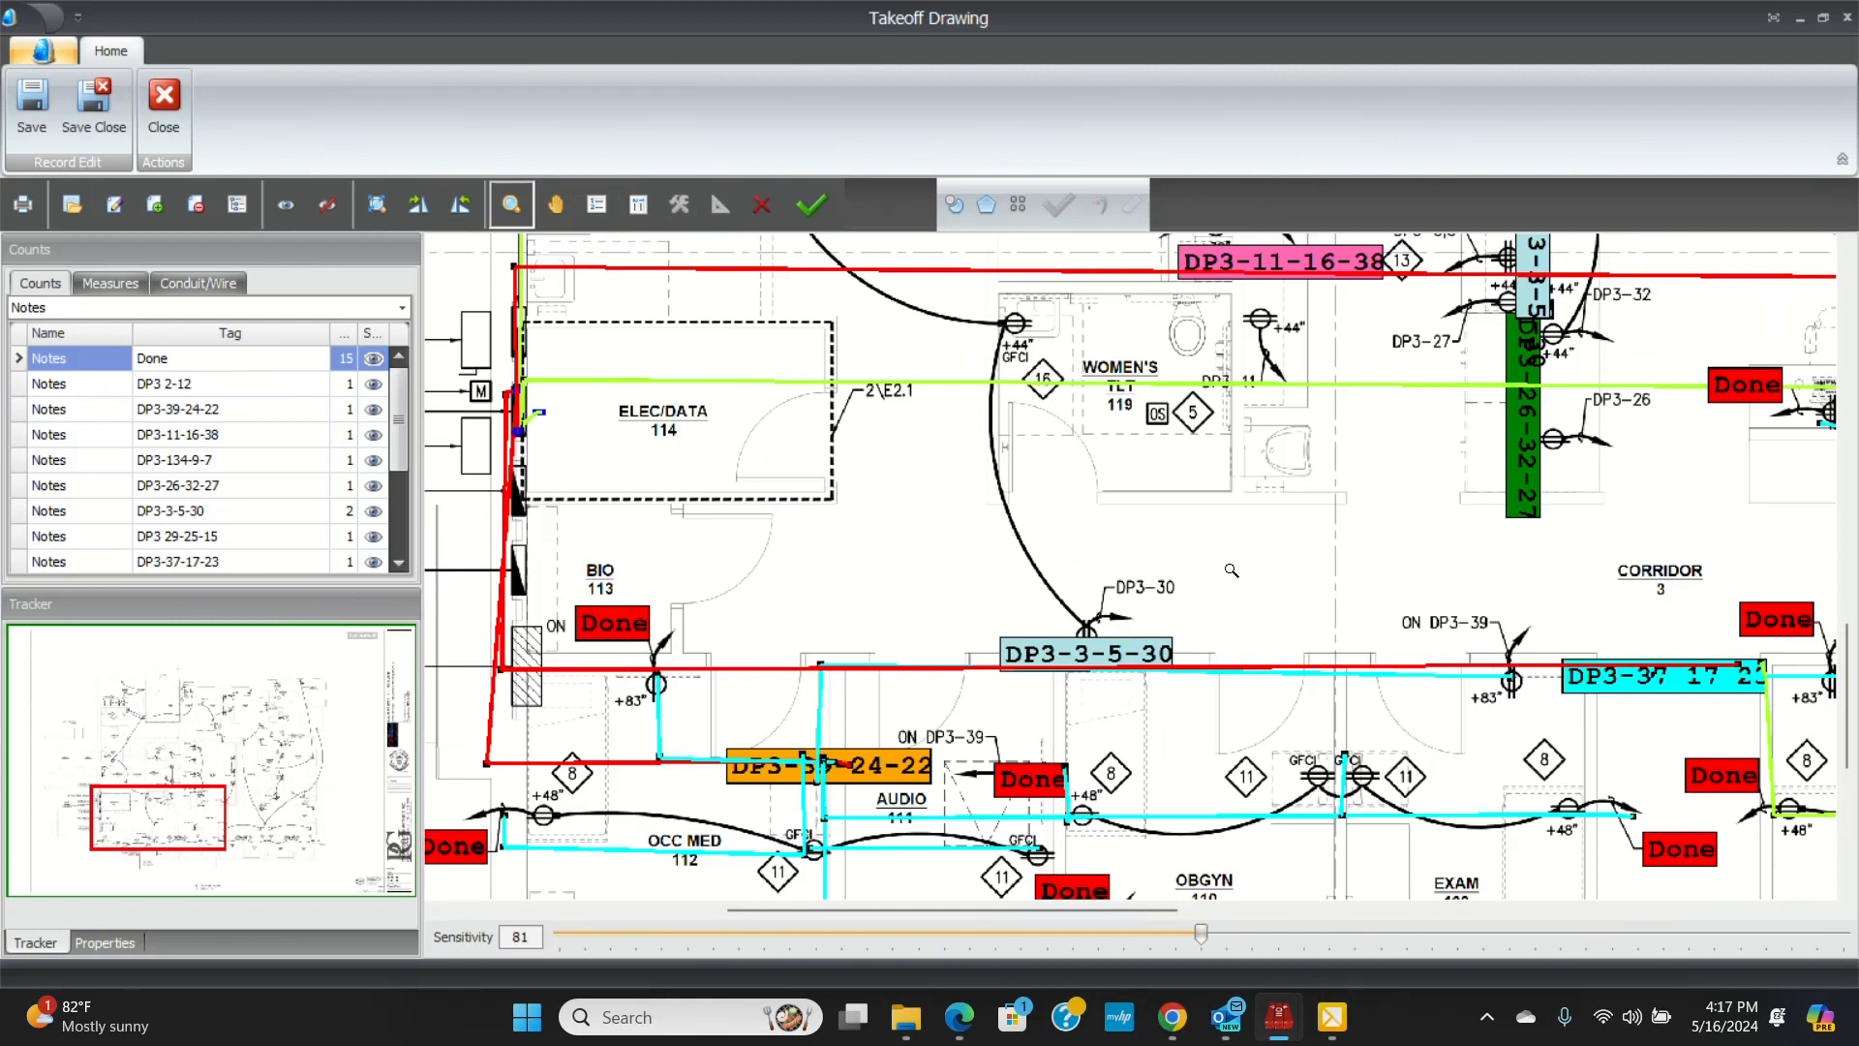
click(109, 283)
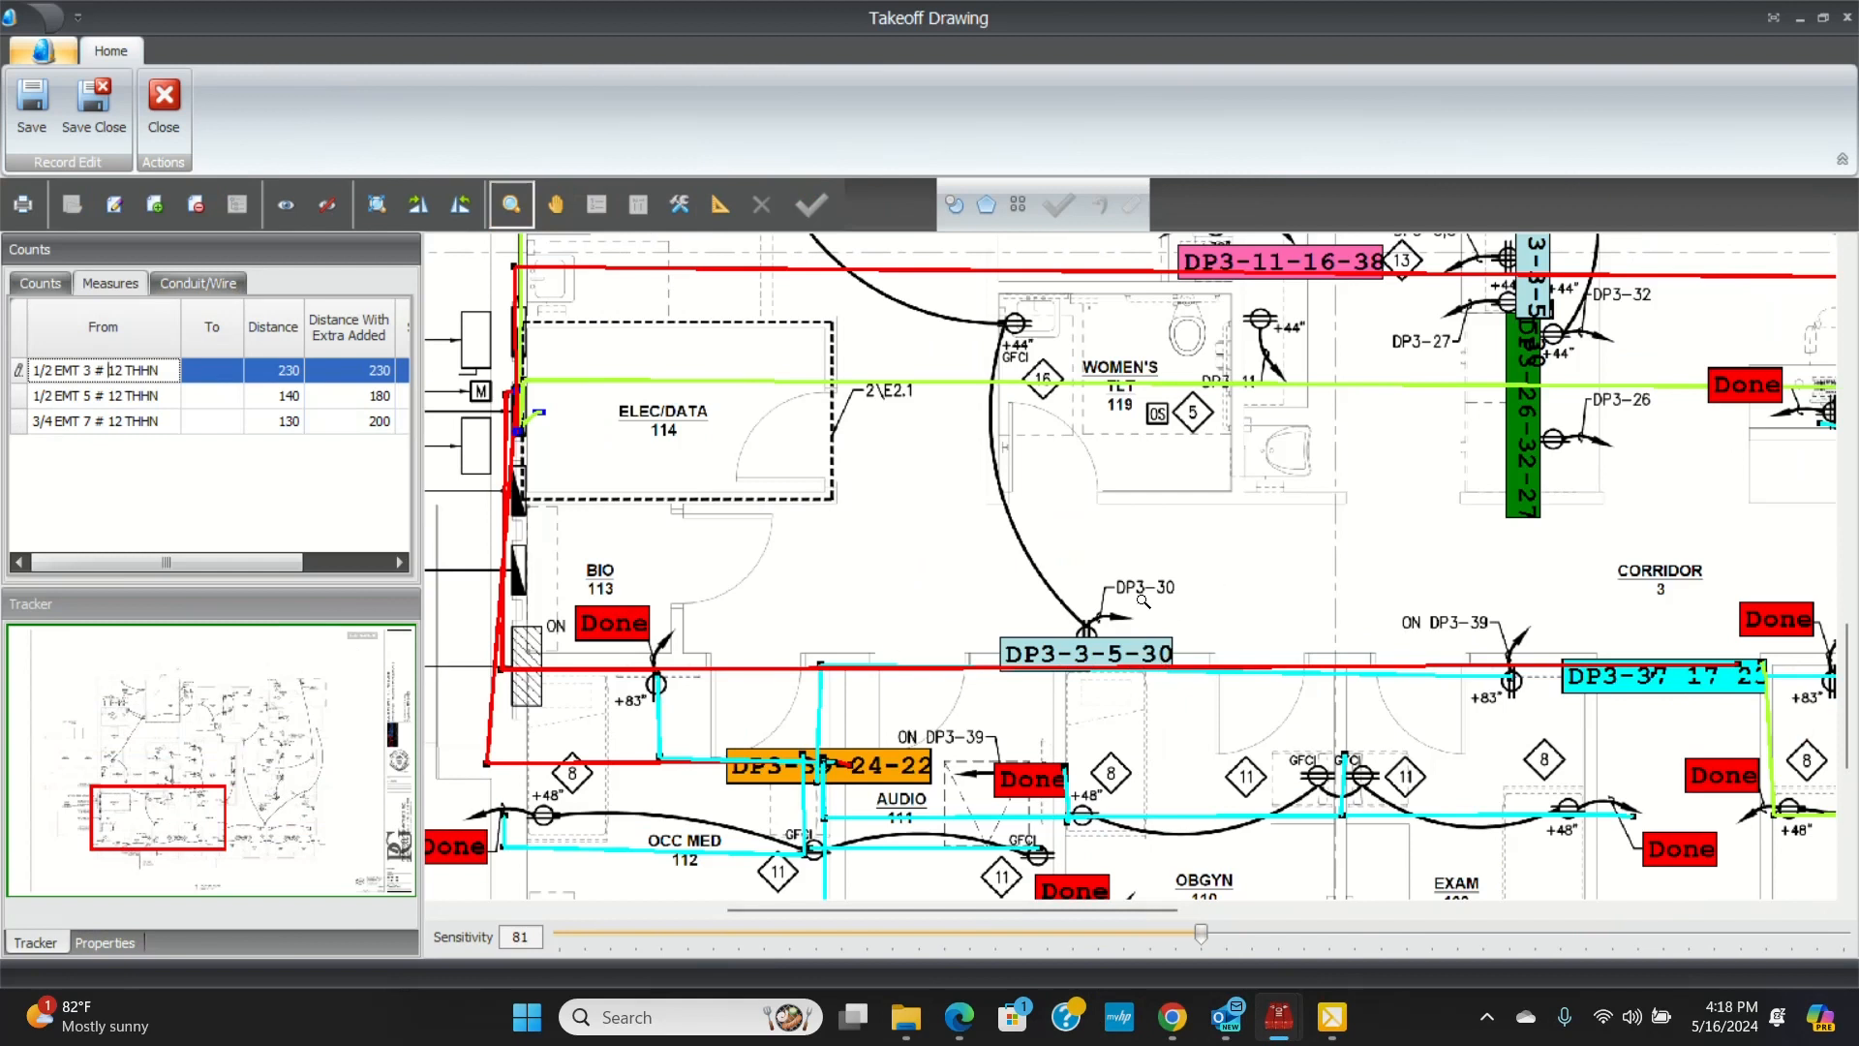
mouse_move(941, 333)
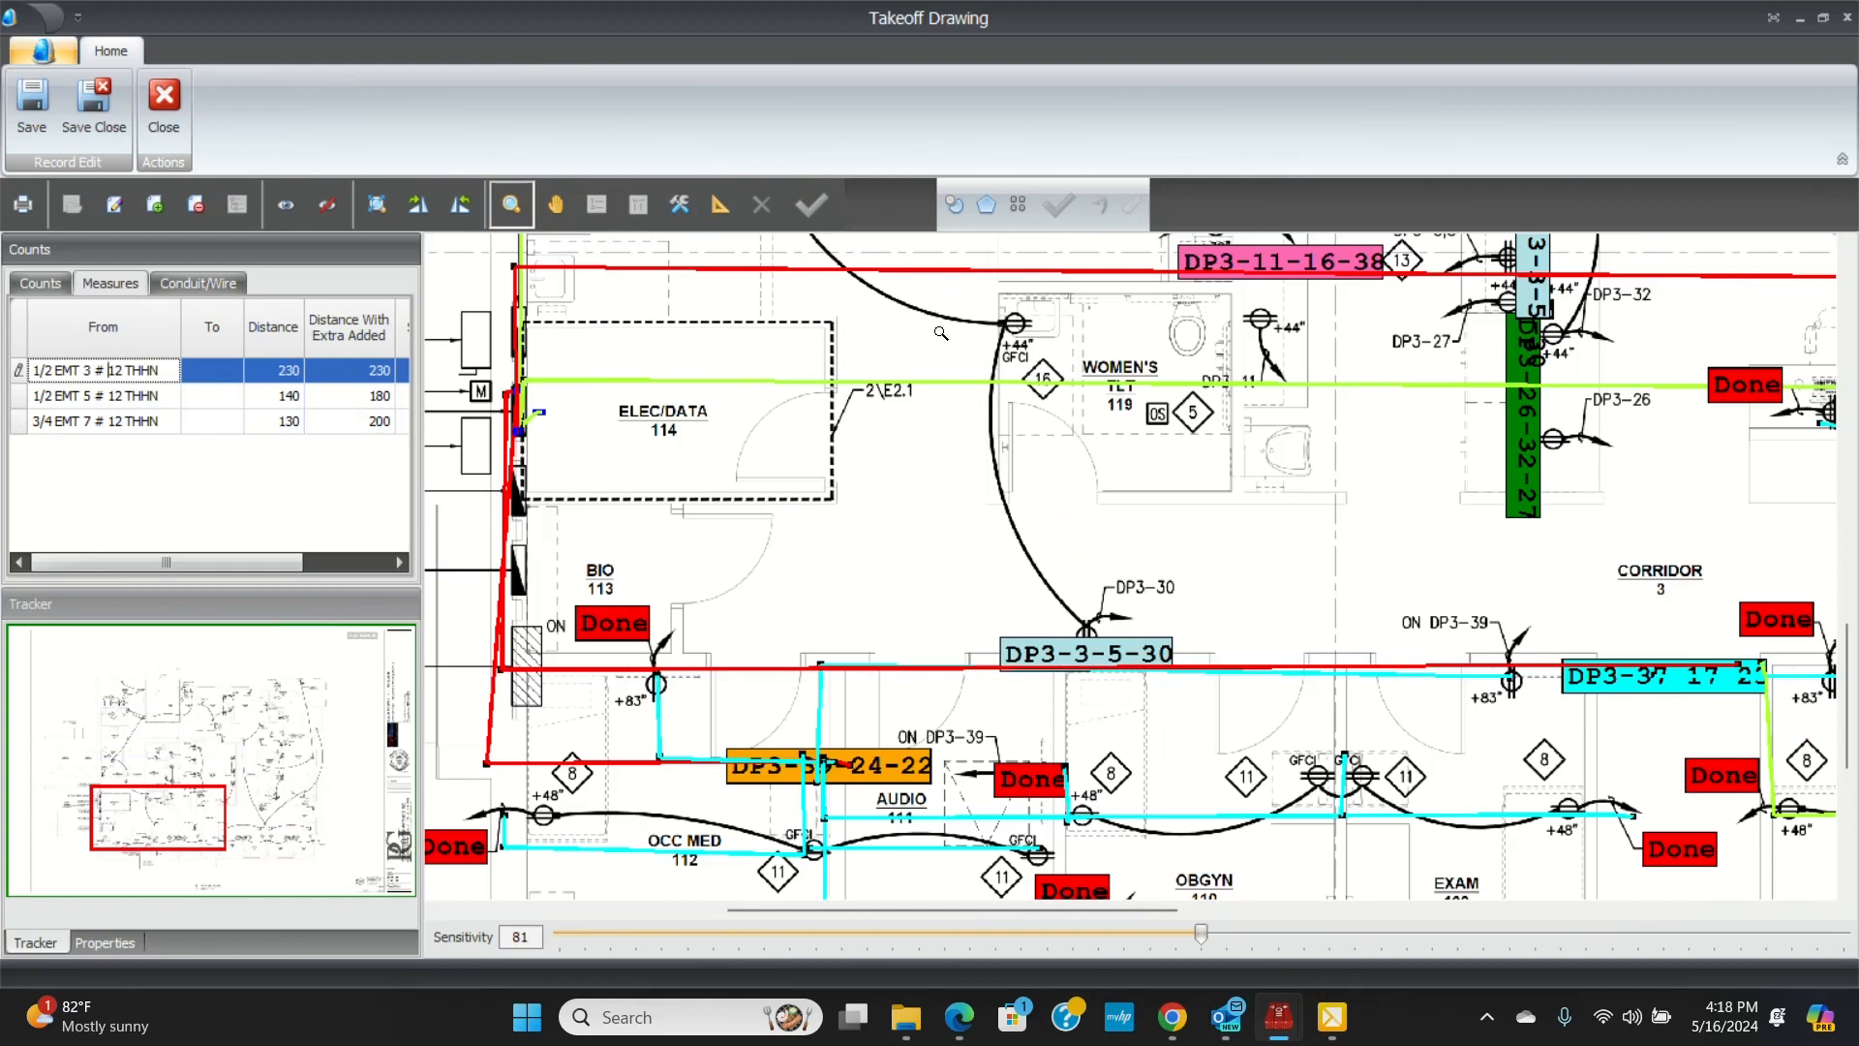
mouse_move(999, 492)
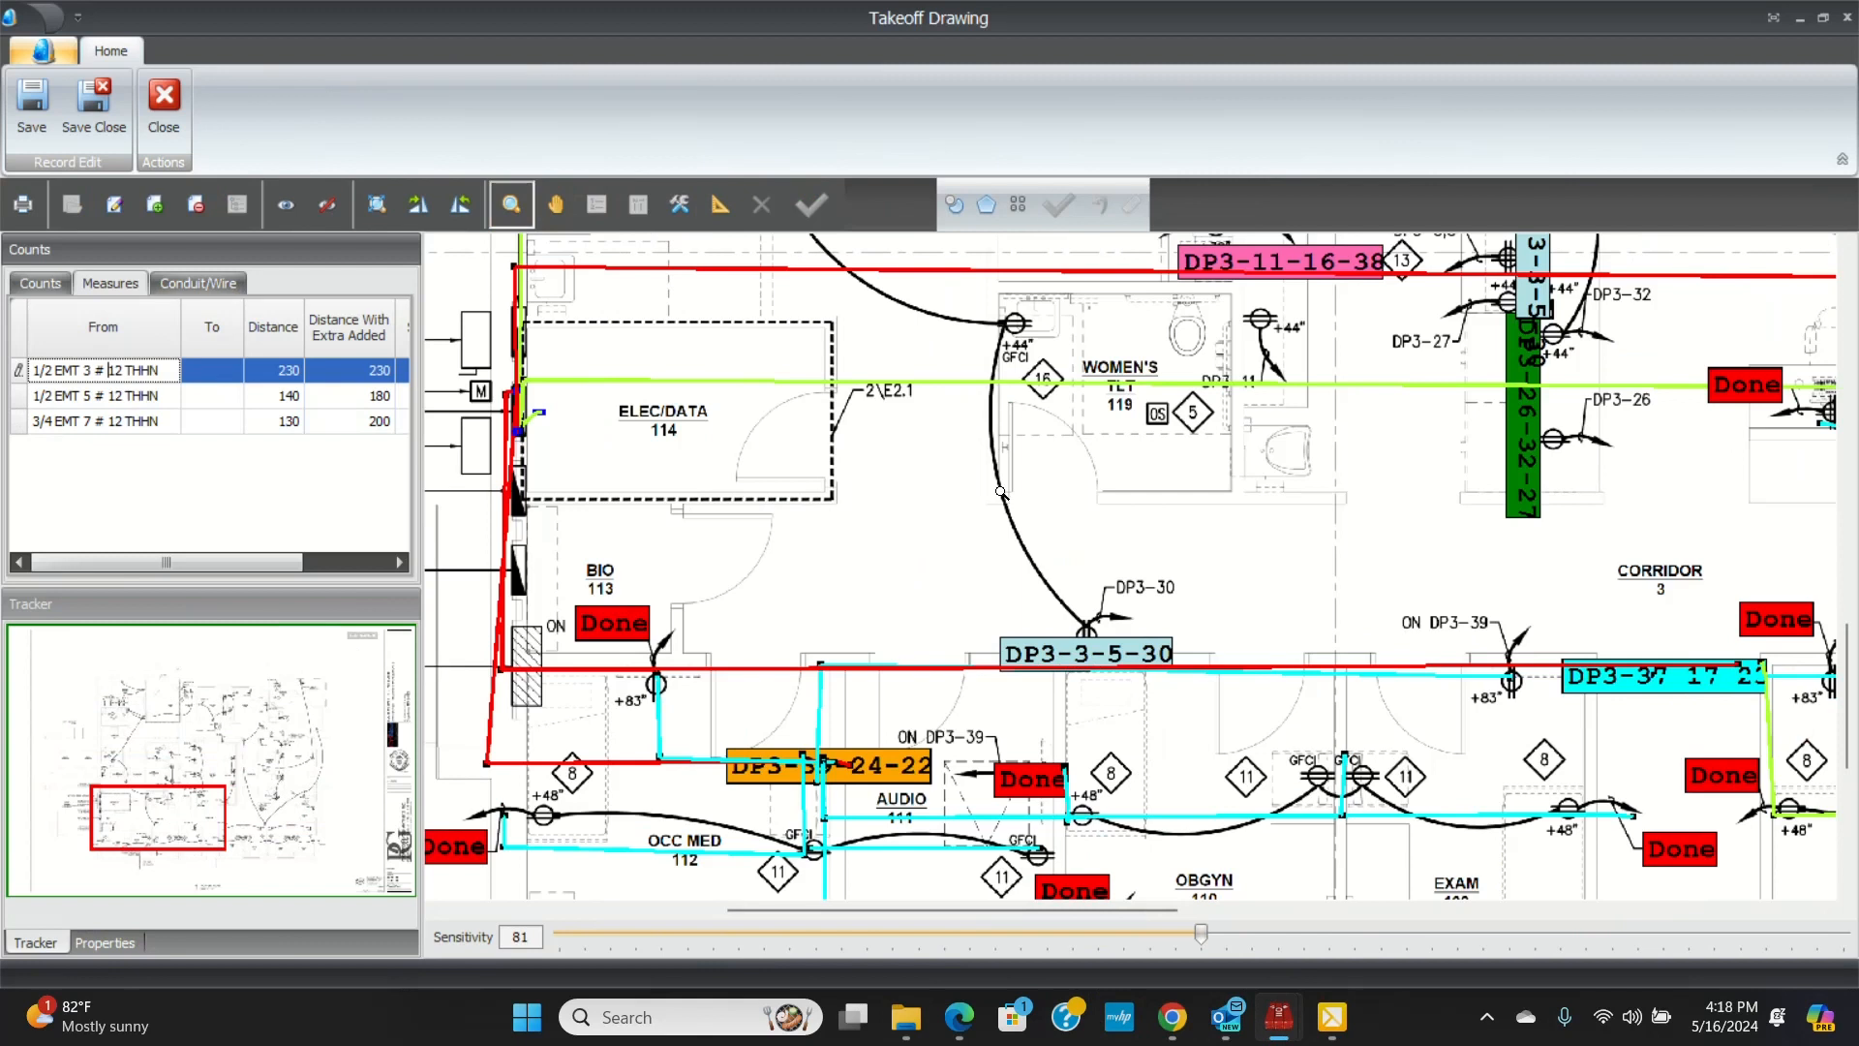
mouse_move(1009, 492)
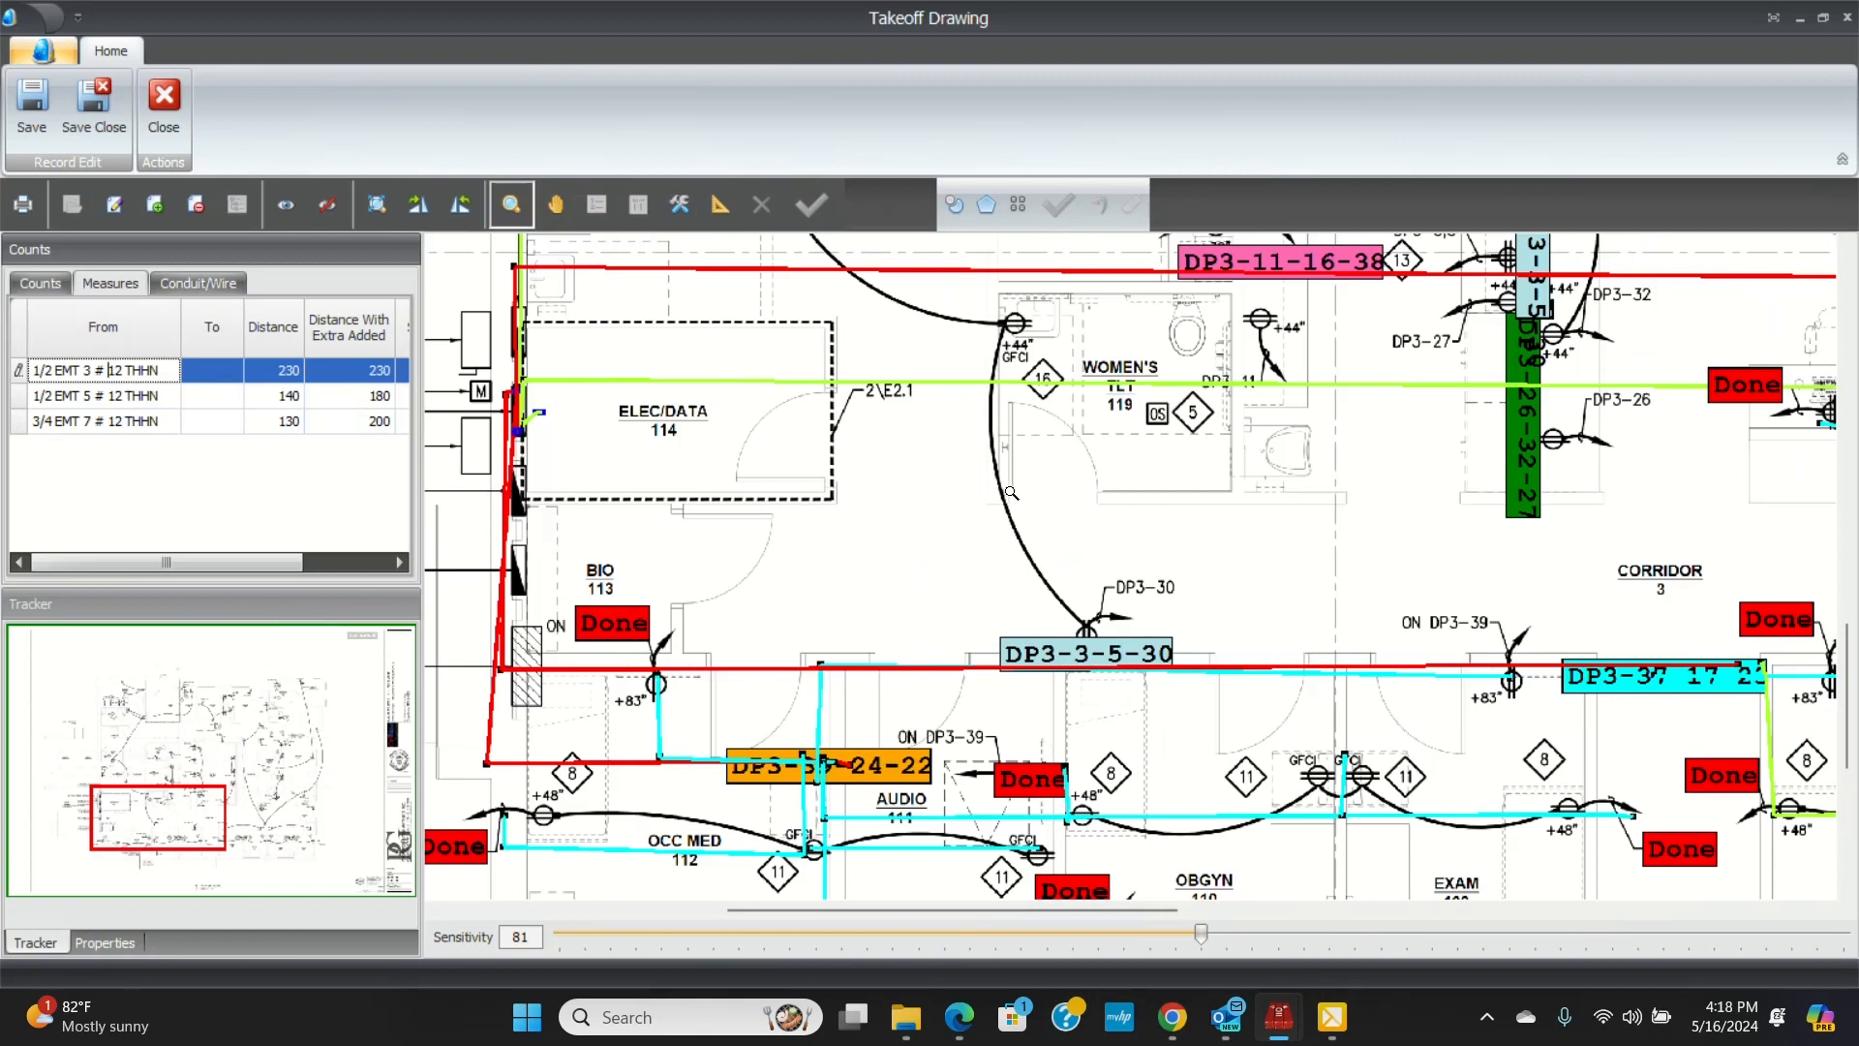
scroll(down, 3)
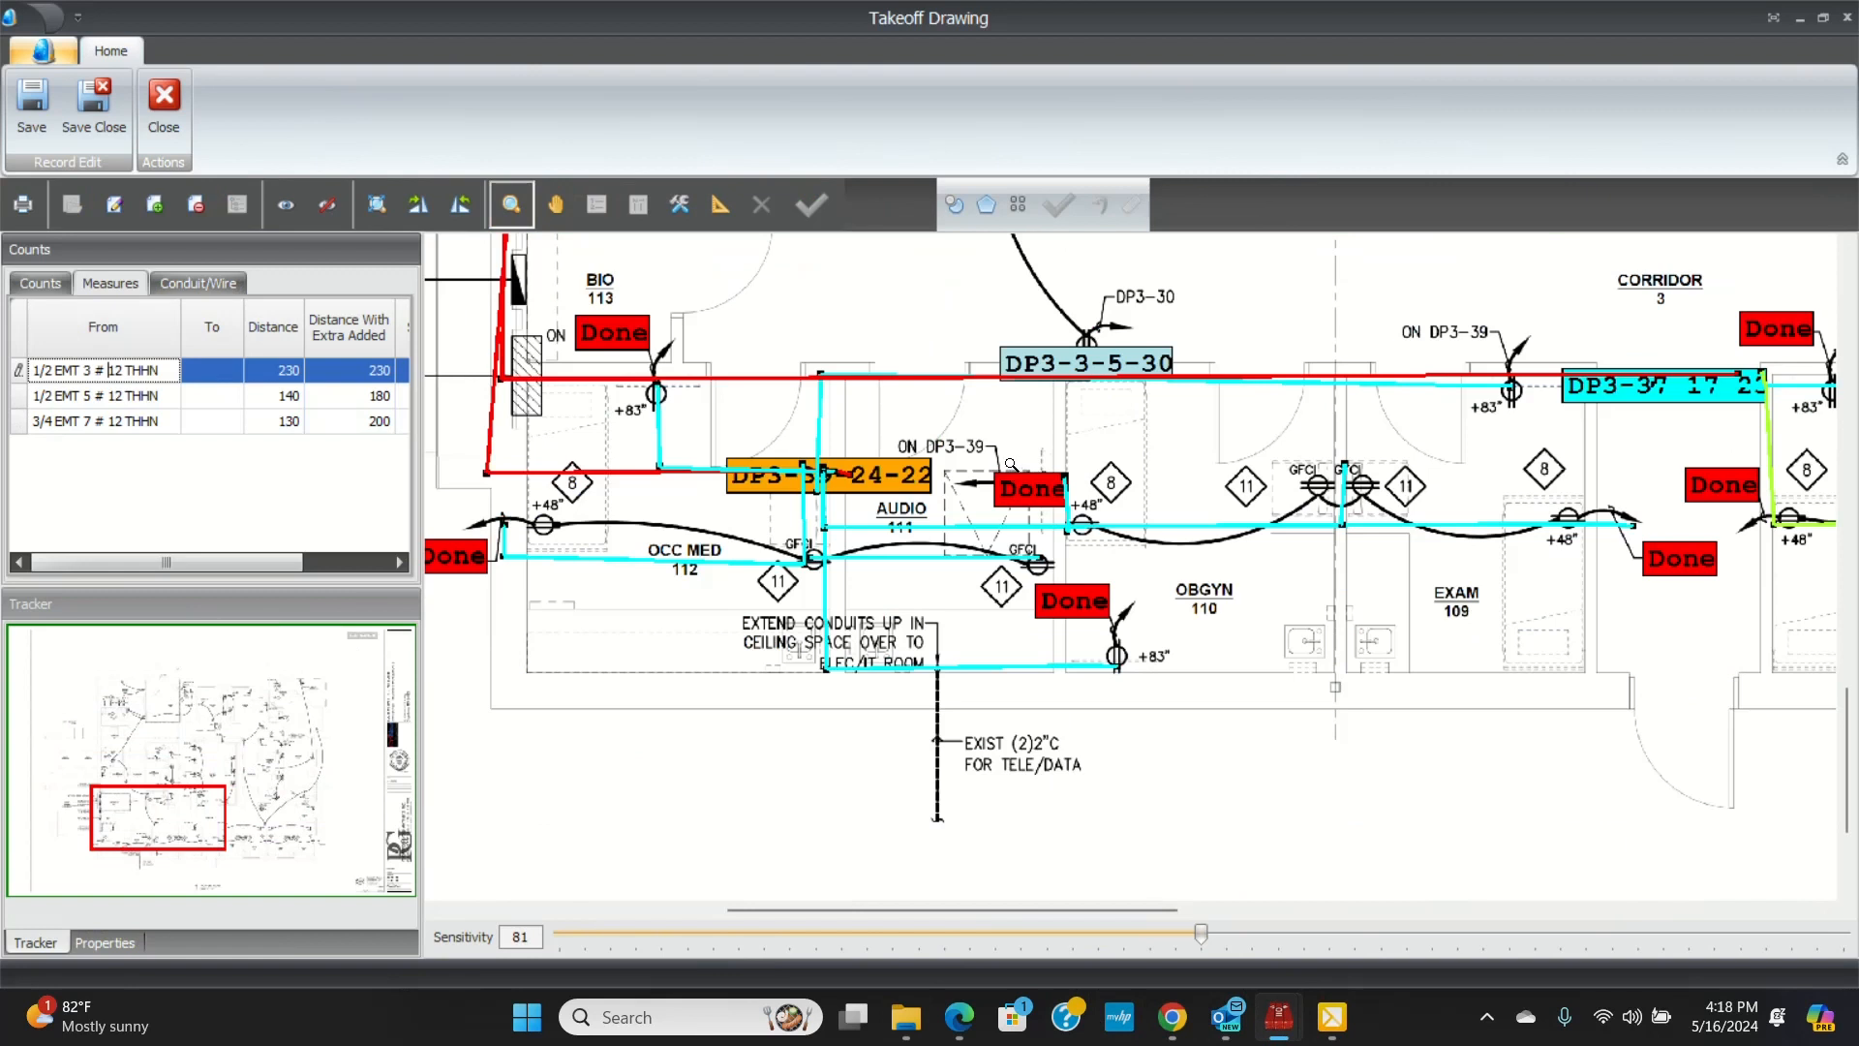
mouse_move(1007, 462)
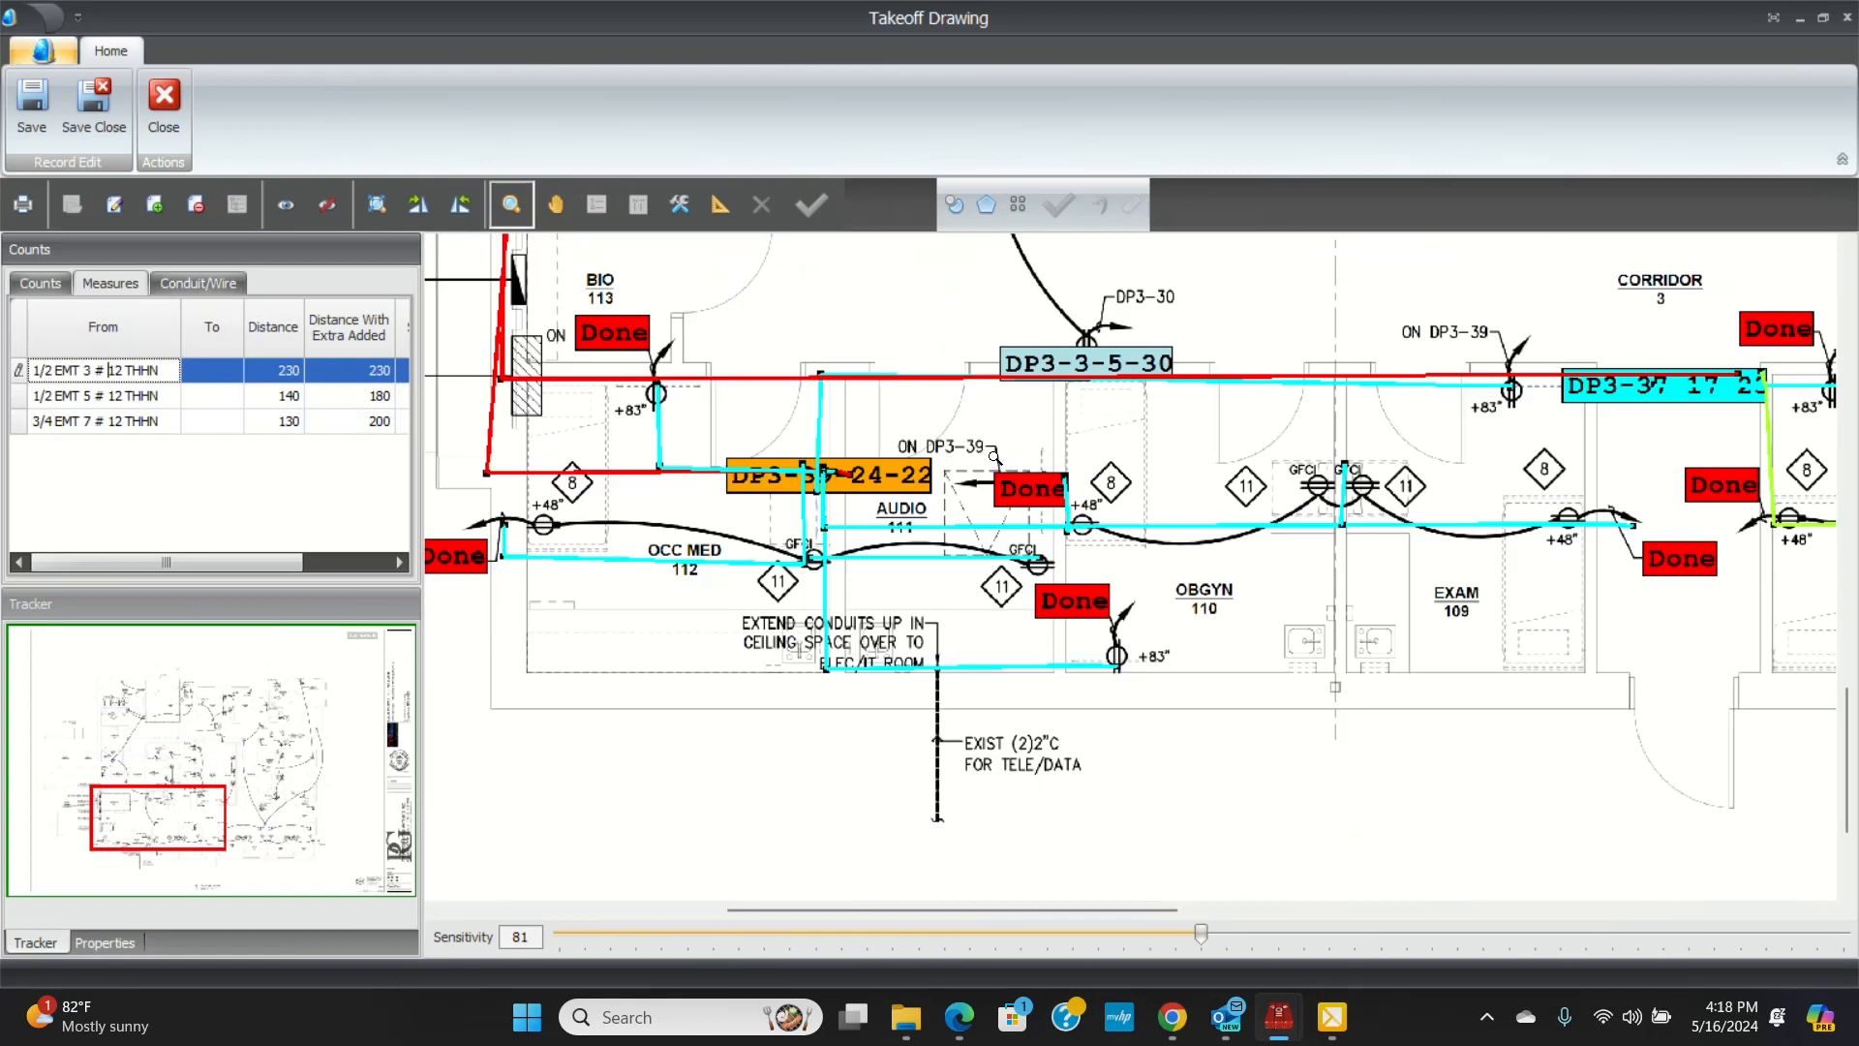
mouse_move(151, 908)
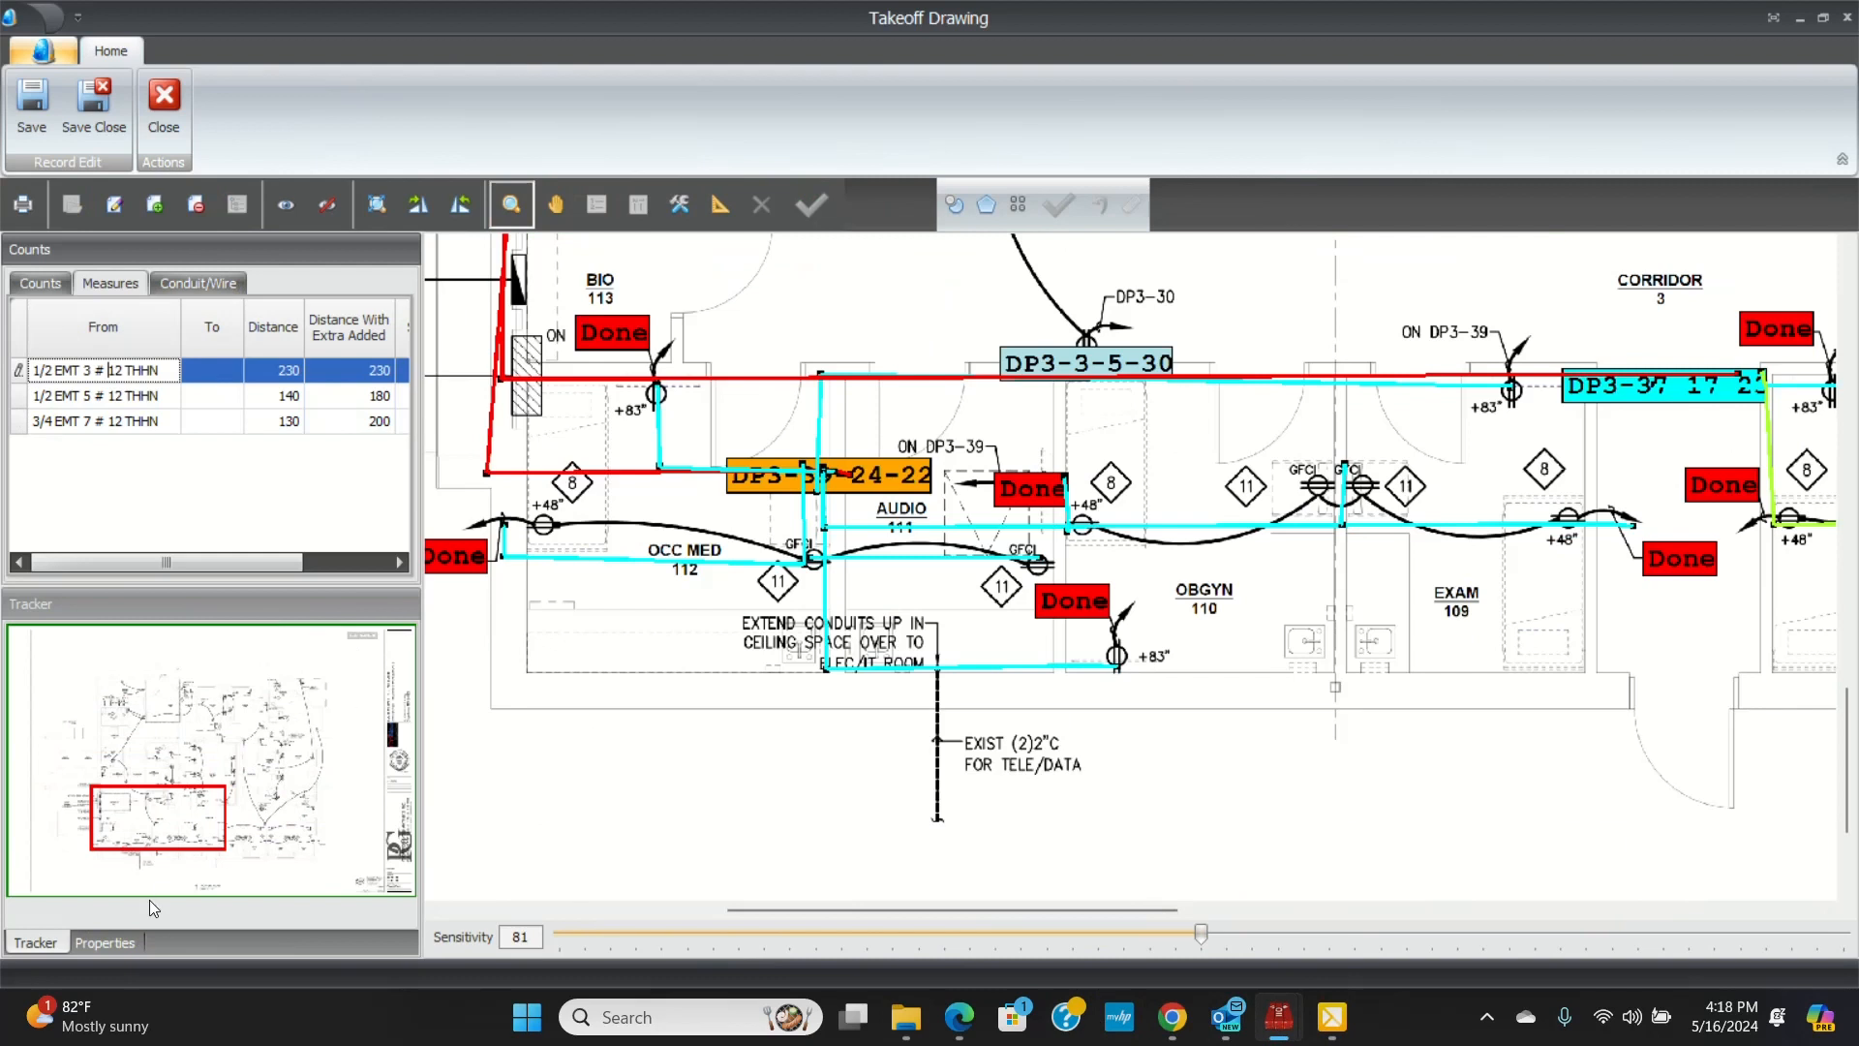